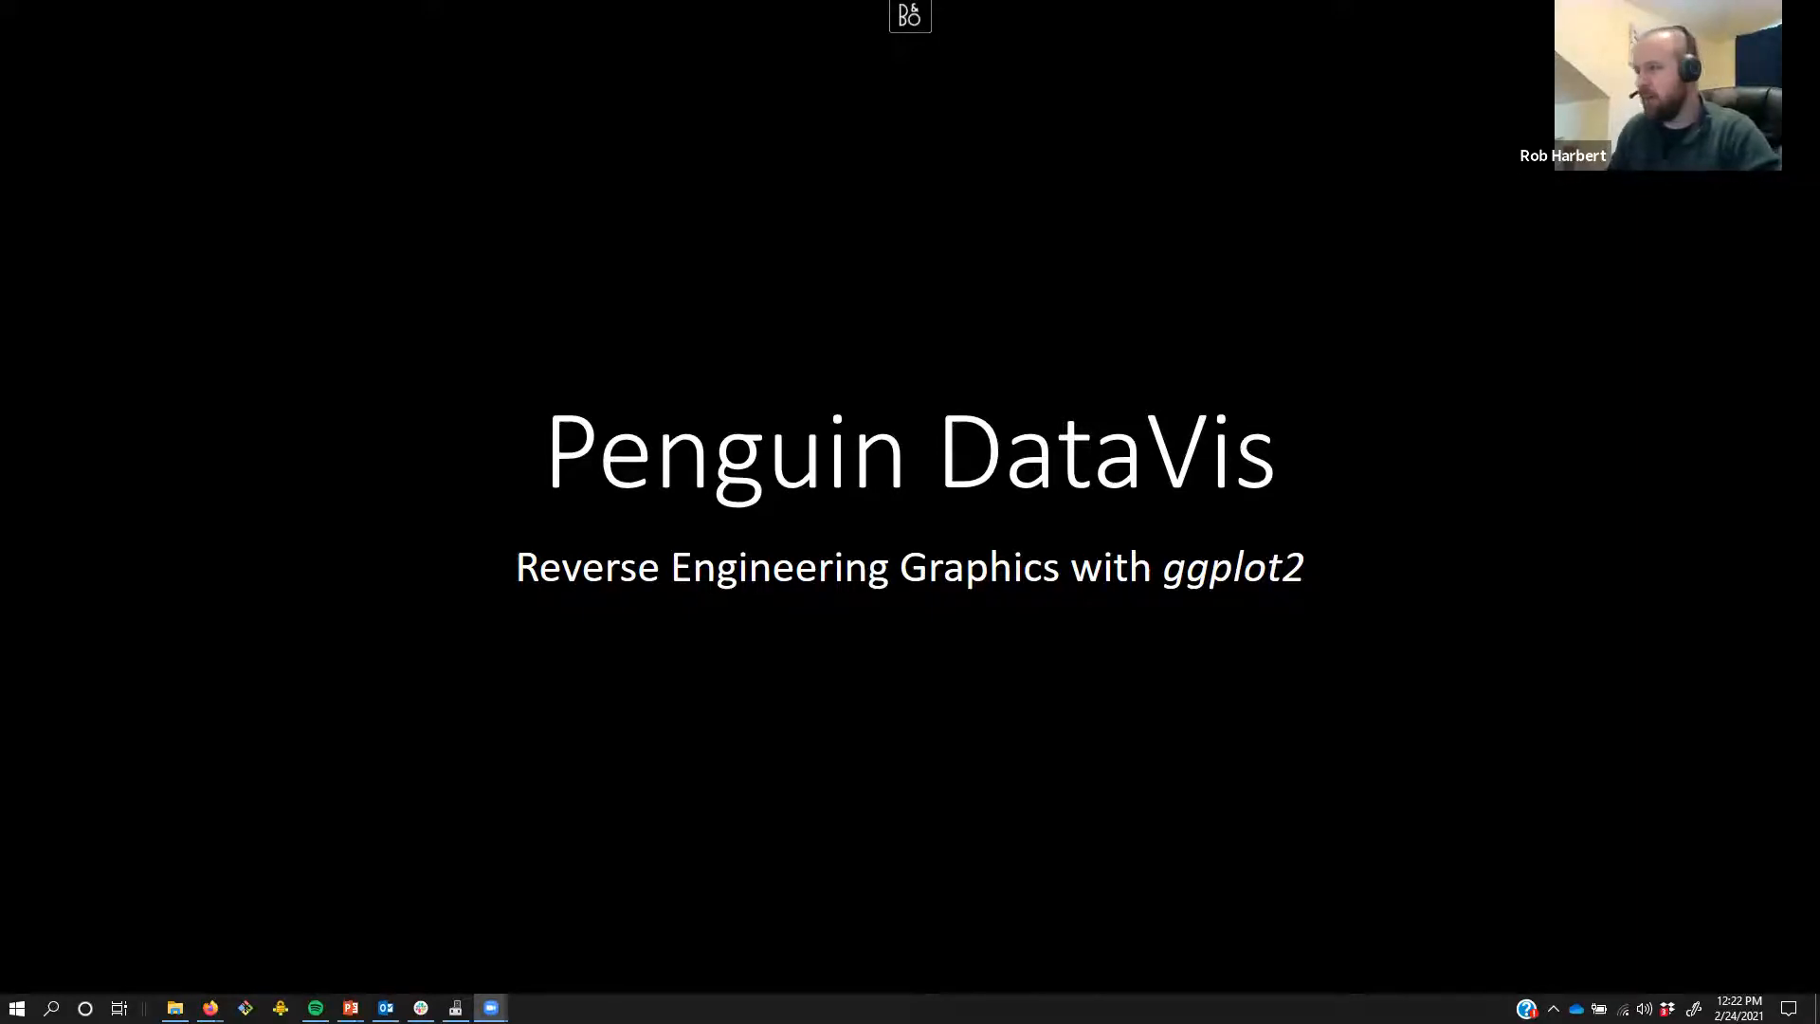
Advance from the title slide to the RStudio script with the library() calls.
key(Right)
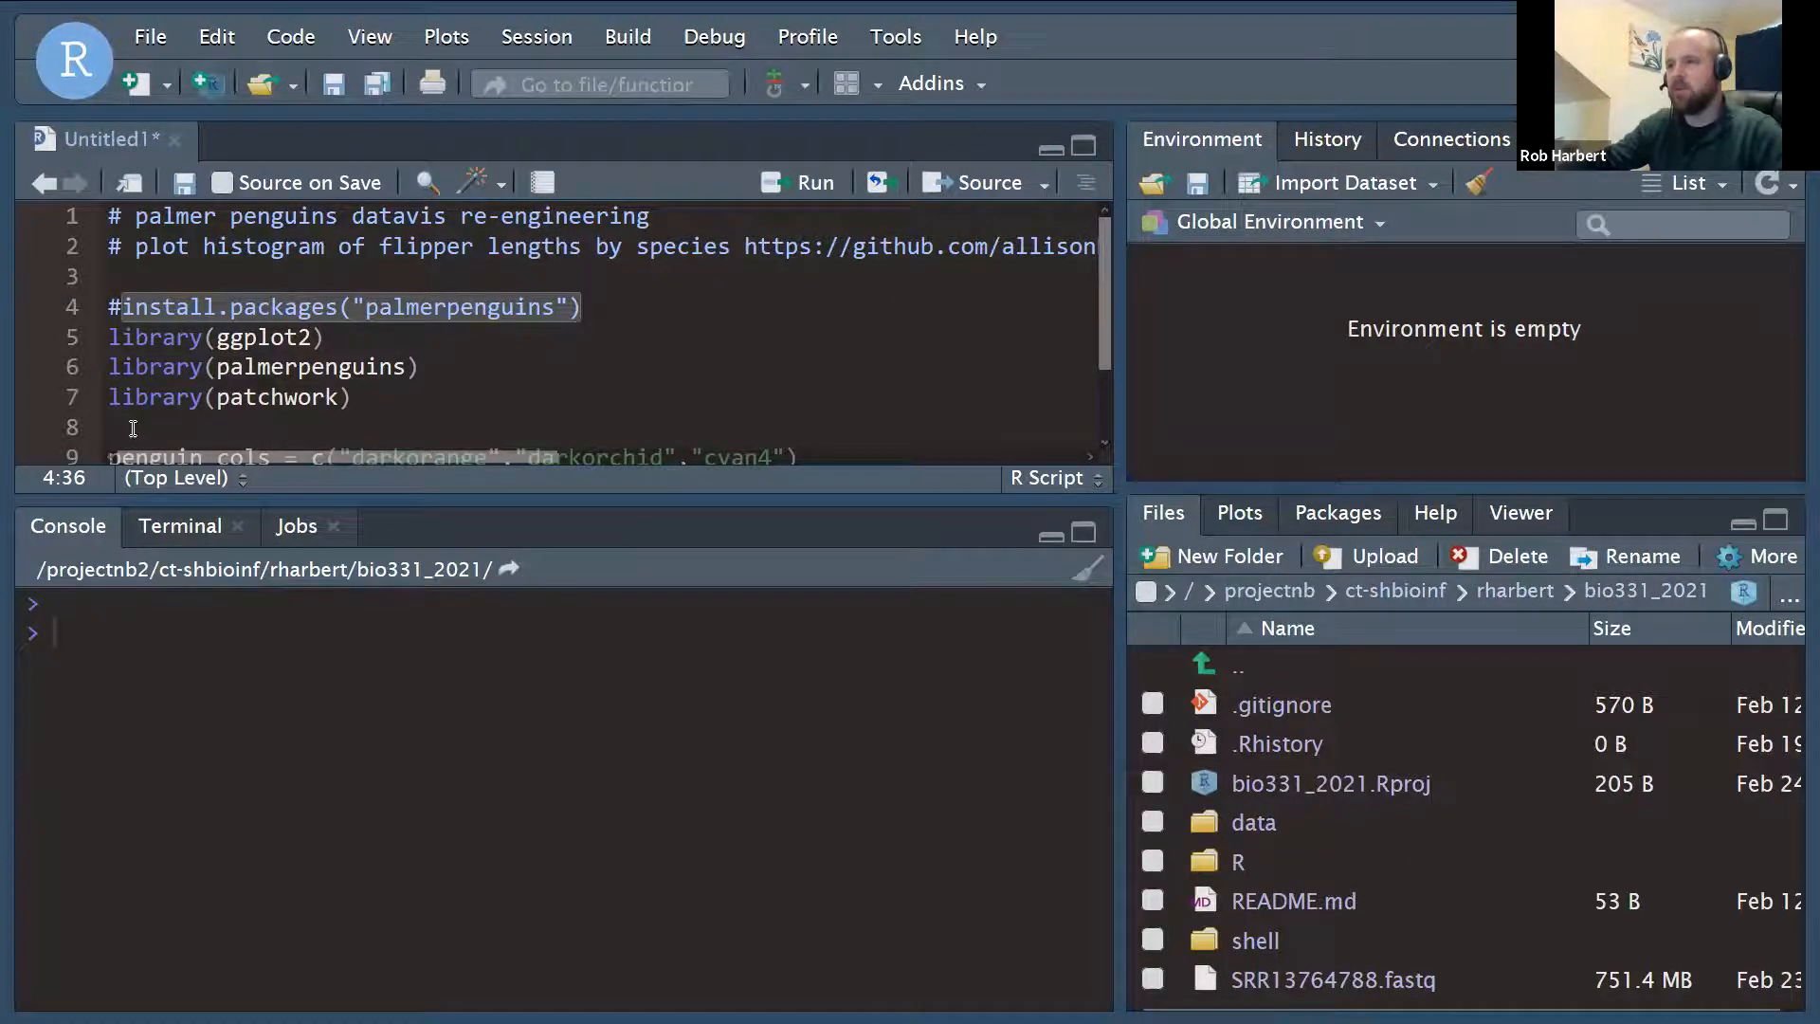
scroll(down, 3)
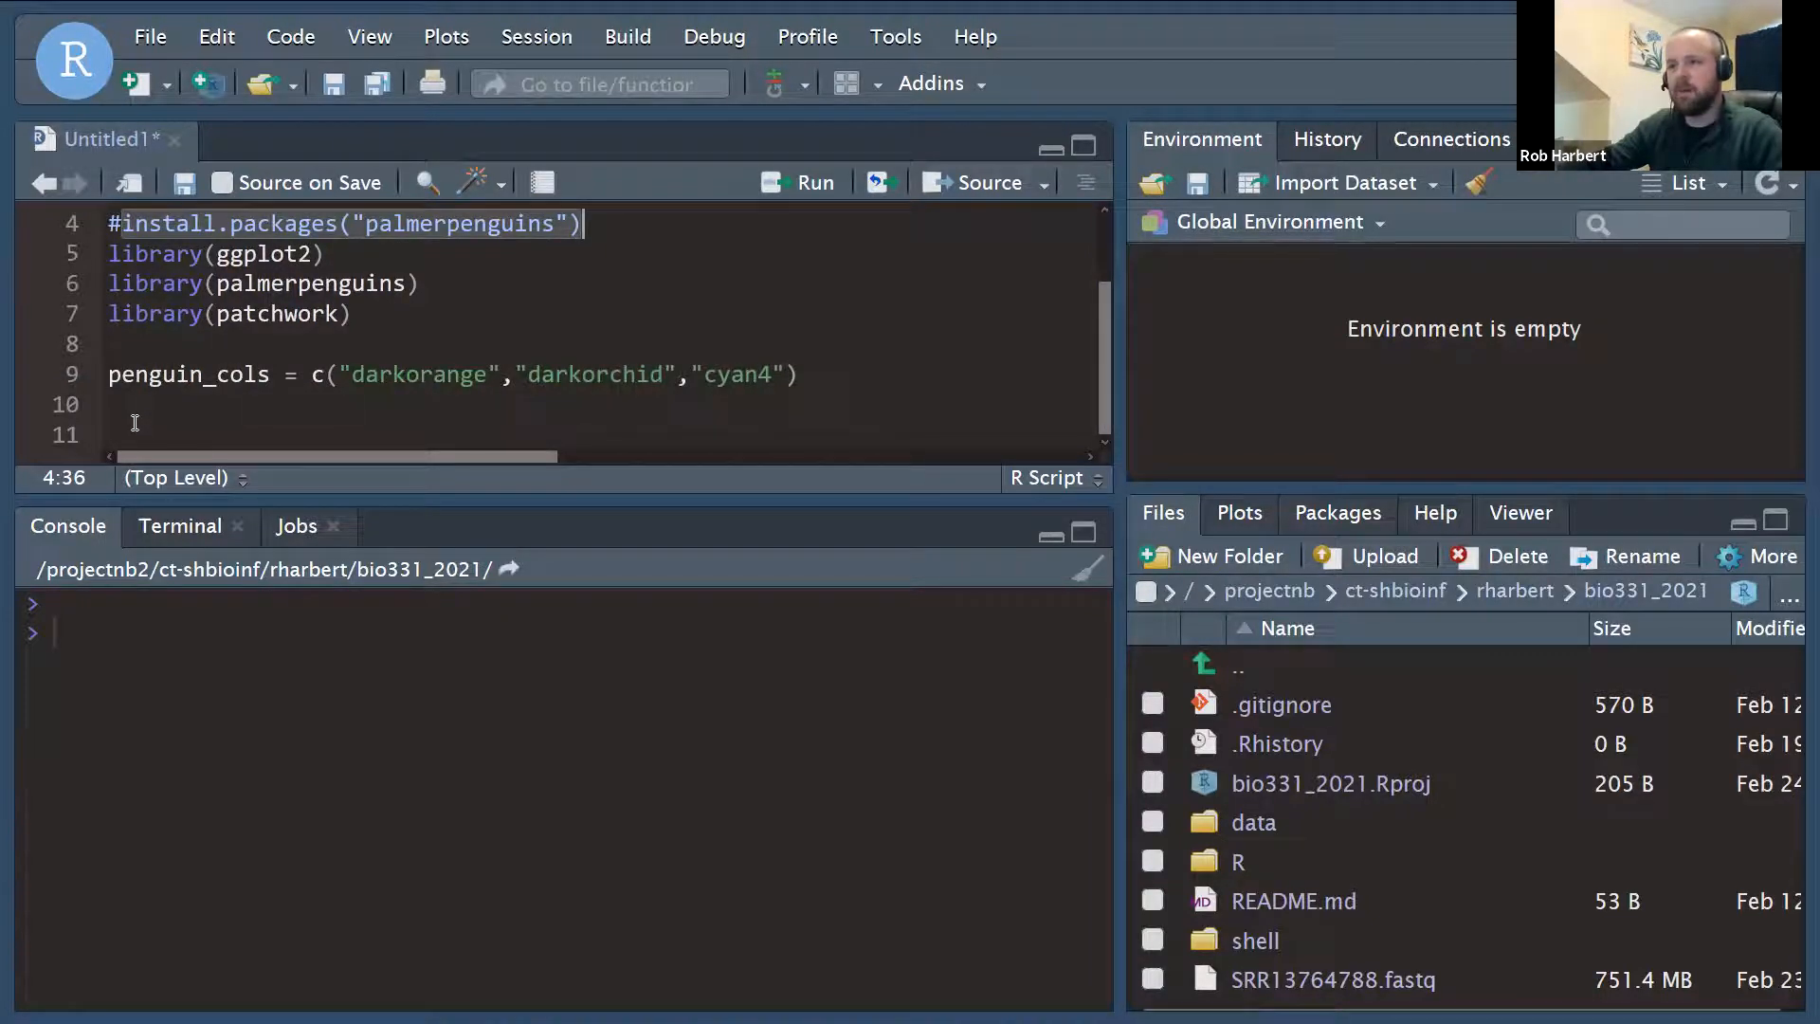
mouse_move(320, 403)
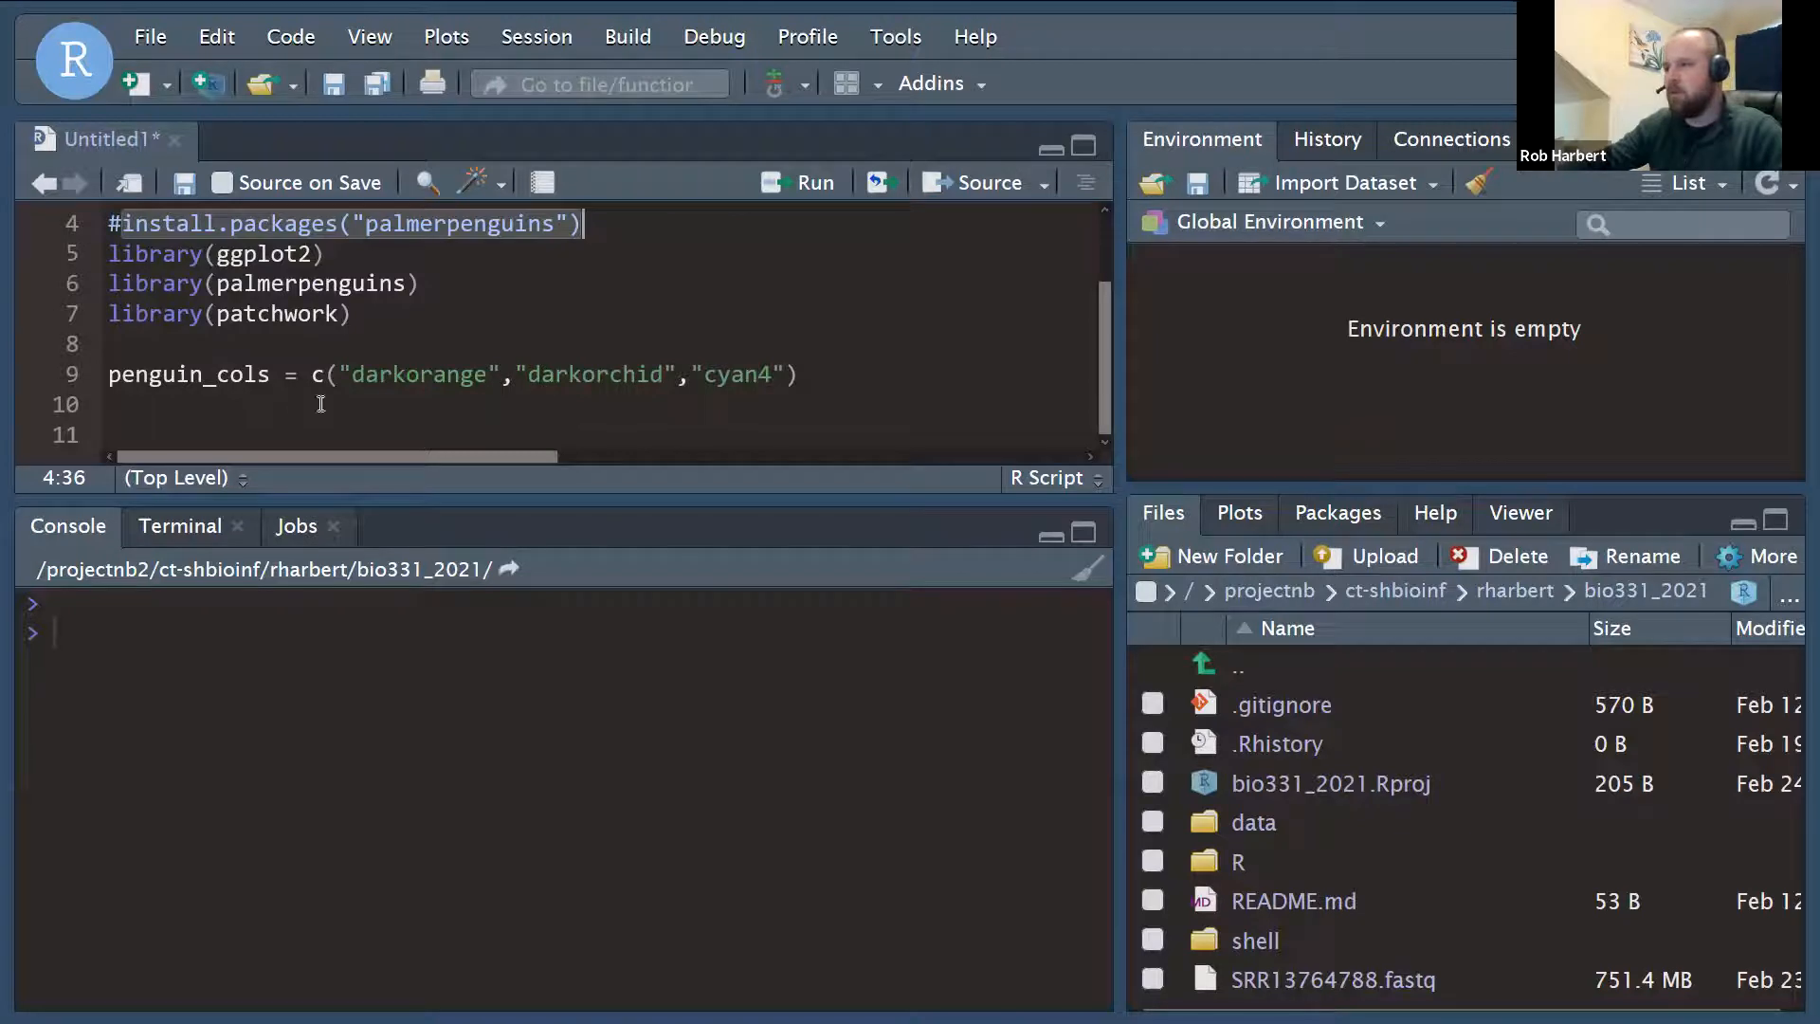
mouse_move(825, 398)
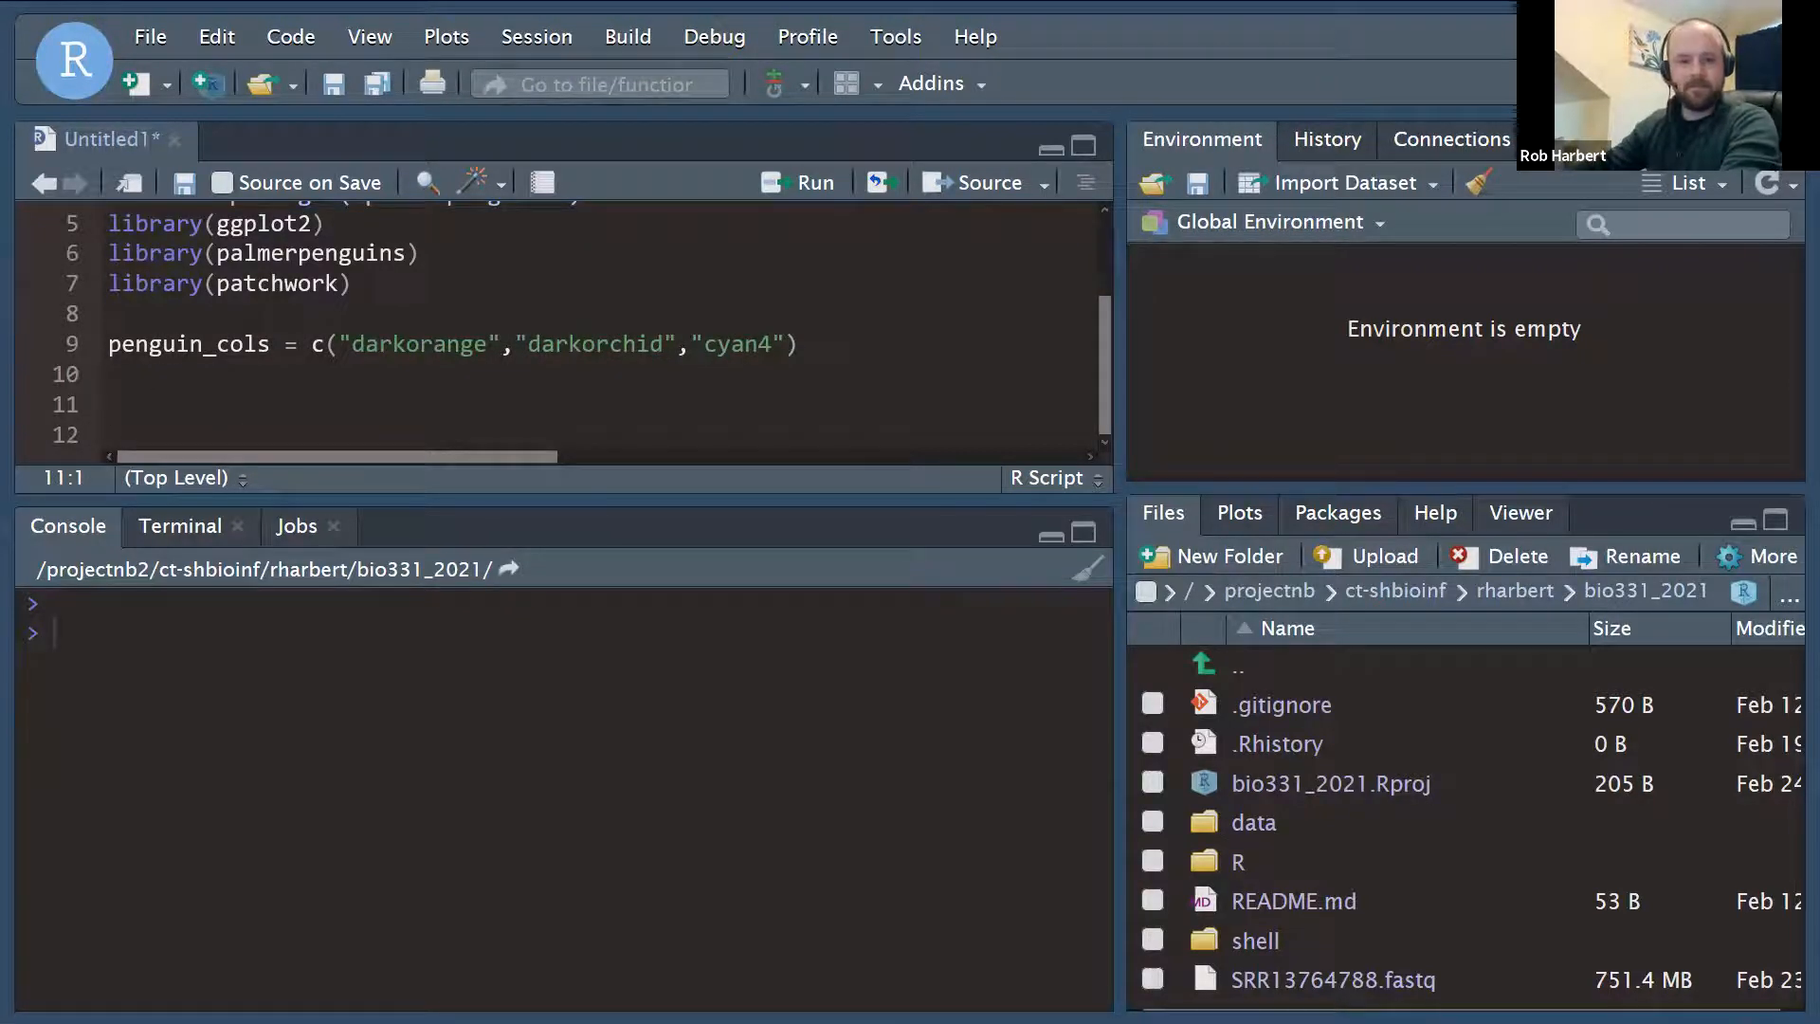
Add a '# plot histogram of flipper length' comment and run head(penguins) to preview the data.
text(# plot histogram of flipper length)
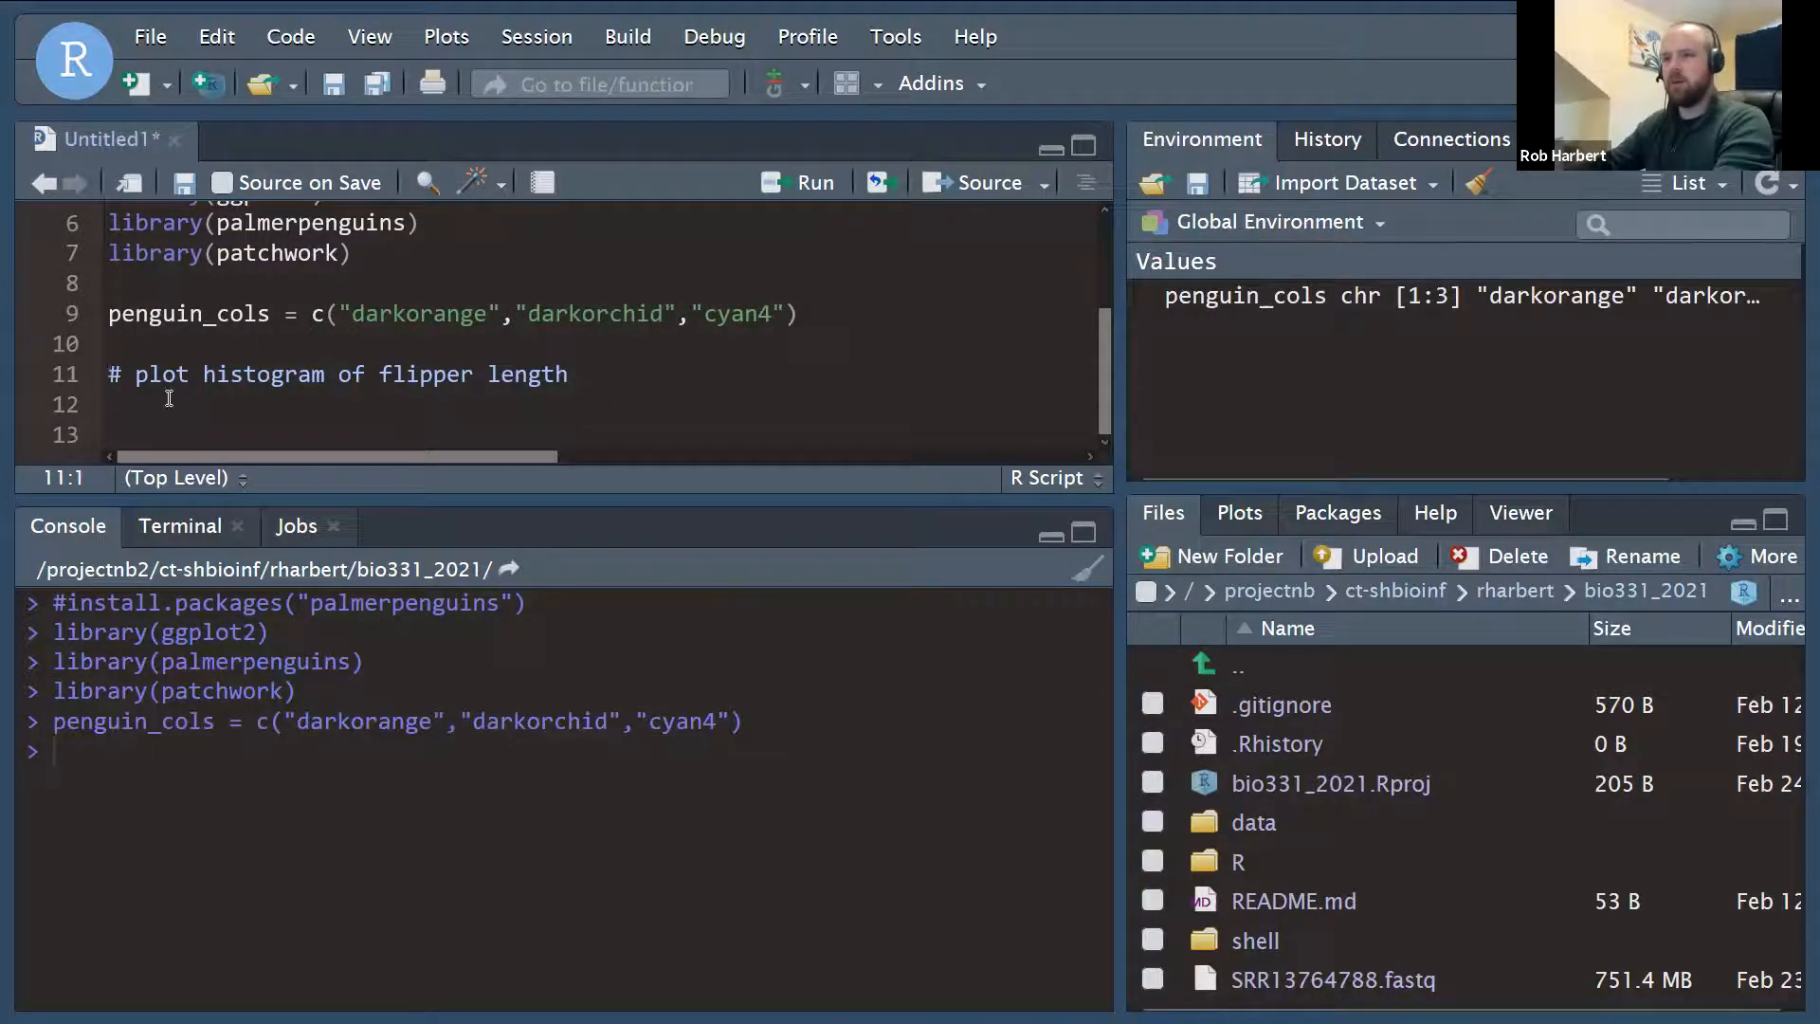
text(he)
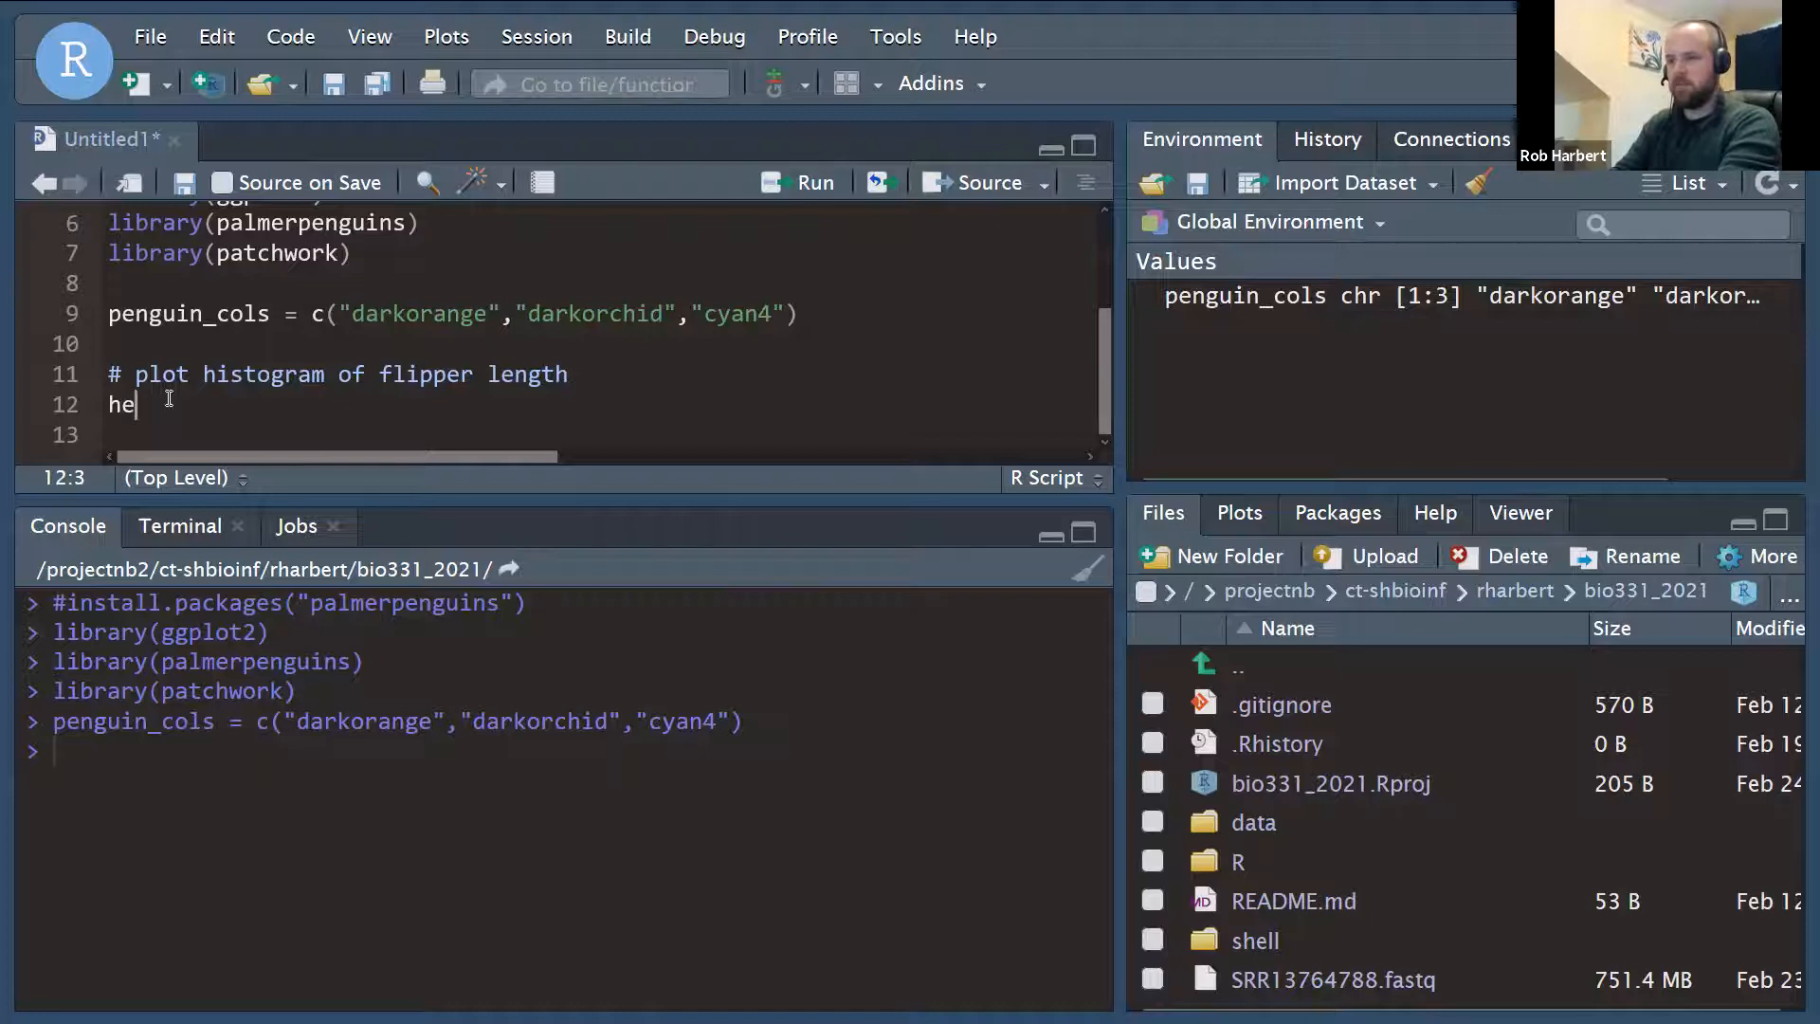
text(ad(penguin)
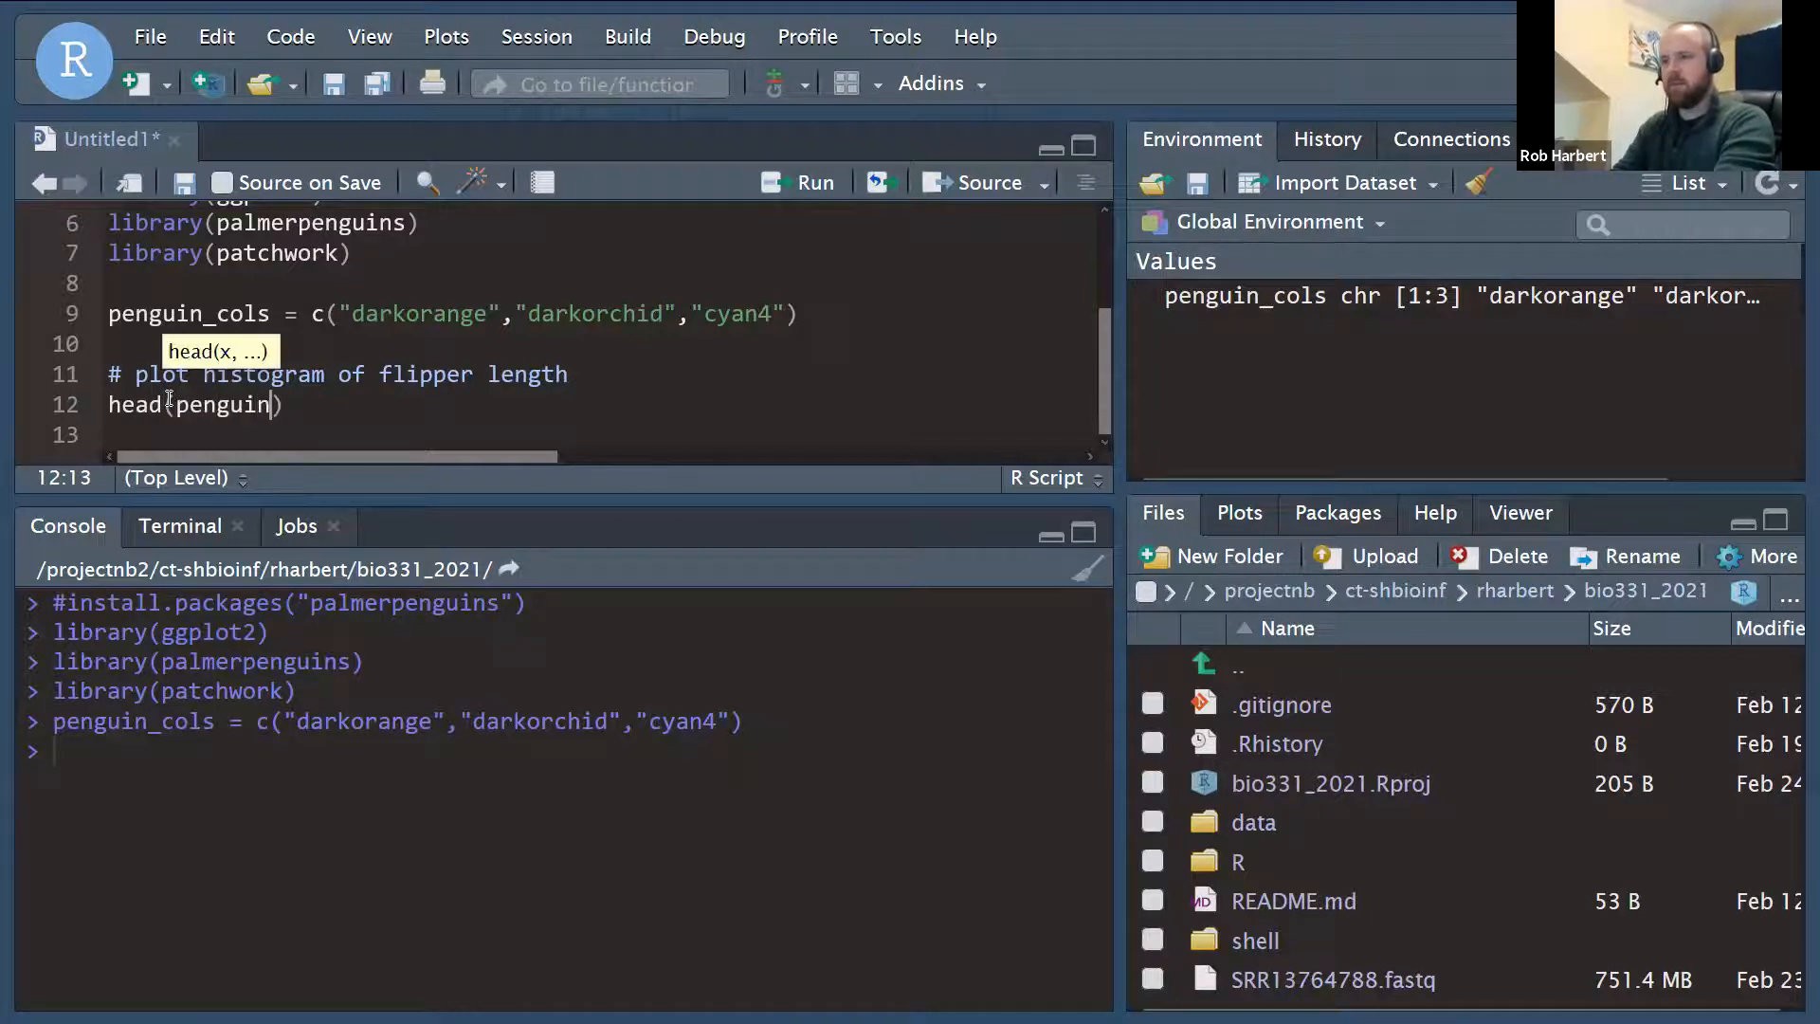
text(s)
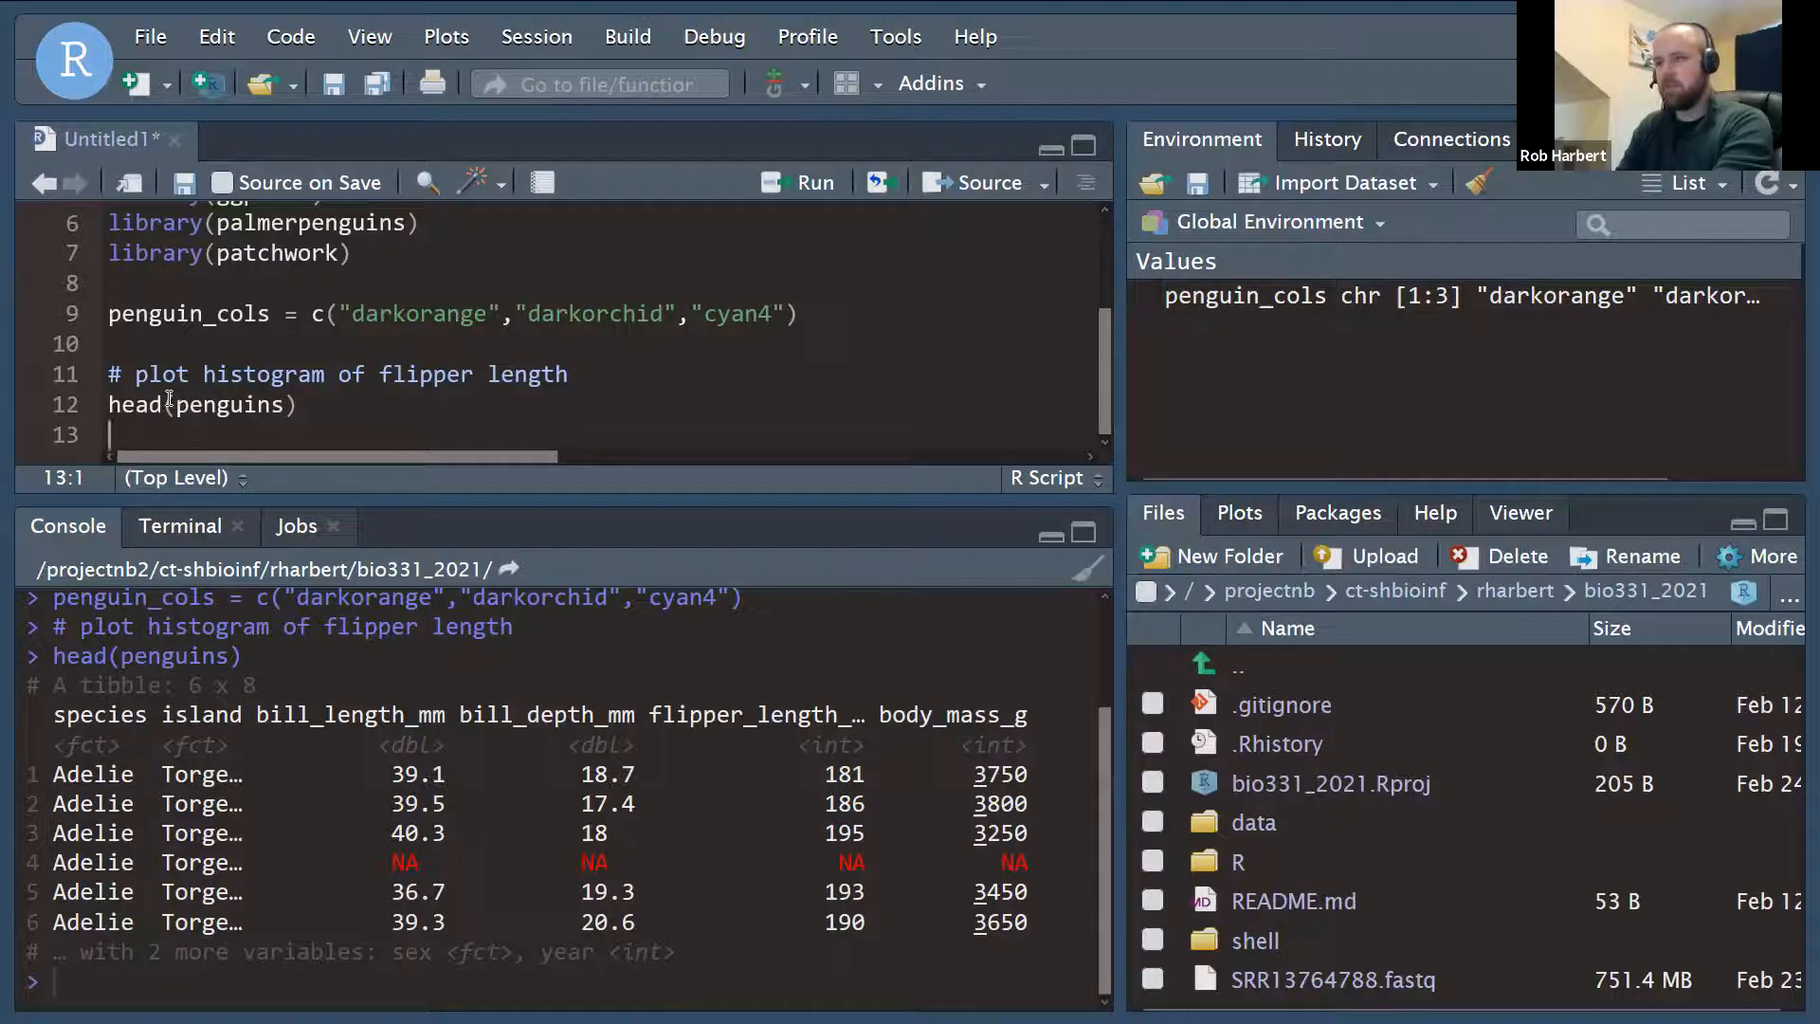
Write and run ggplot(penguins) + geom_histogram(aes(x=flipper_length_mm)) for a basic flipper-length histogram.
text(ggp)
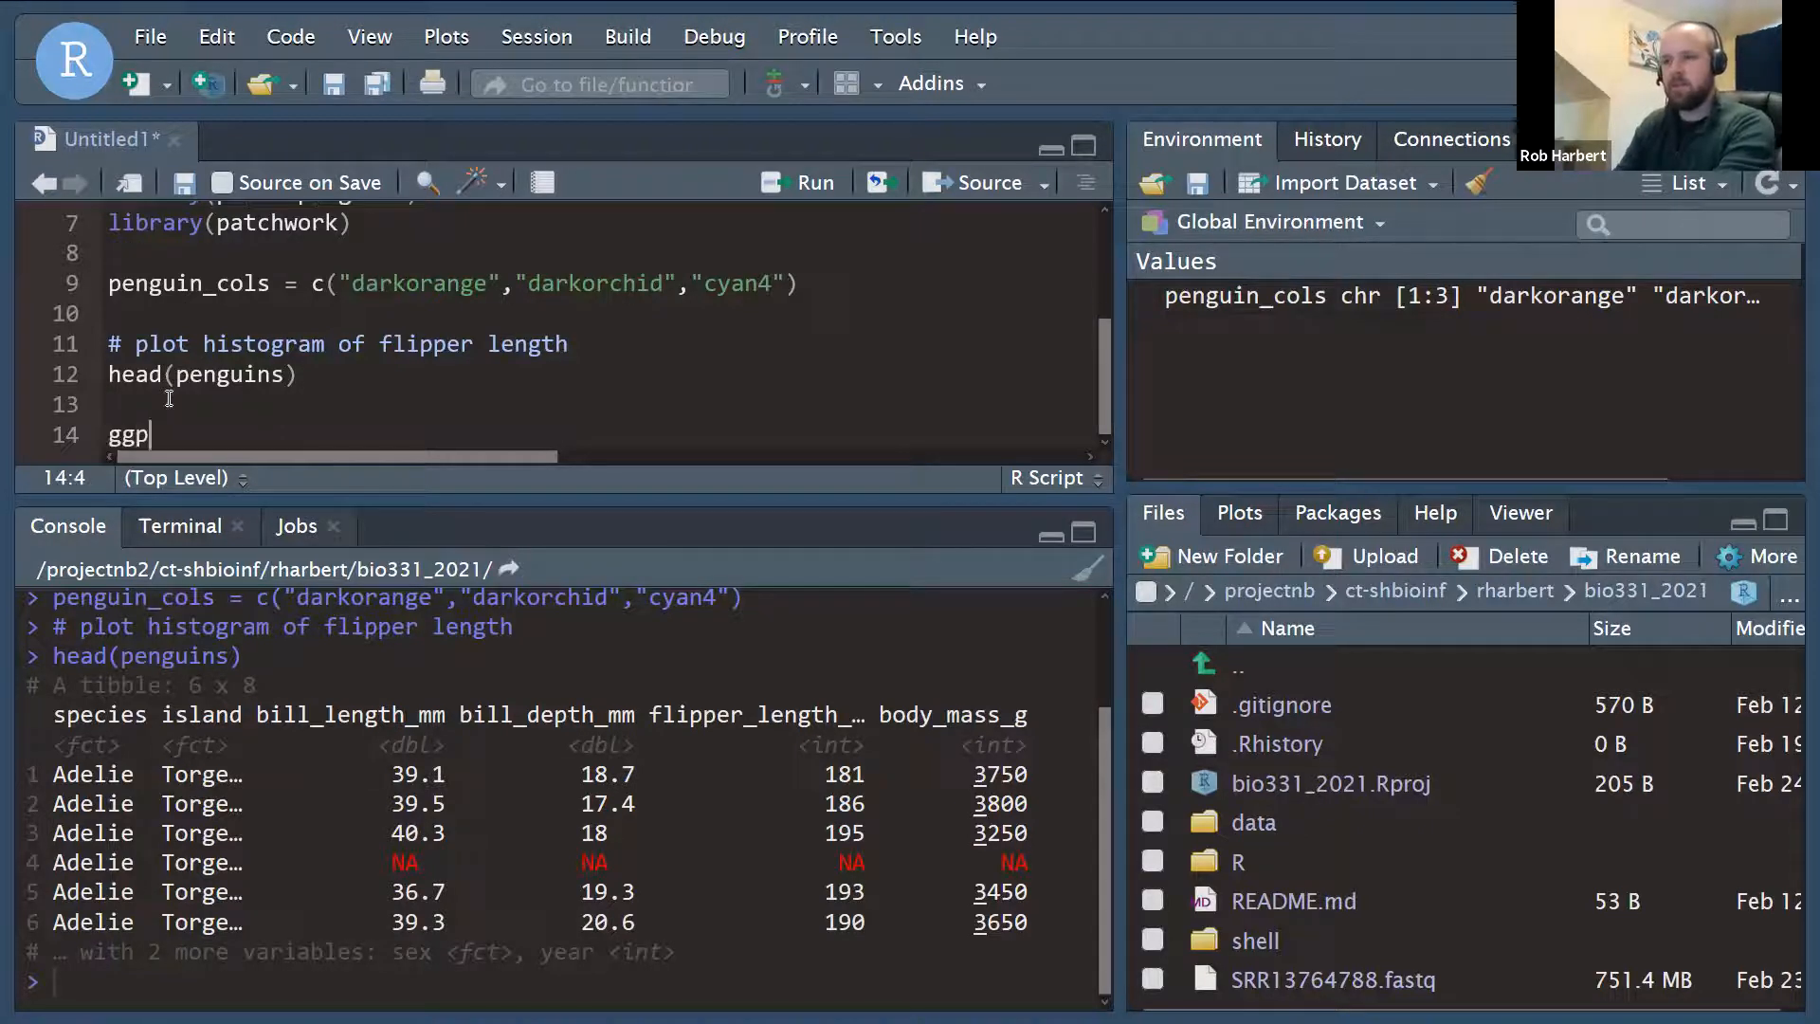
text(lot(penguins)
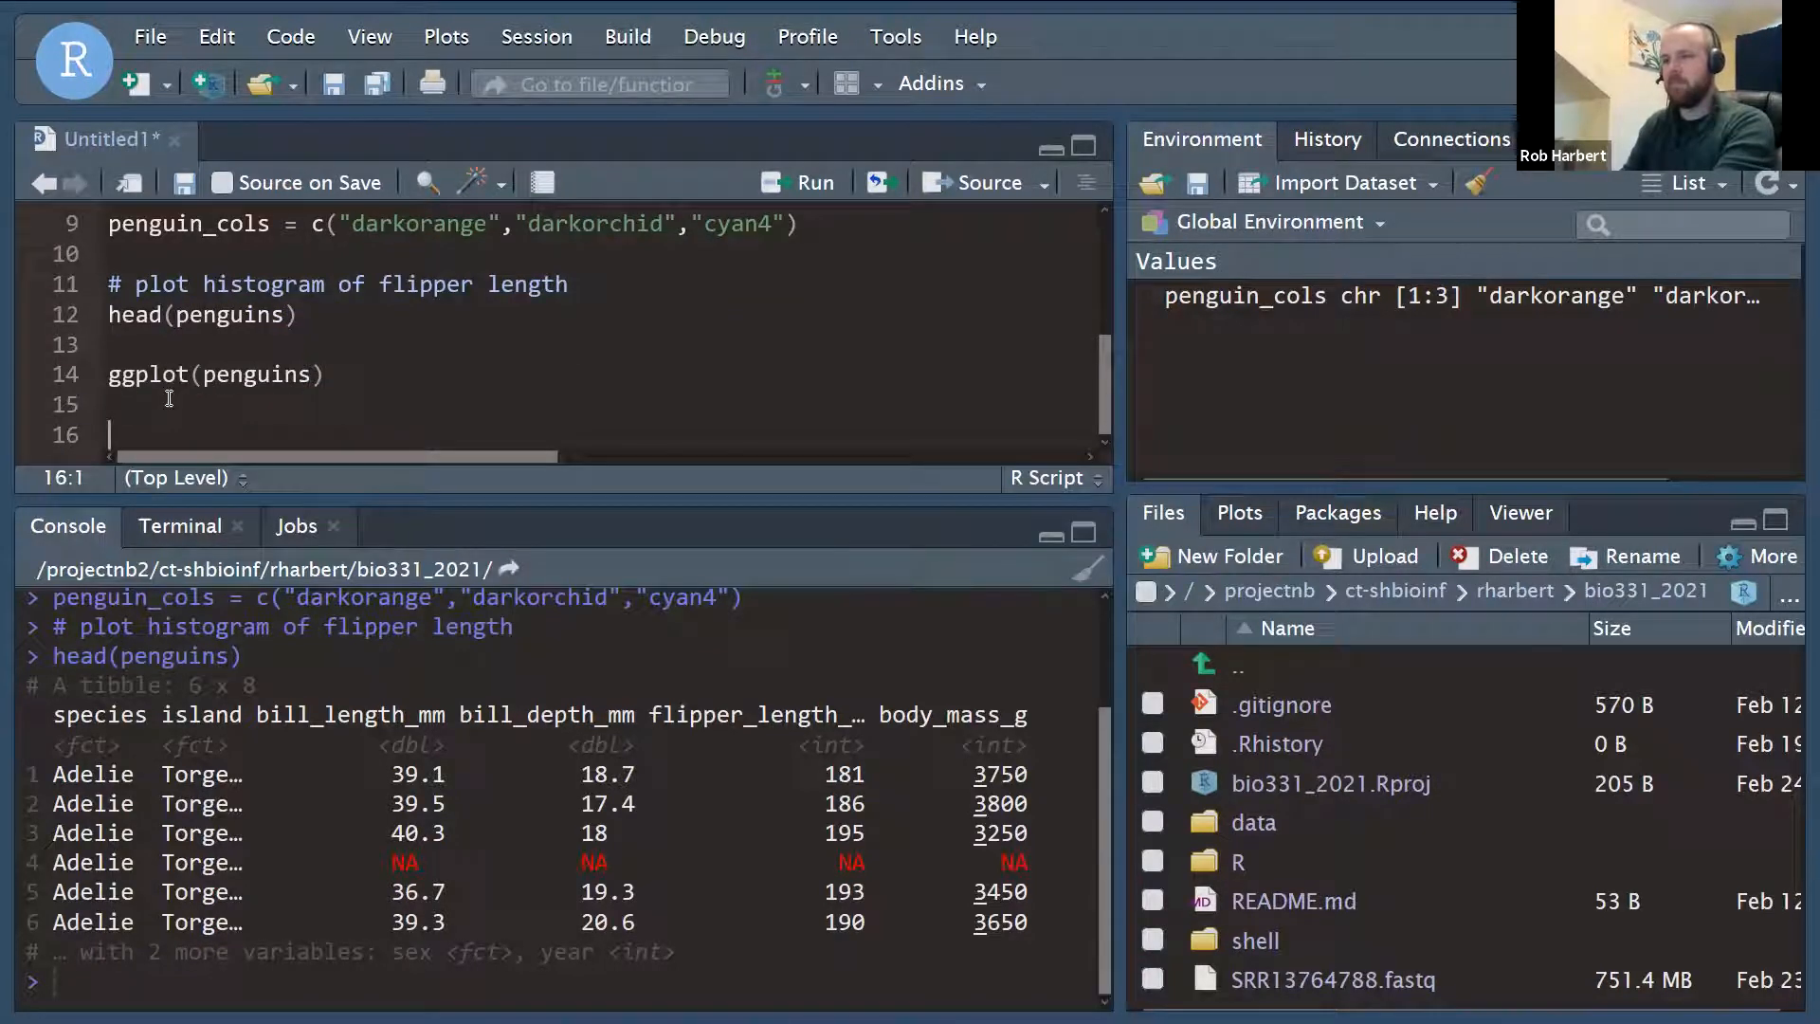
text(+)
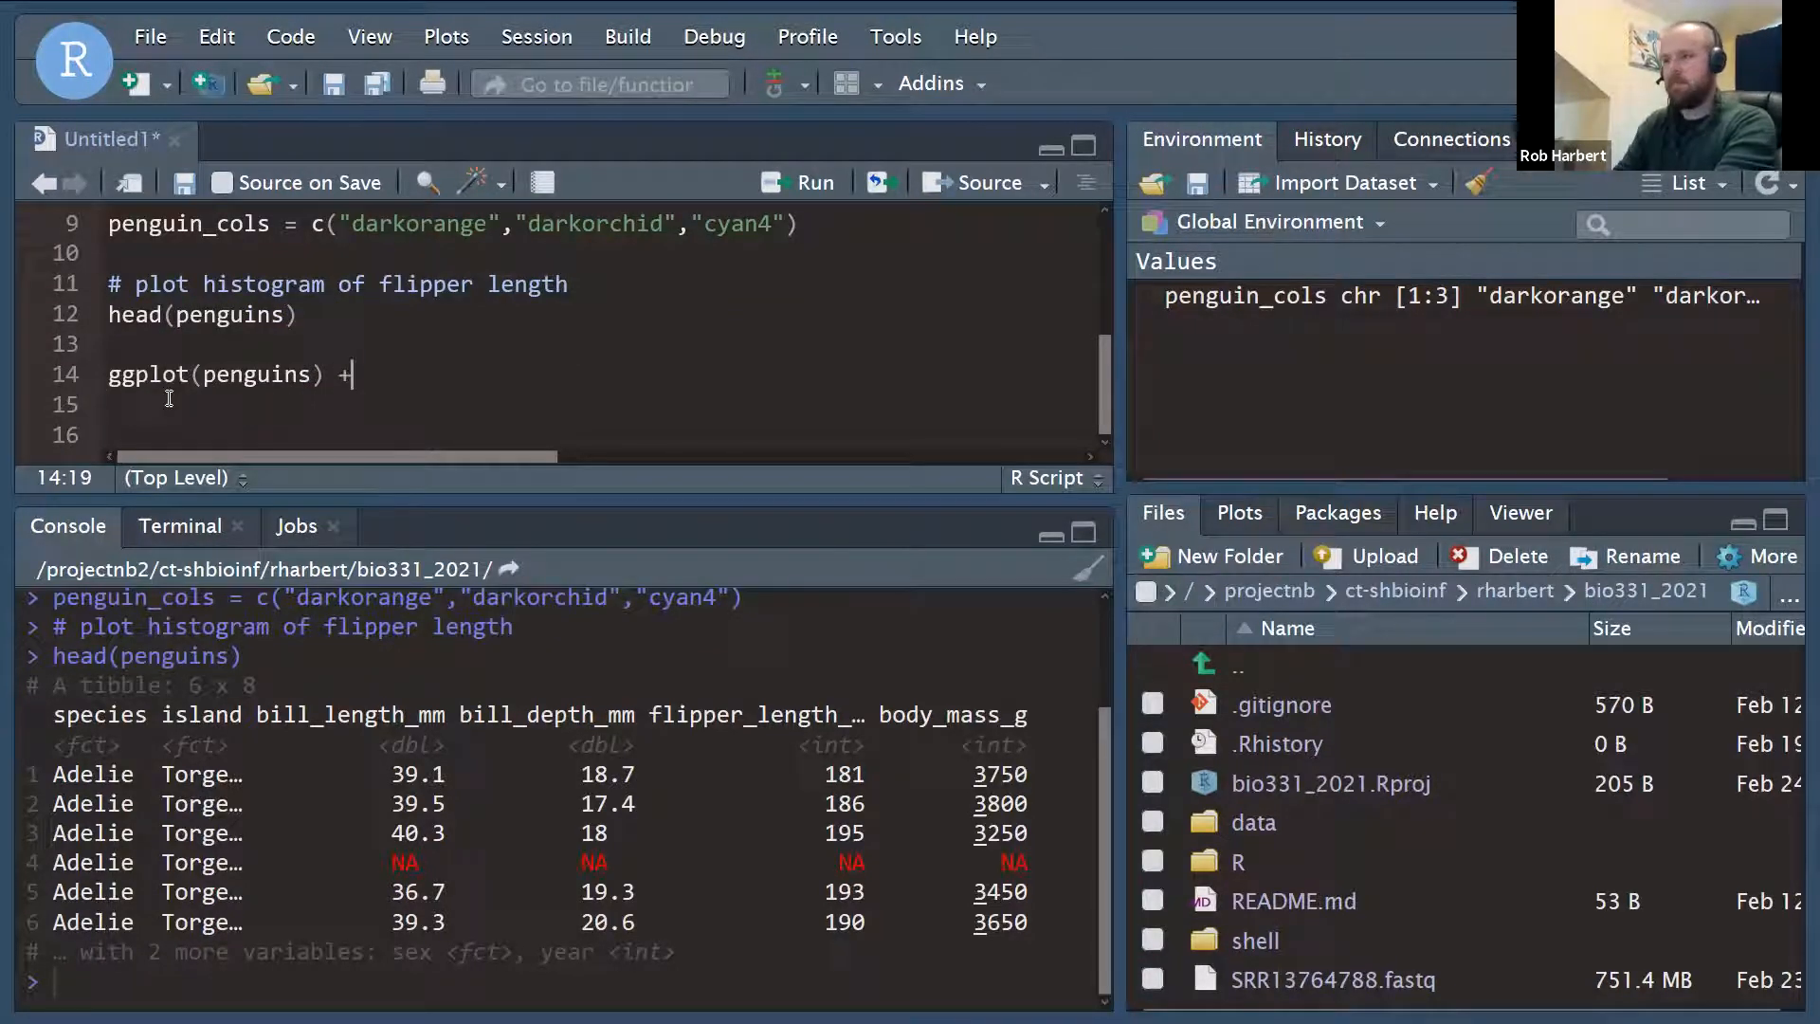
text(geom_histogram()
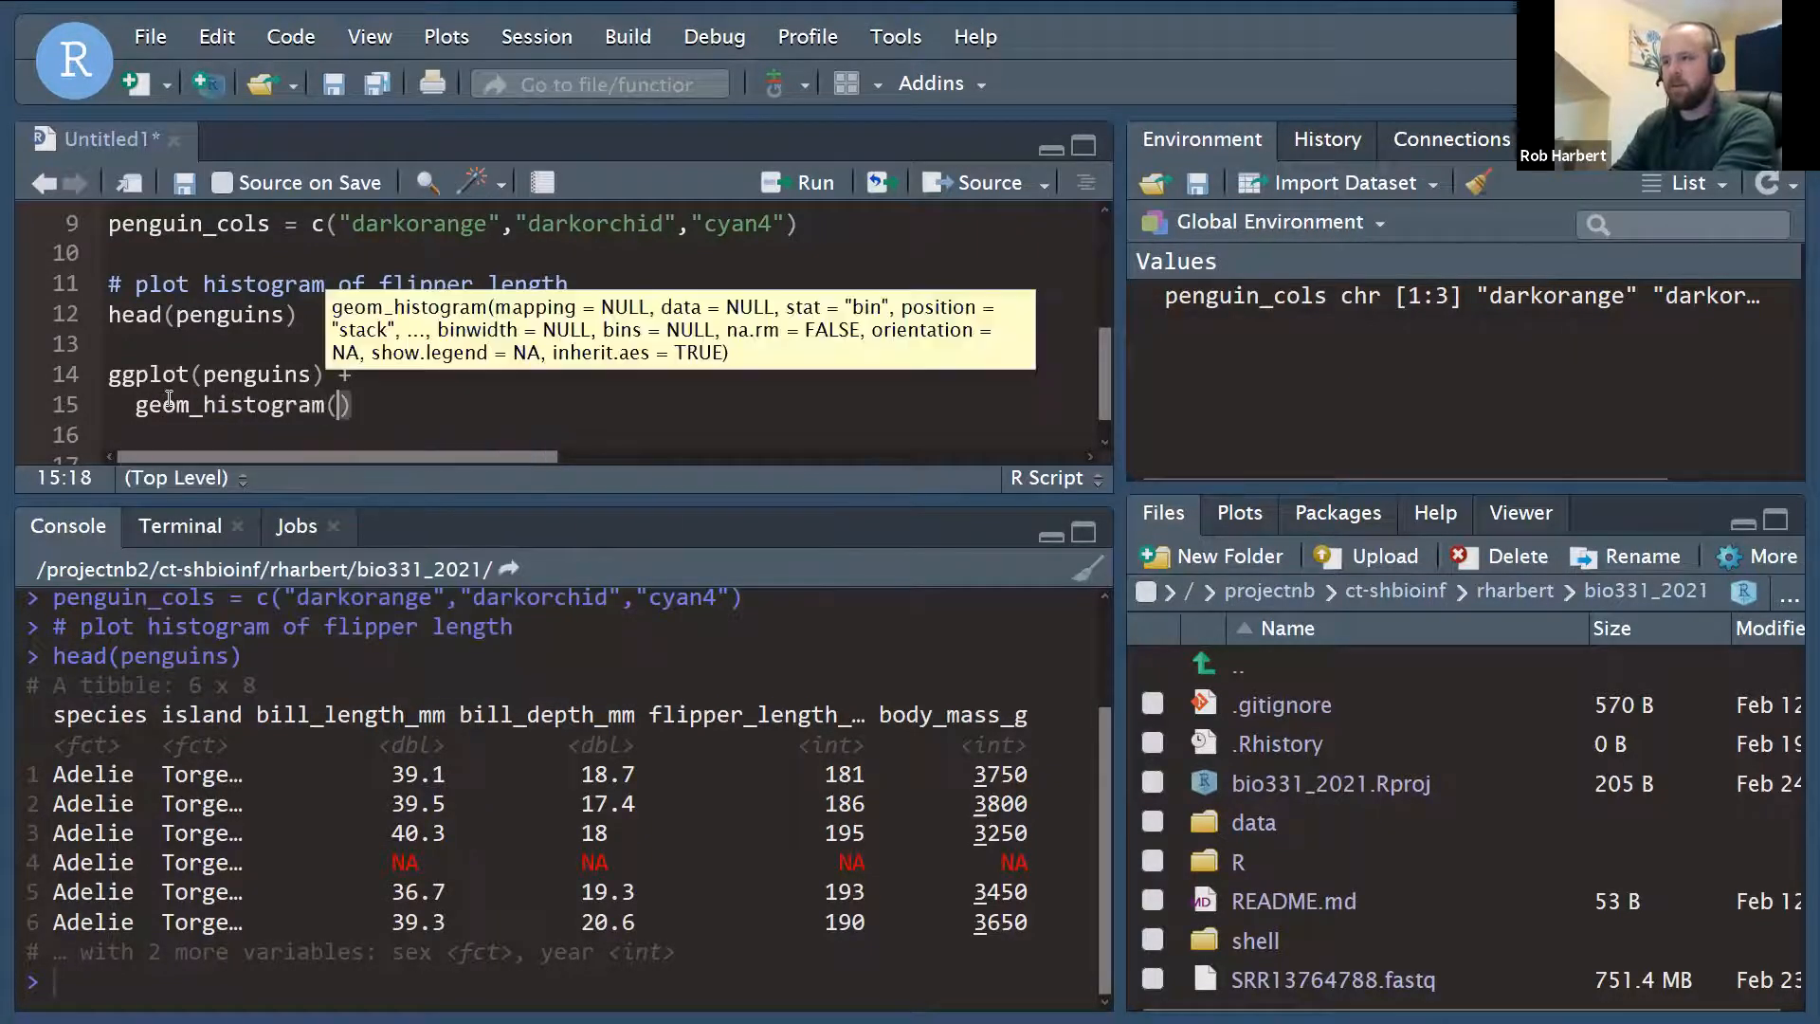
text(aes(x)
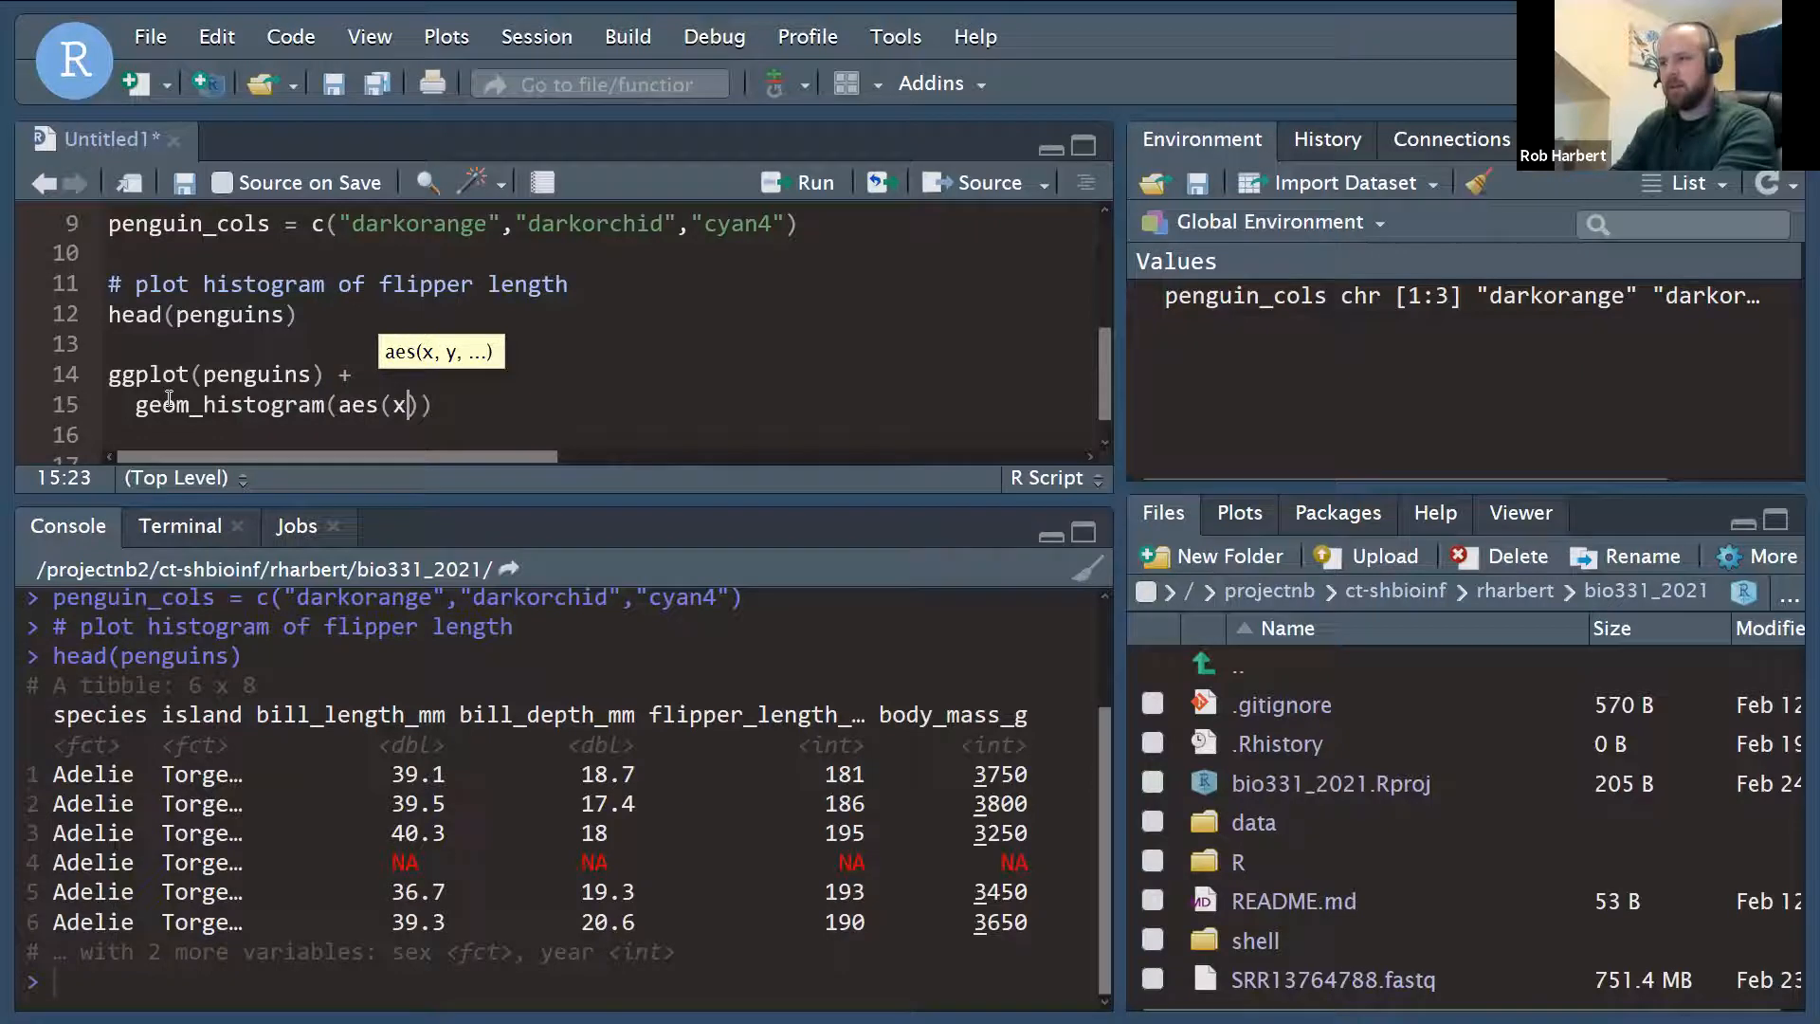
text(=flipper)
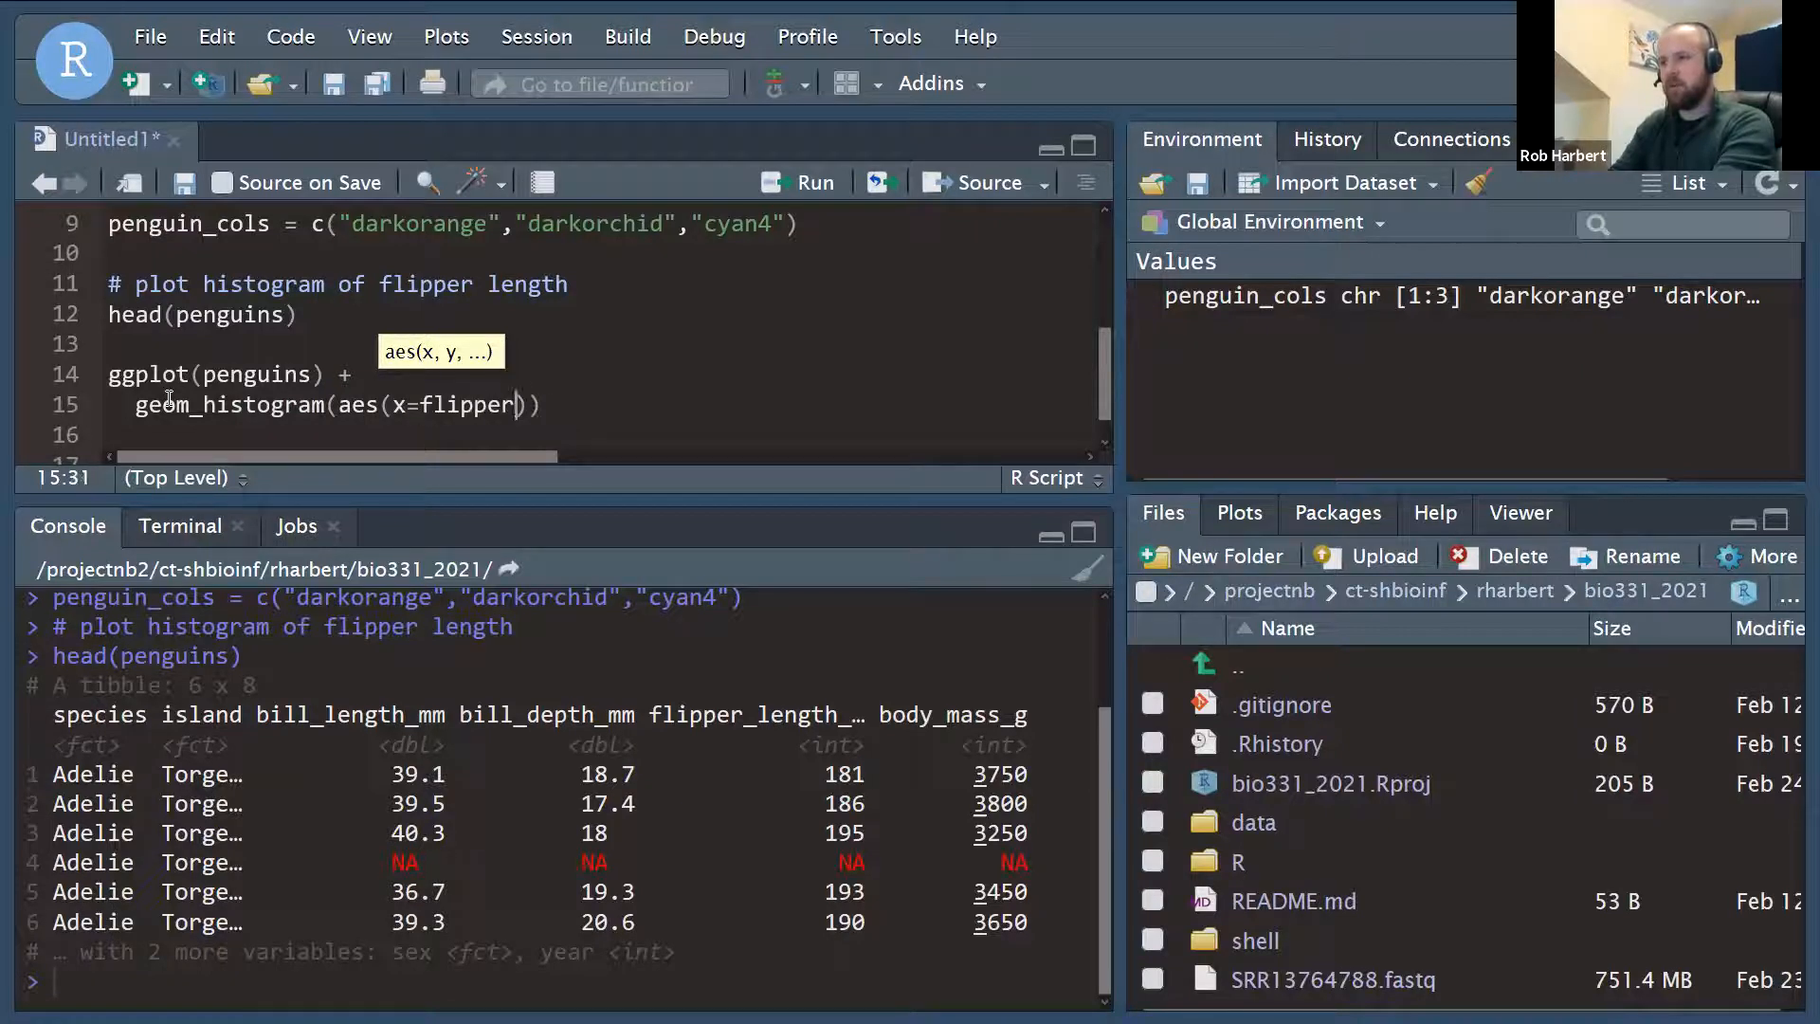
text(_length_mm)
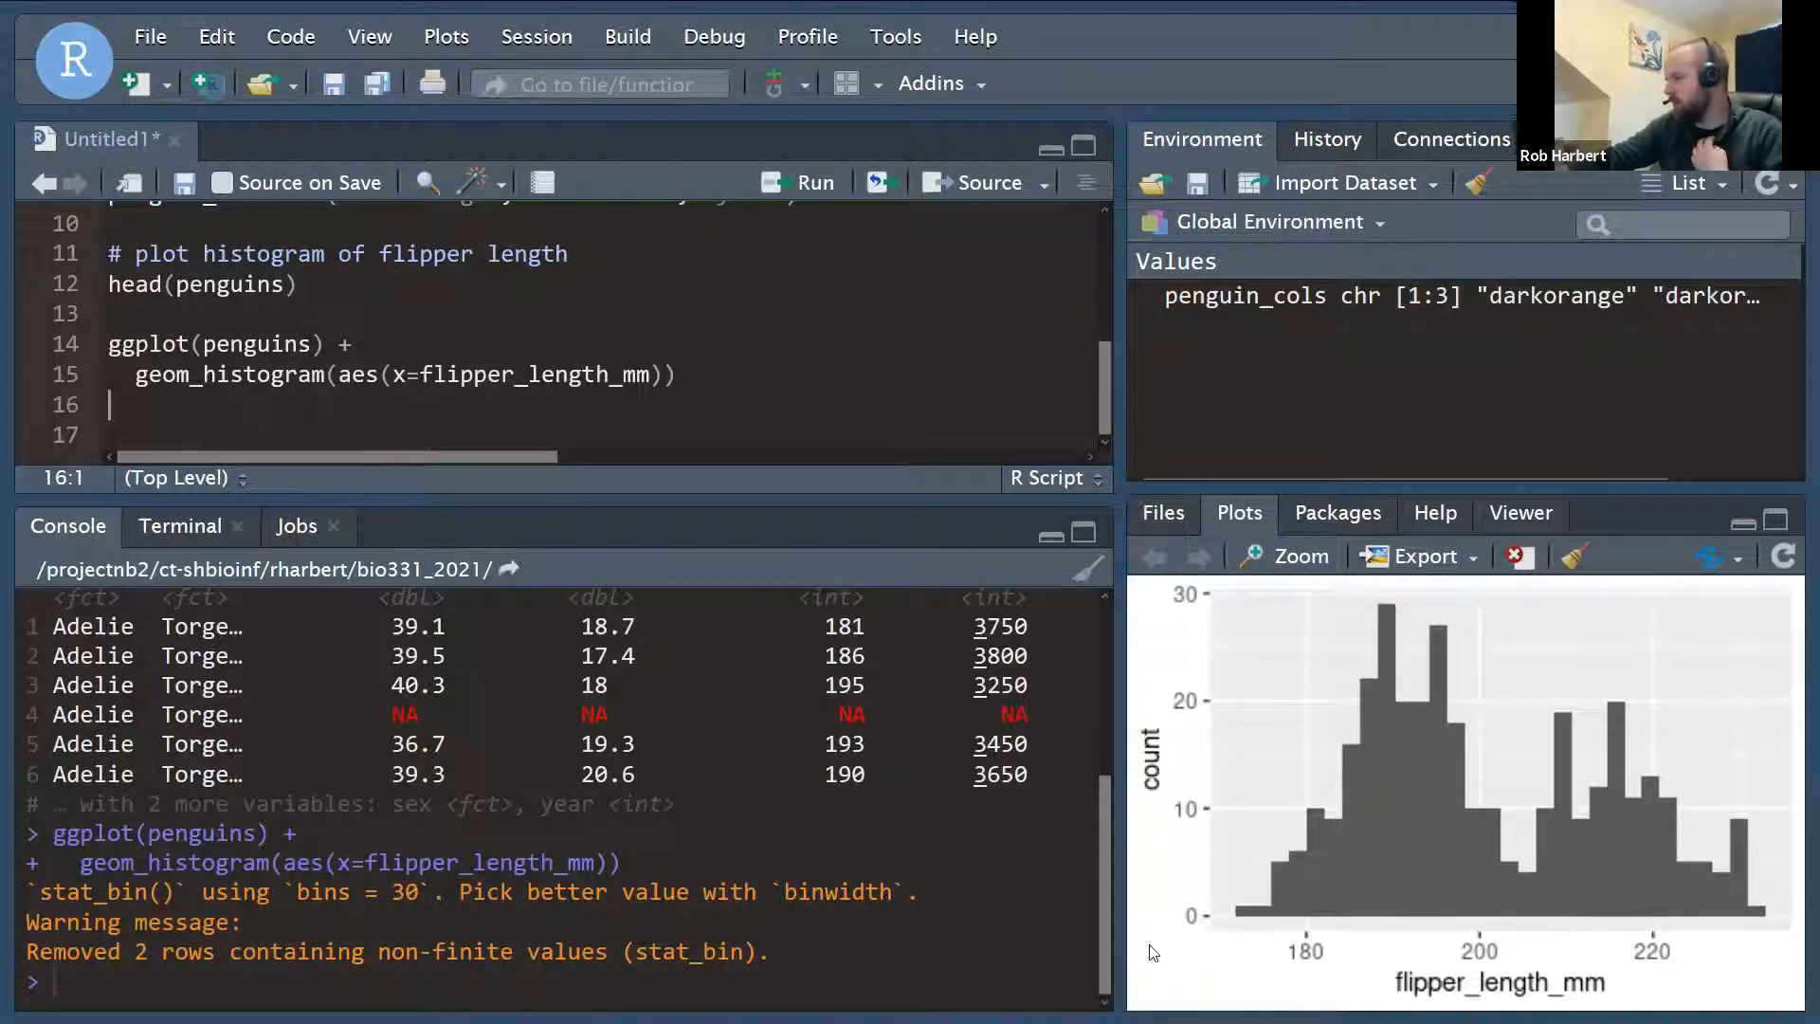
mouse_move(1377, 802)
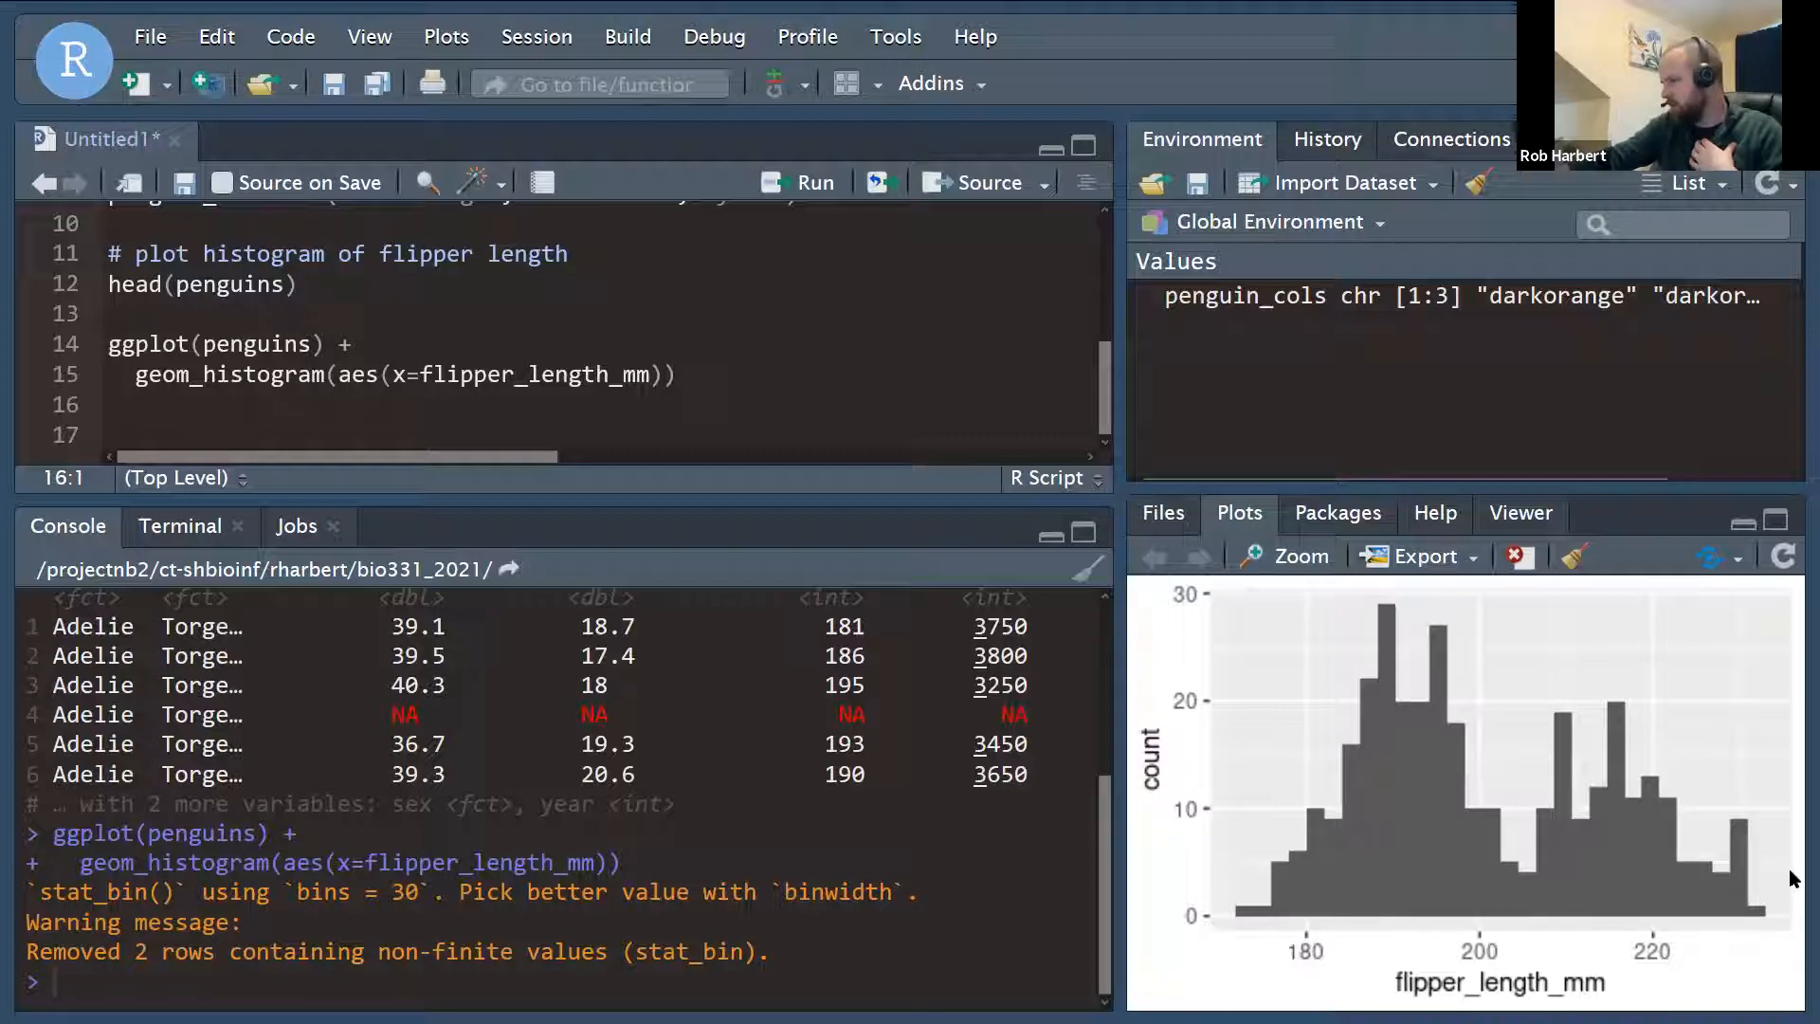
mouse_move(1539, 747)
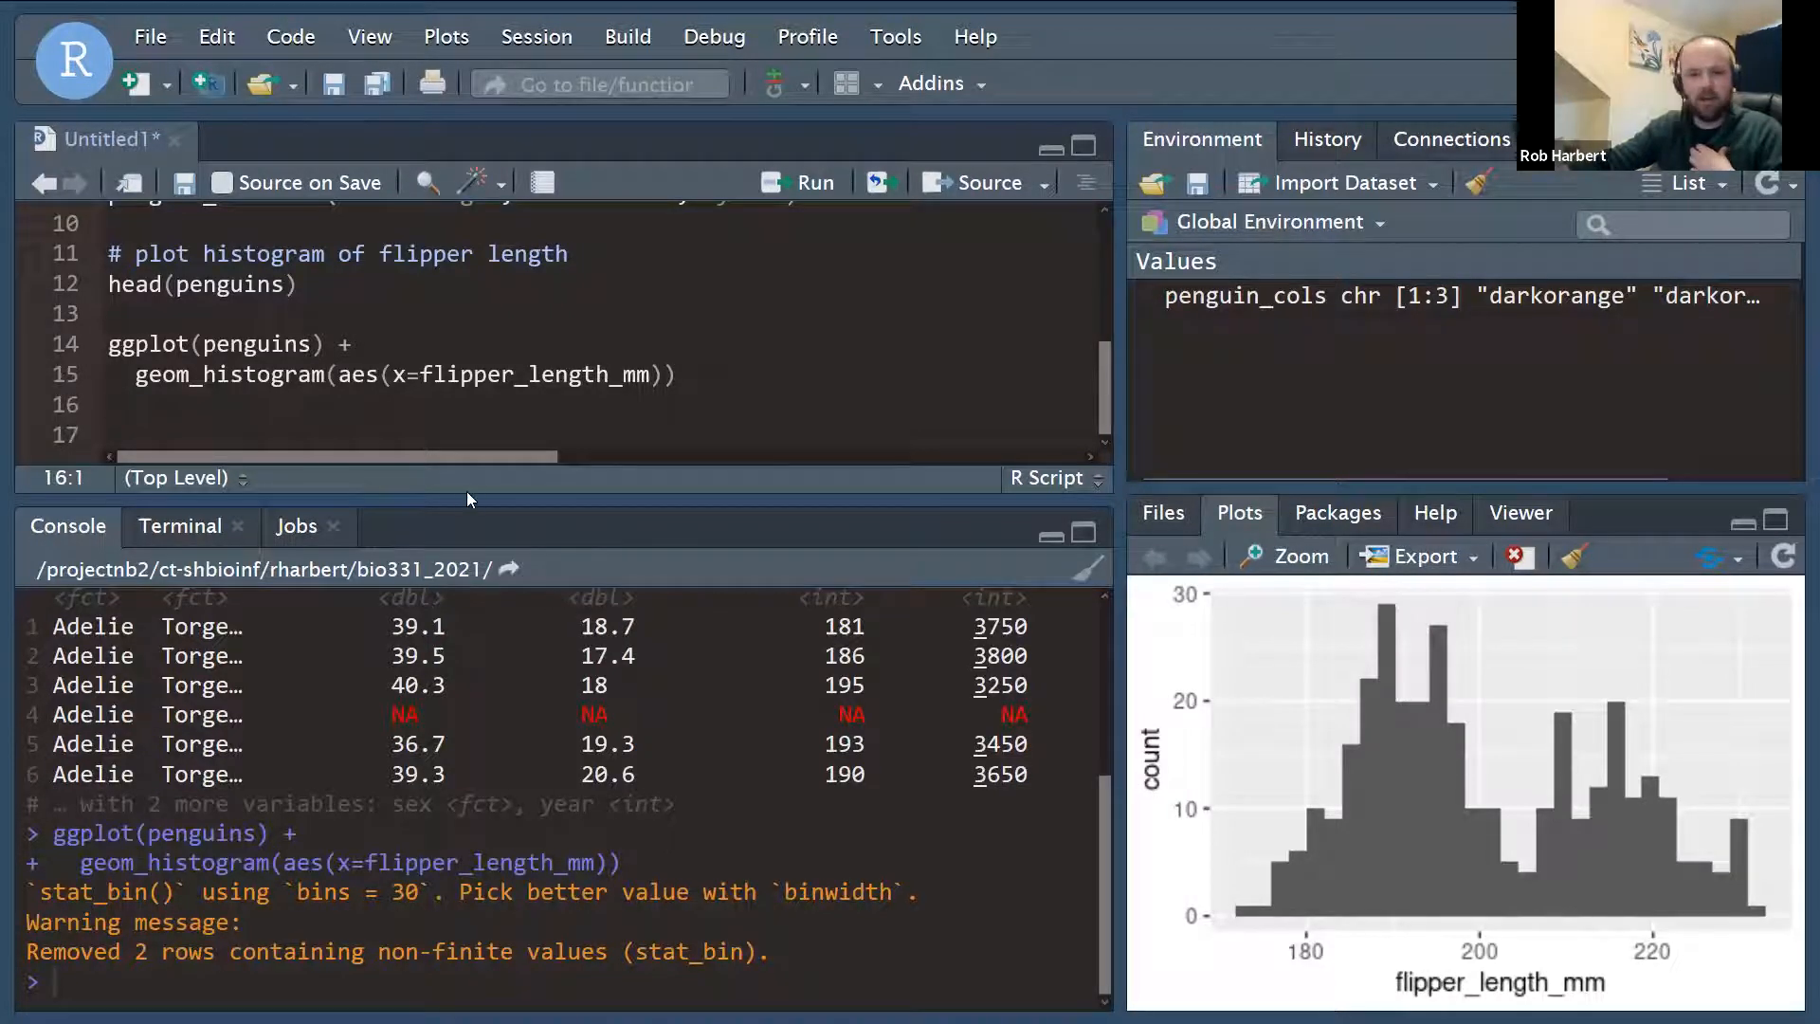
Add fill=species to the geom_histogram aes() so bars are coloured by species.
click(656, 374)
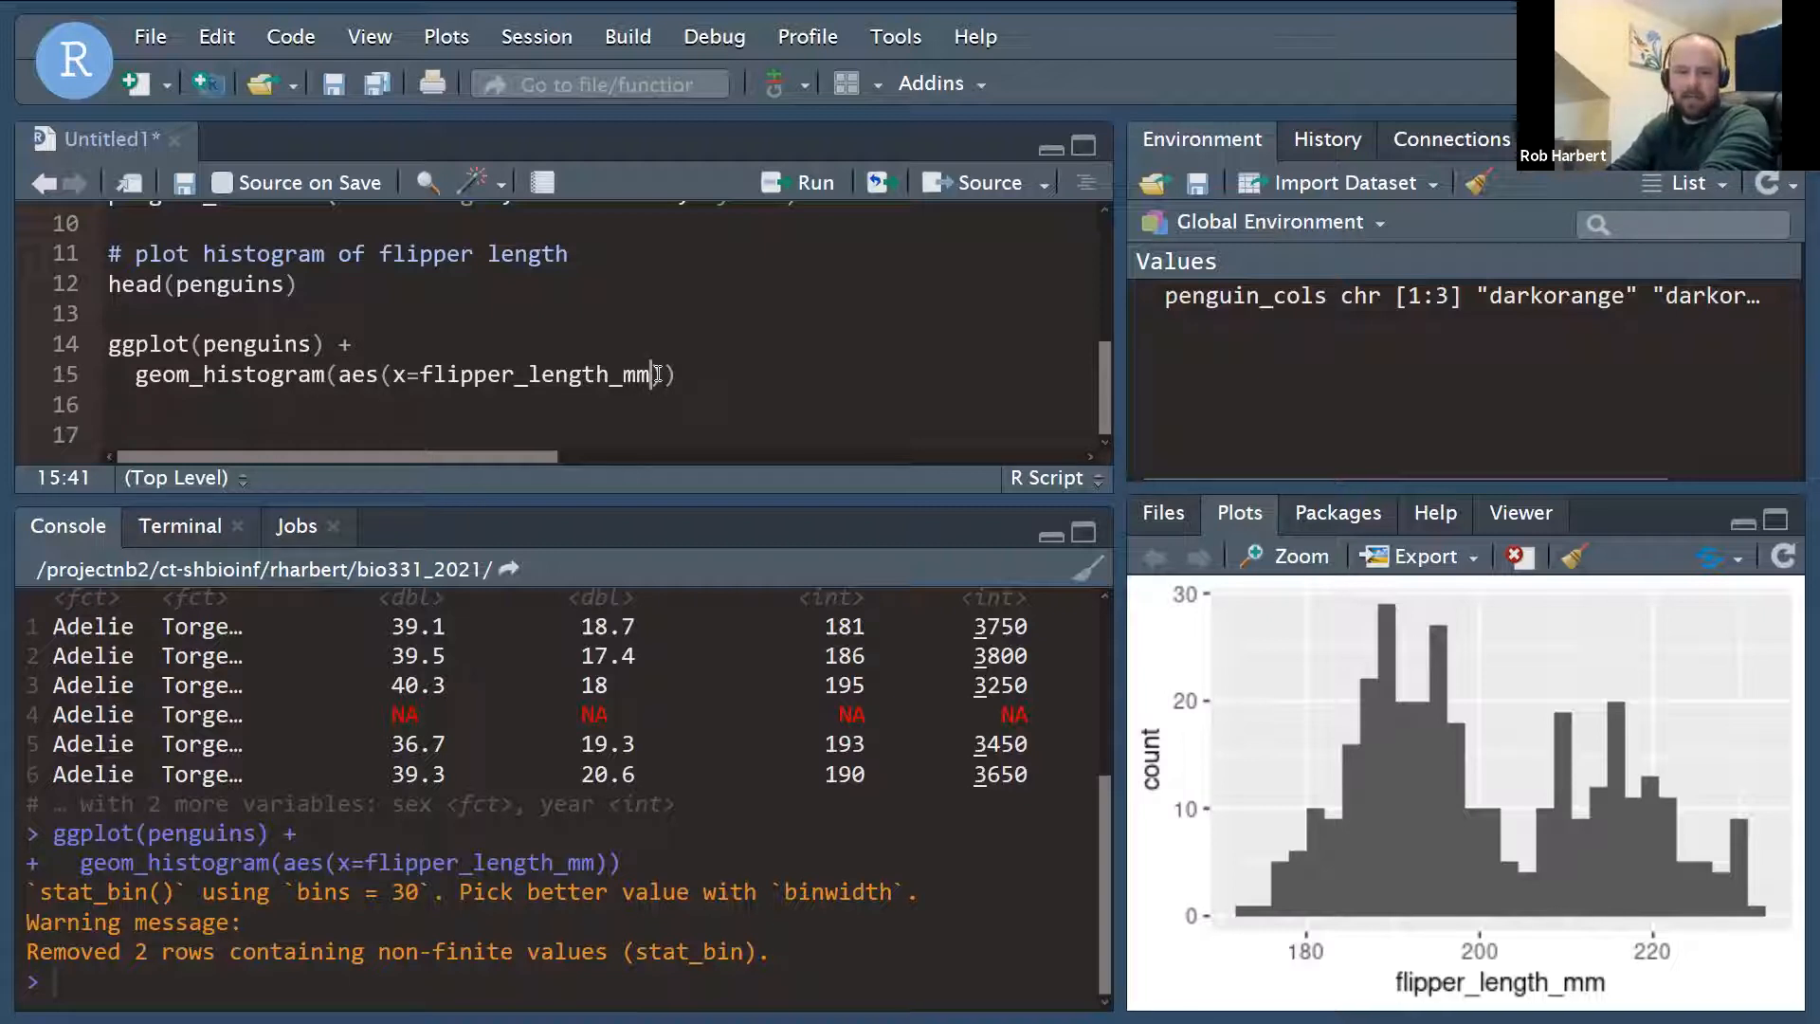
text(, fill=species)
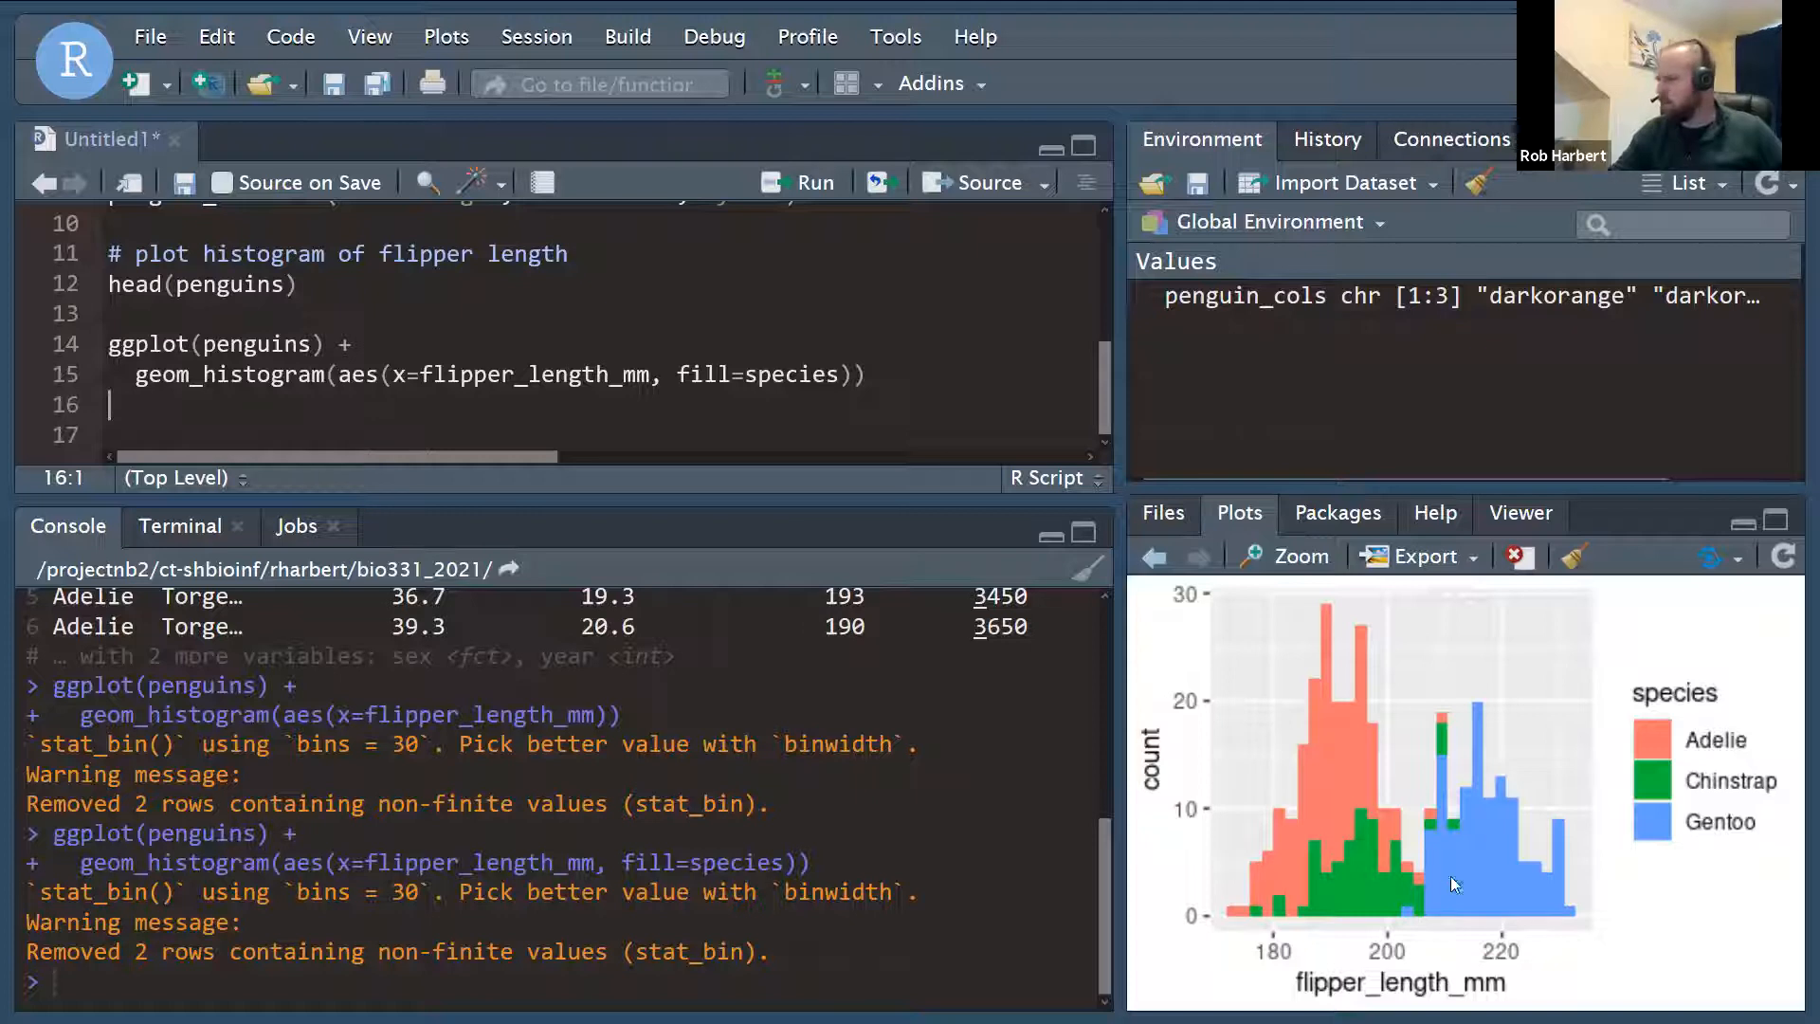
mouse_move(1414, 928)
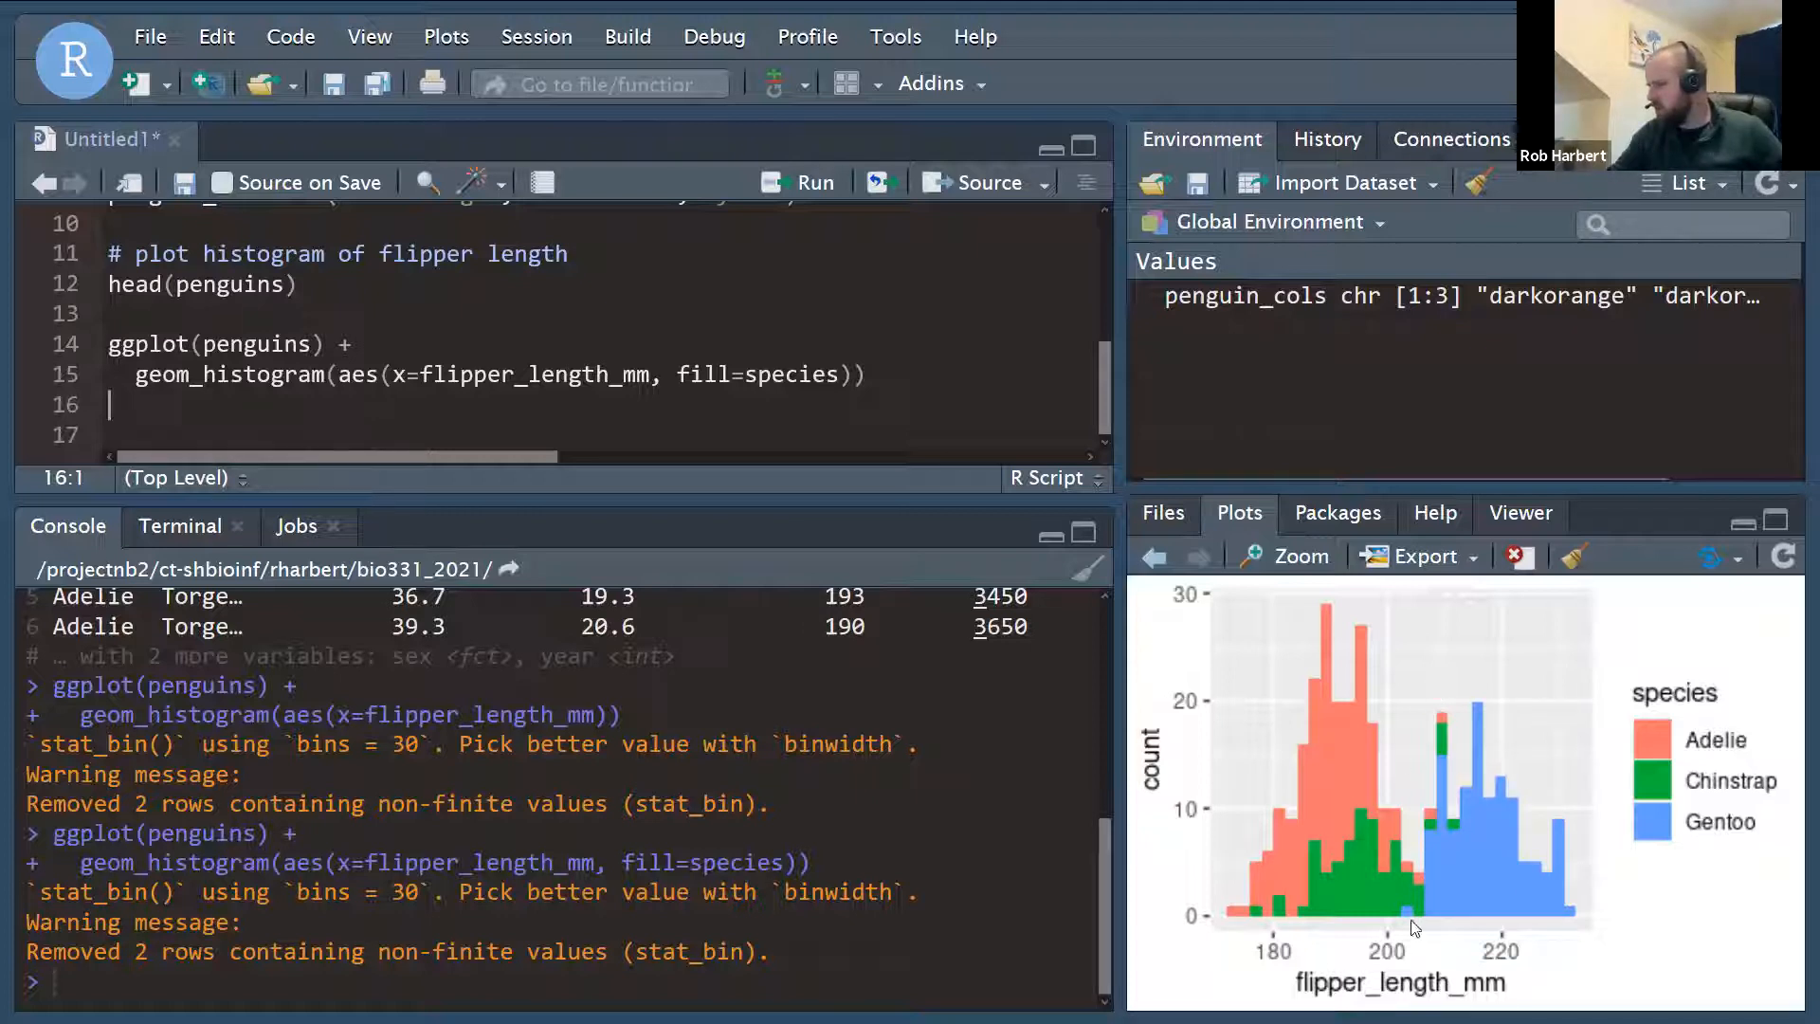
mouse_move(1418, 891)
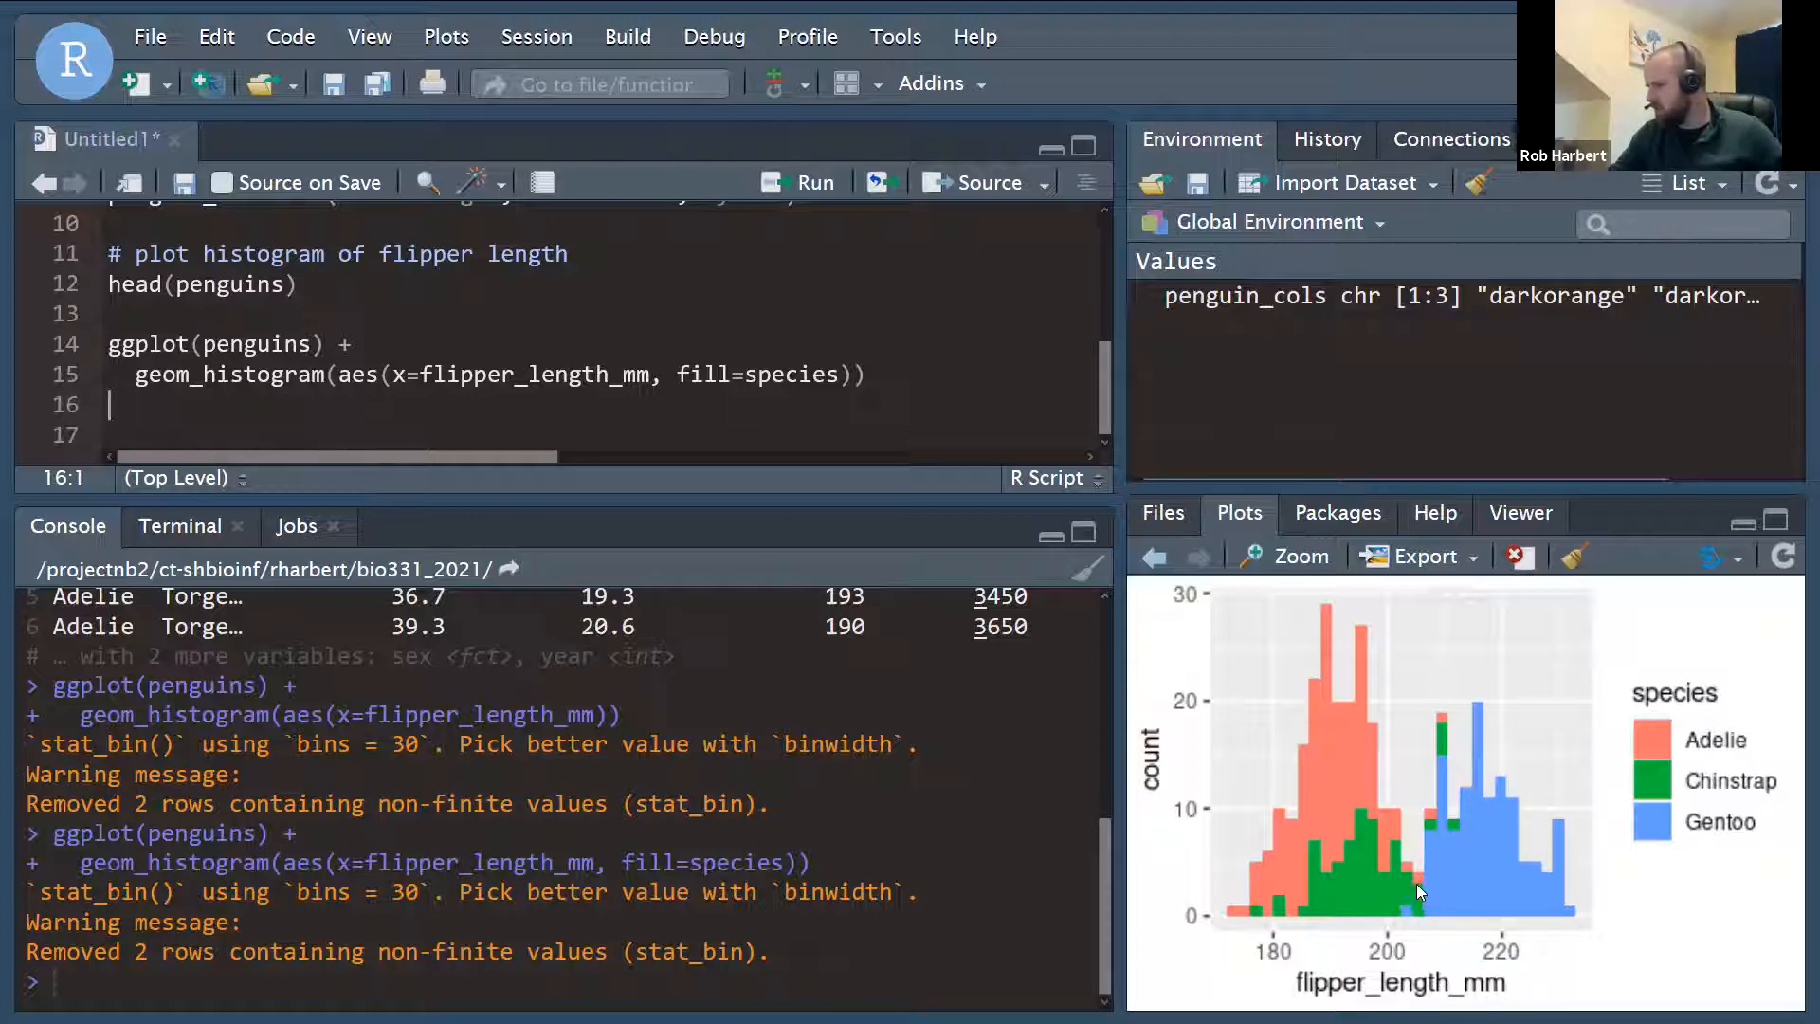
mouse_move(1274, 933)
text(, )
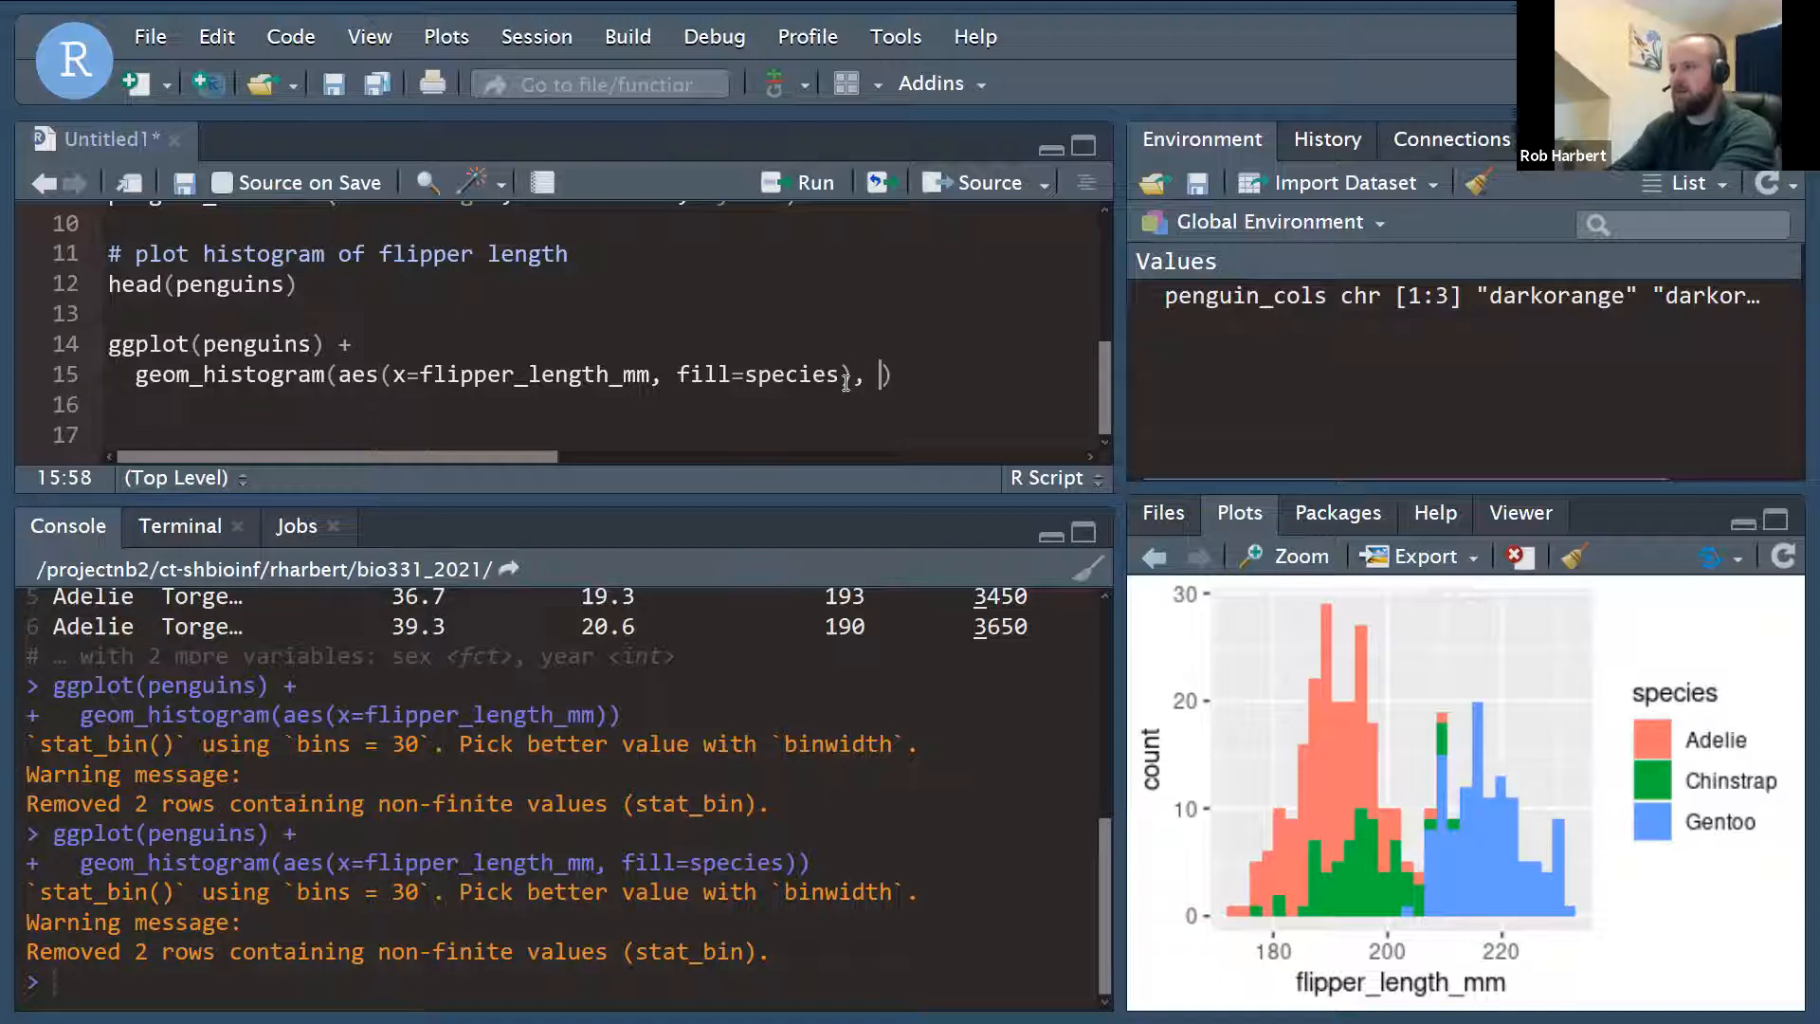
Make the histograms overlap with position='identity' and alpha=0.4 transparency.
text(alpha=)
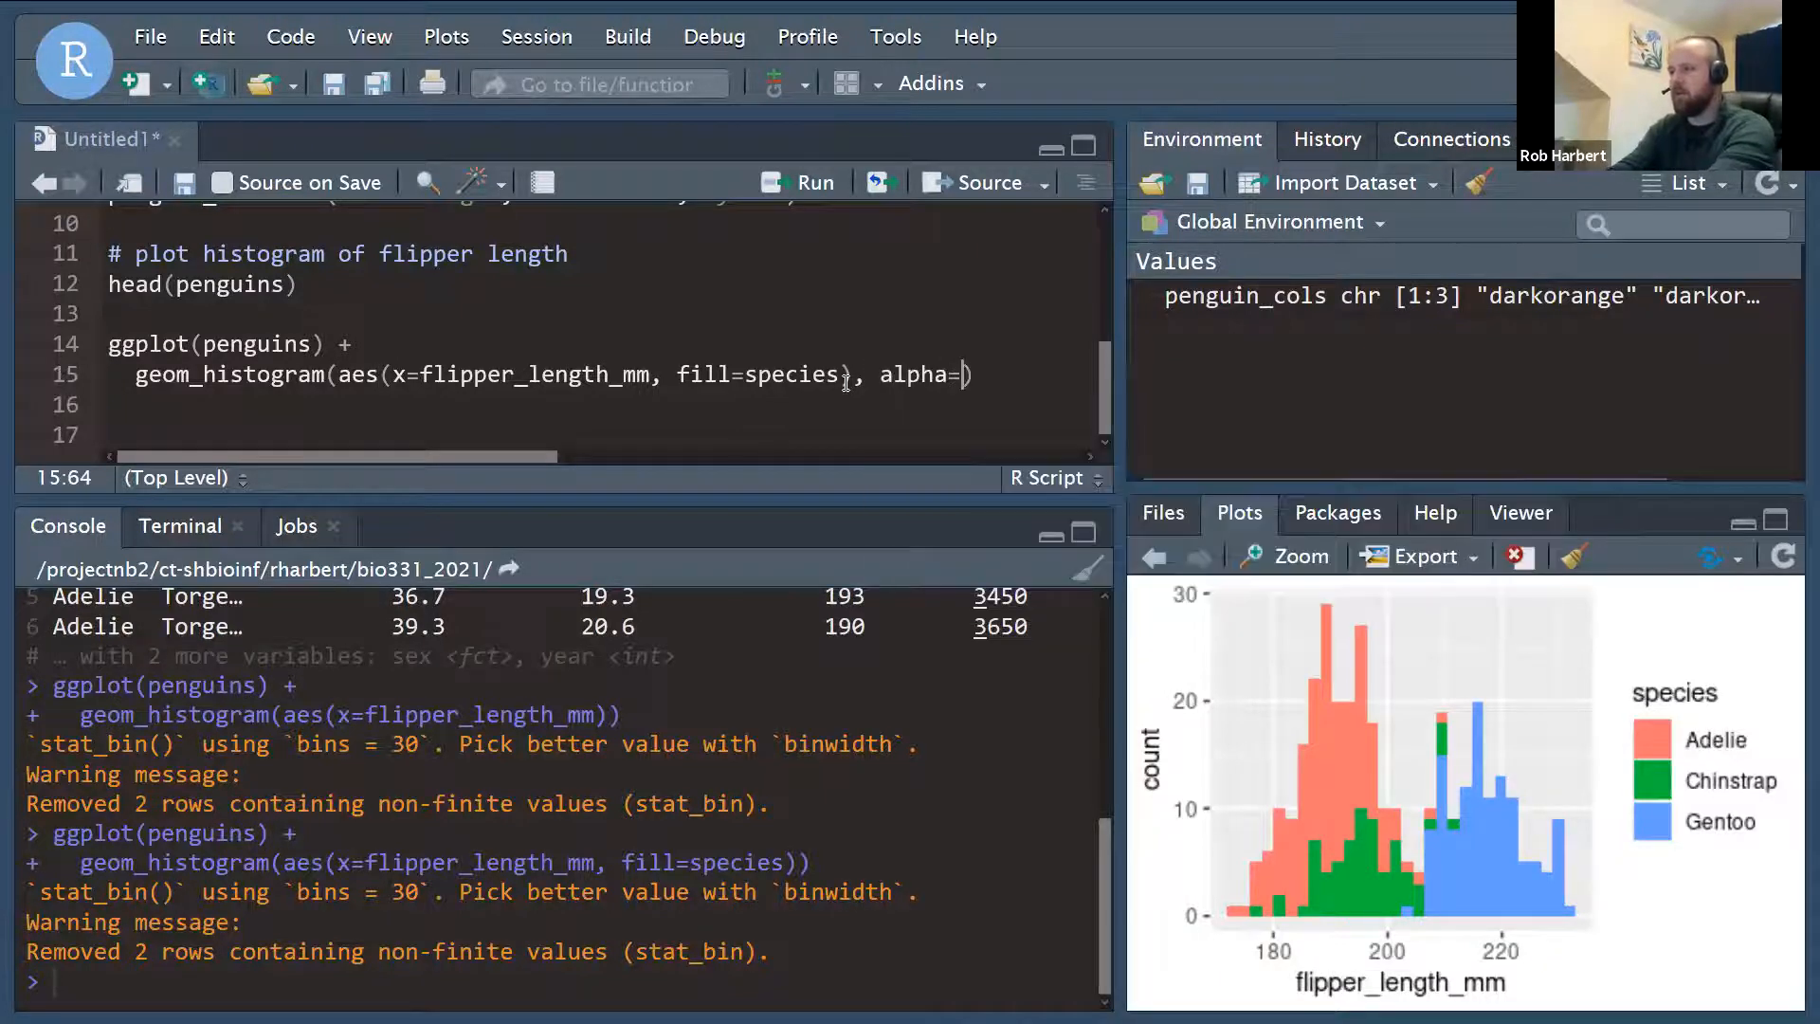
text(0.4))
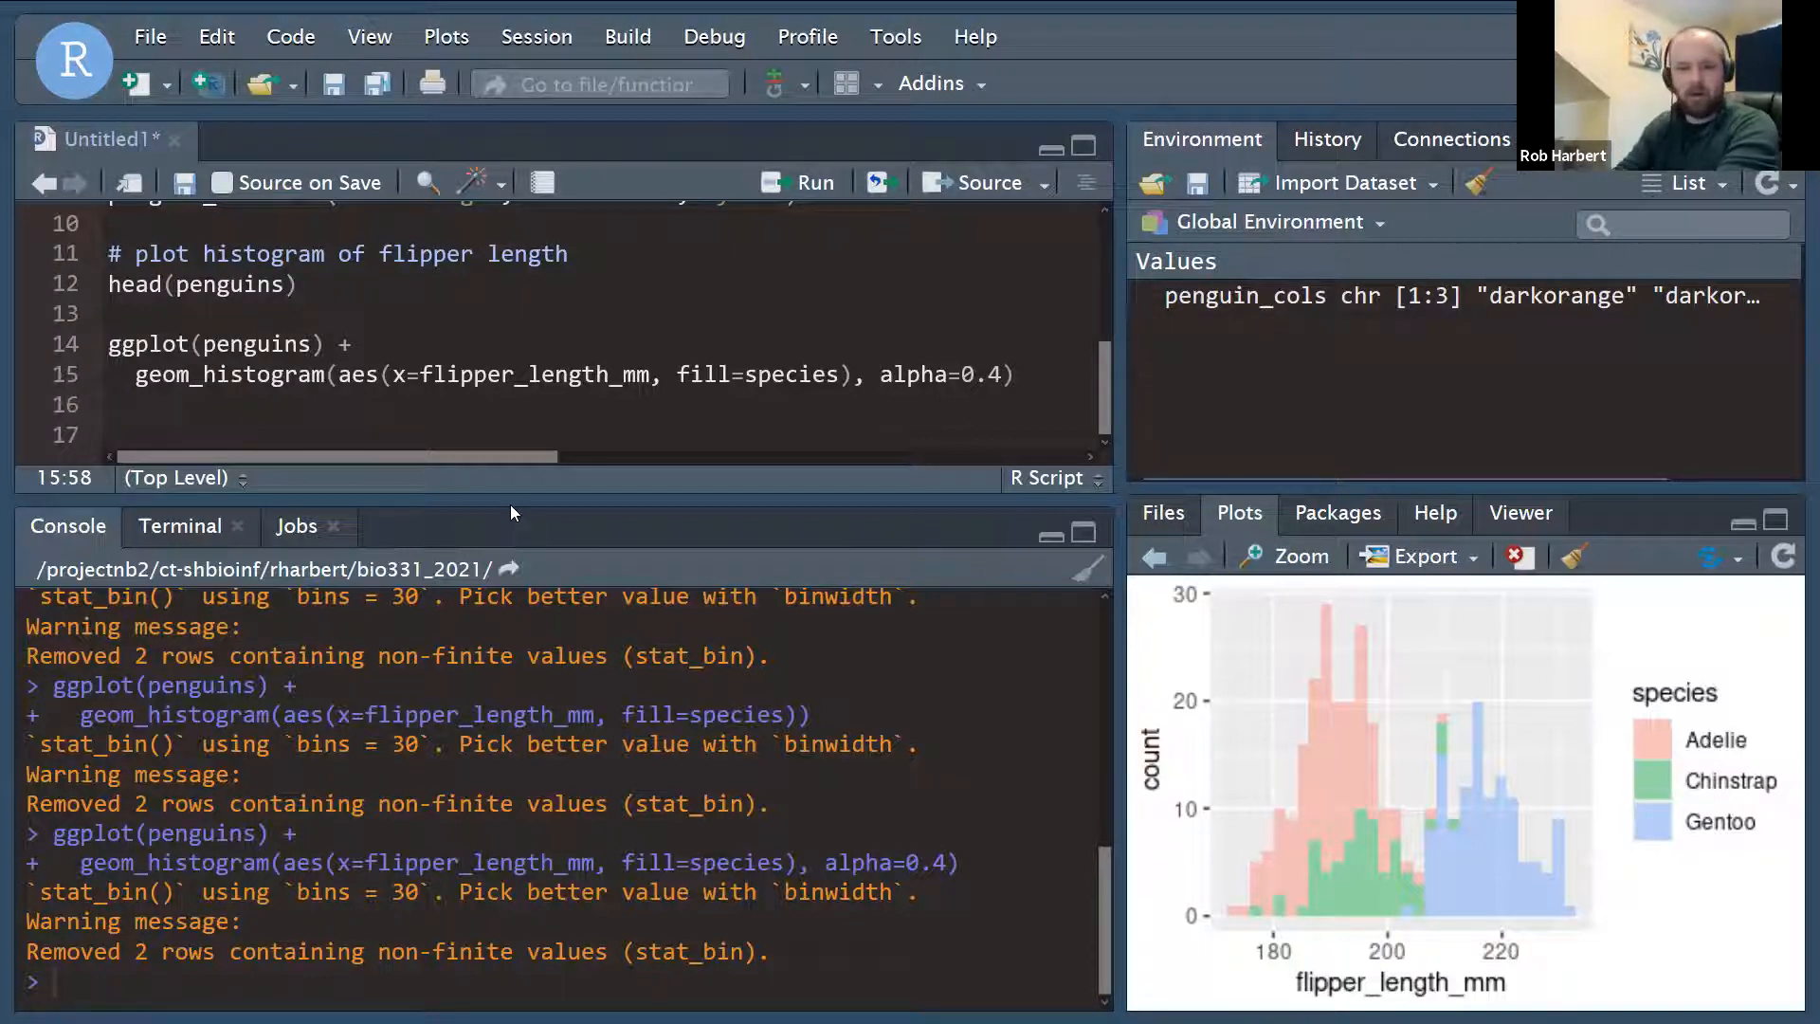
text(ide)
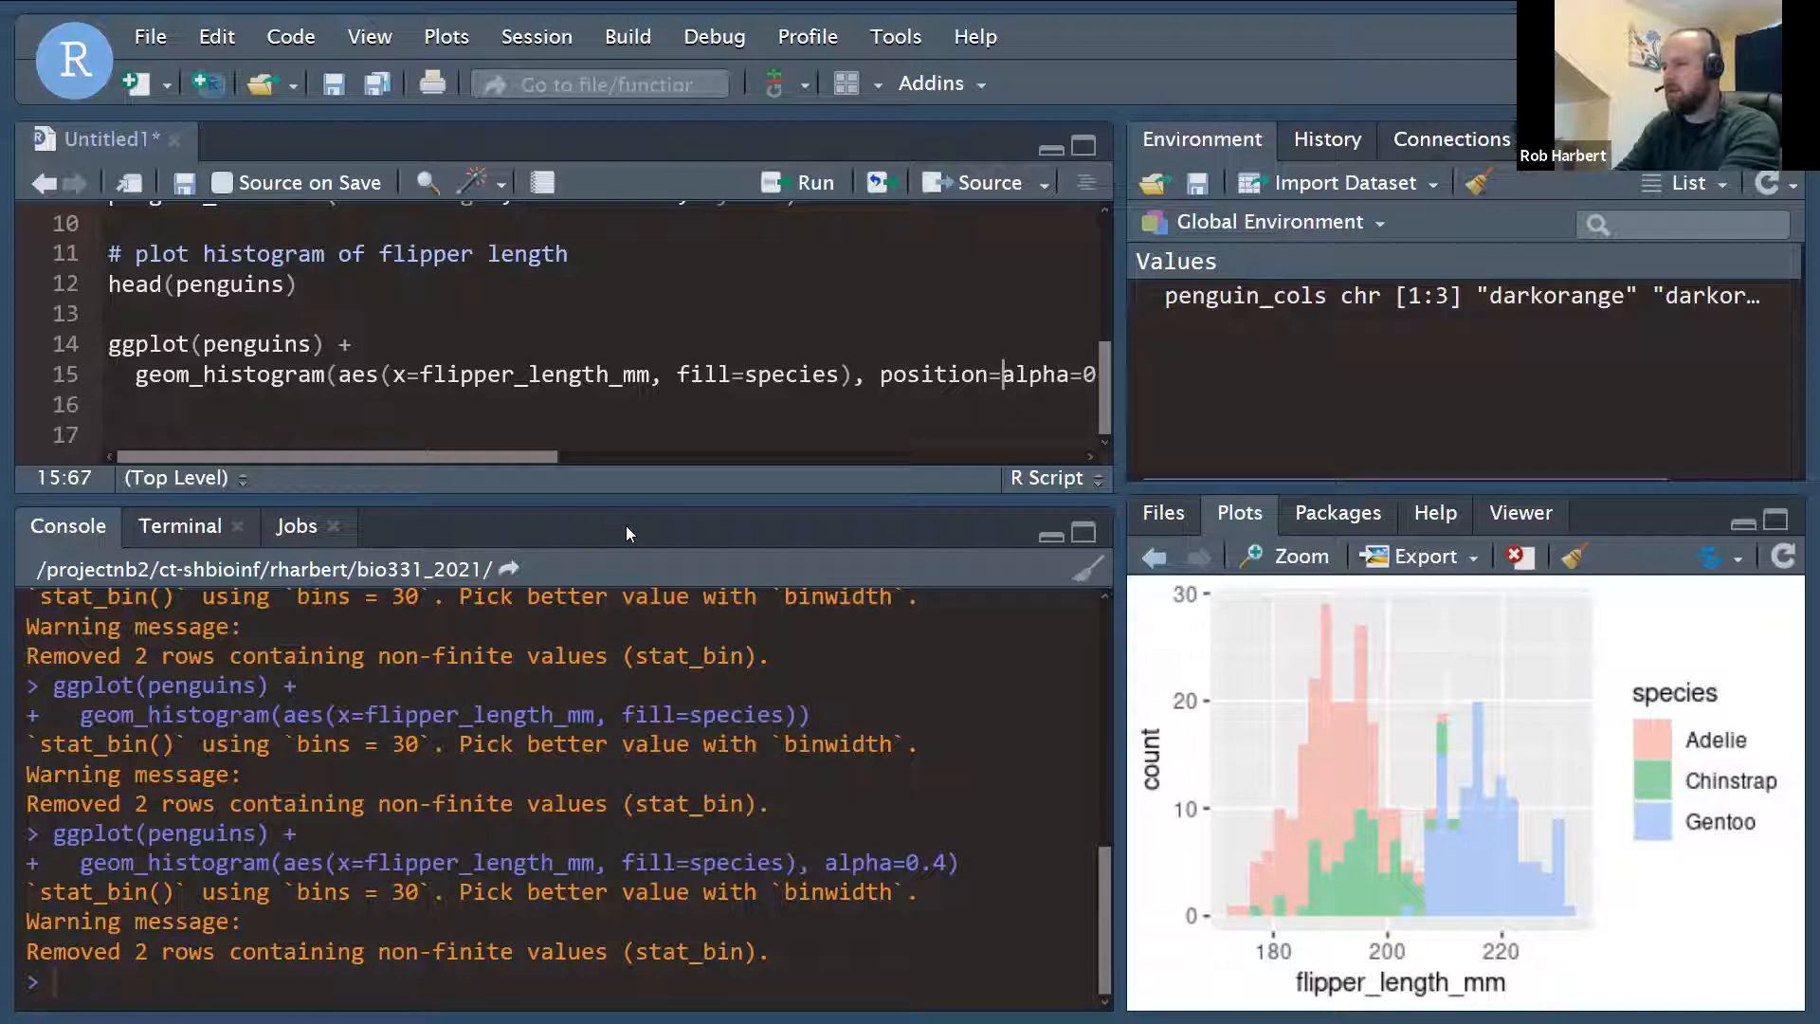
text('identity',)
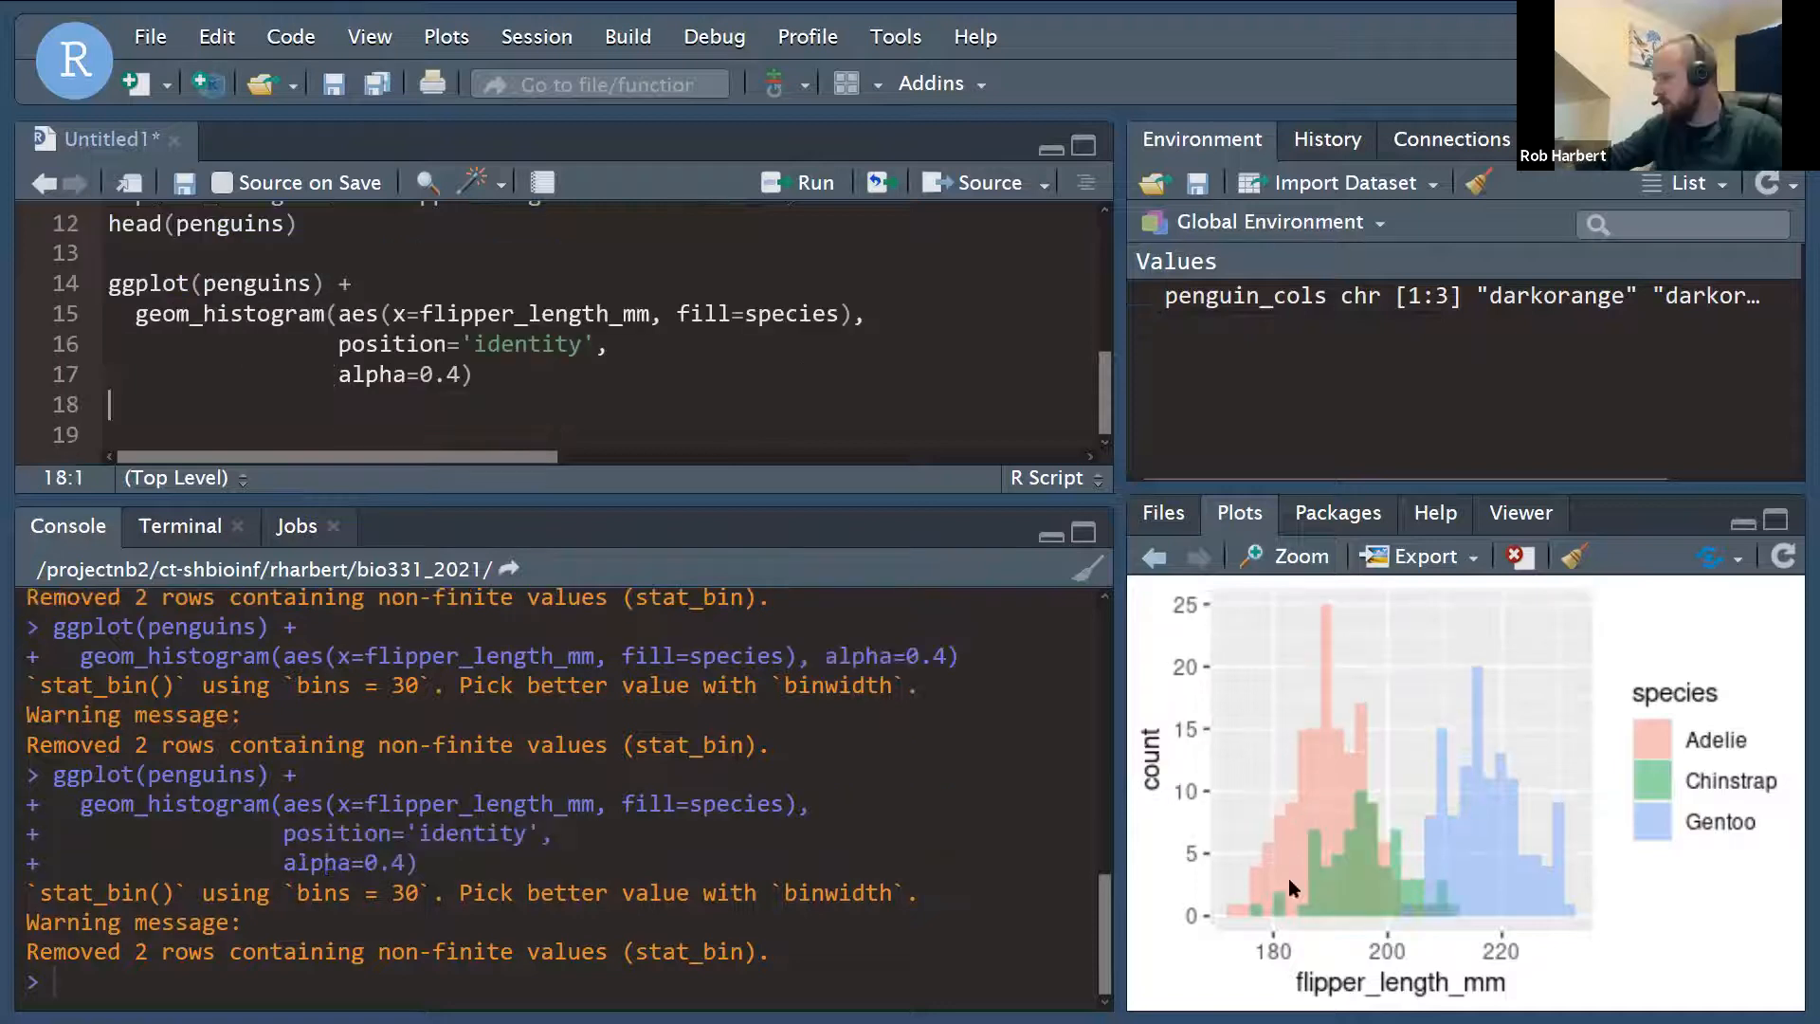
mouse_move(1240, 798)
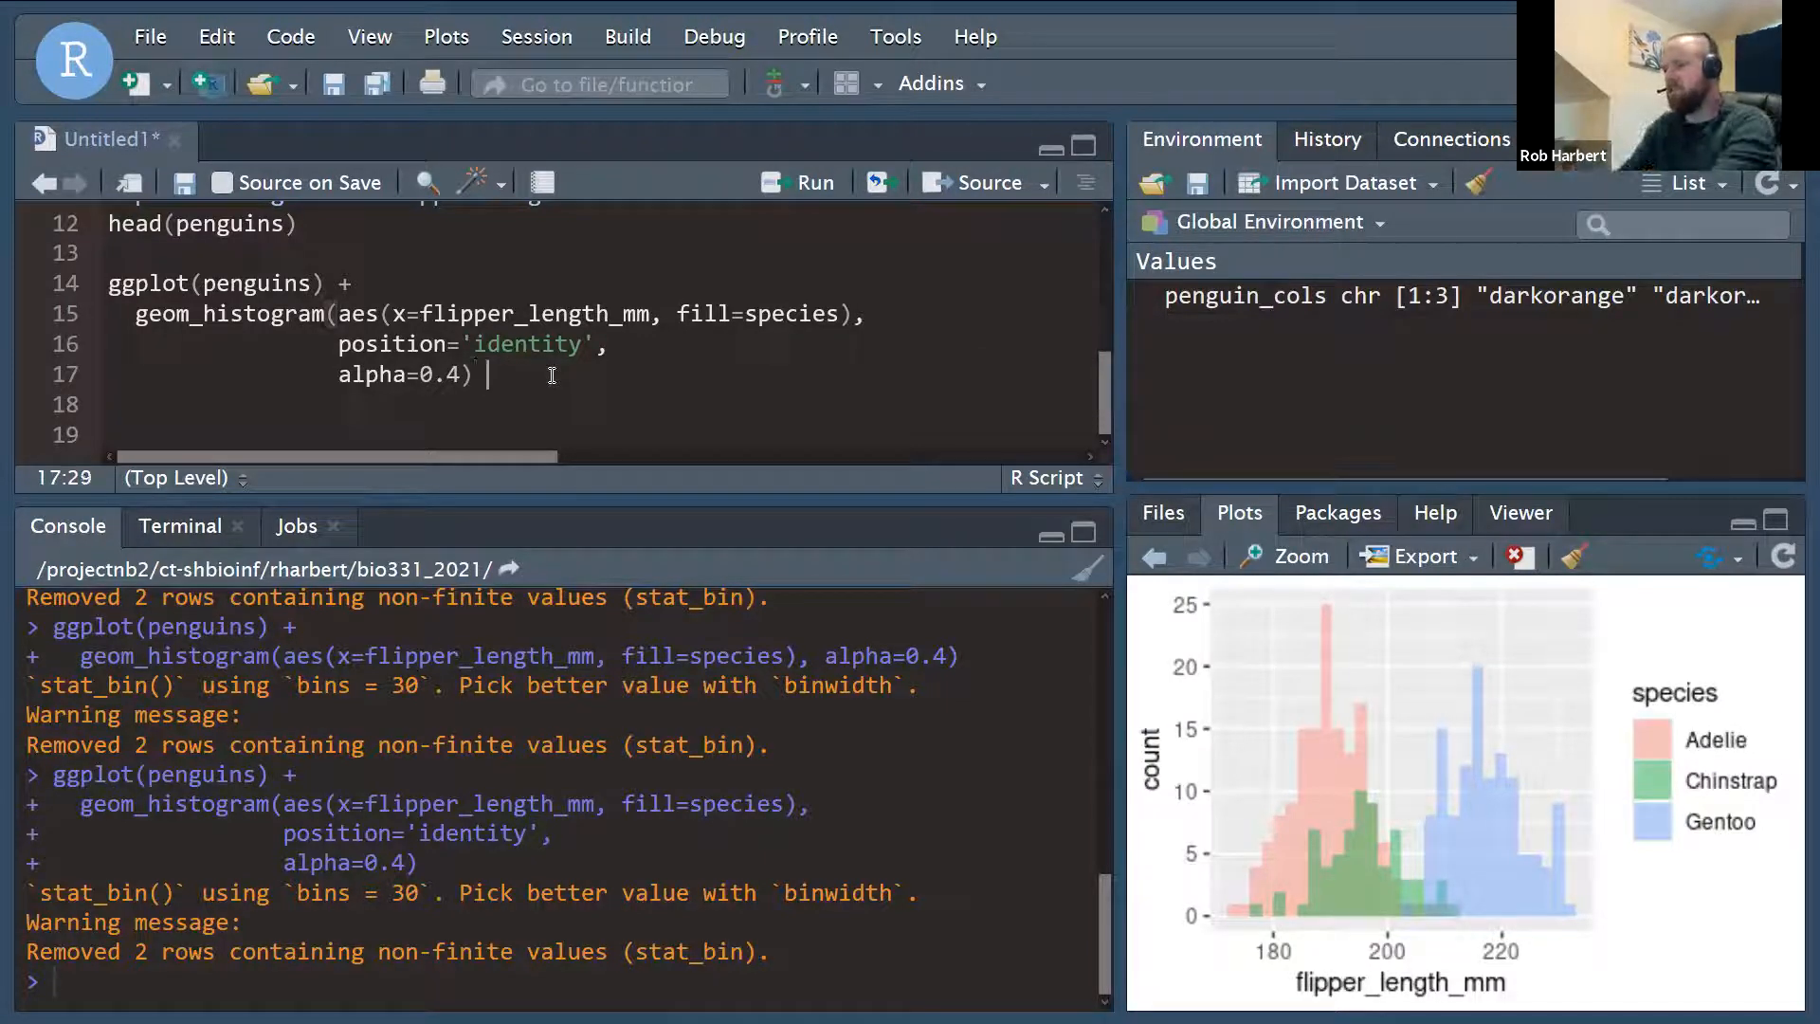
Add a theme_bw() layer, then swap it for theme_minimal() to drop the grey background.
text(+)
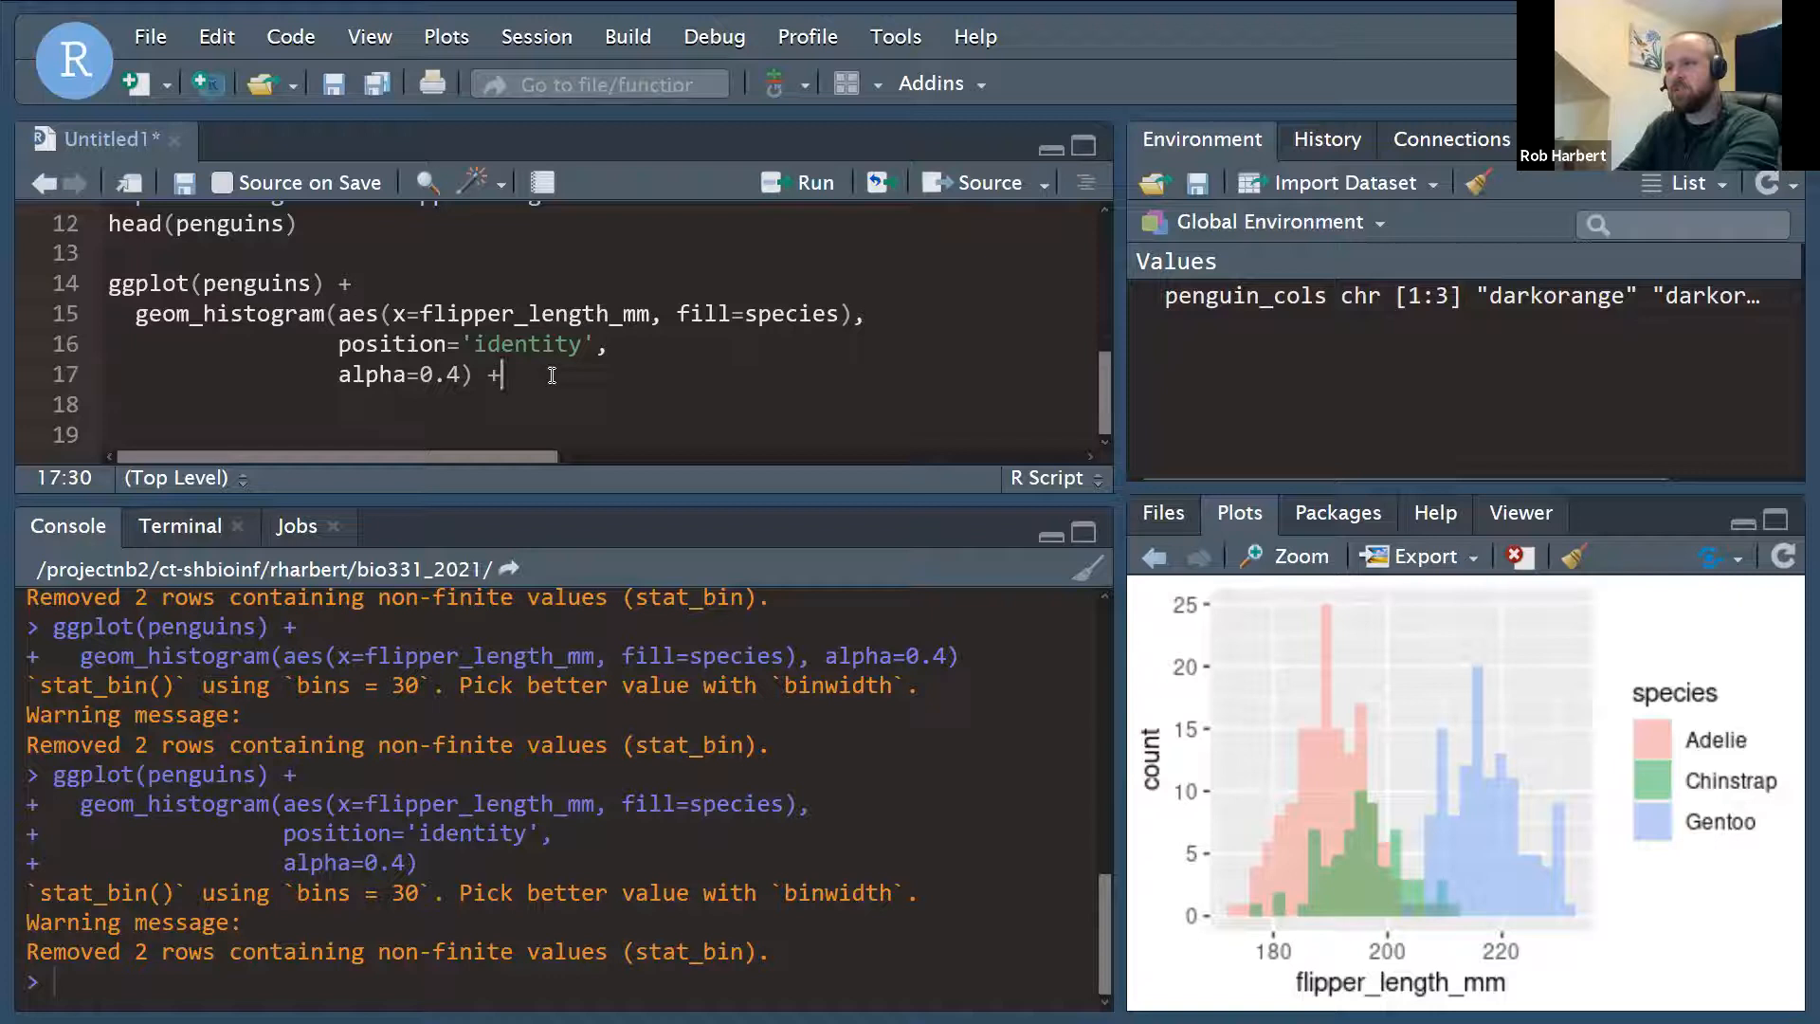
text(them)
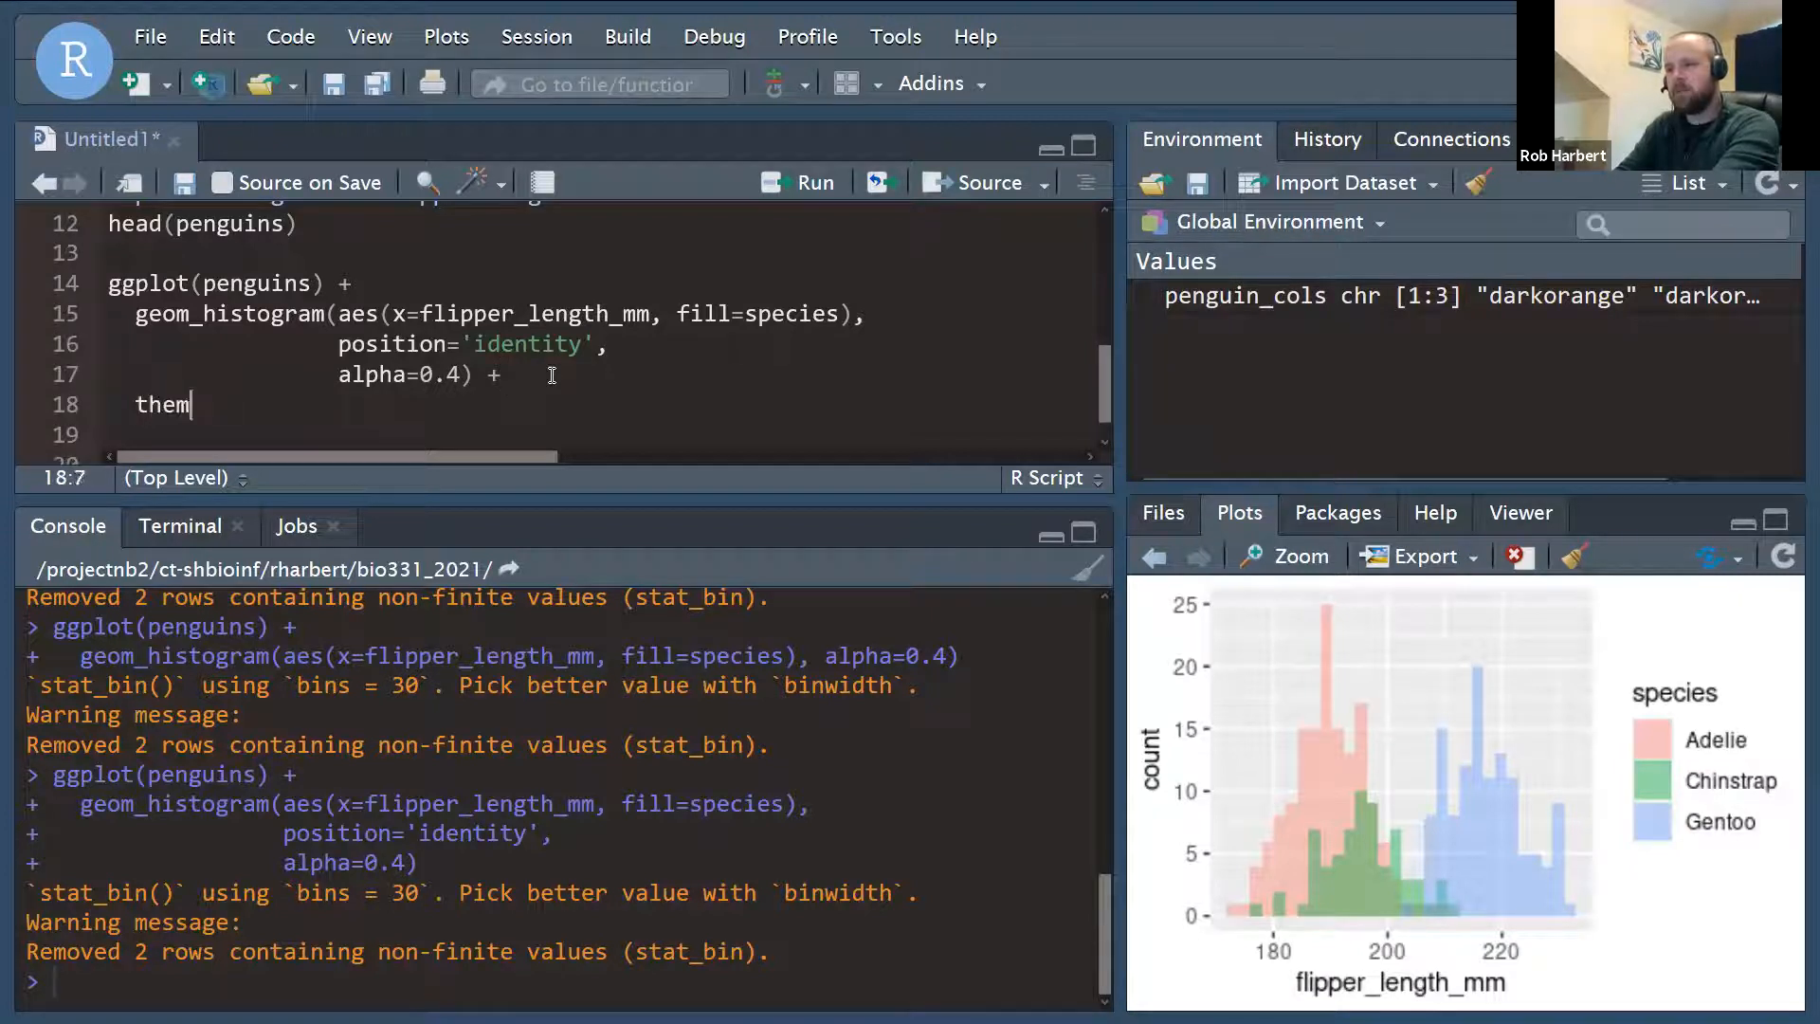
text(_)
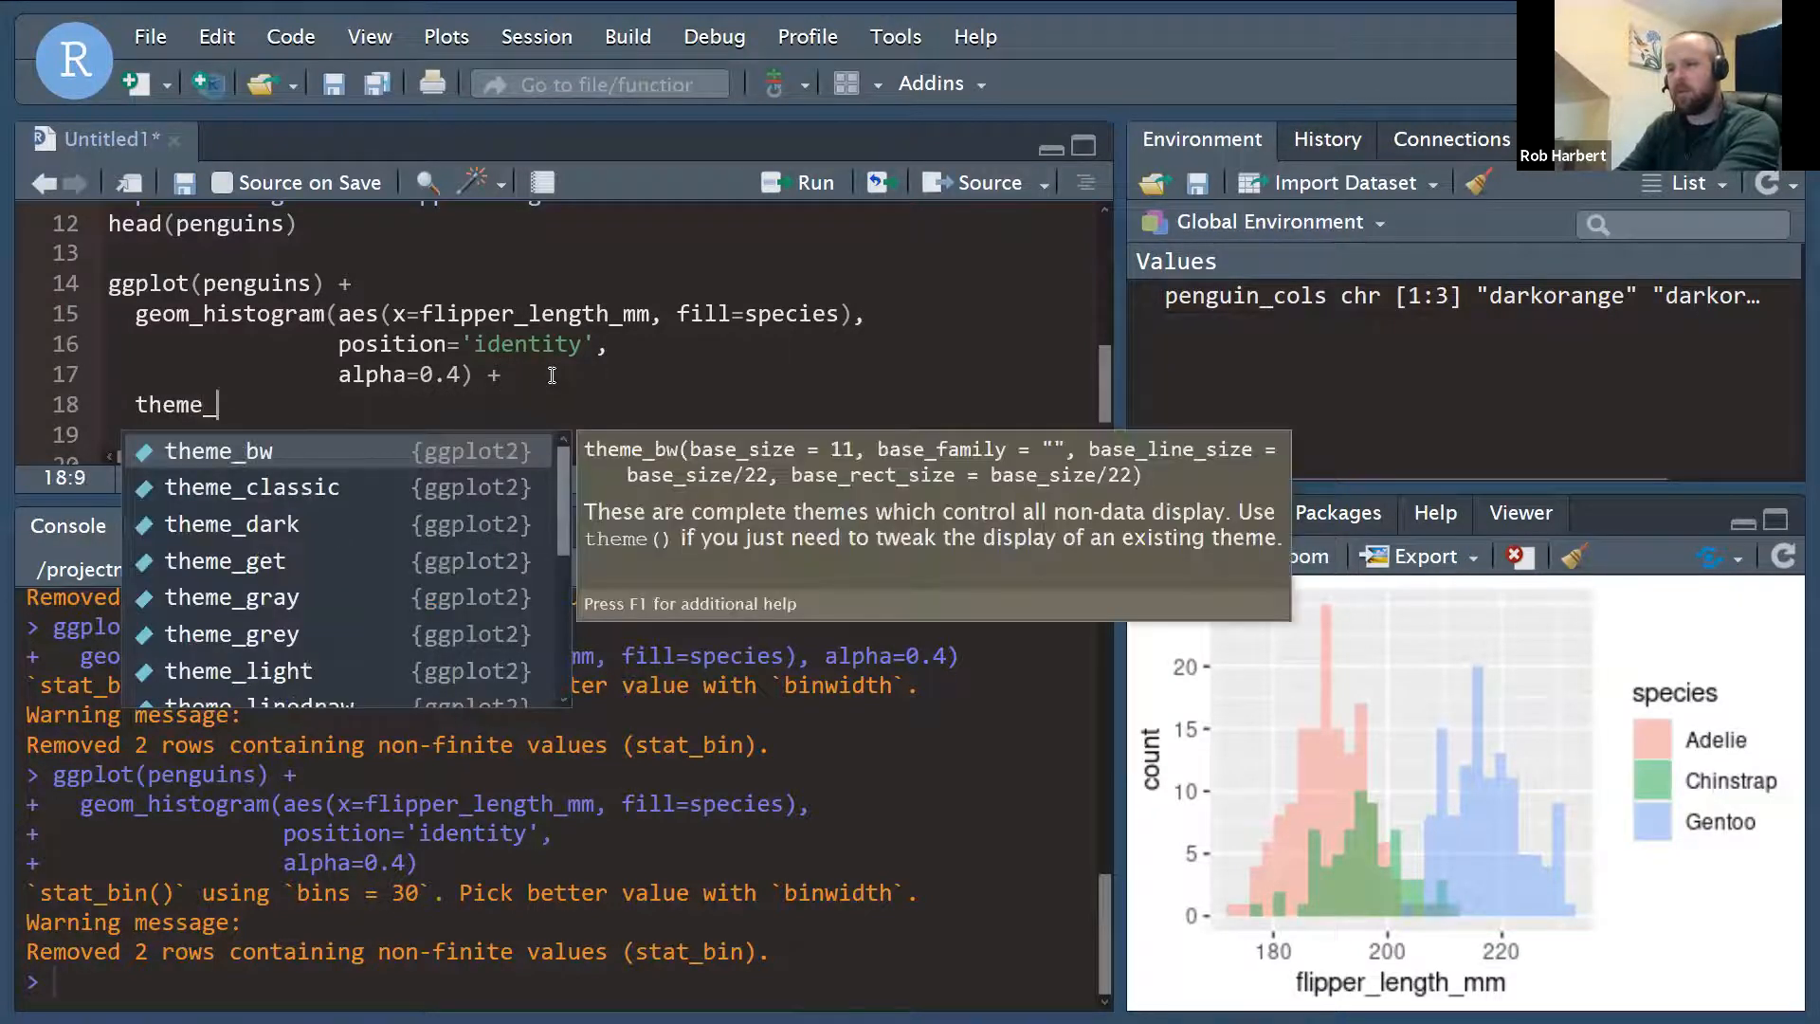
click(218, 451)
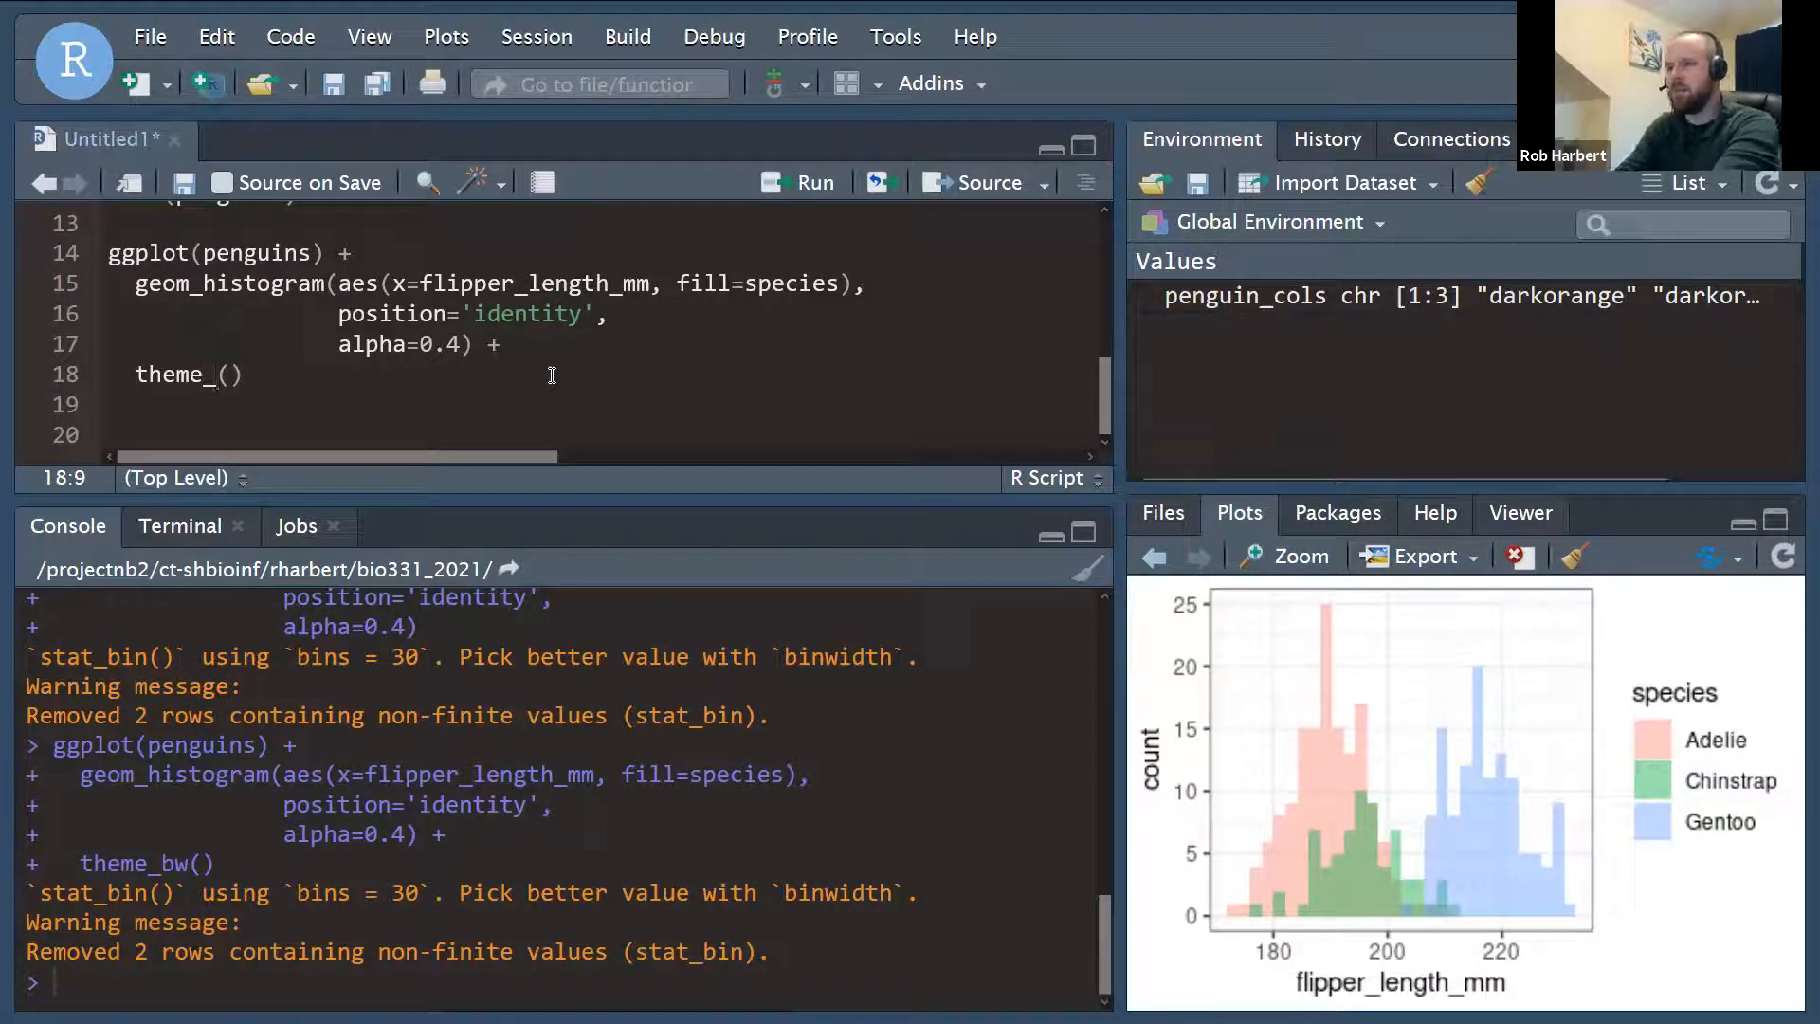
text(minimal)
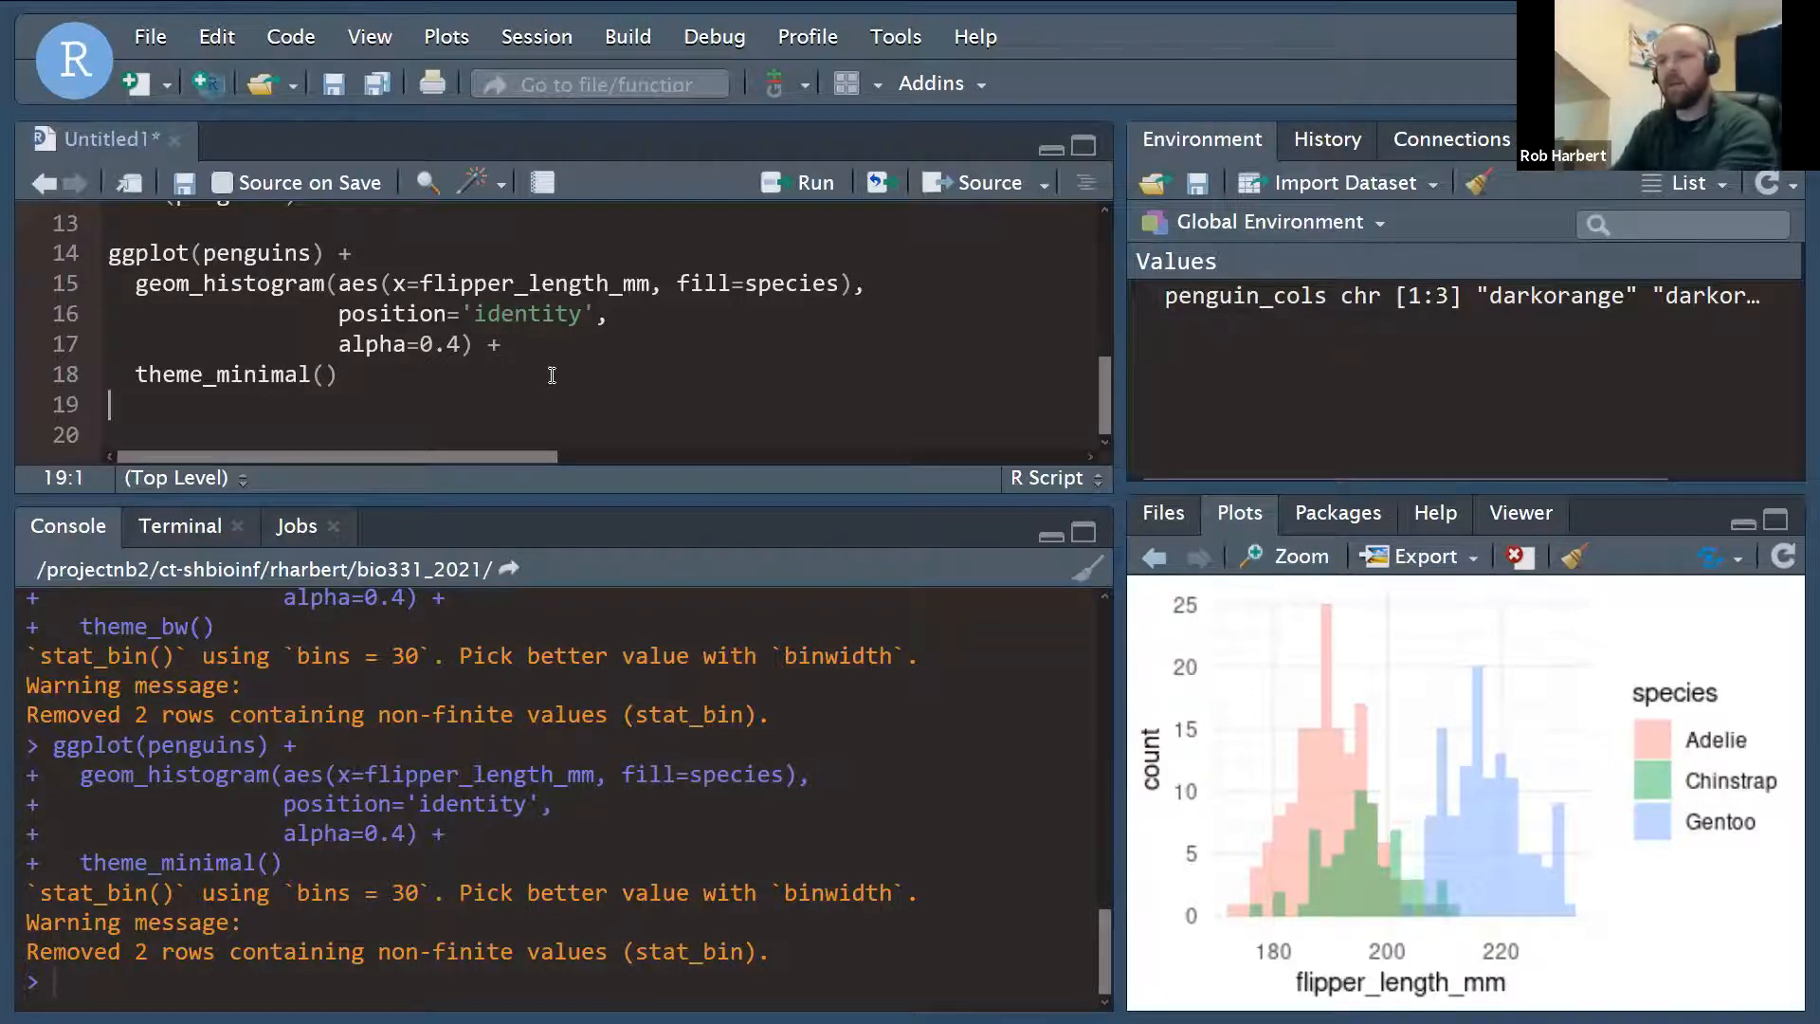
text(+)
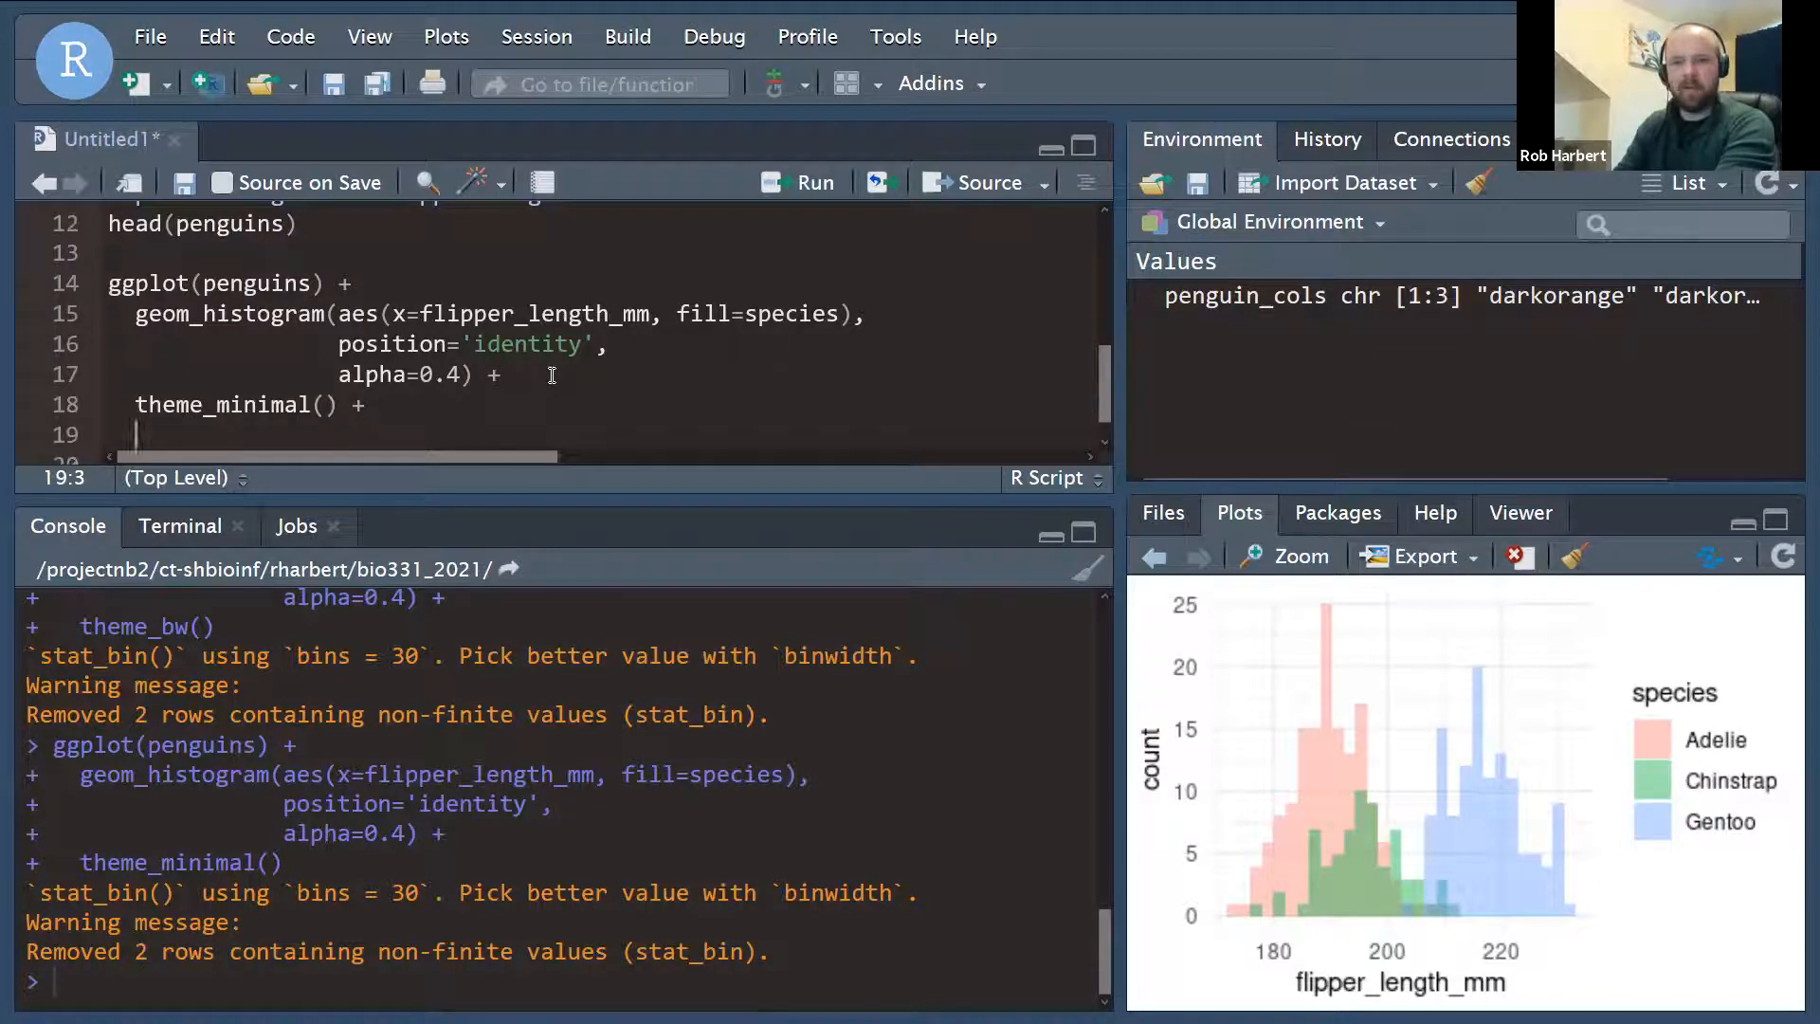
Label the x-axis with xlab('Flipper Length (mm)').
text(xl)
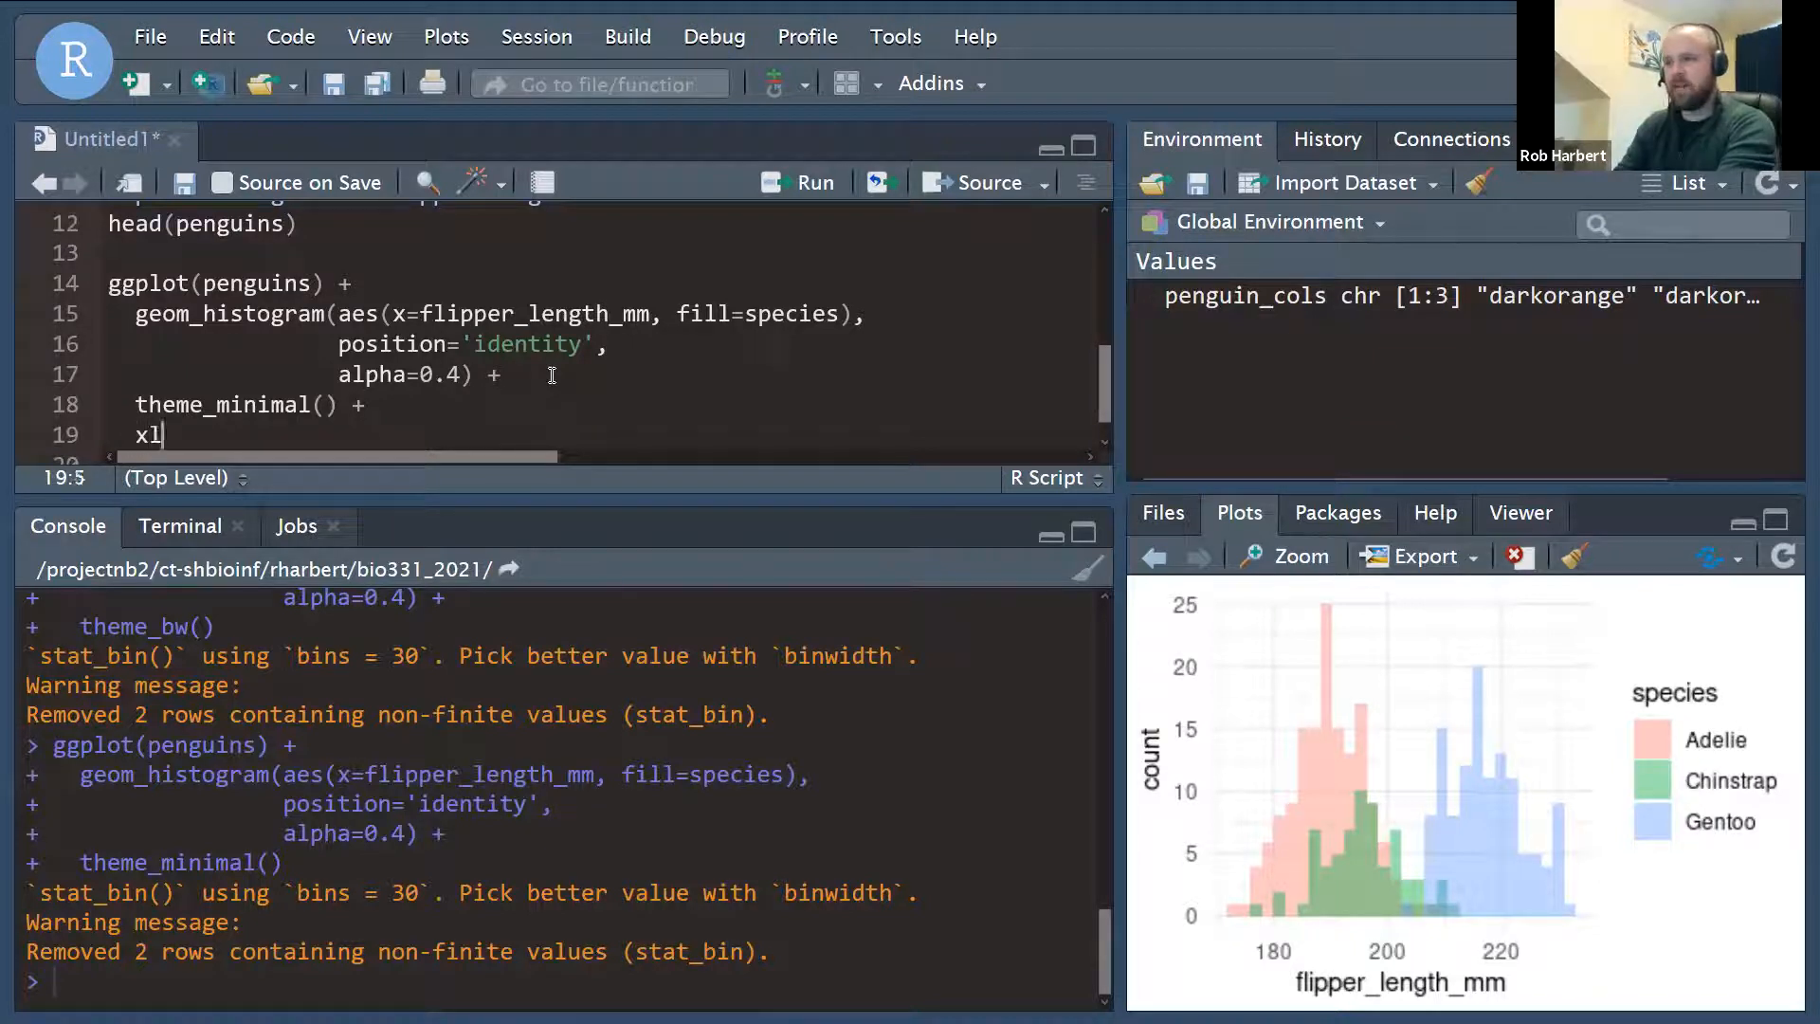
text(ab()
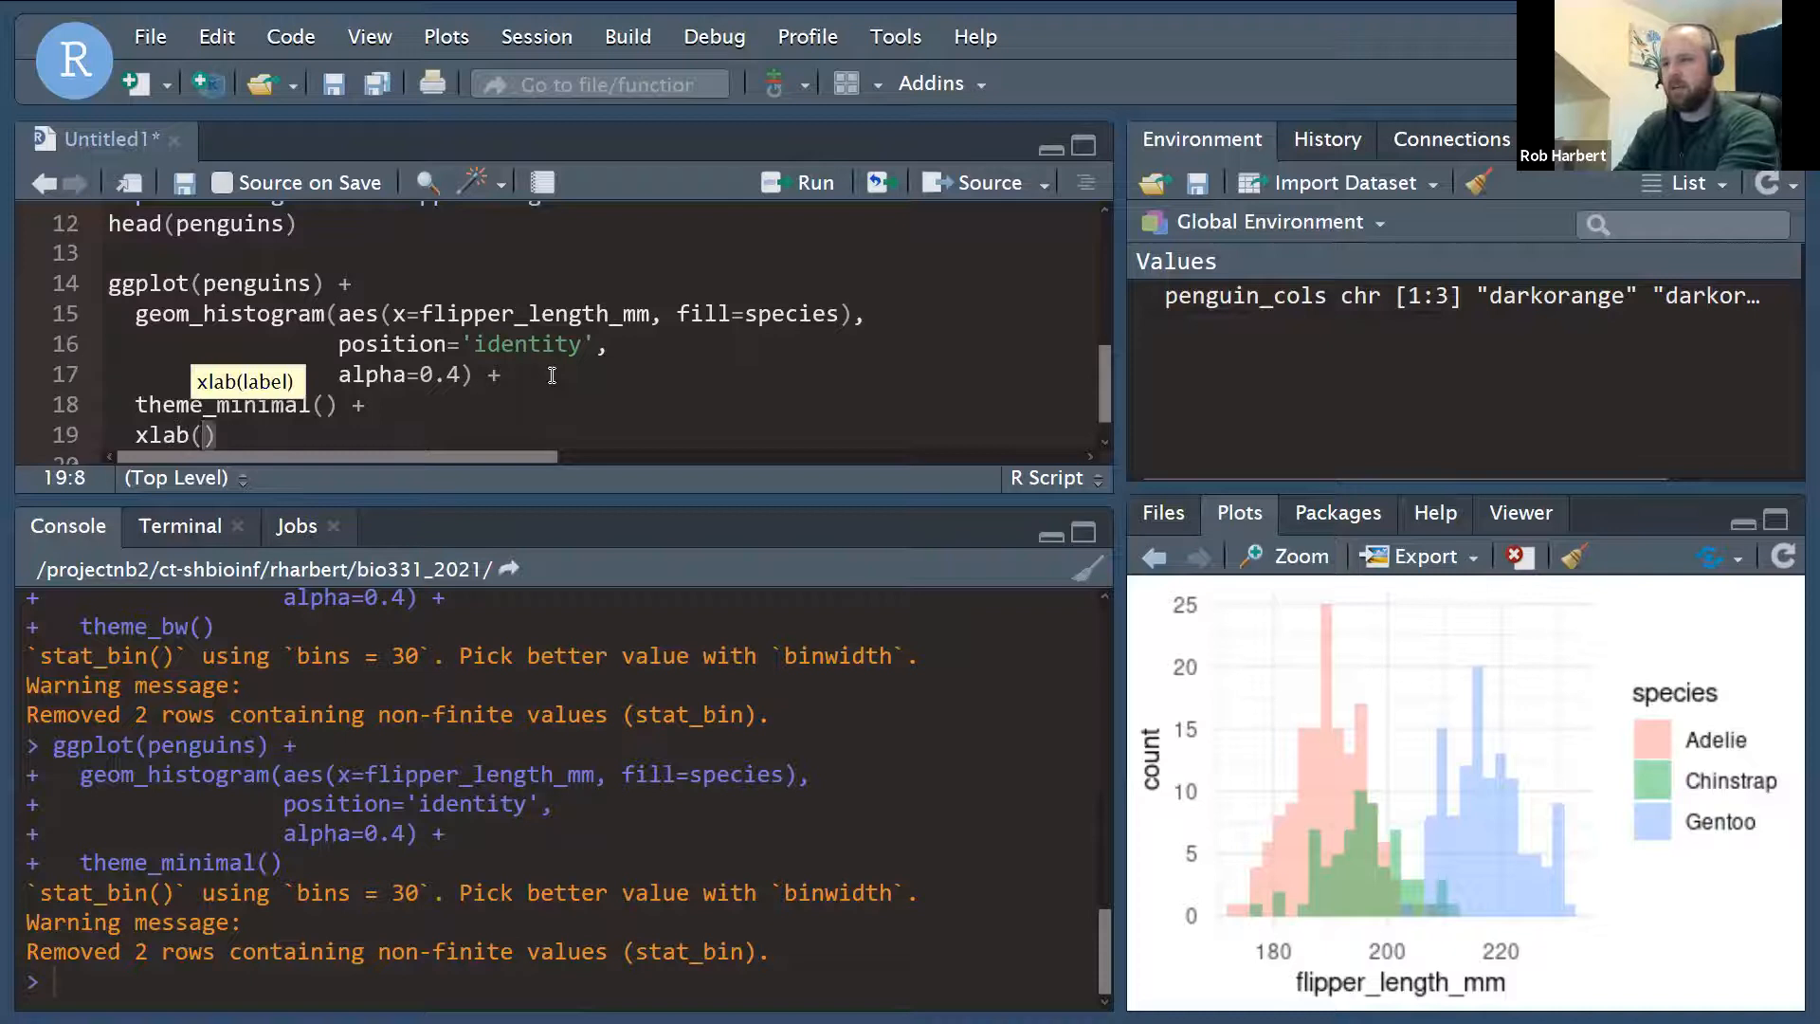
text(Flipper Length(')
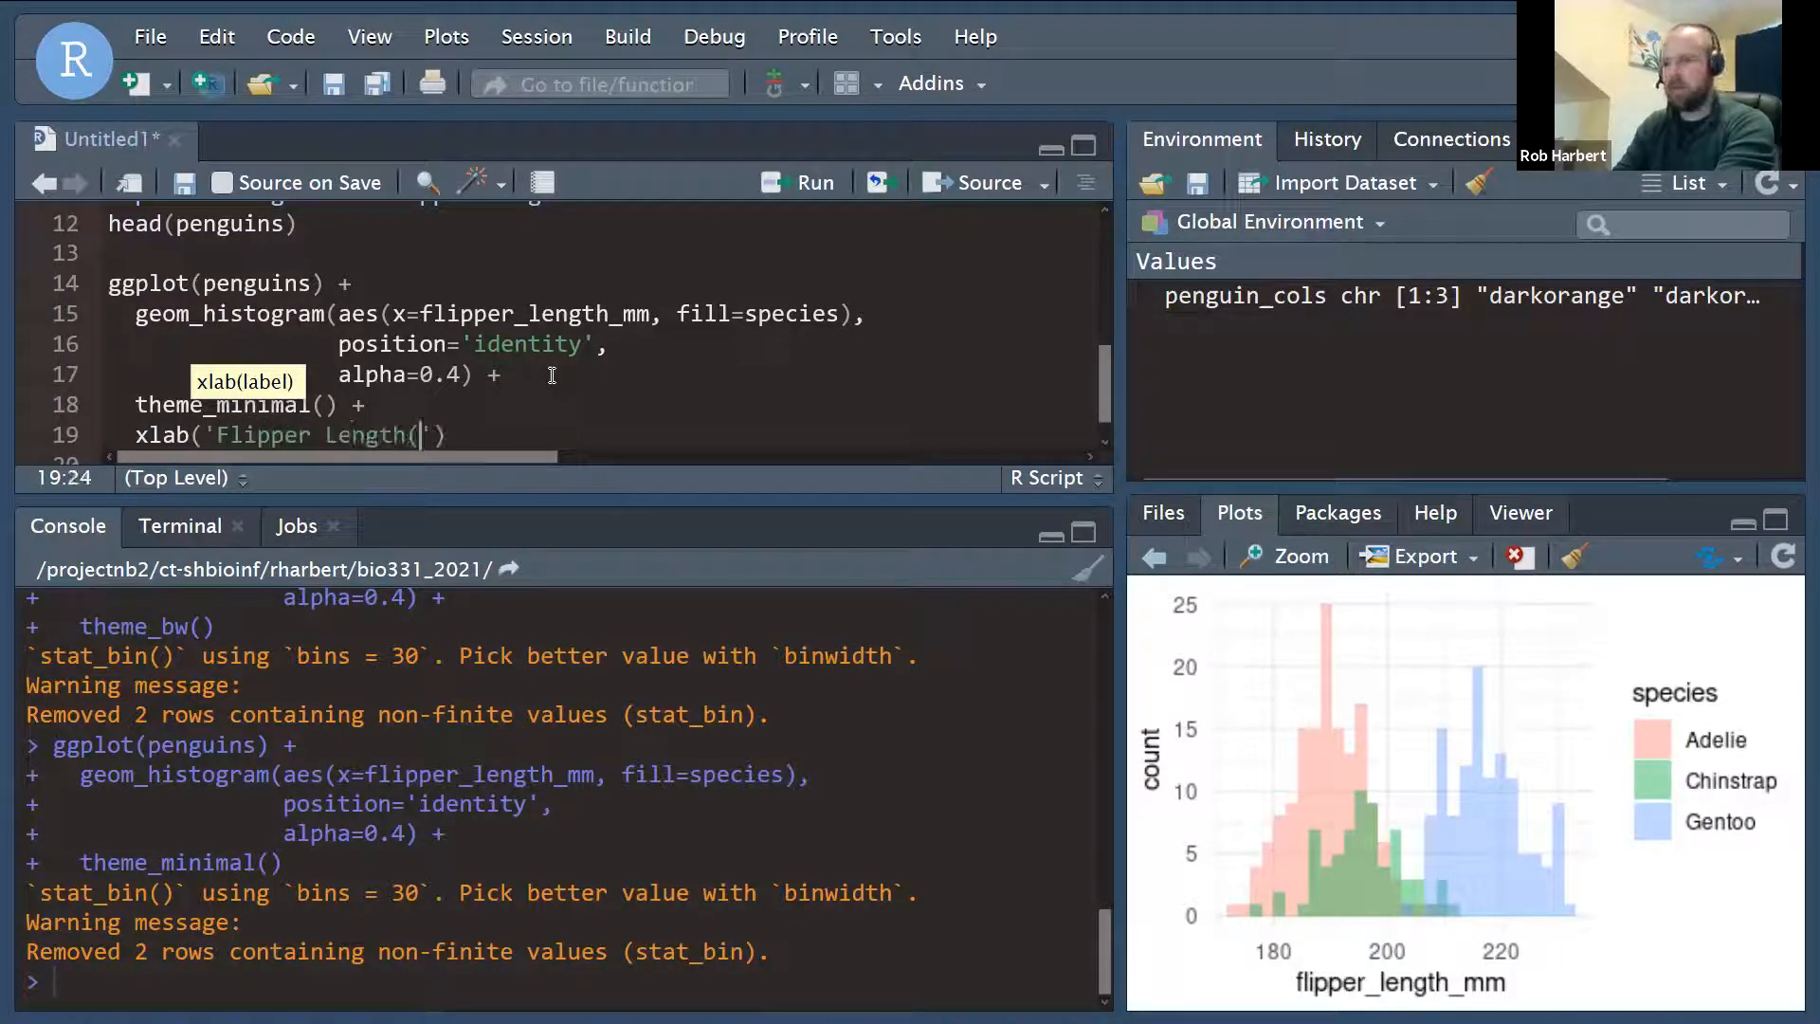
text((mm))
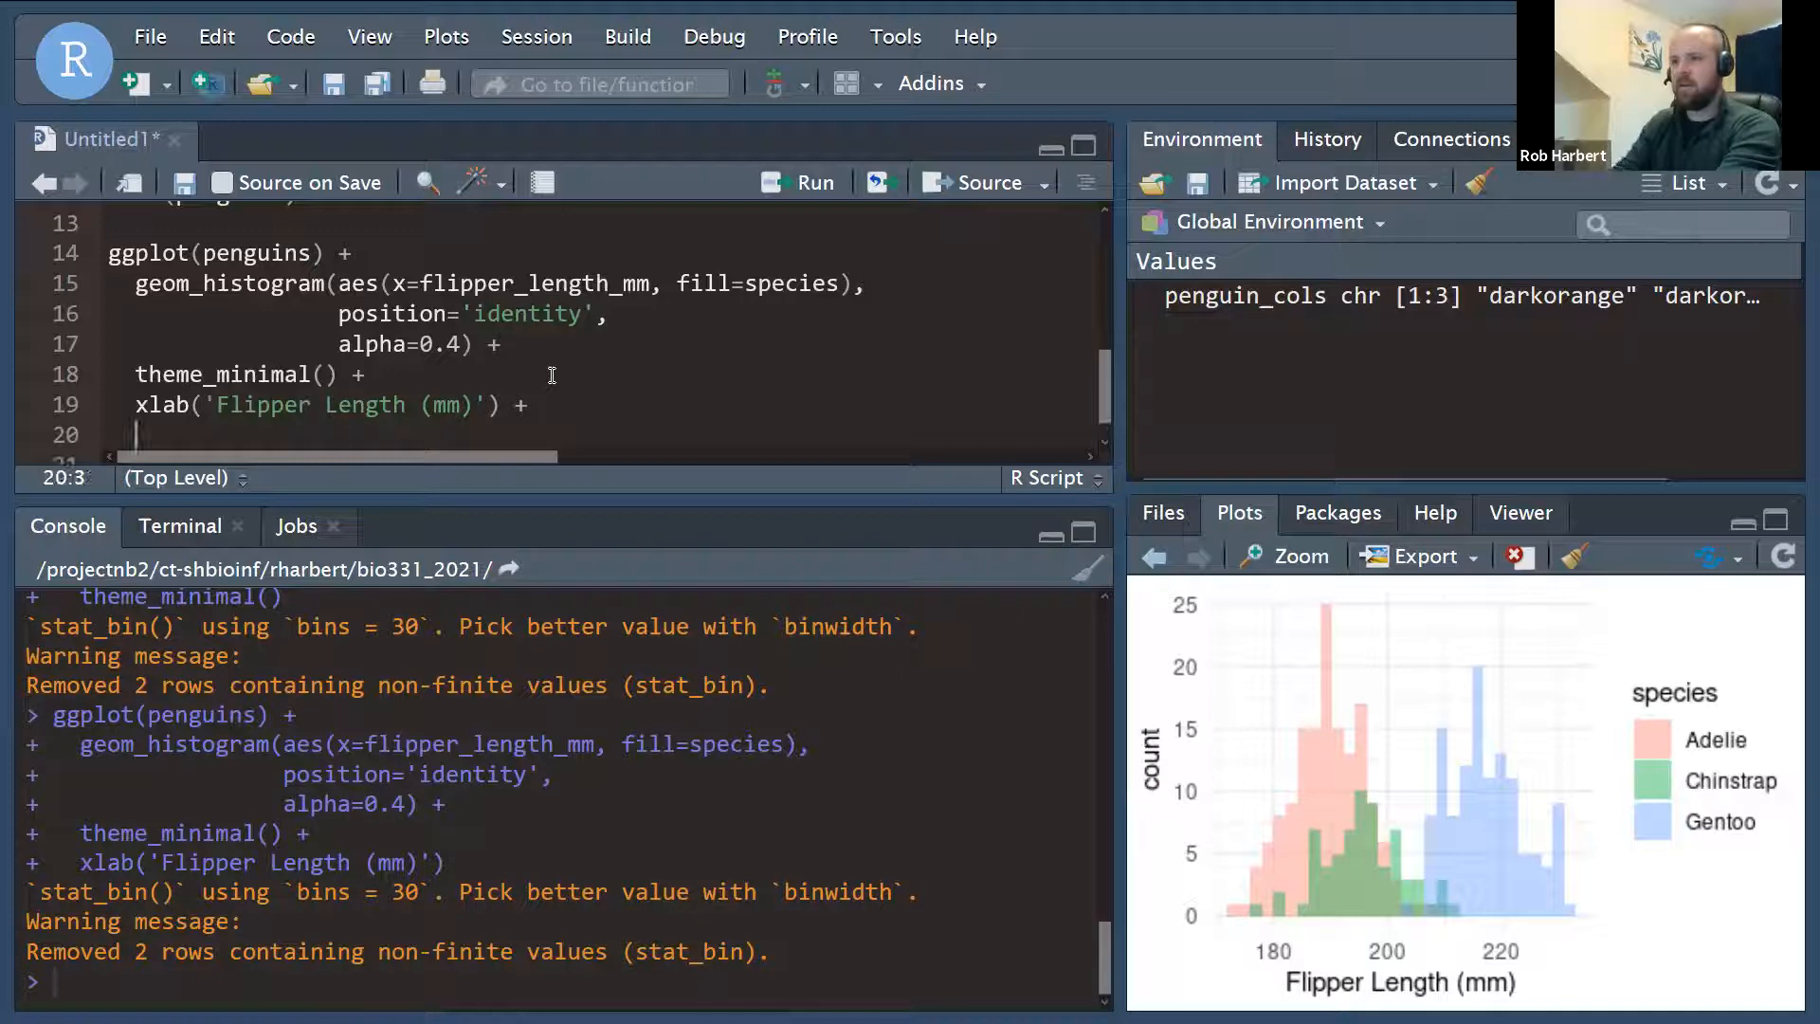
Label the y-axis with ylab('Frequency').
text(ylab()
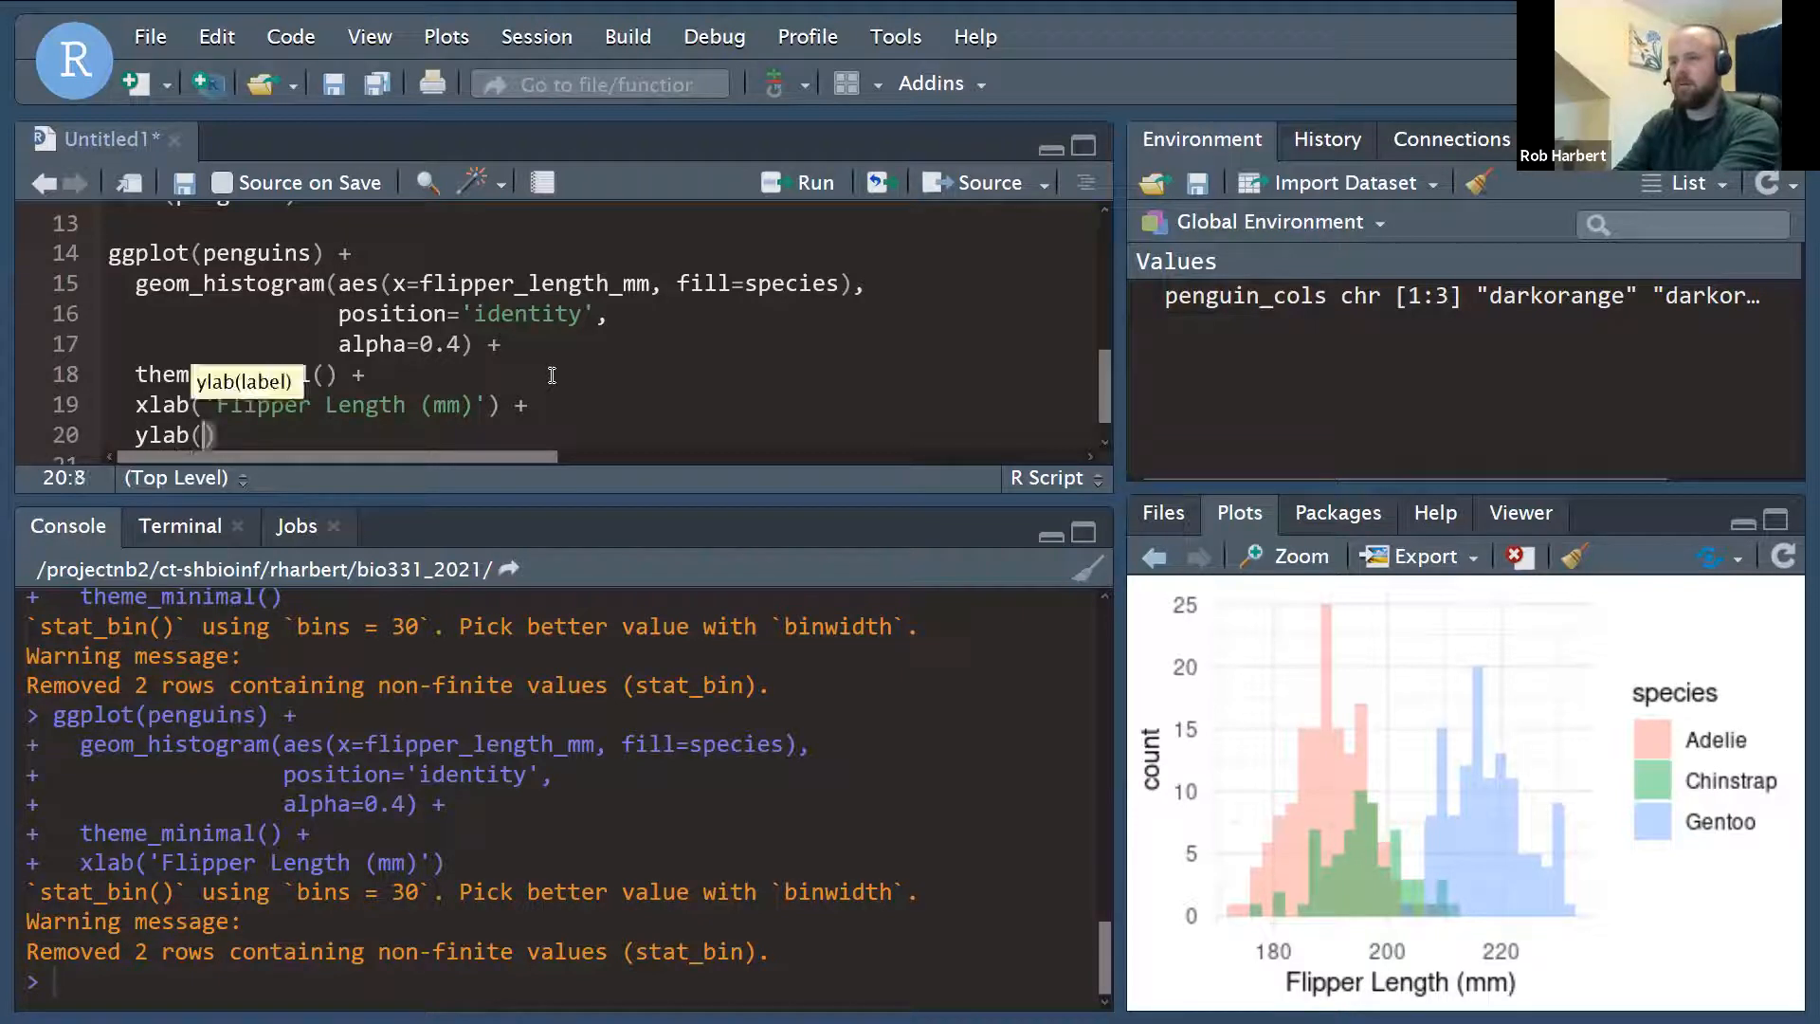
text(')
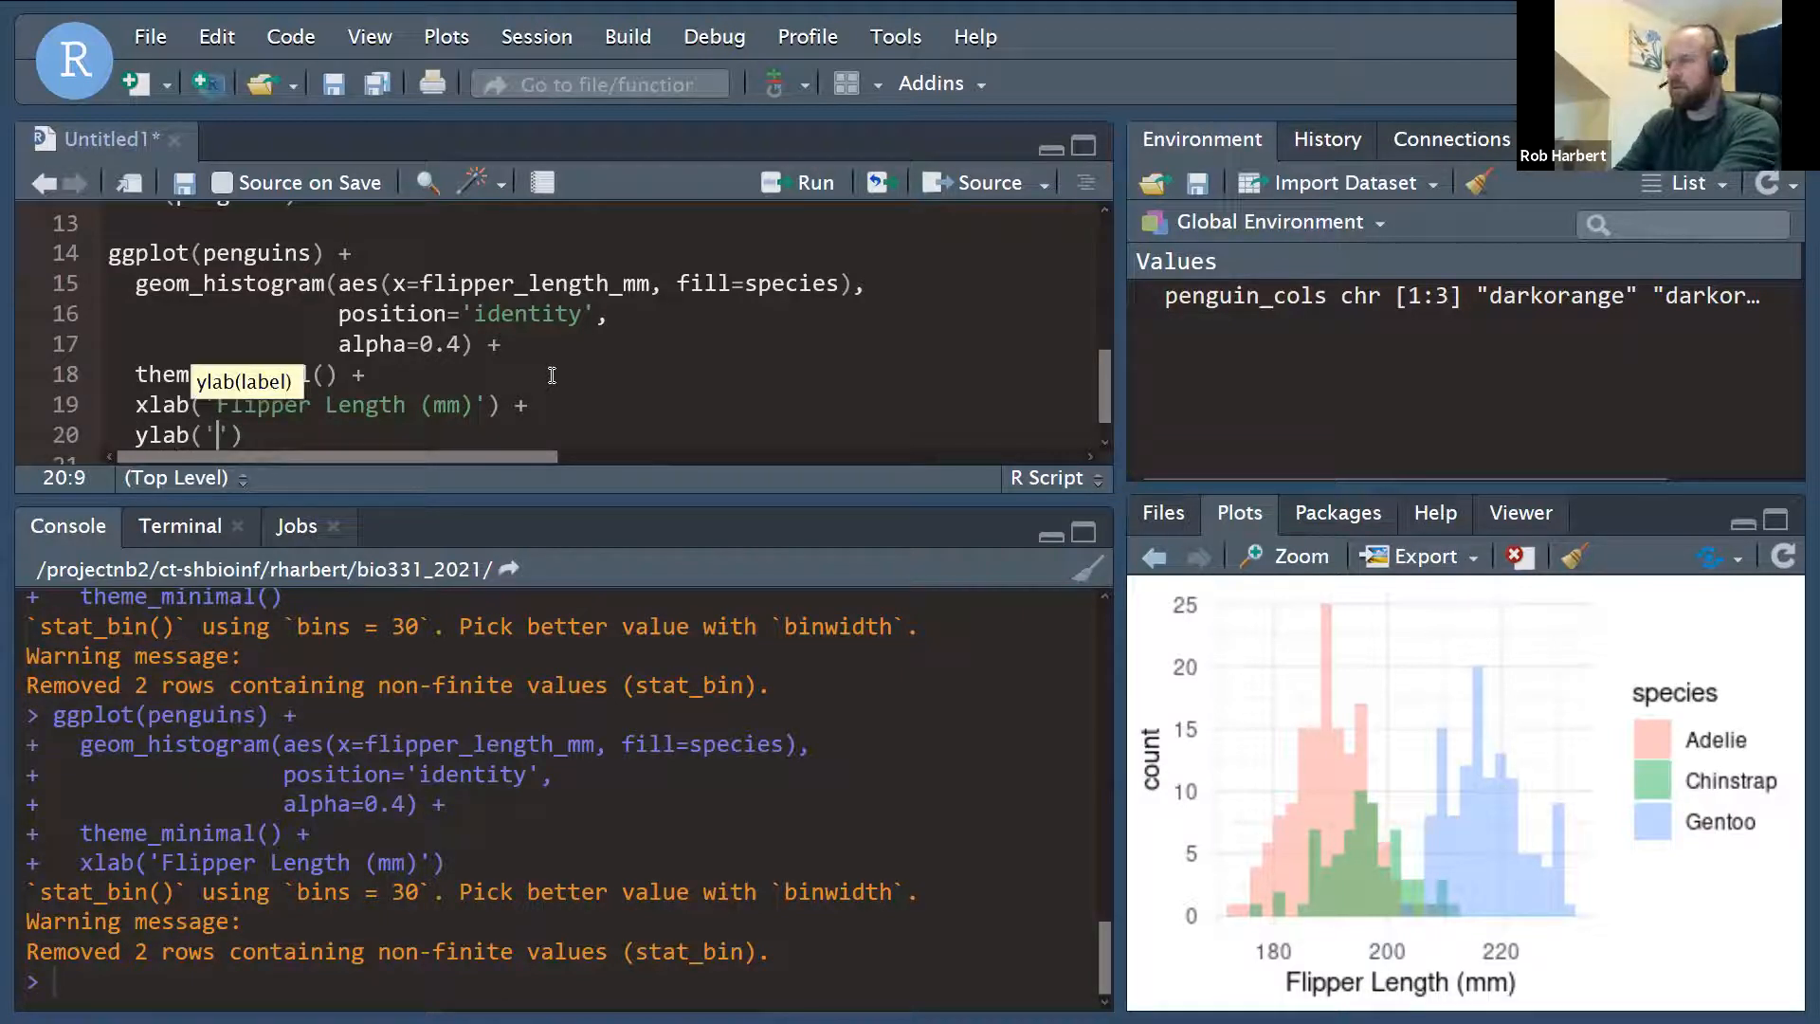
text(Frequency)
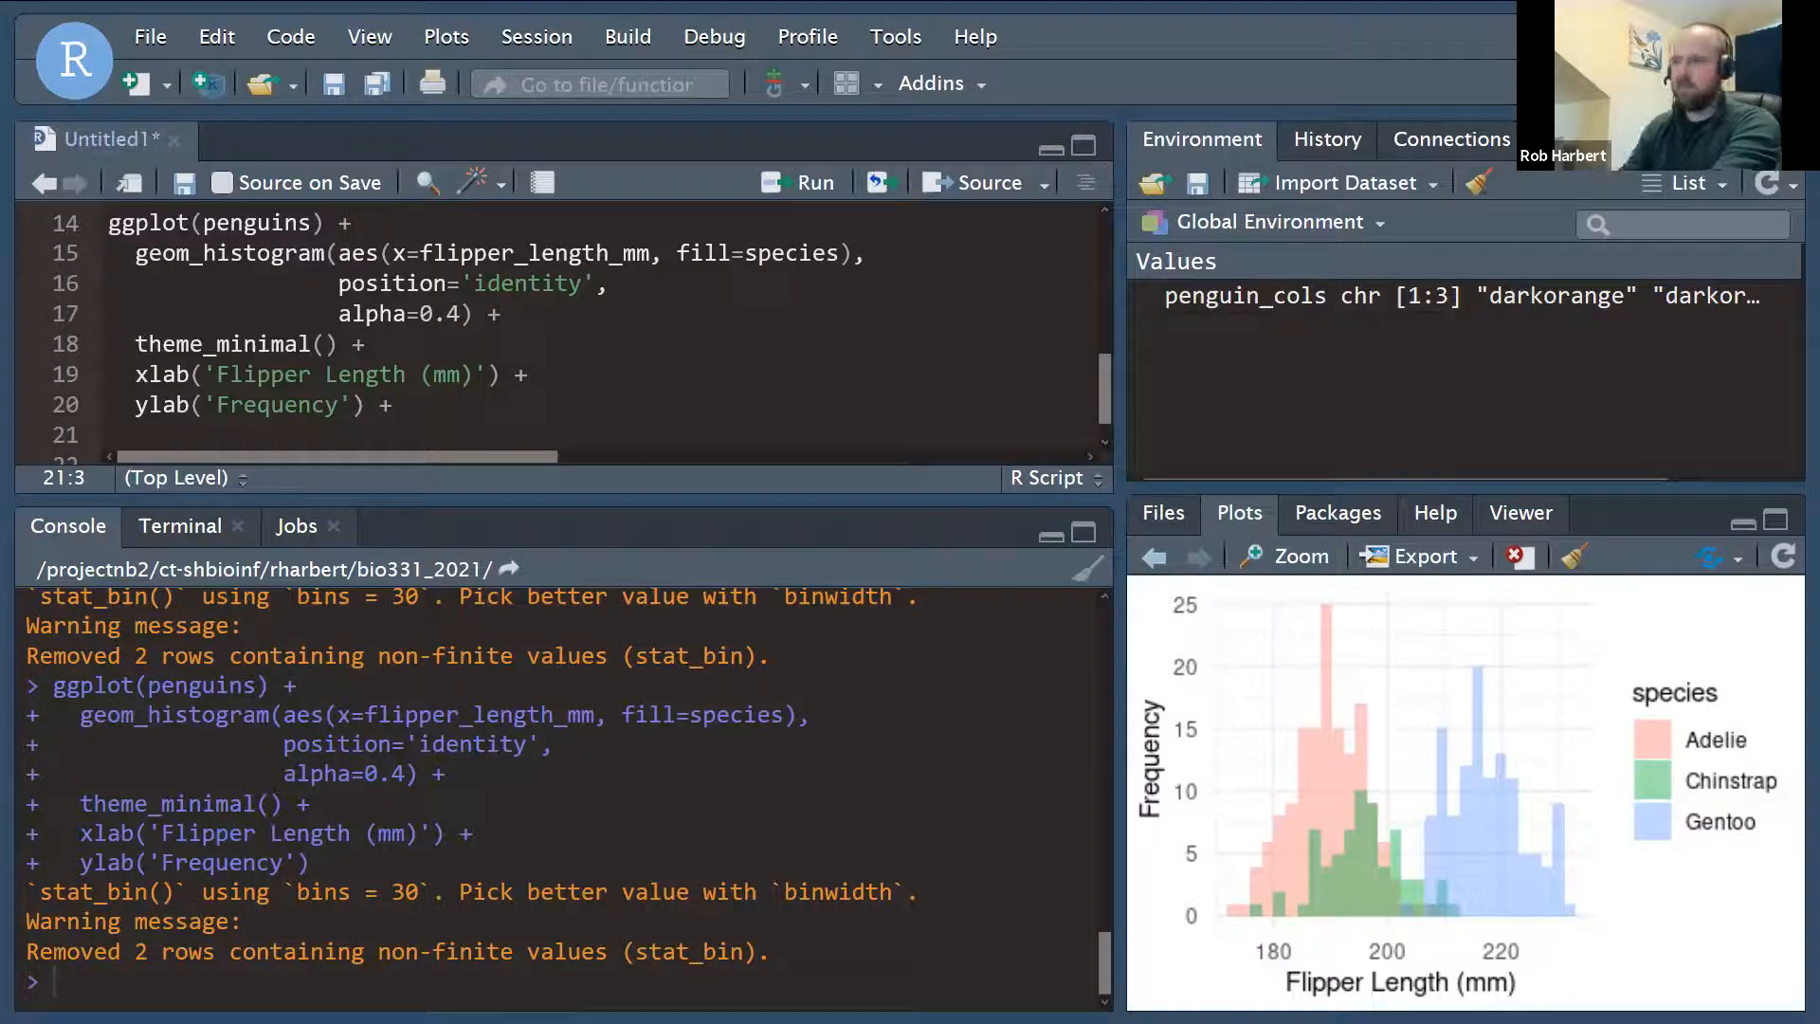
Title the histogram "Penguin Flipper Lengths" with a ggtitle layer.
text(ggt)
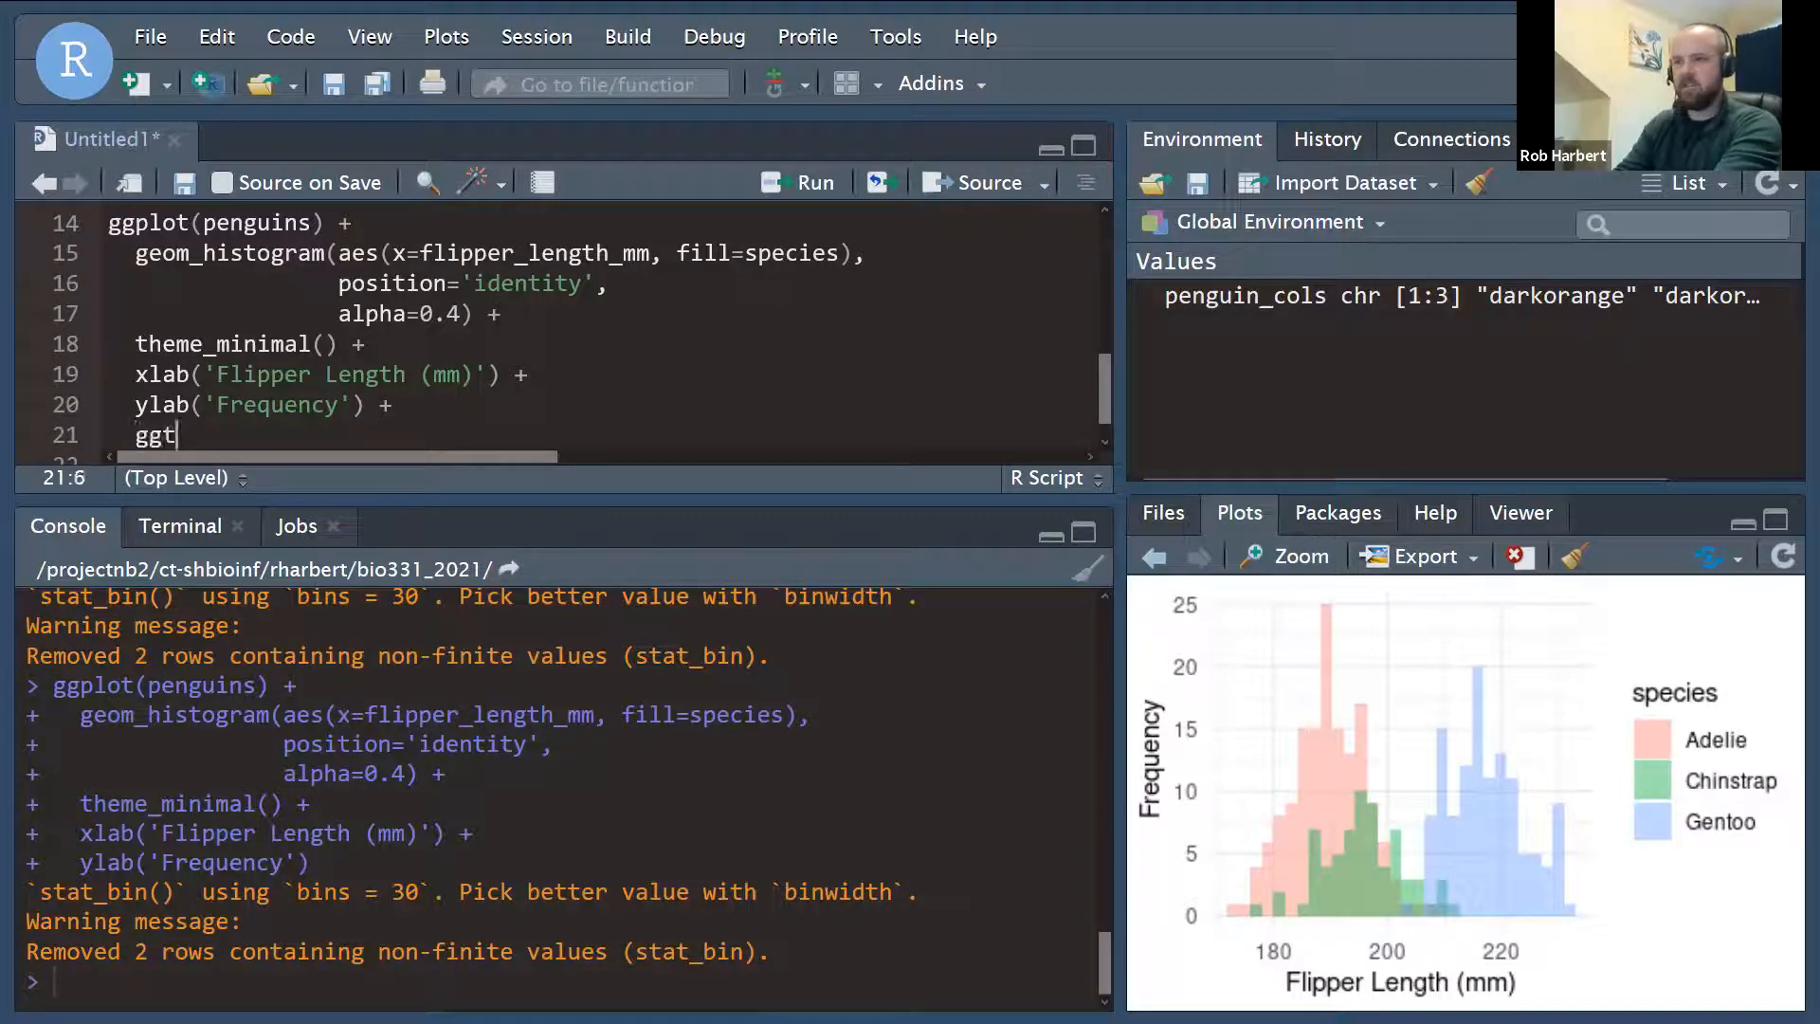
text(itle(""))
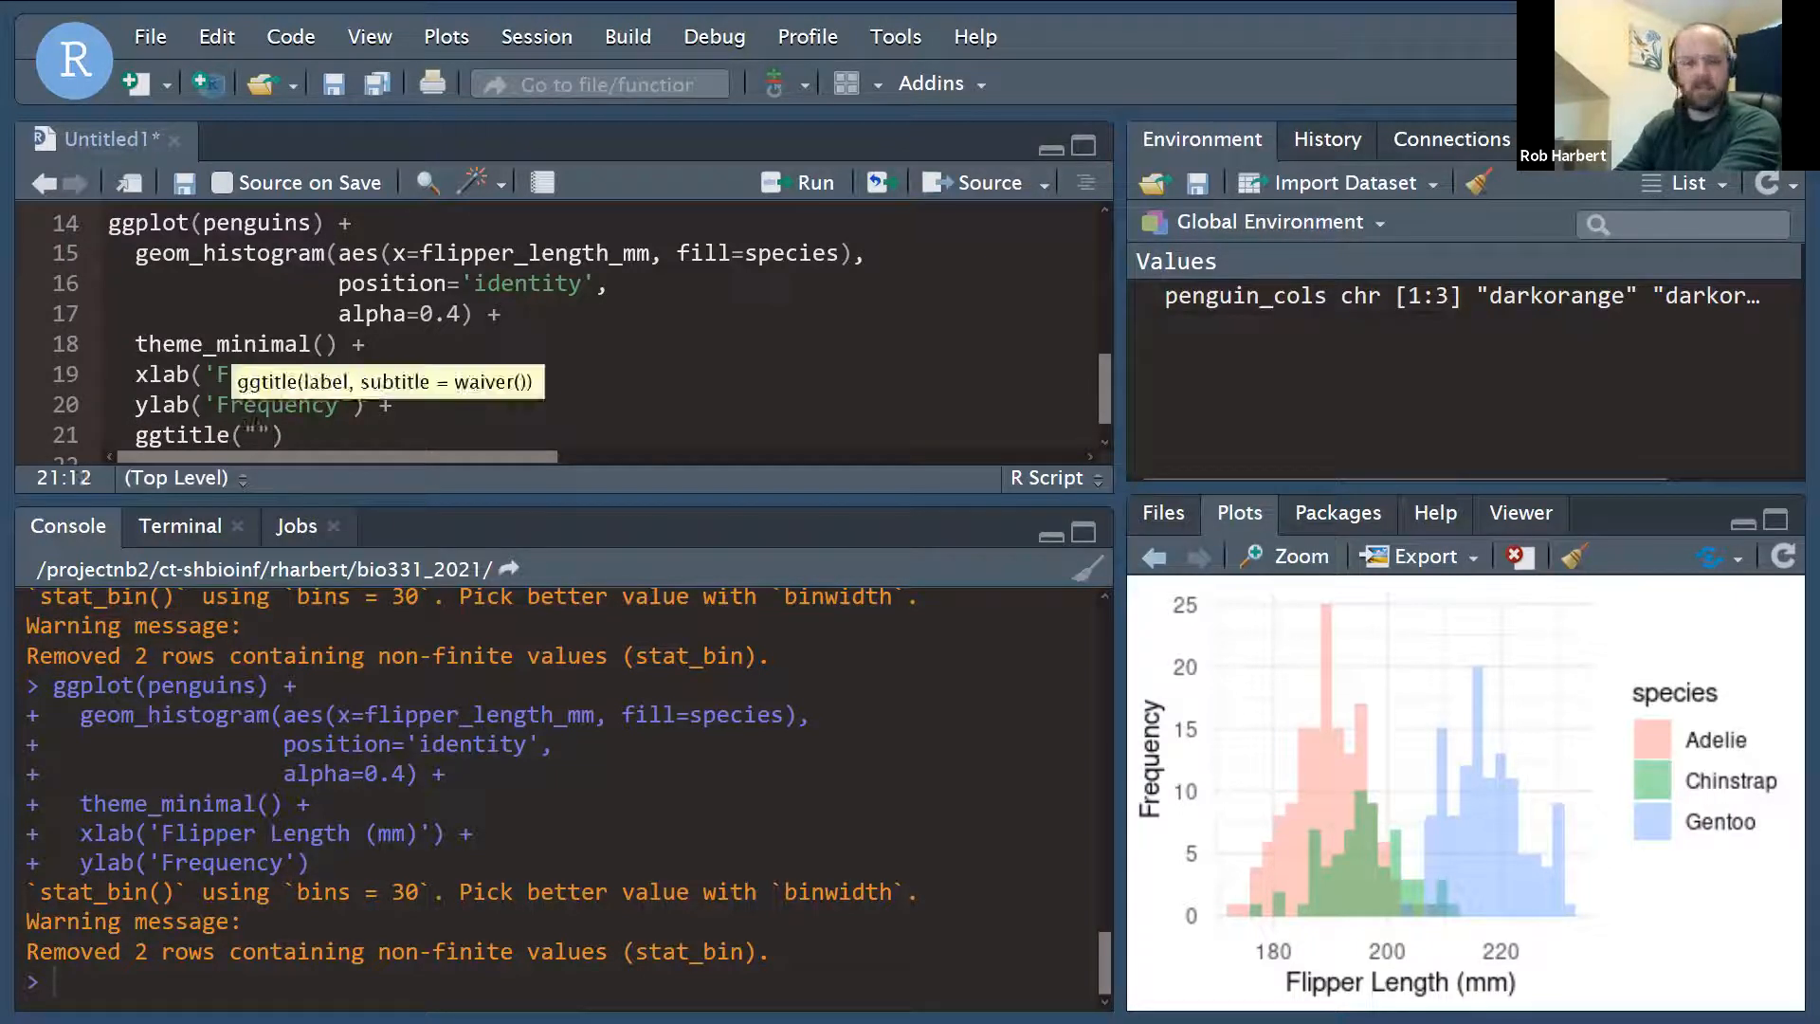
text(Penguin Flipper Lengths)
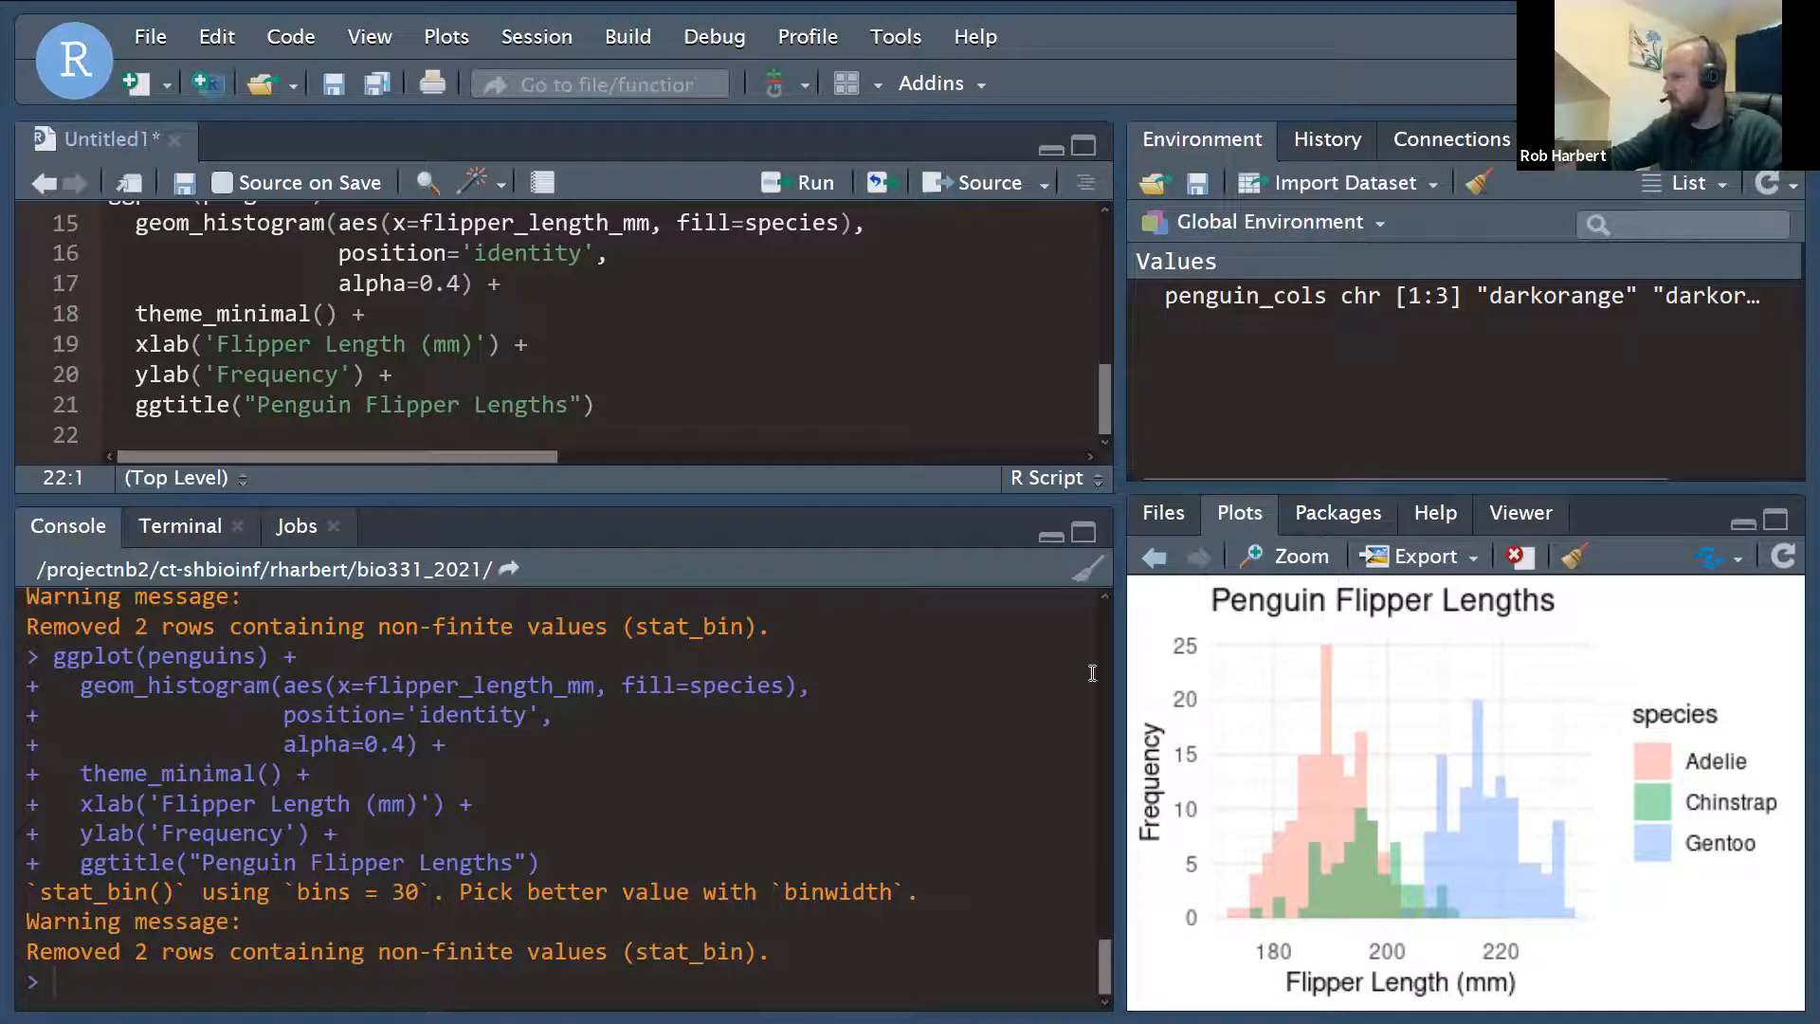
mouse_move(1575, 613)
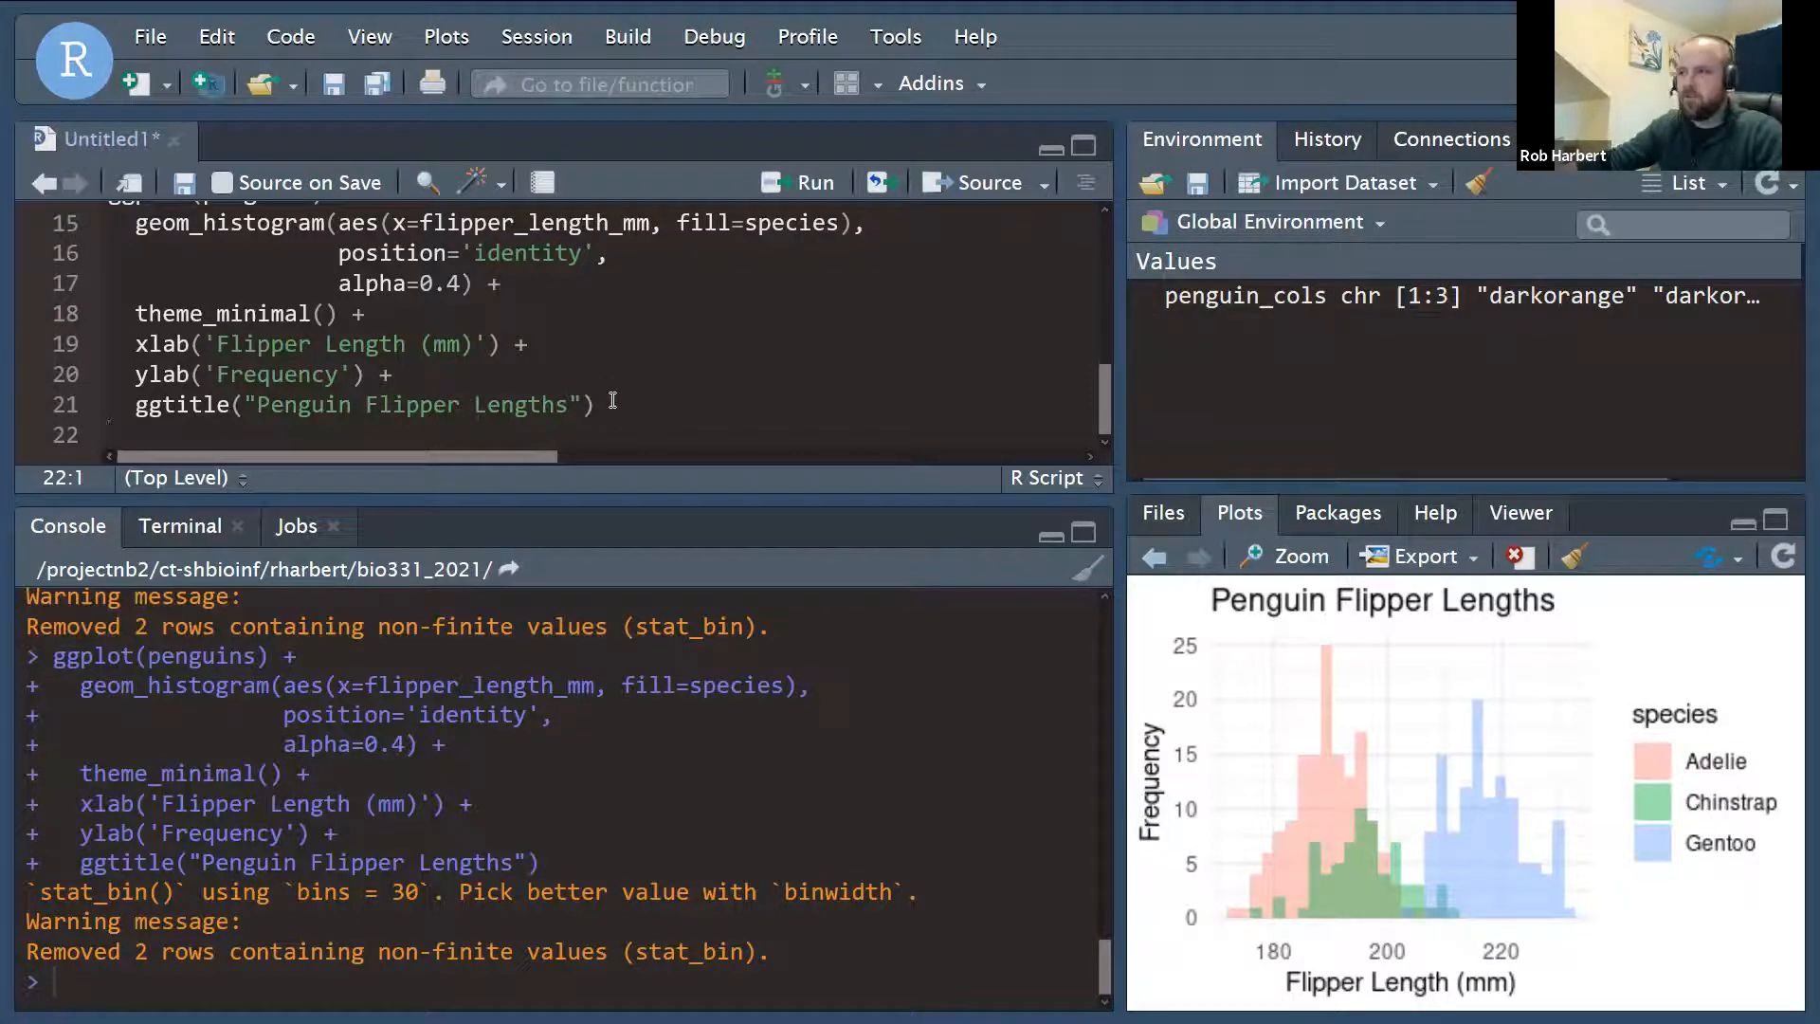
click(602, 406)
text( +)
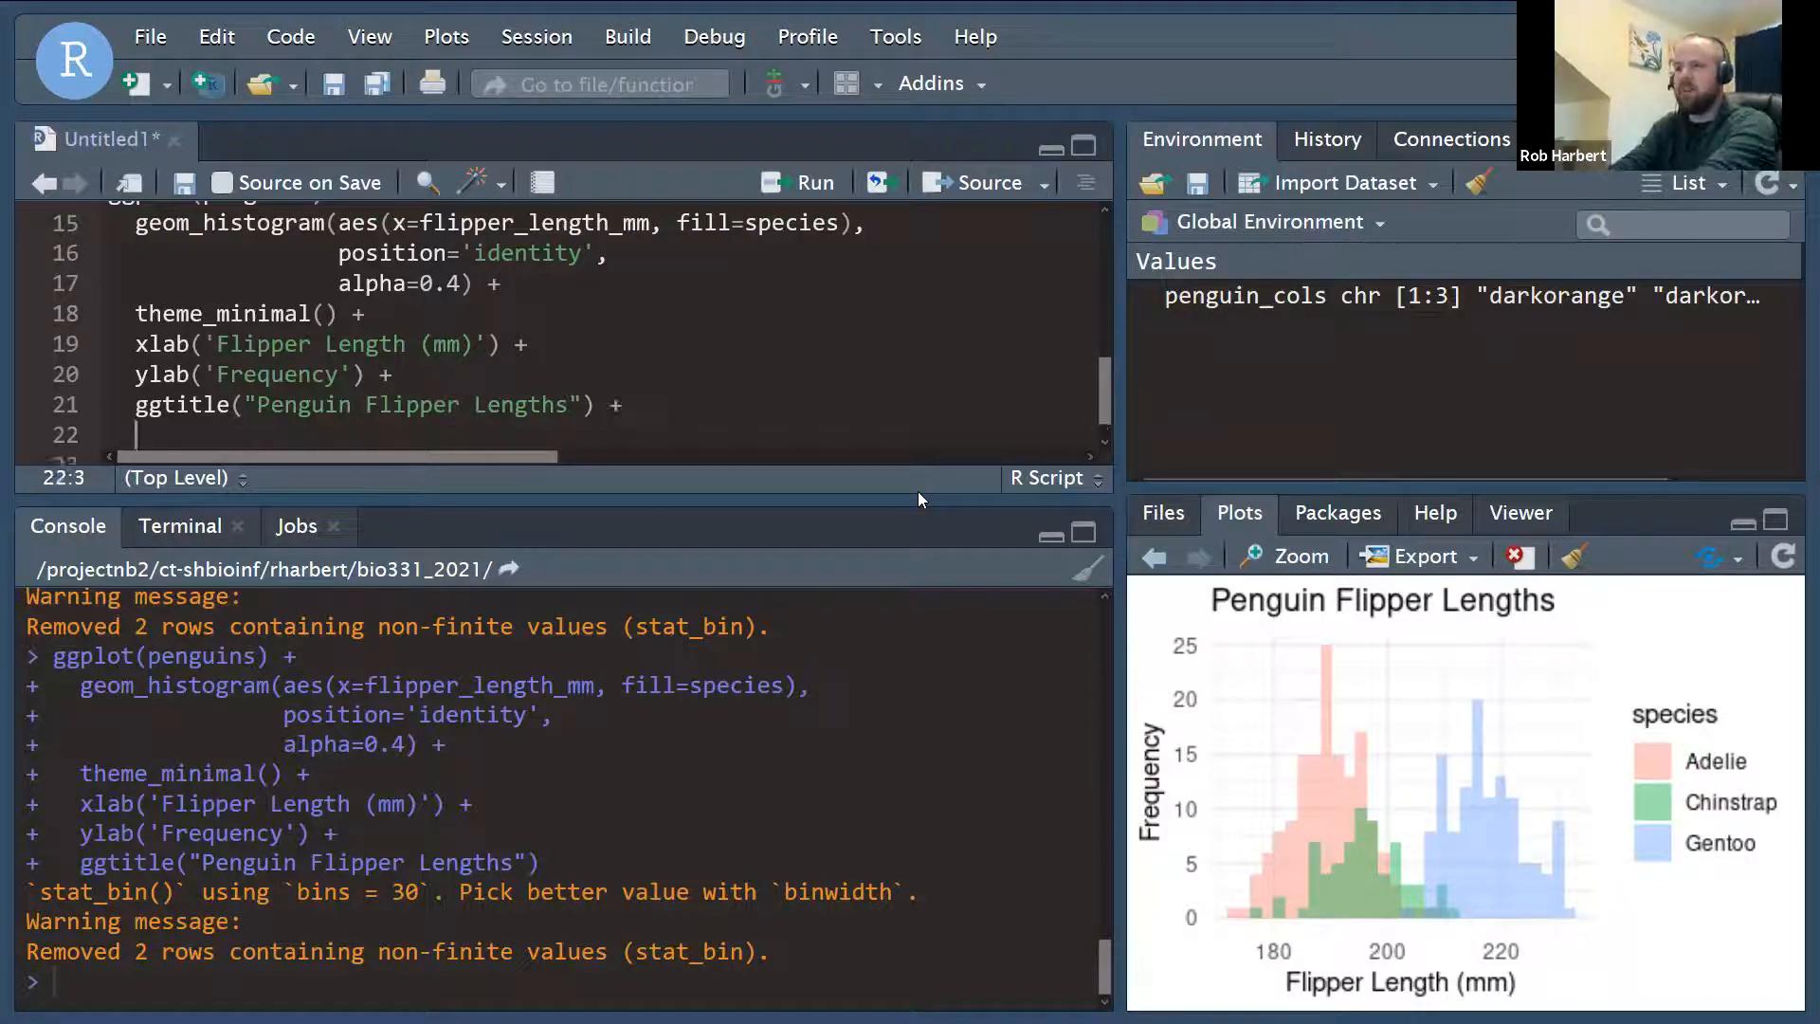
Recolour the species fills with scale_fill_manual(values = penguin_cols).
text(scale)
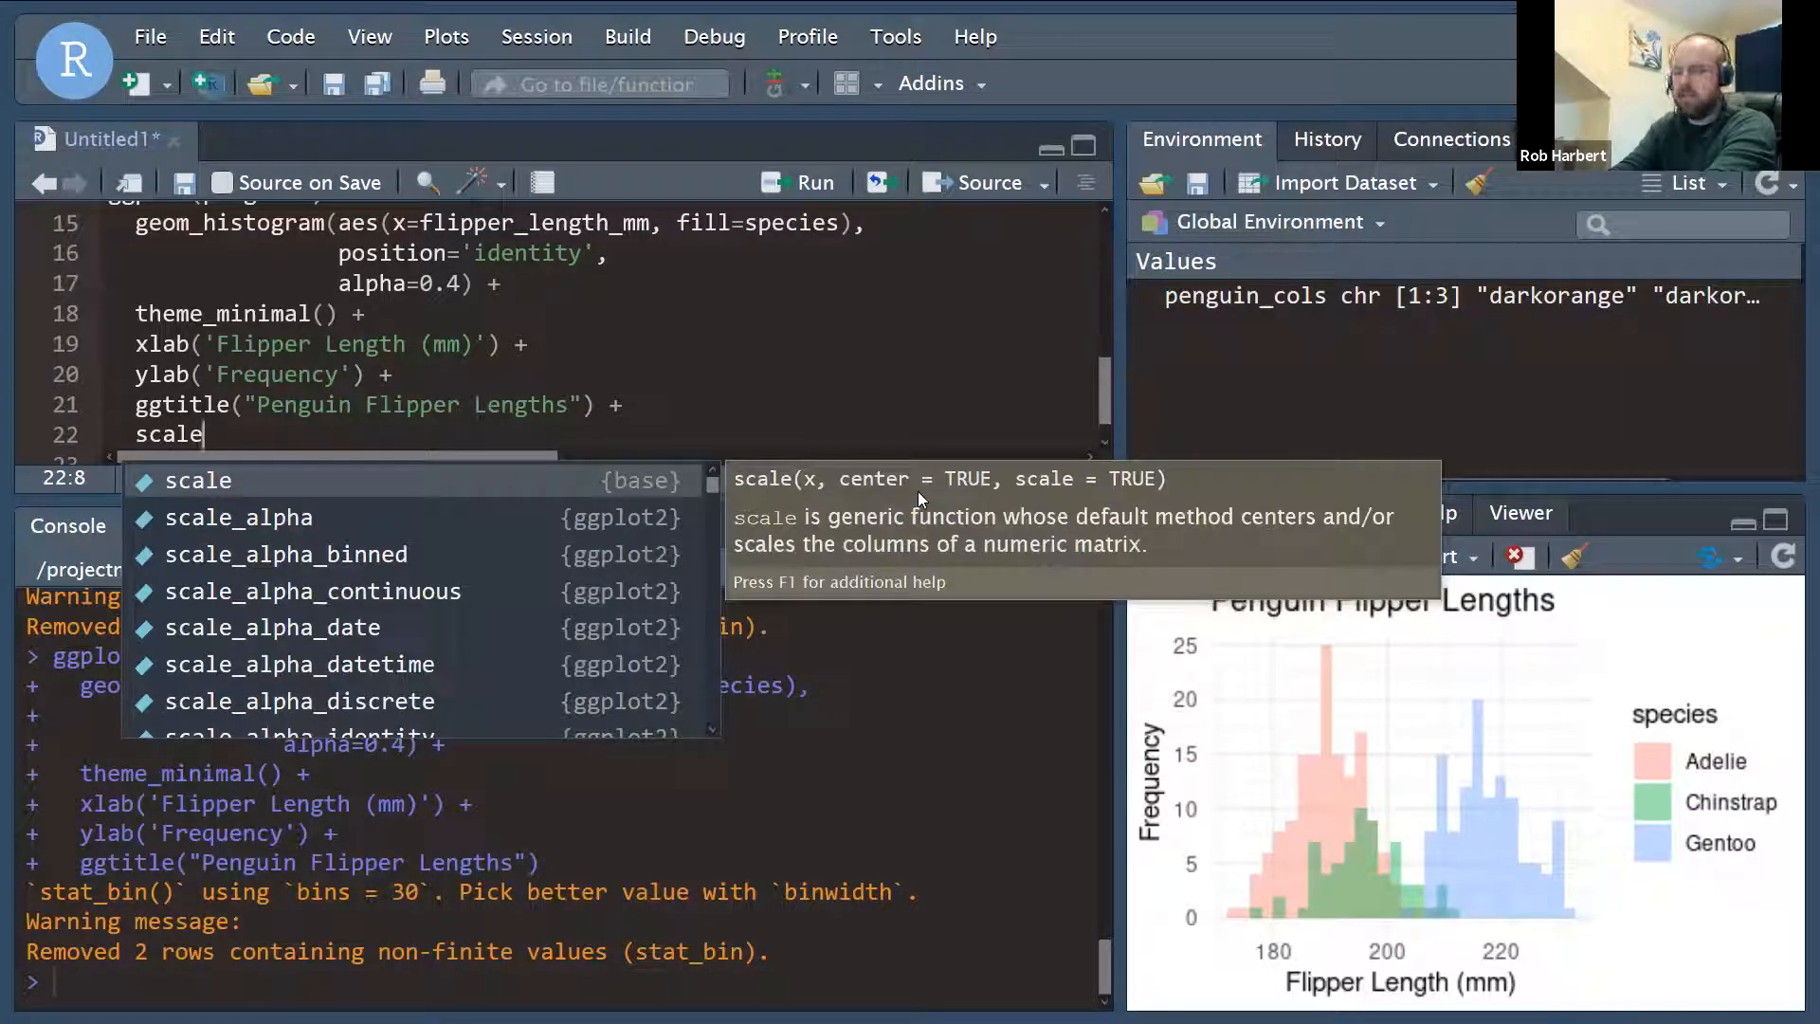
text(_)
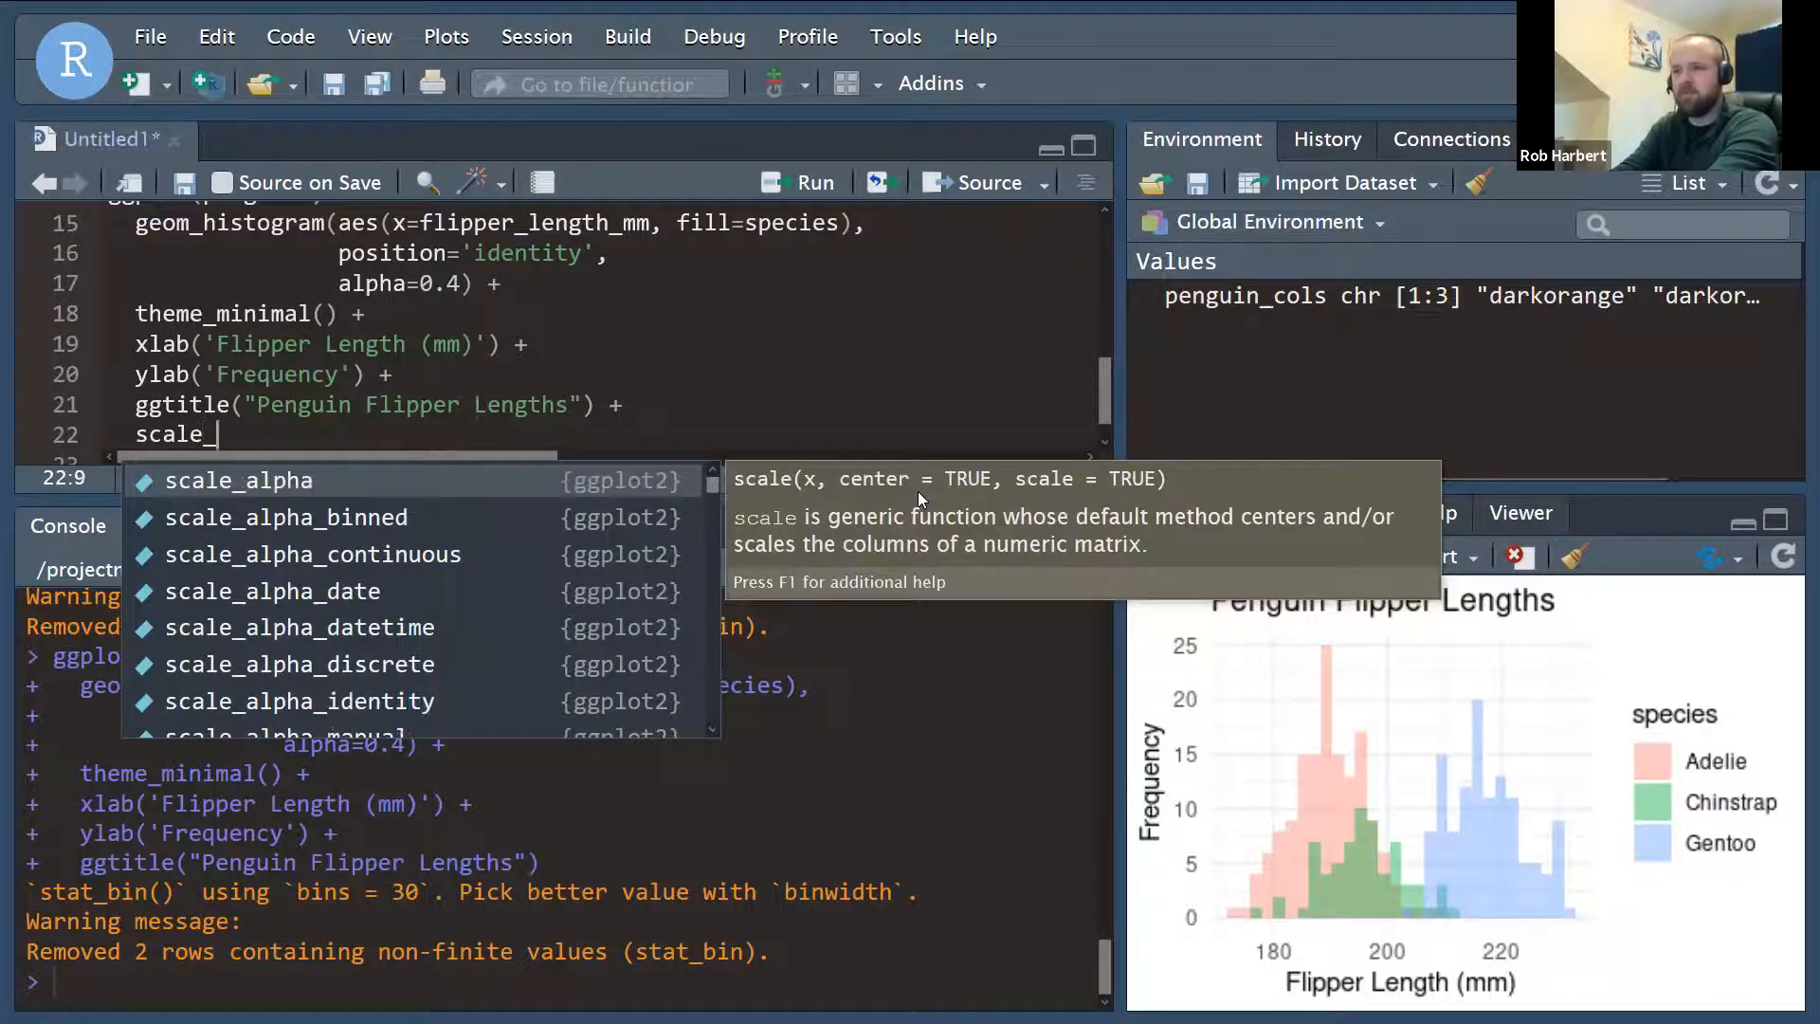
text(fill_man)
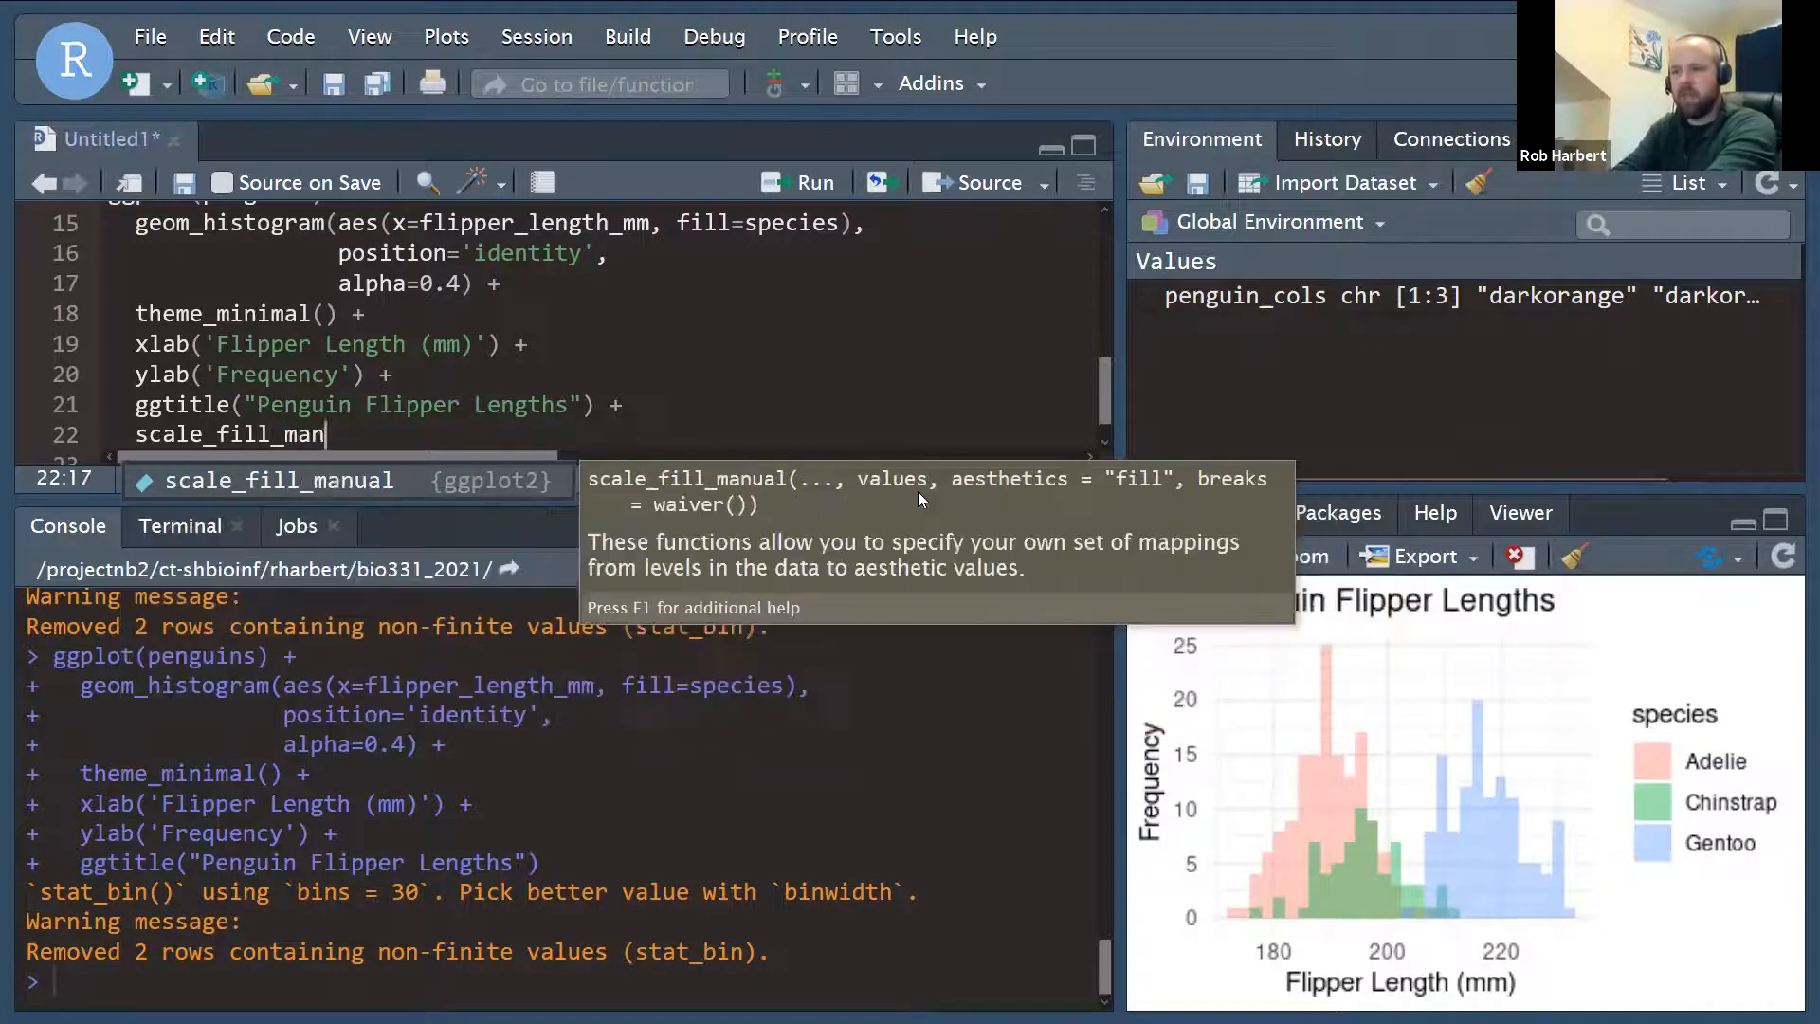
key(Tab)
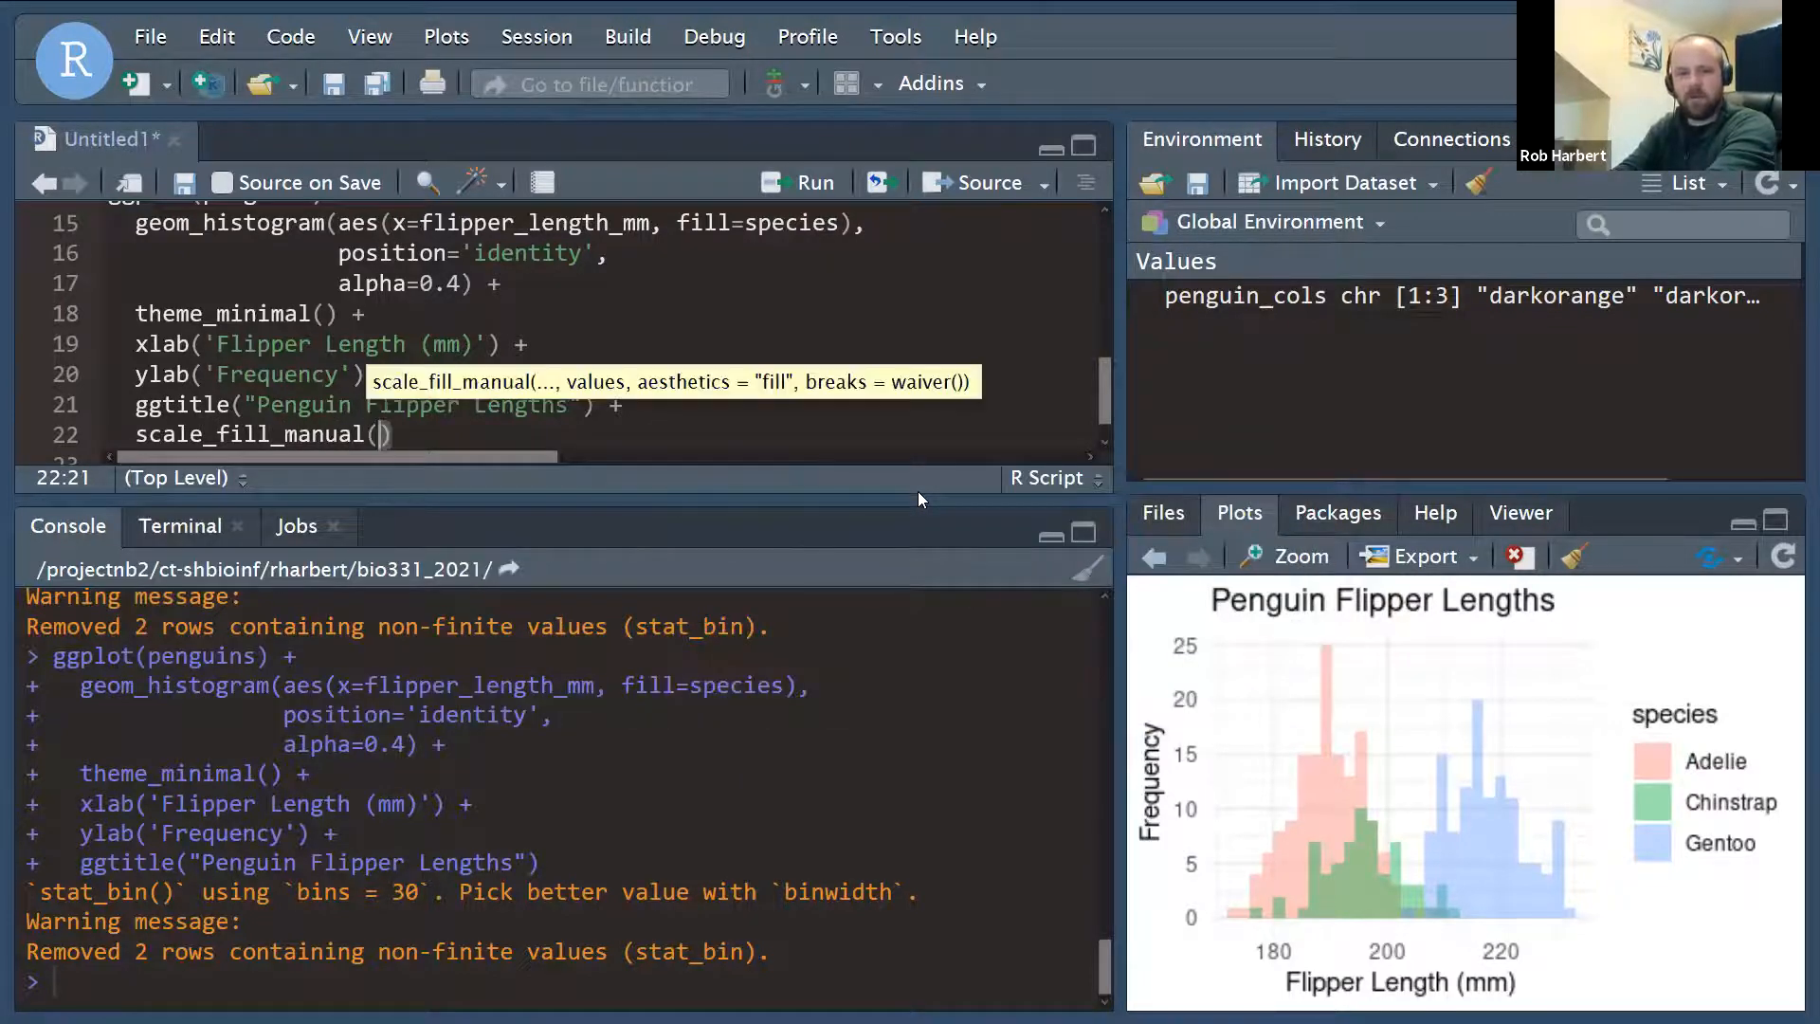
text(values = p)
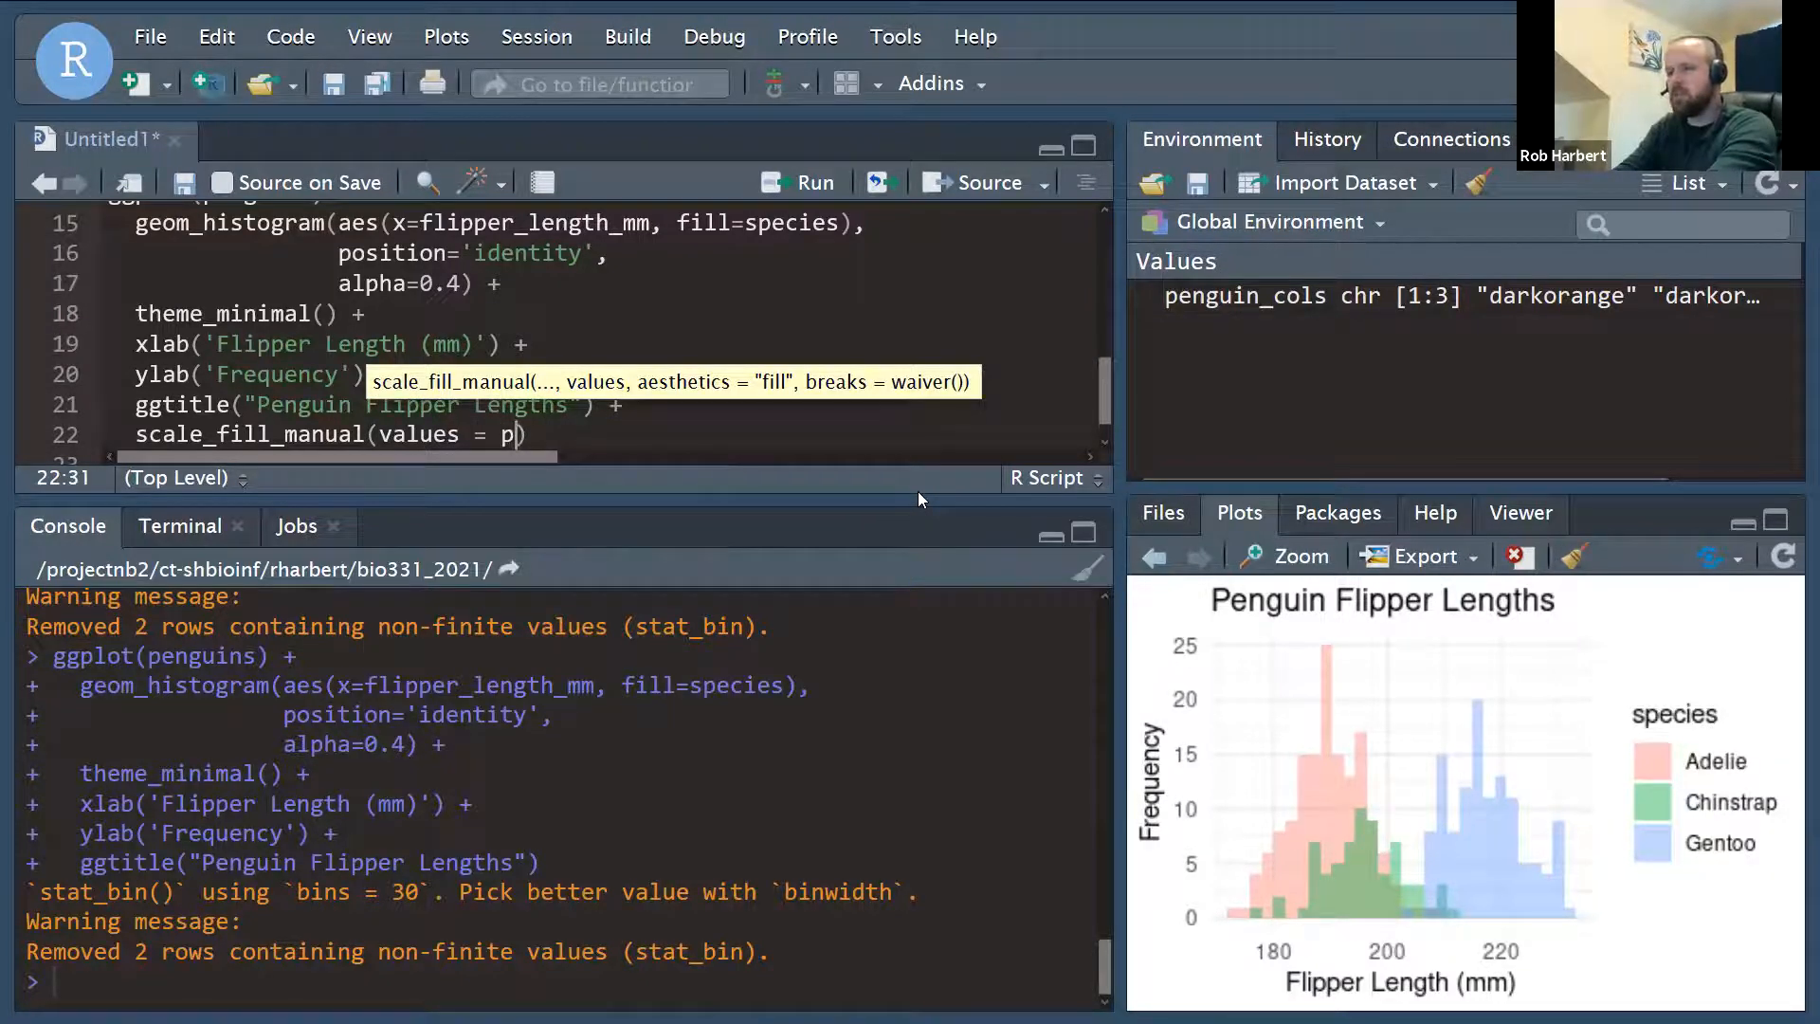
text(en)
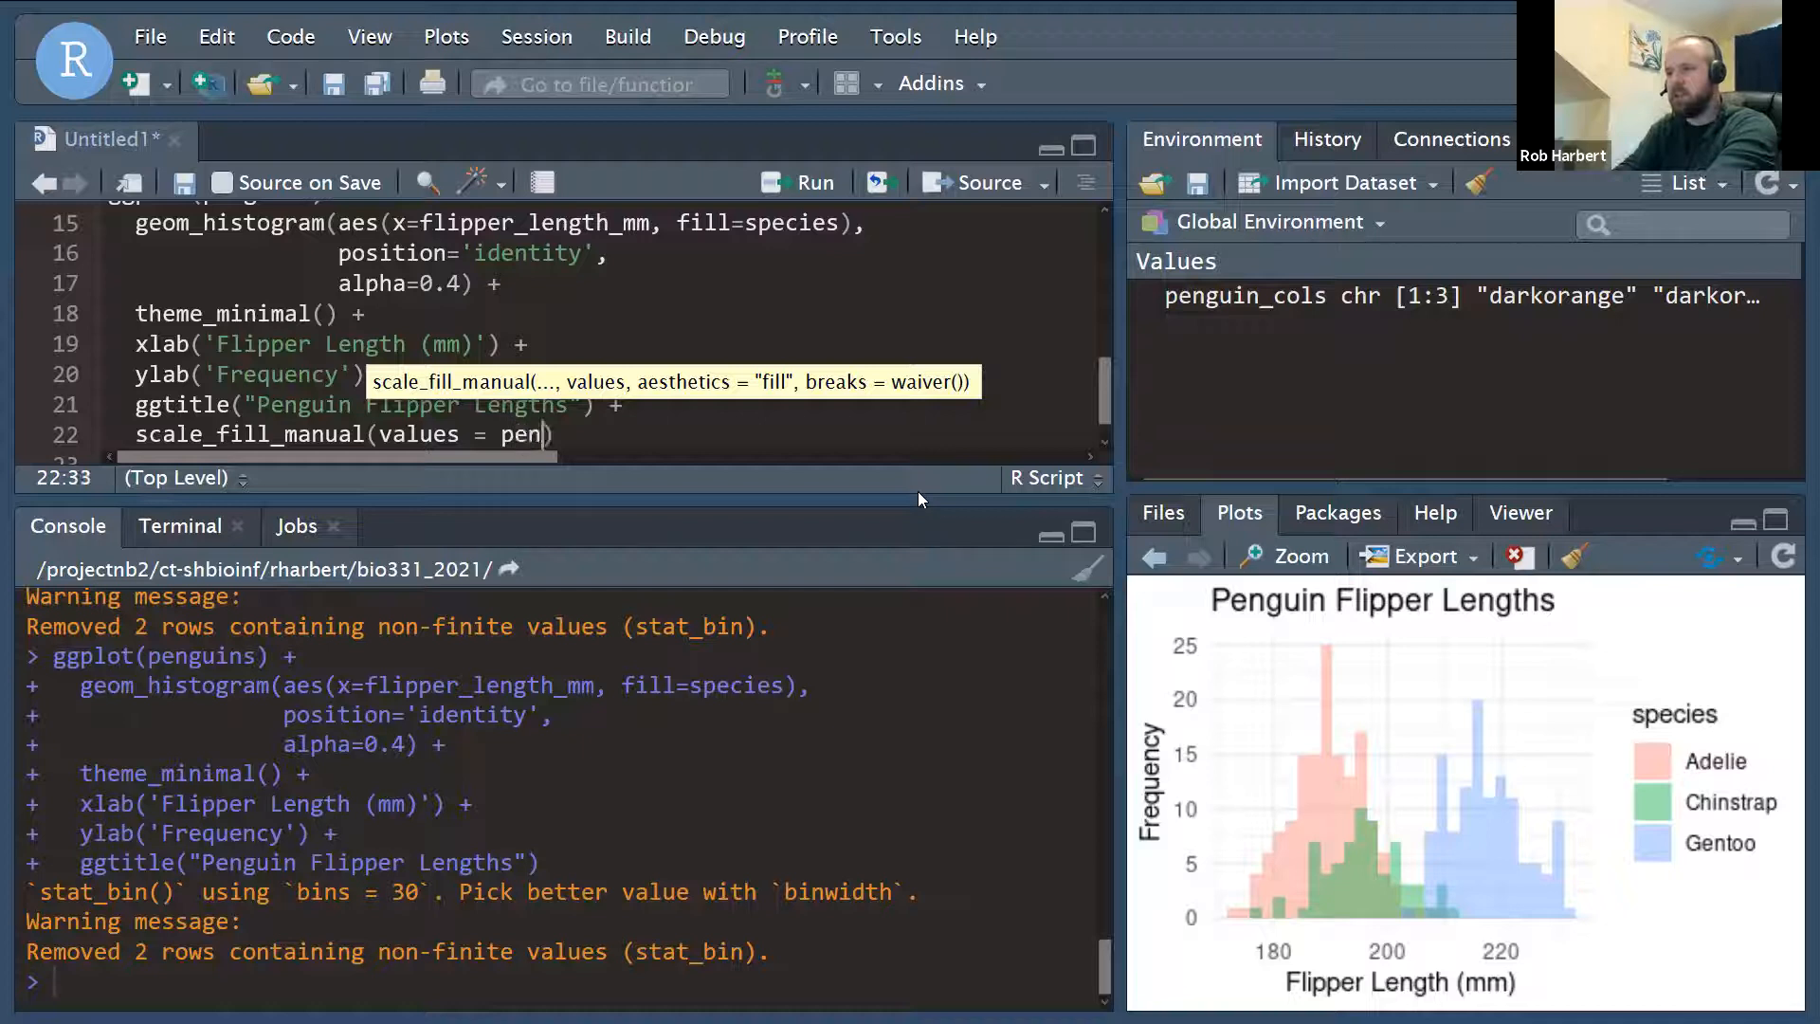
text(guin_cols)
text(#)
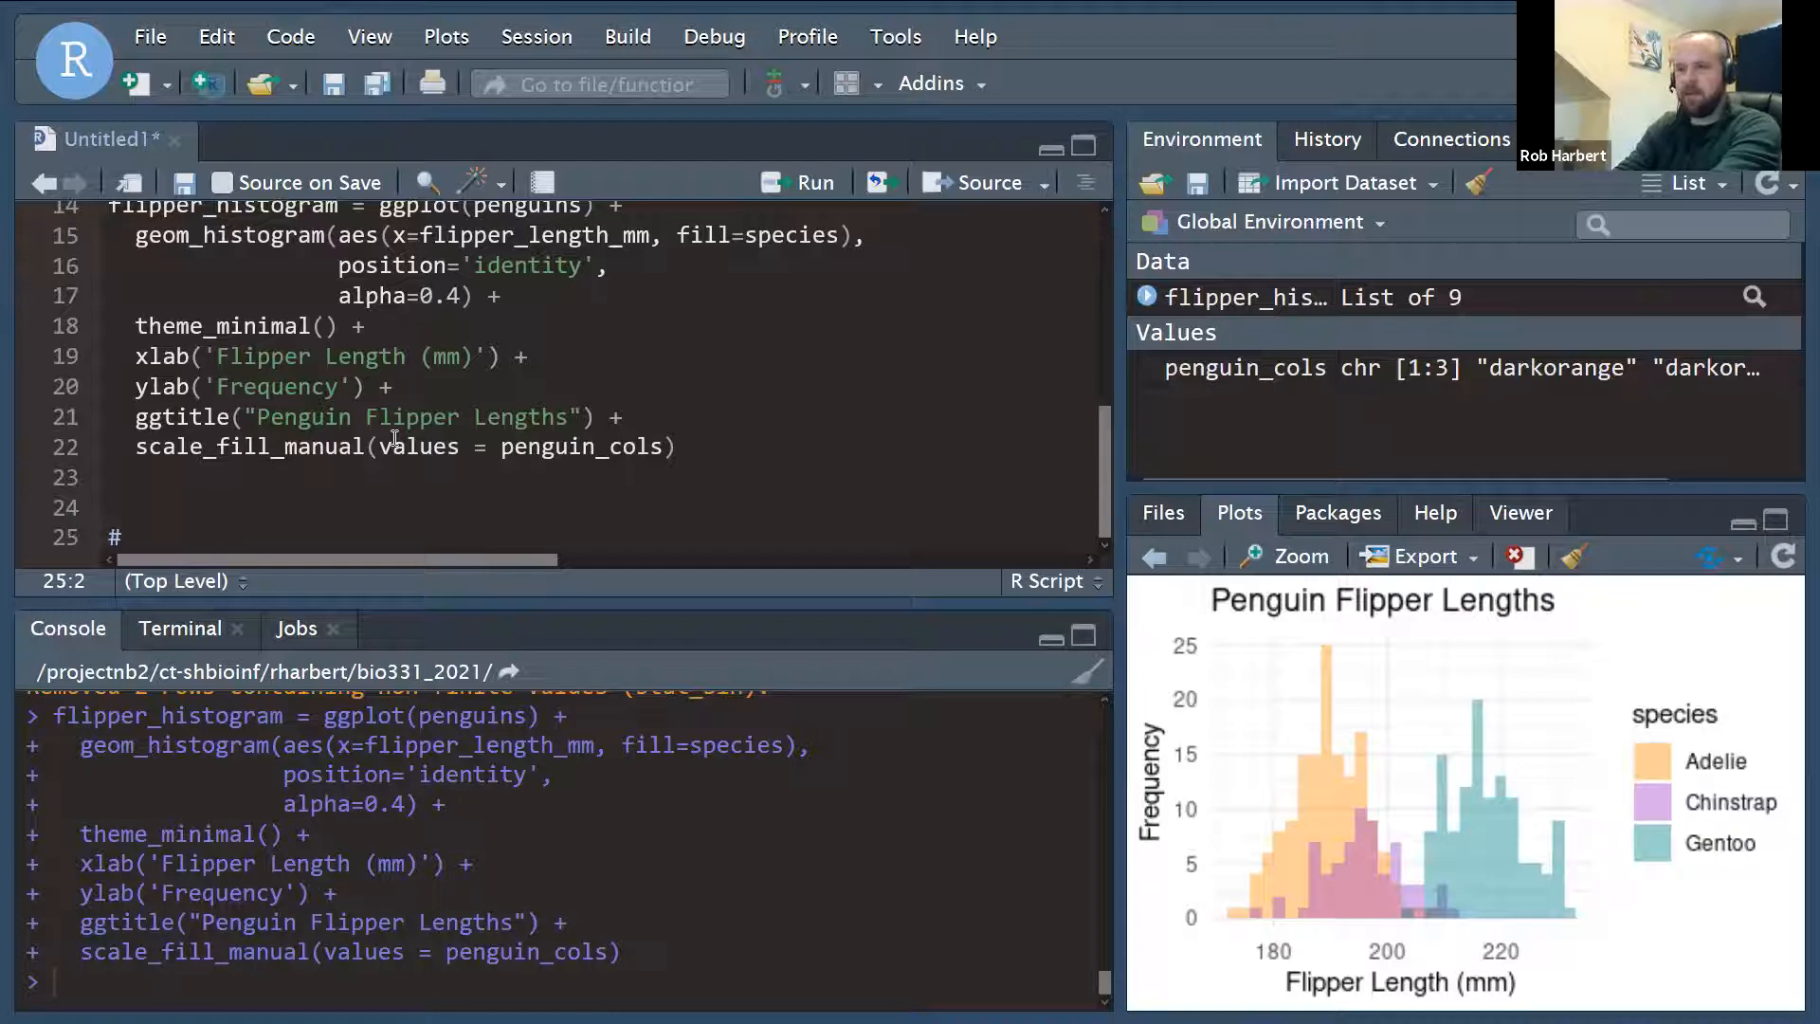
Add a scatterplot comment and start ggplot(penguins) with a geom_point layer.
text(scatter)
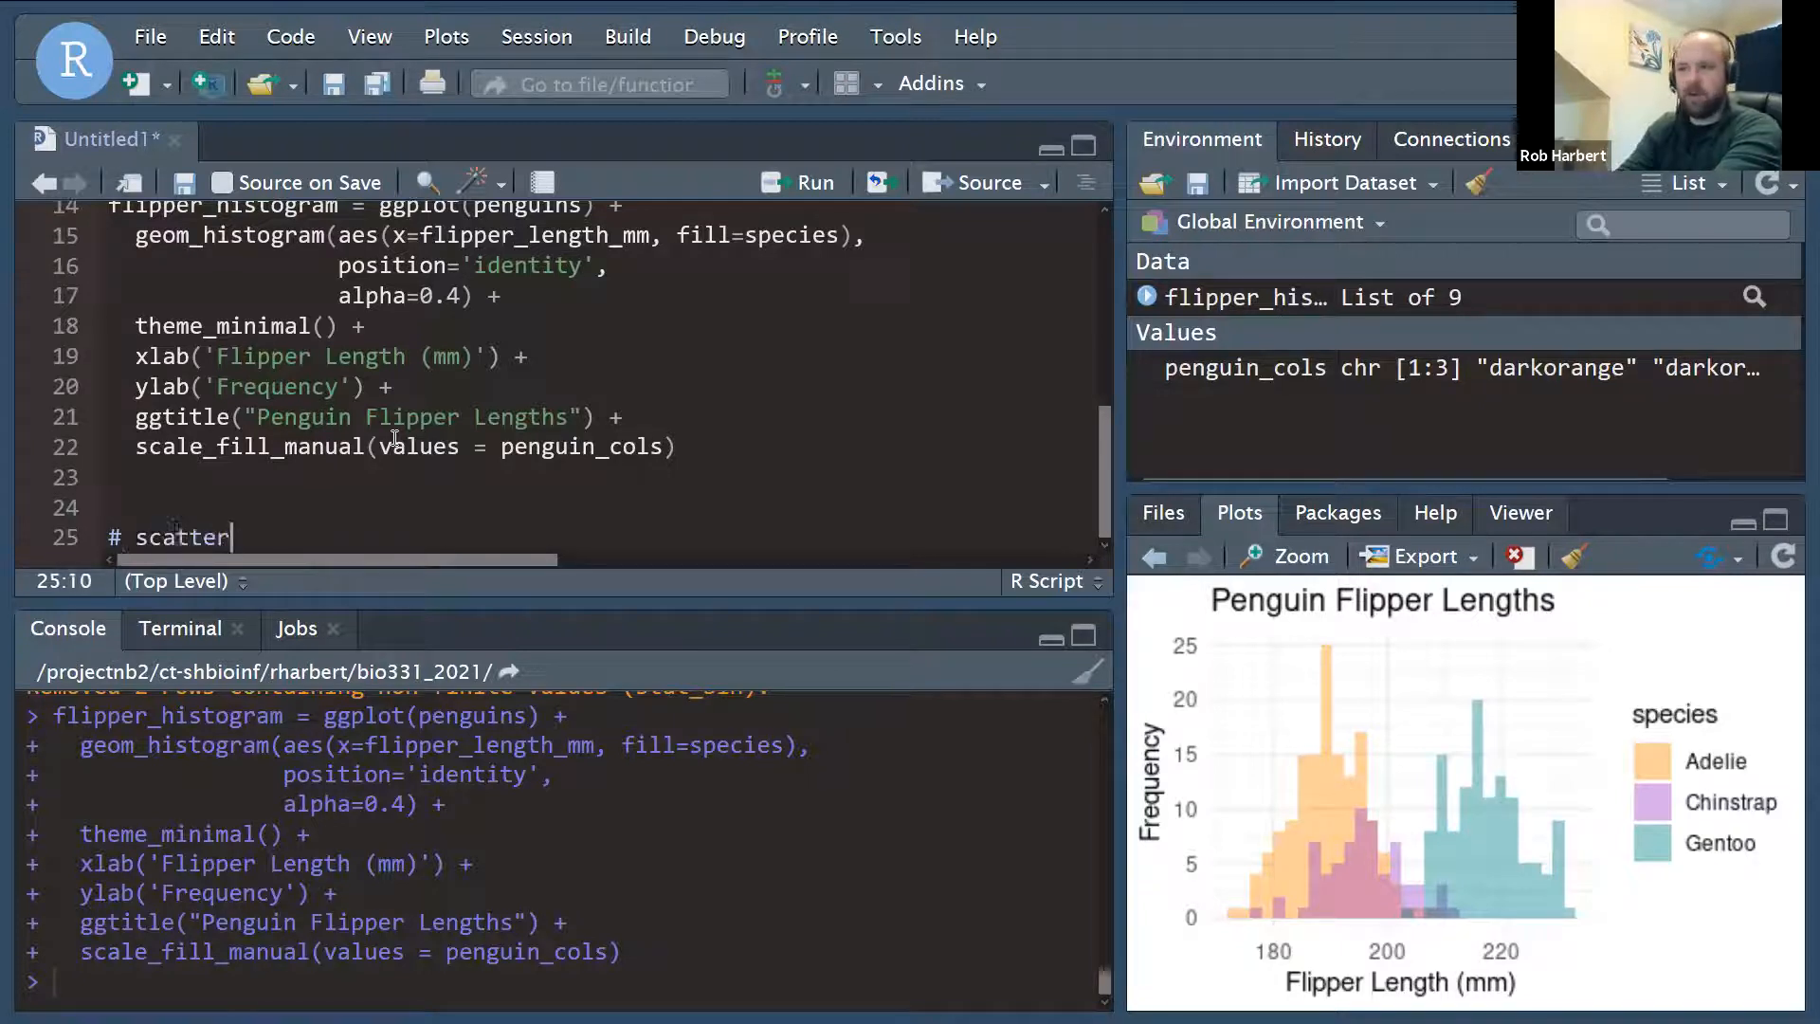
text(plot of flipper length and body mass https://github.com/allisonh)
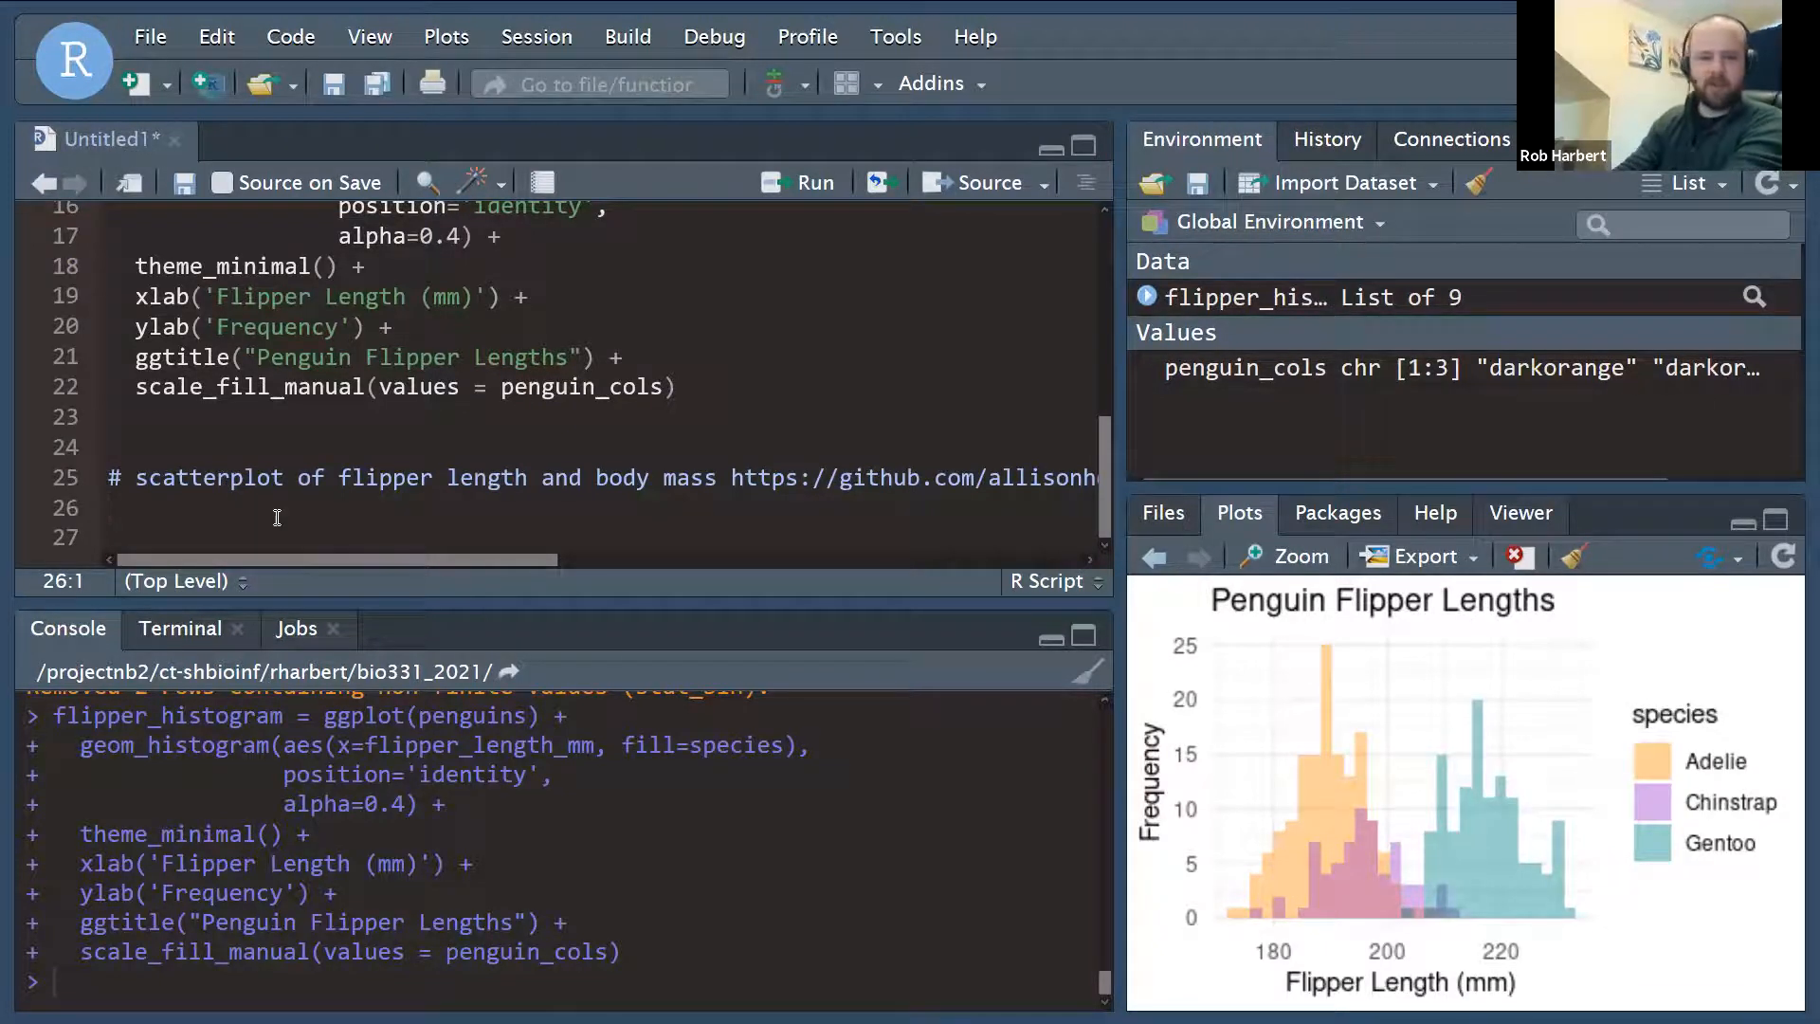
text(ggpl)
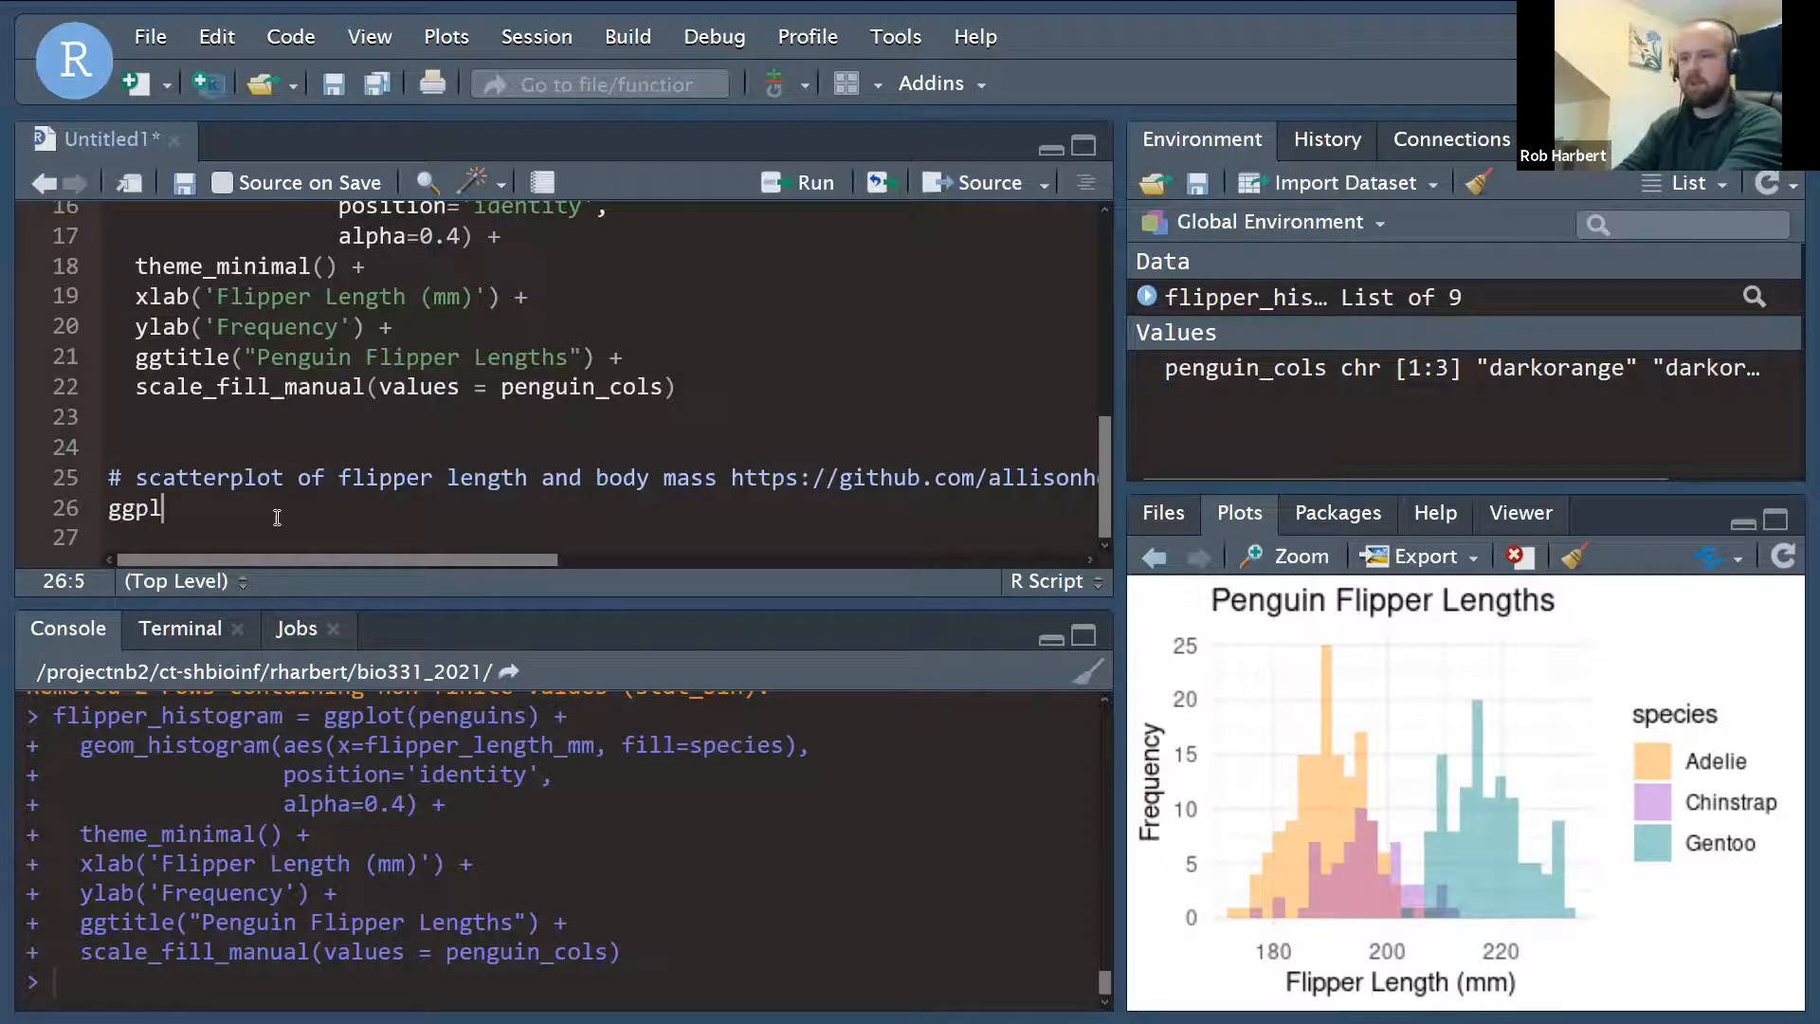
text(ot(penguins))
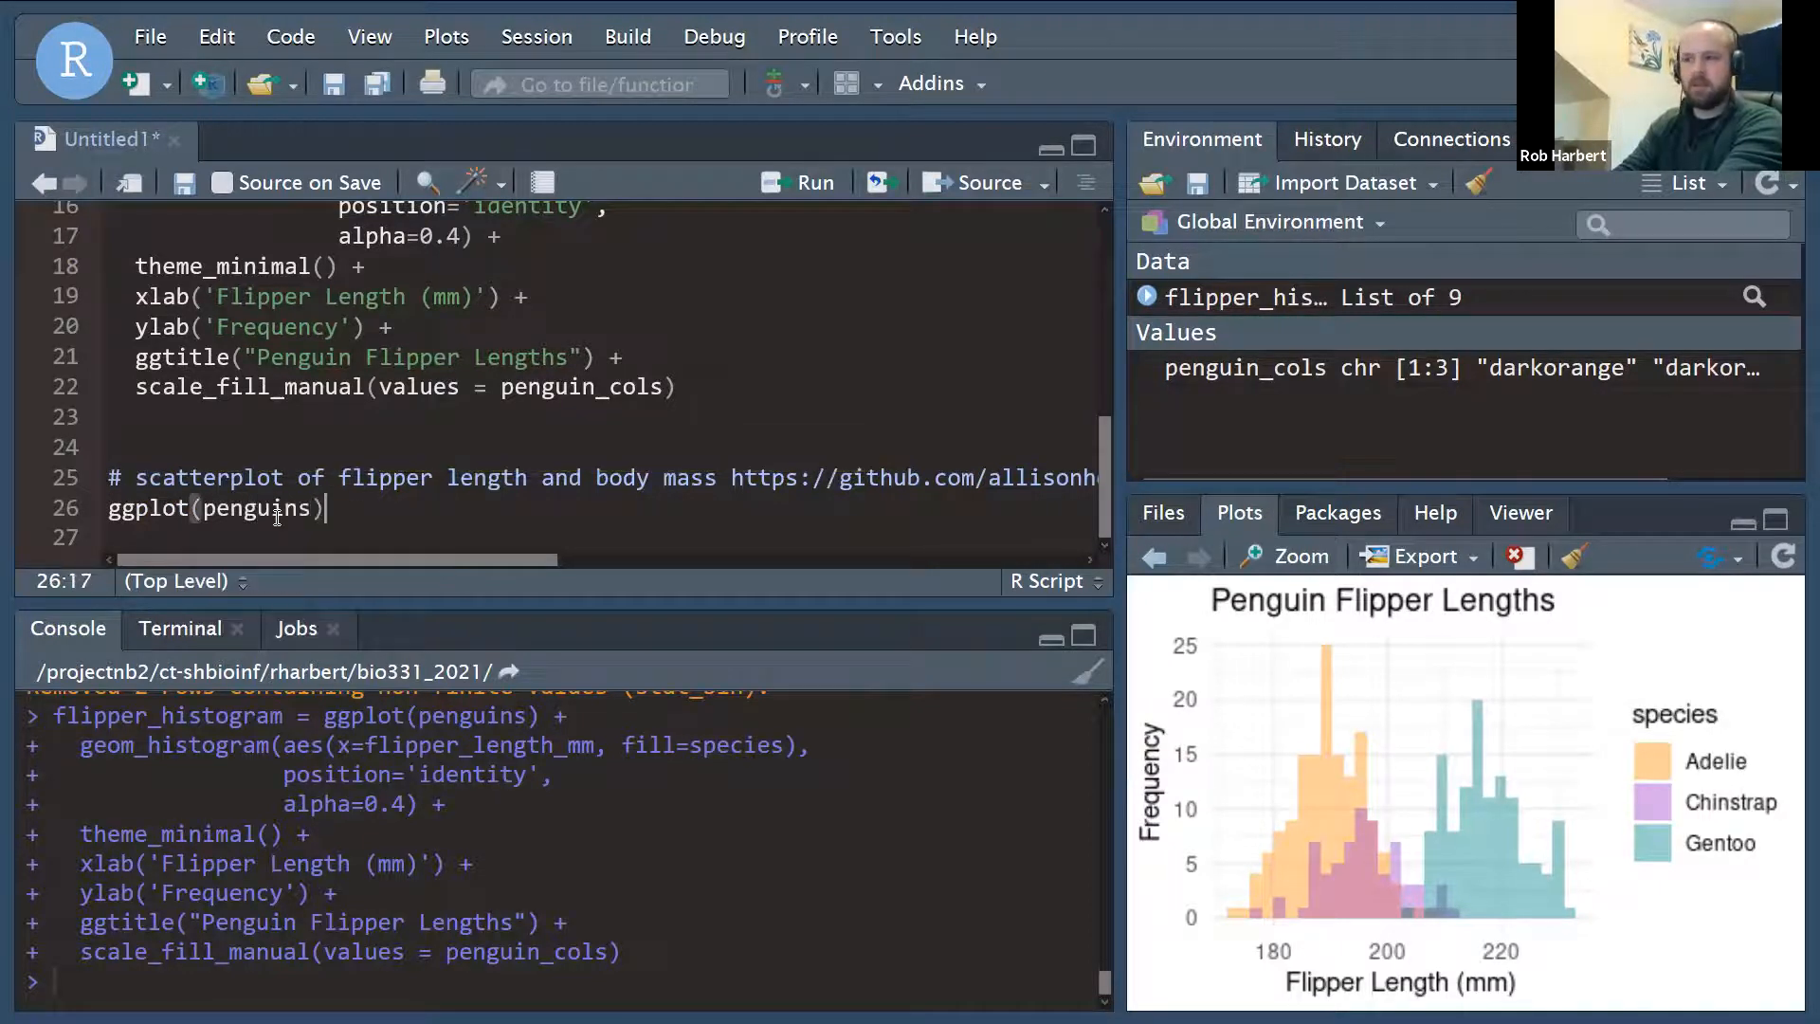
text(+\n  geom_po)
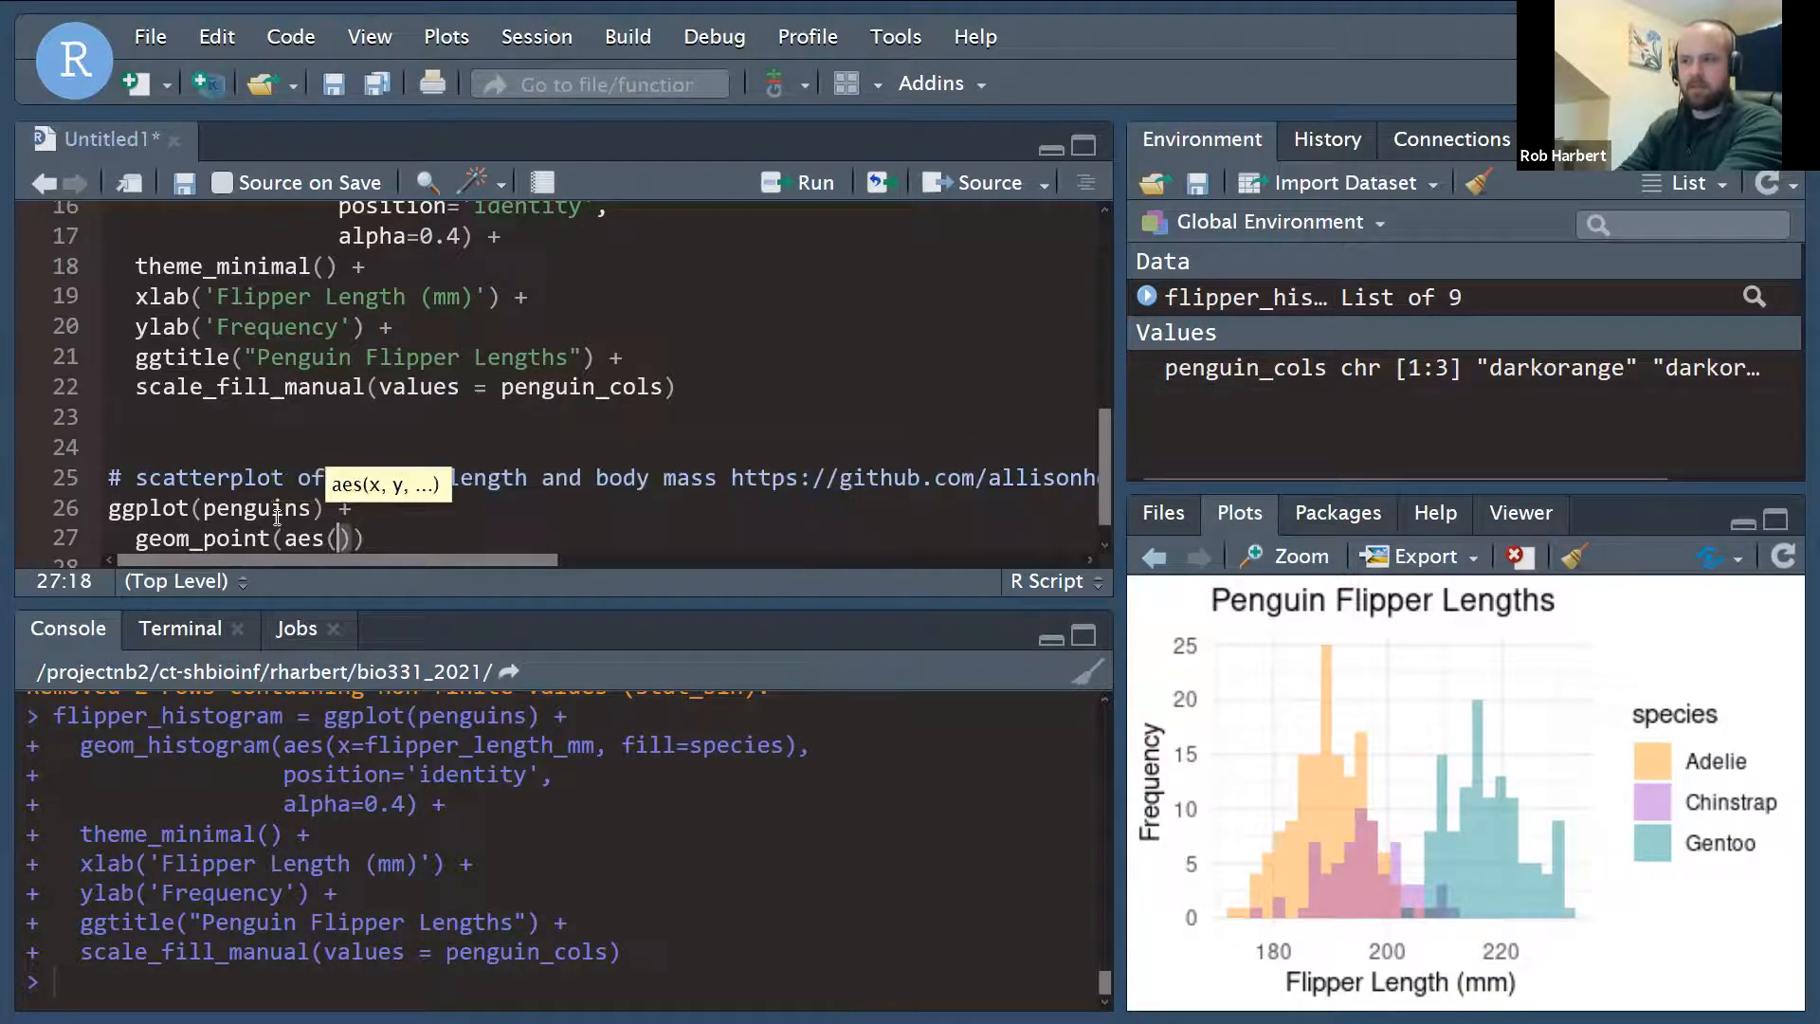
Map x=flipper_length_mm and y=body_mass_g in the points and run the plot.
text(x)
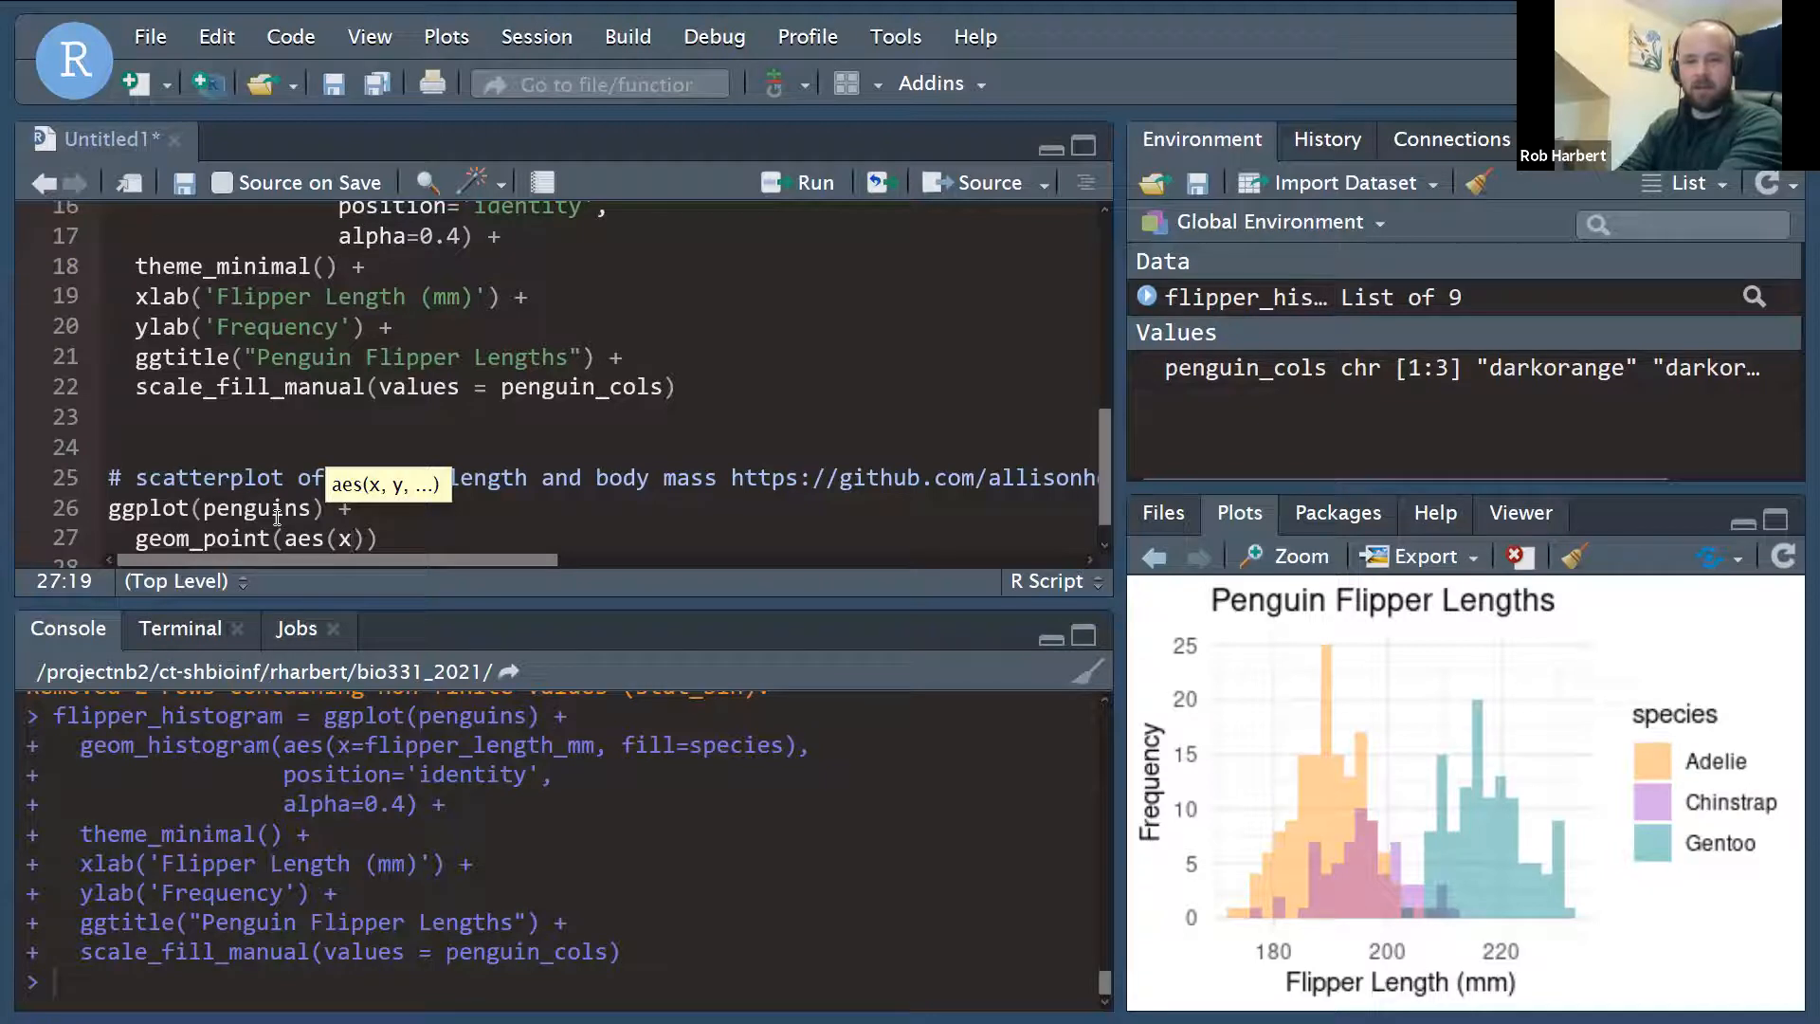
text(=flipper_length_mm,)
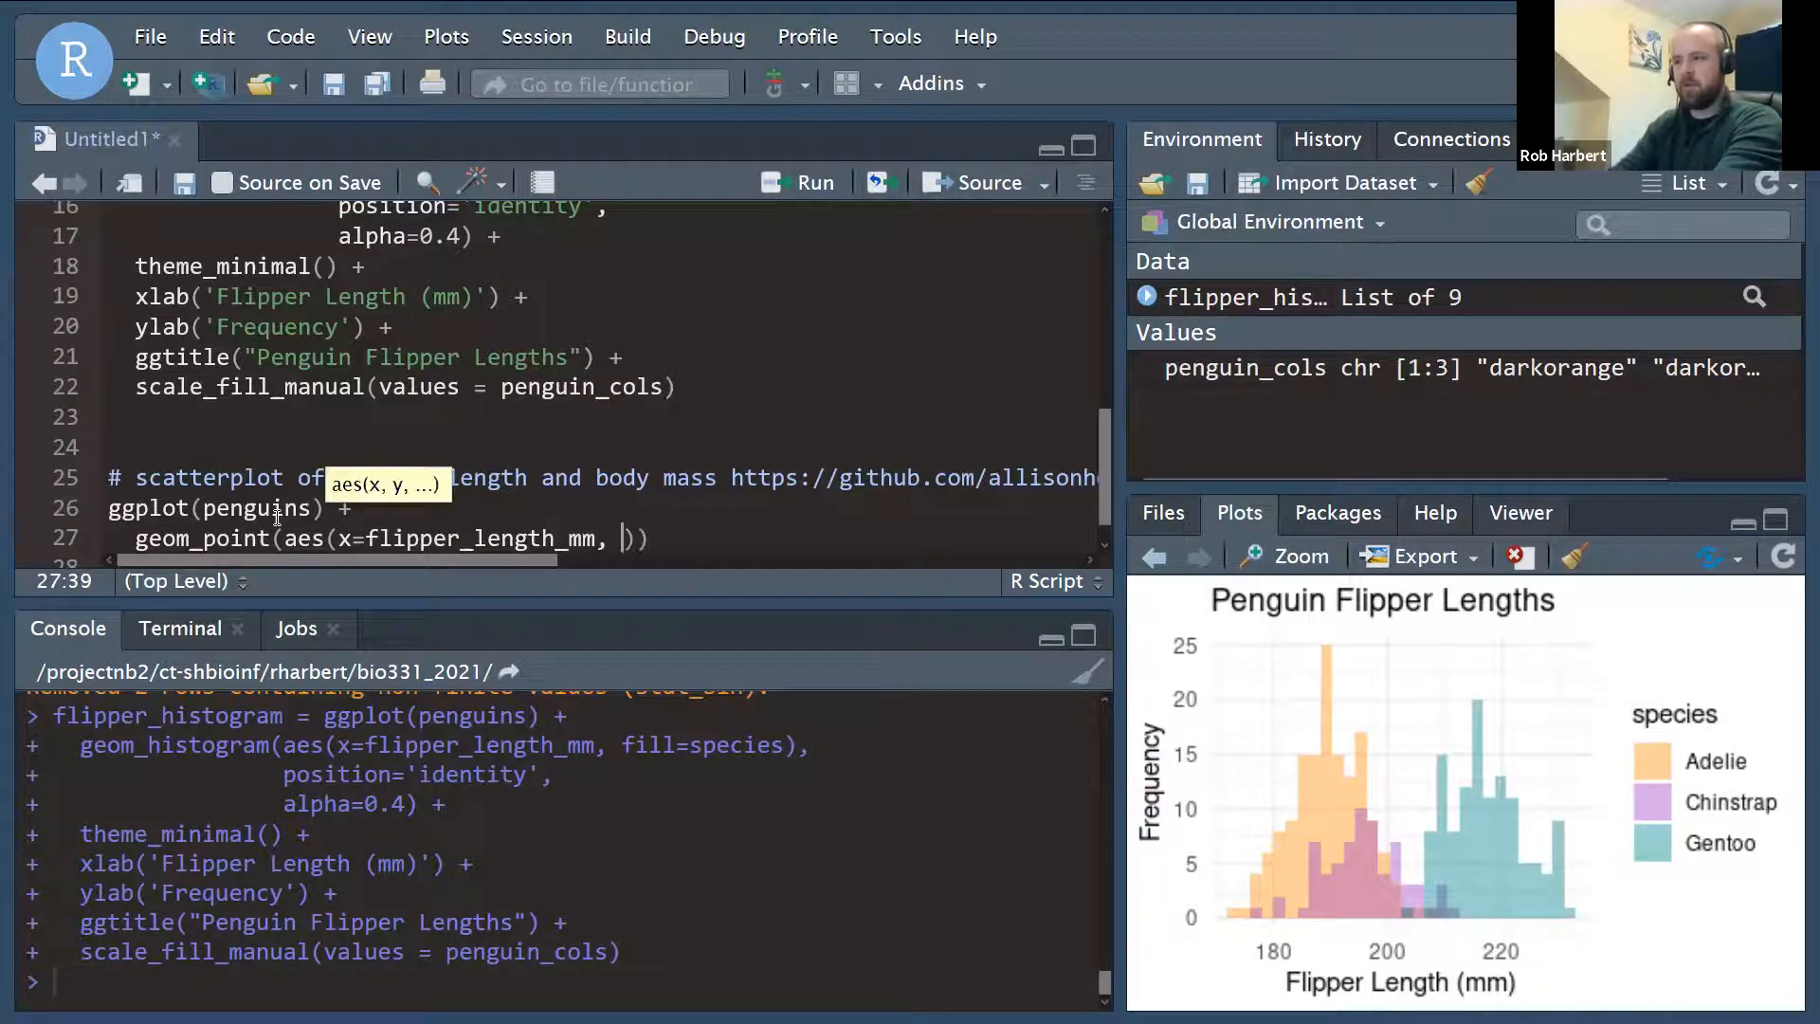
text(y=)
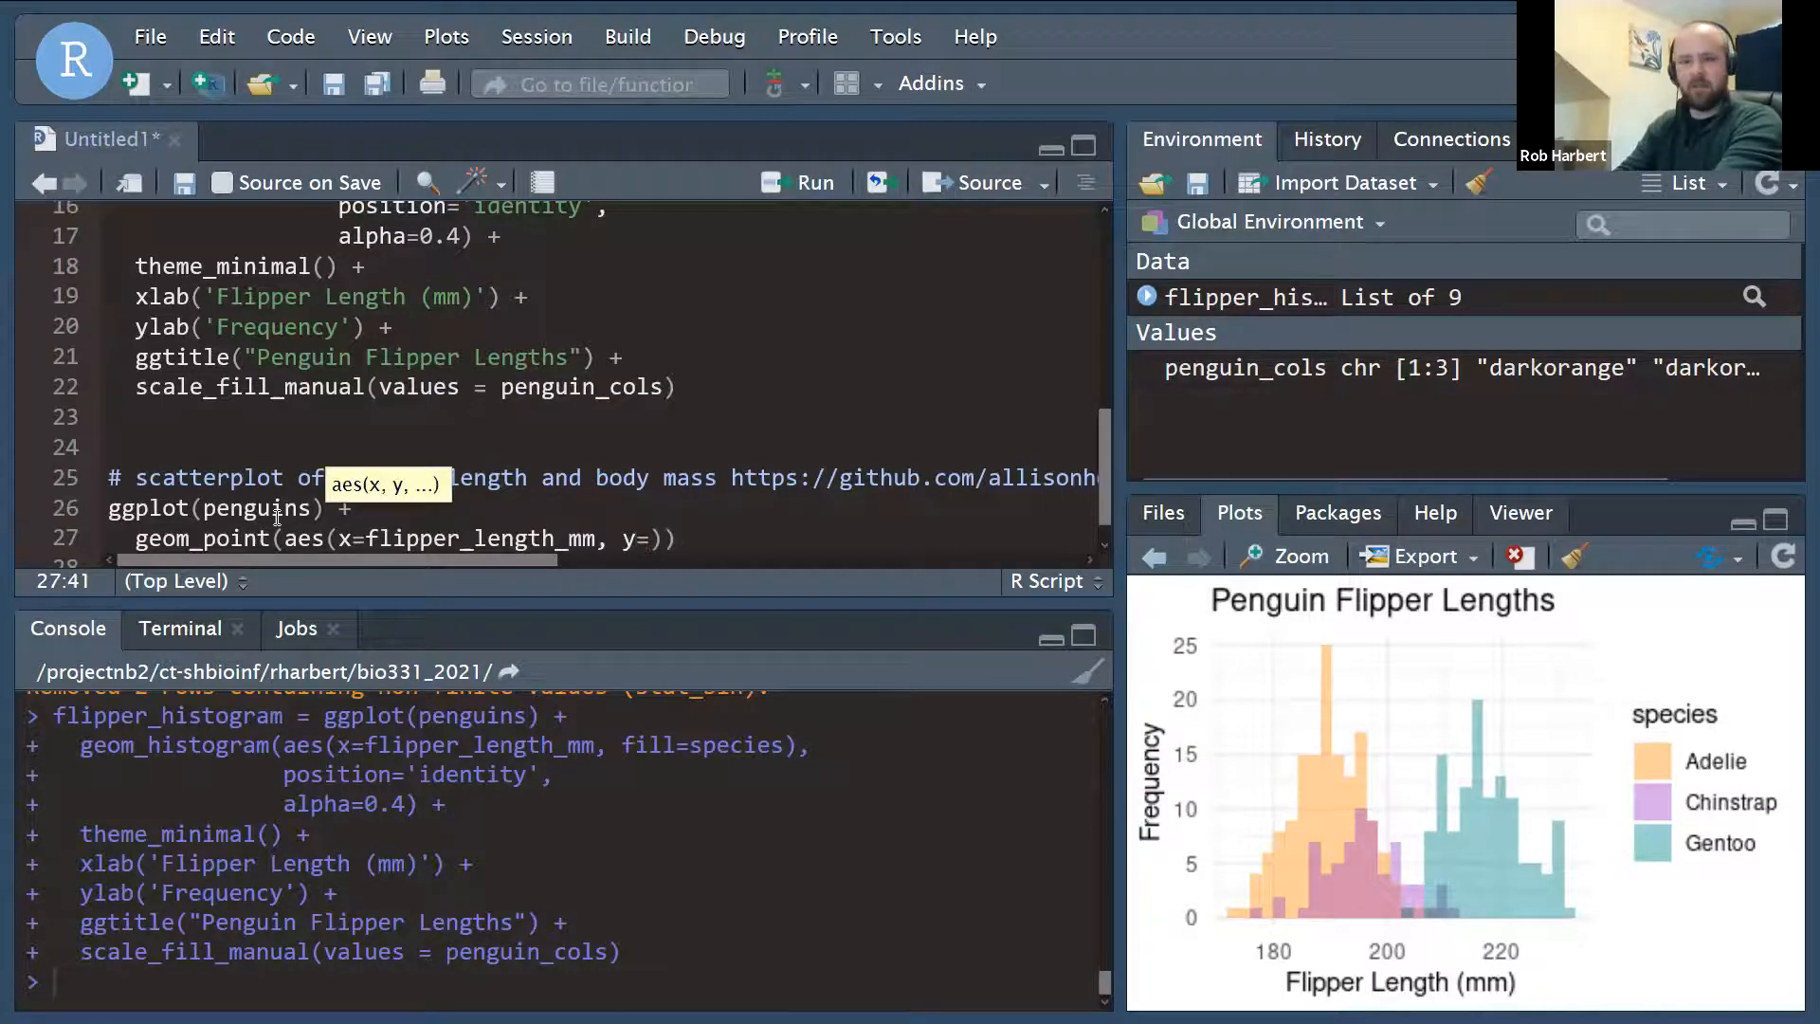
text(body_mass)
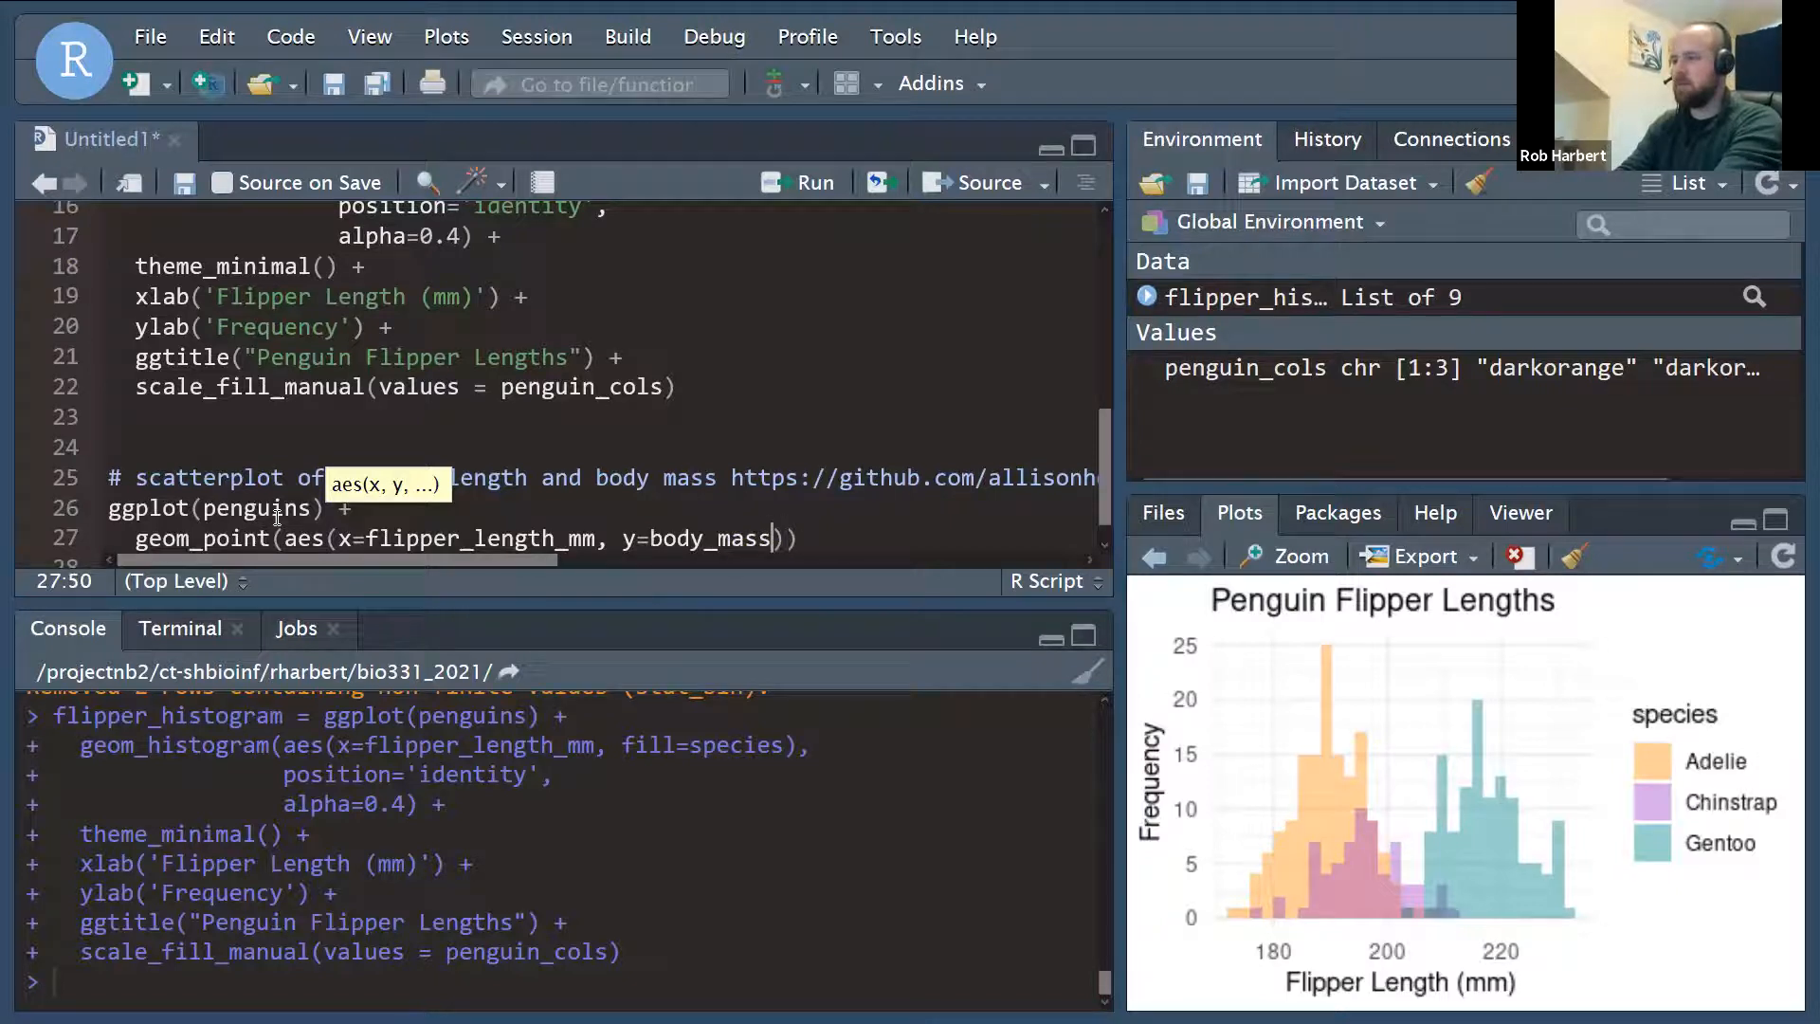
text(_g)
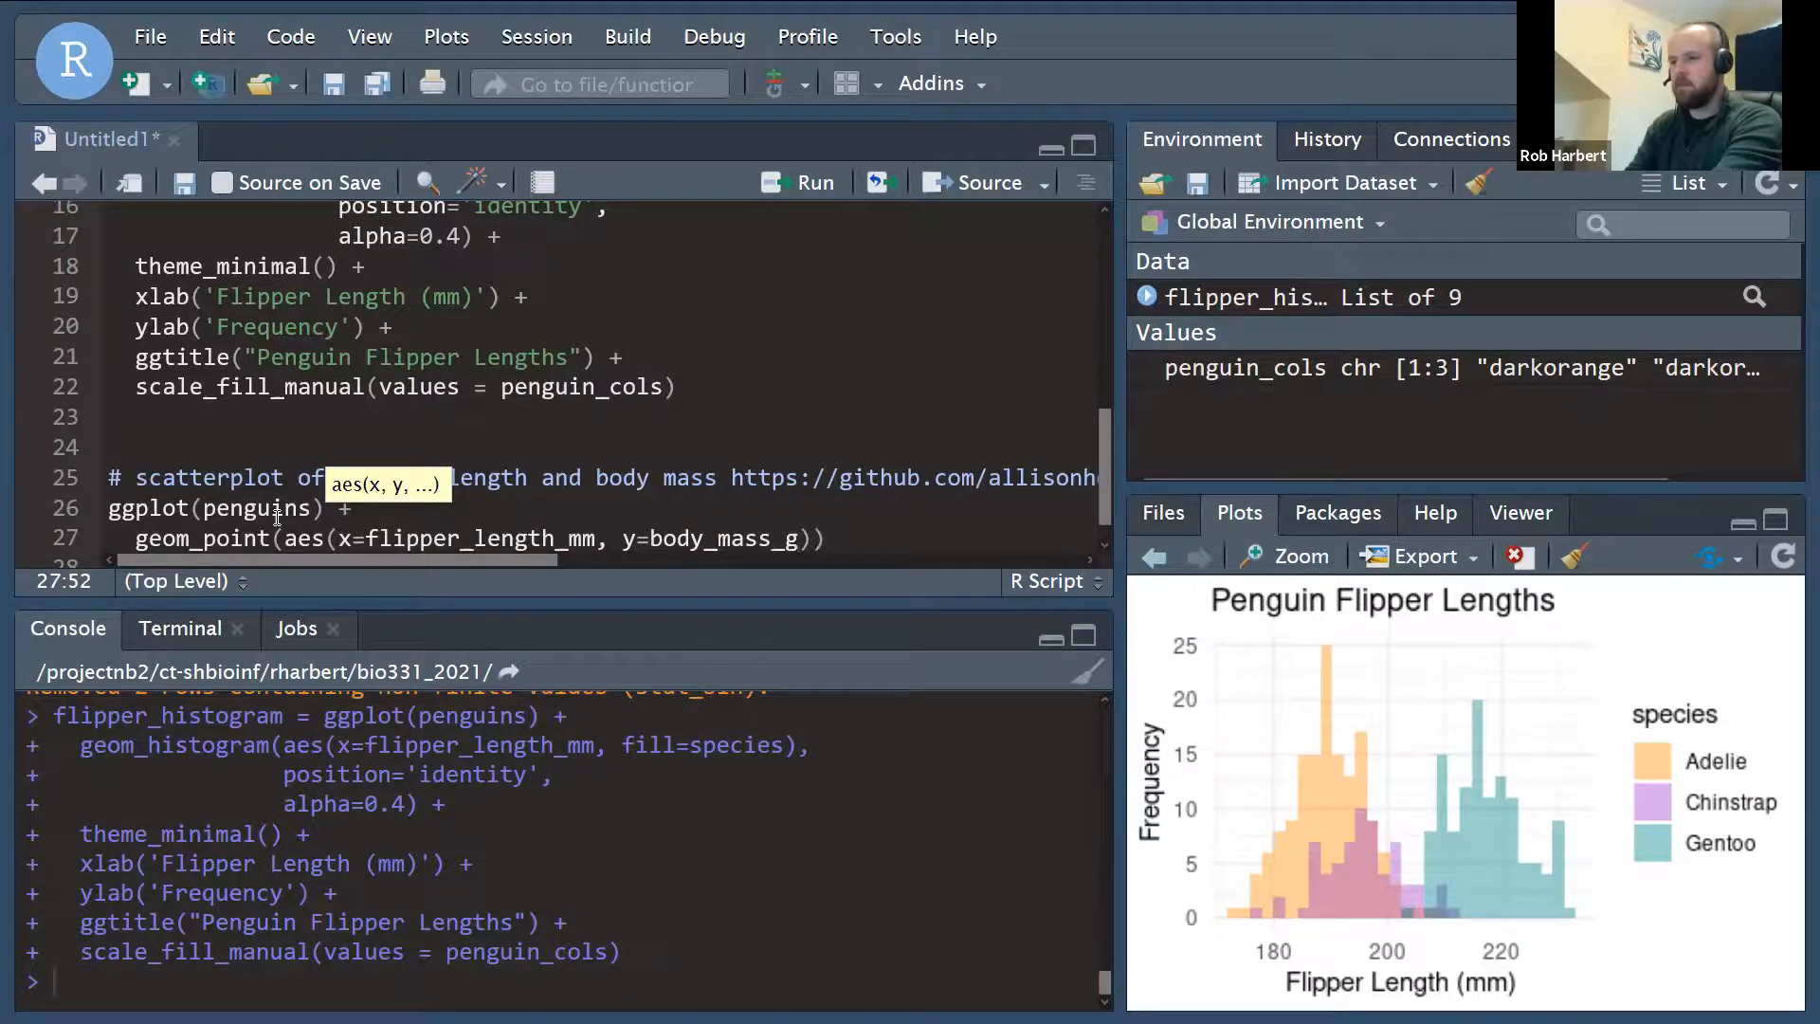
click(797, 182)
text( +)
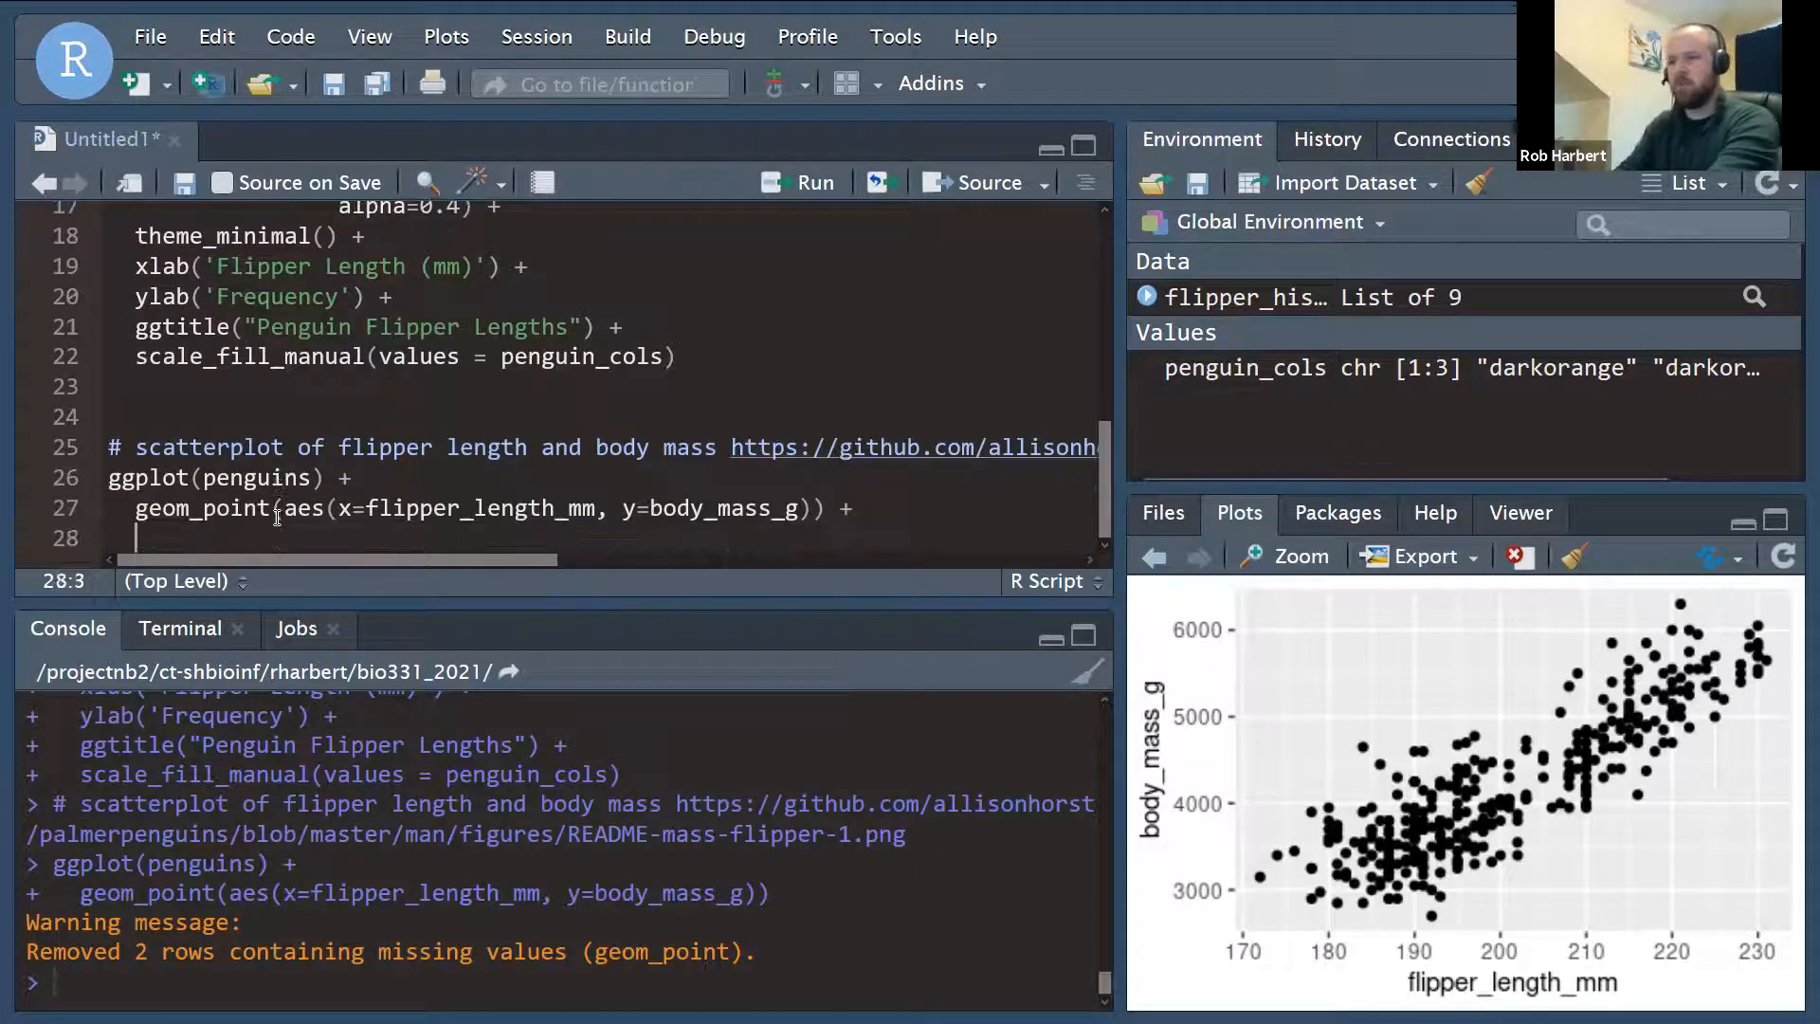
Add theme_minimal() and colour the points by species with col=species.
text(theme_m)
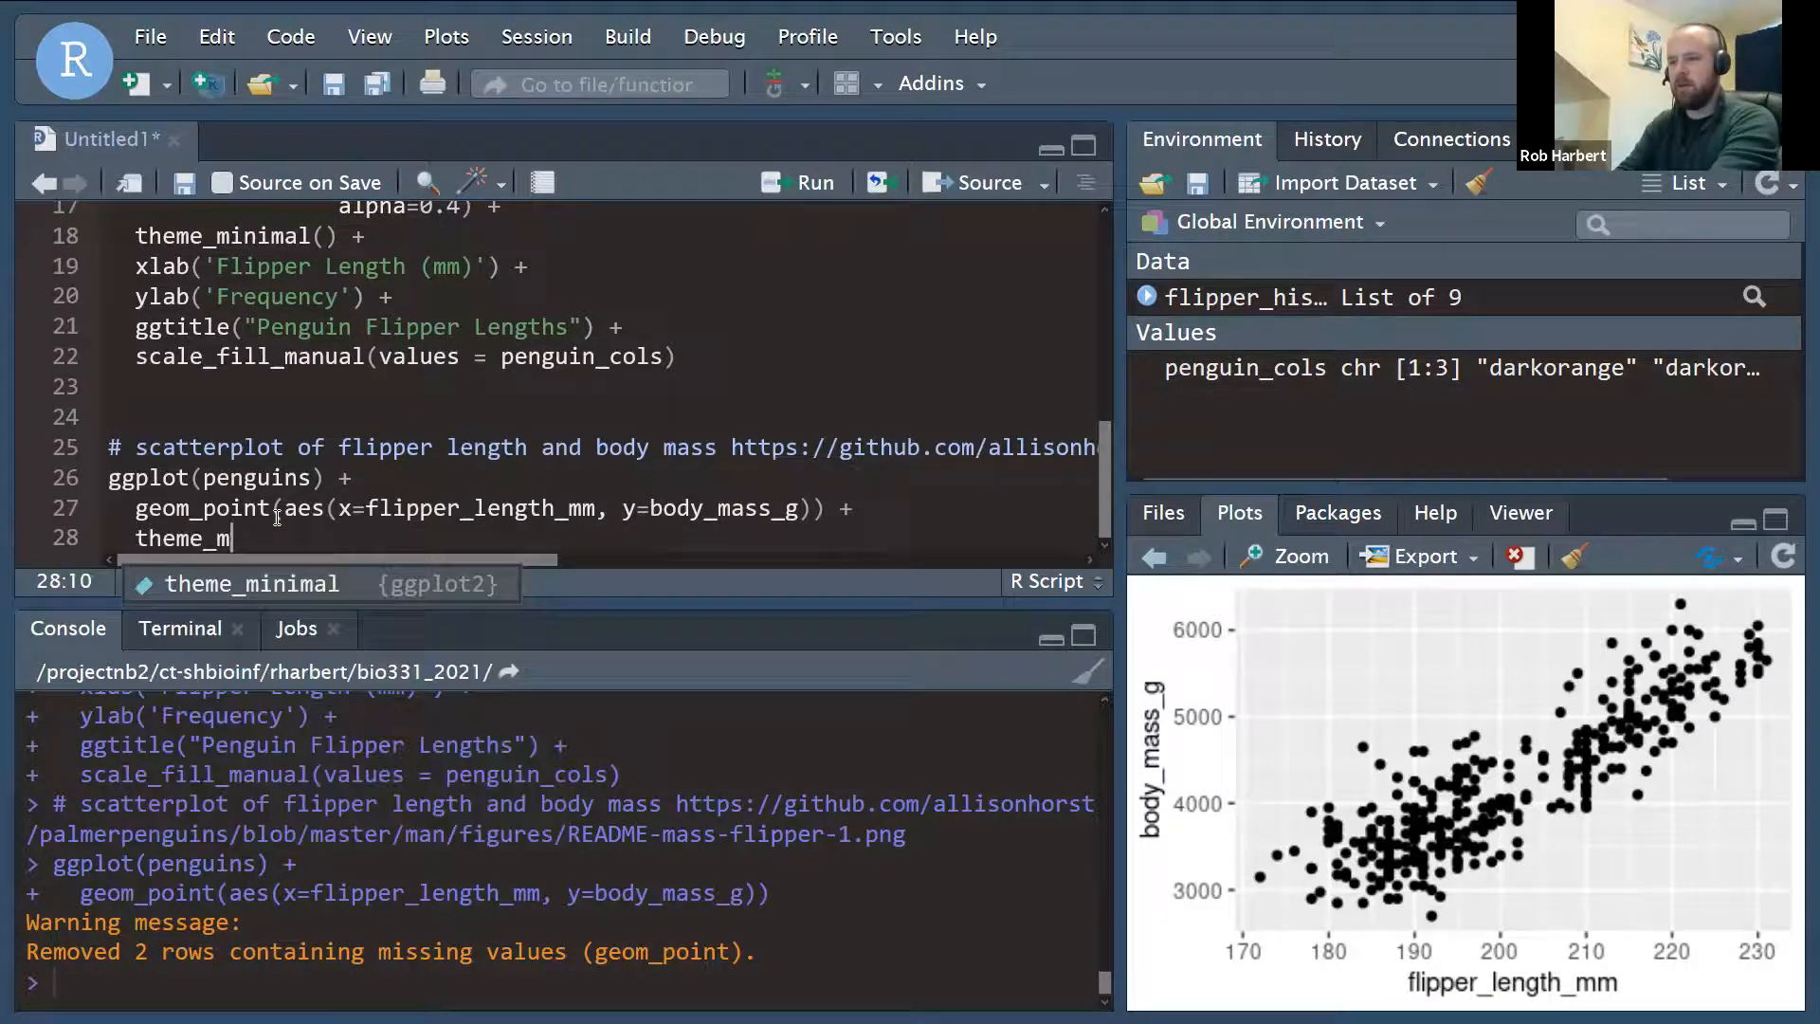
key(Tab)
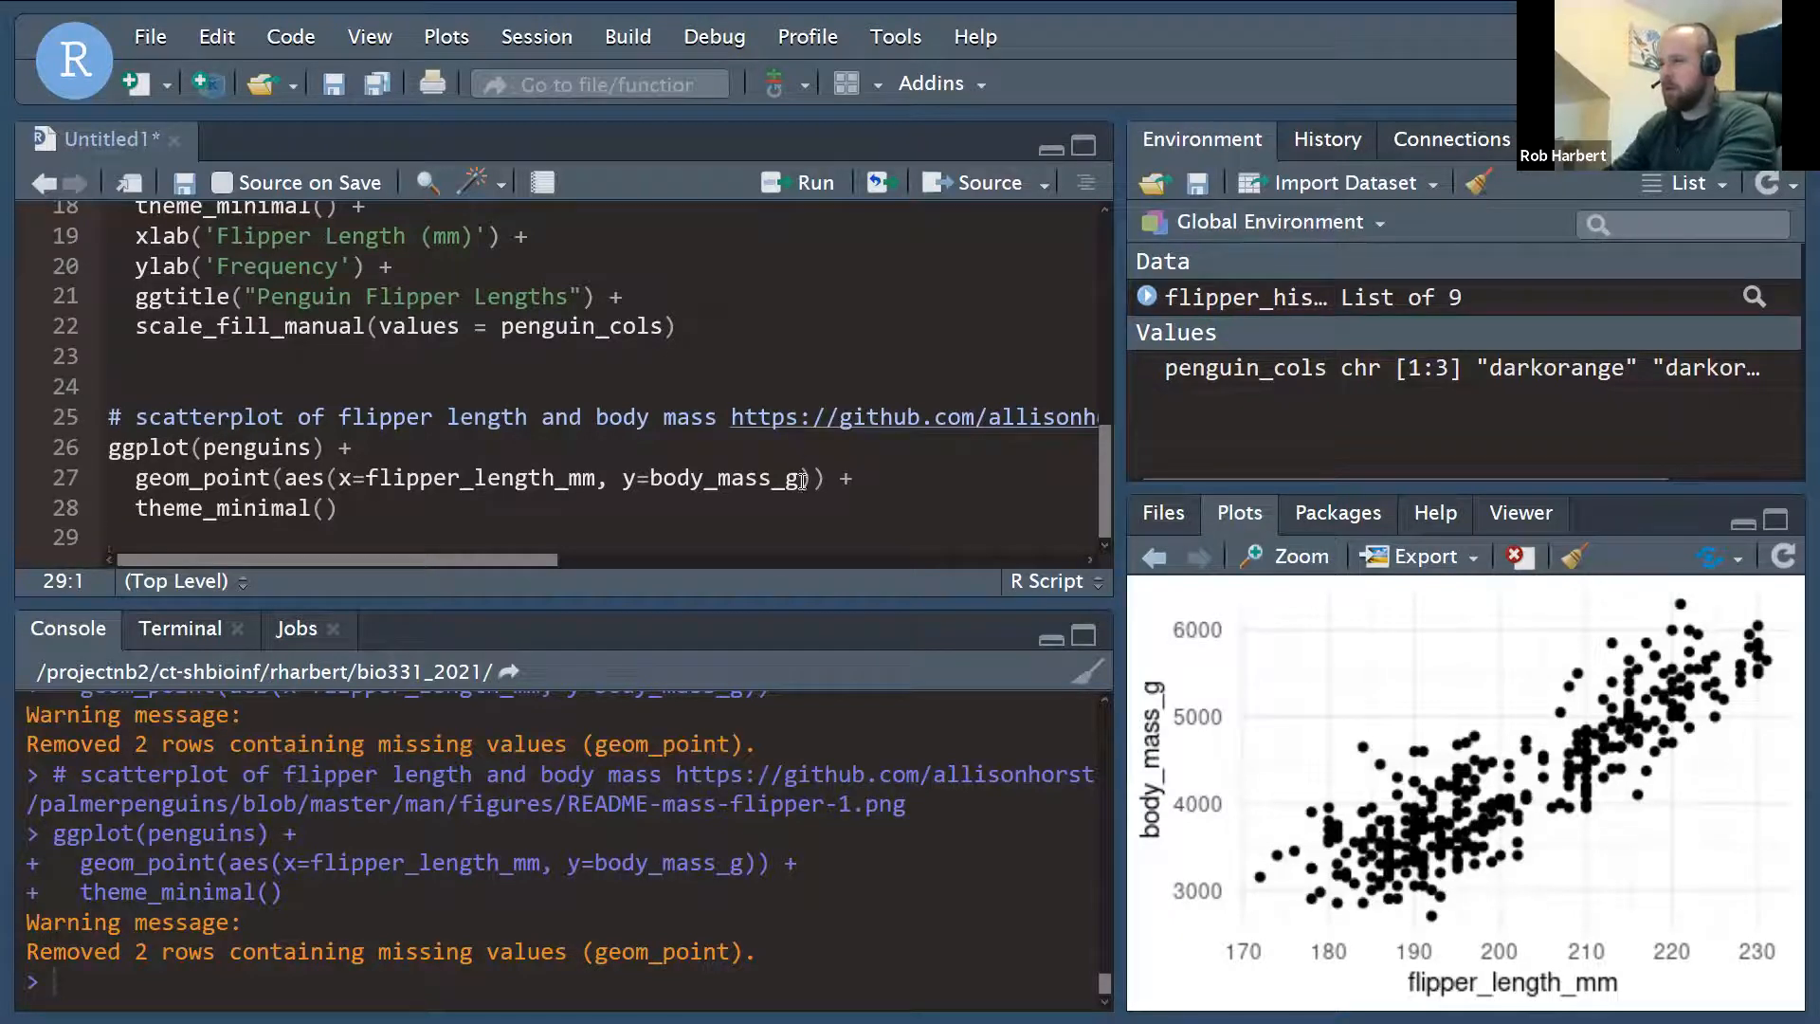
click(798, 478)
text(, )
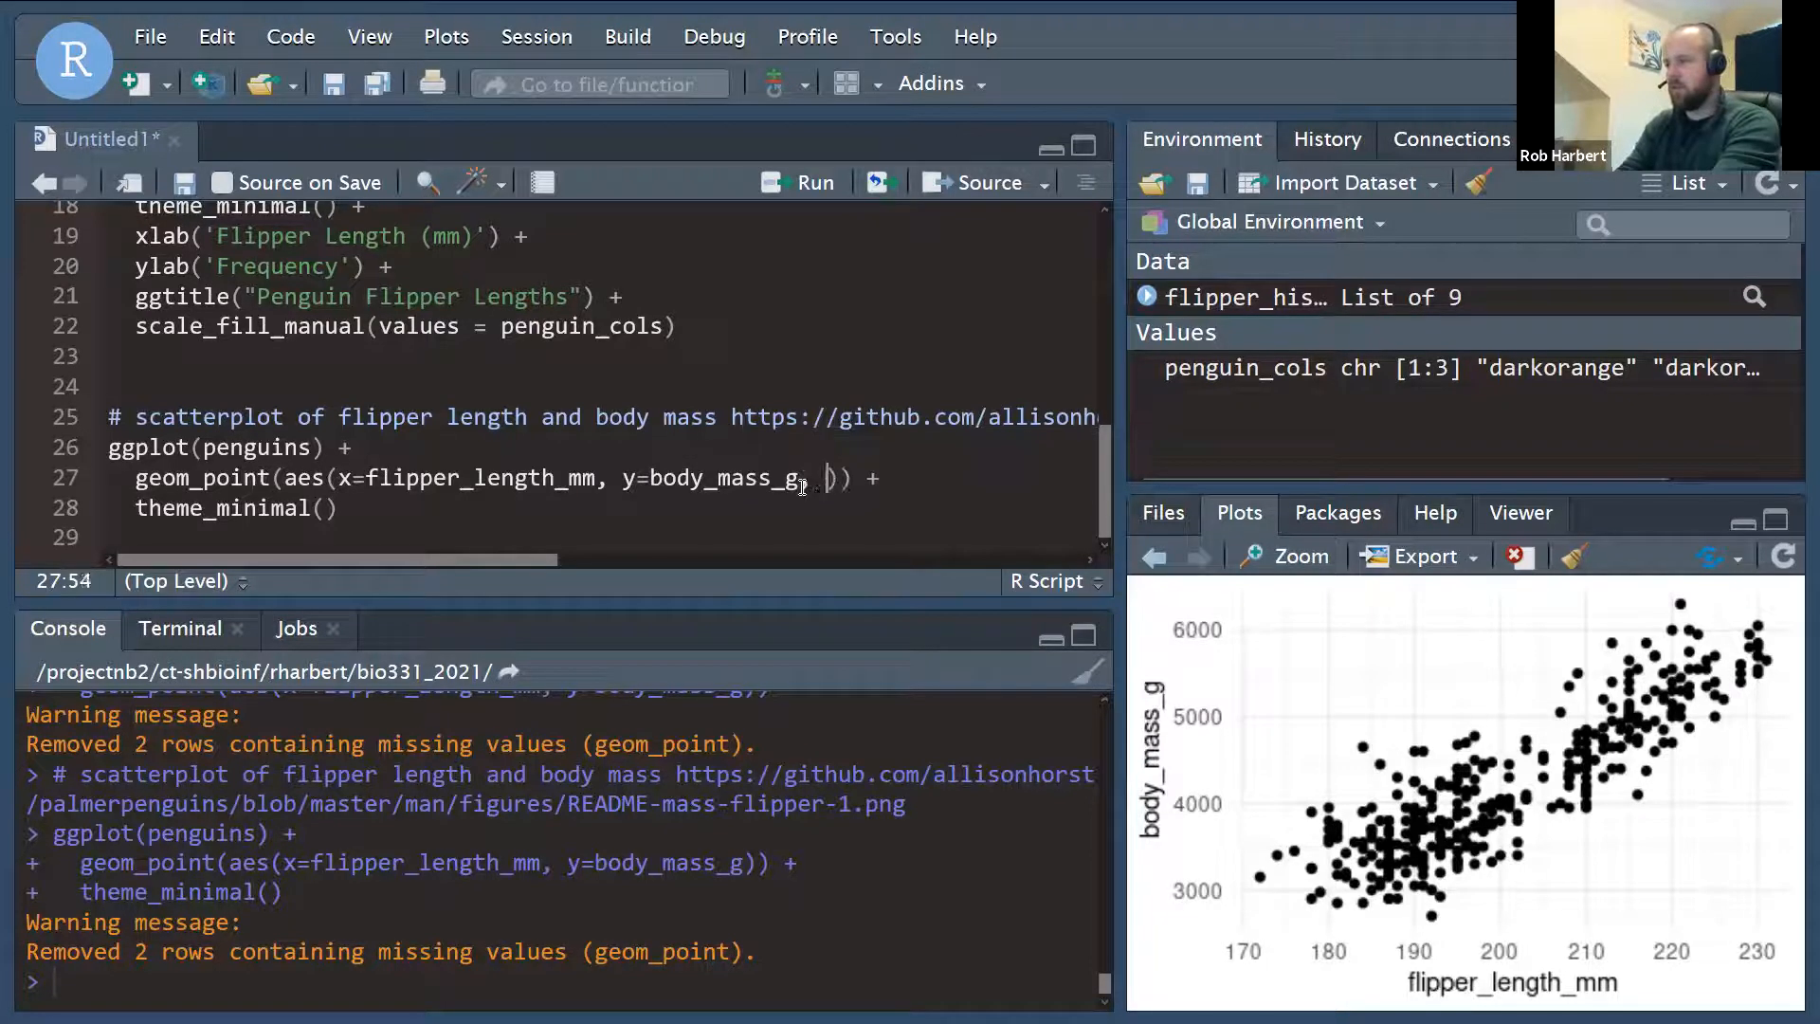
text(col=)
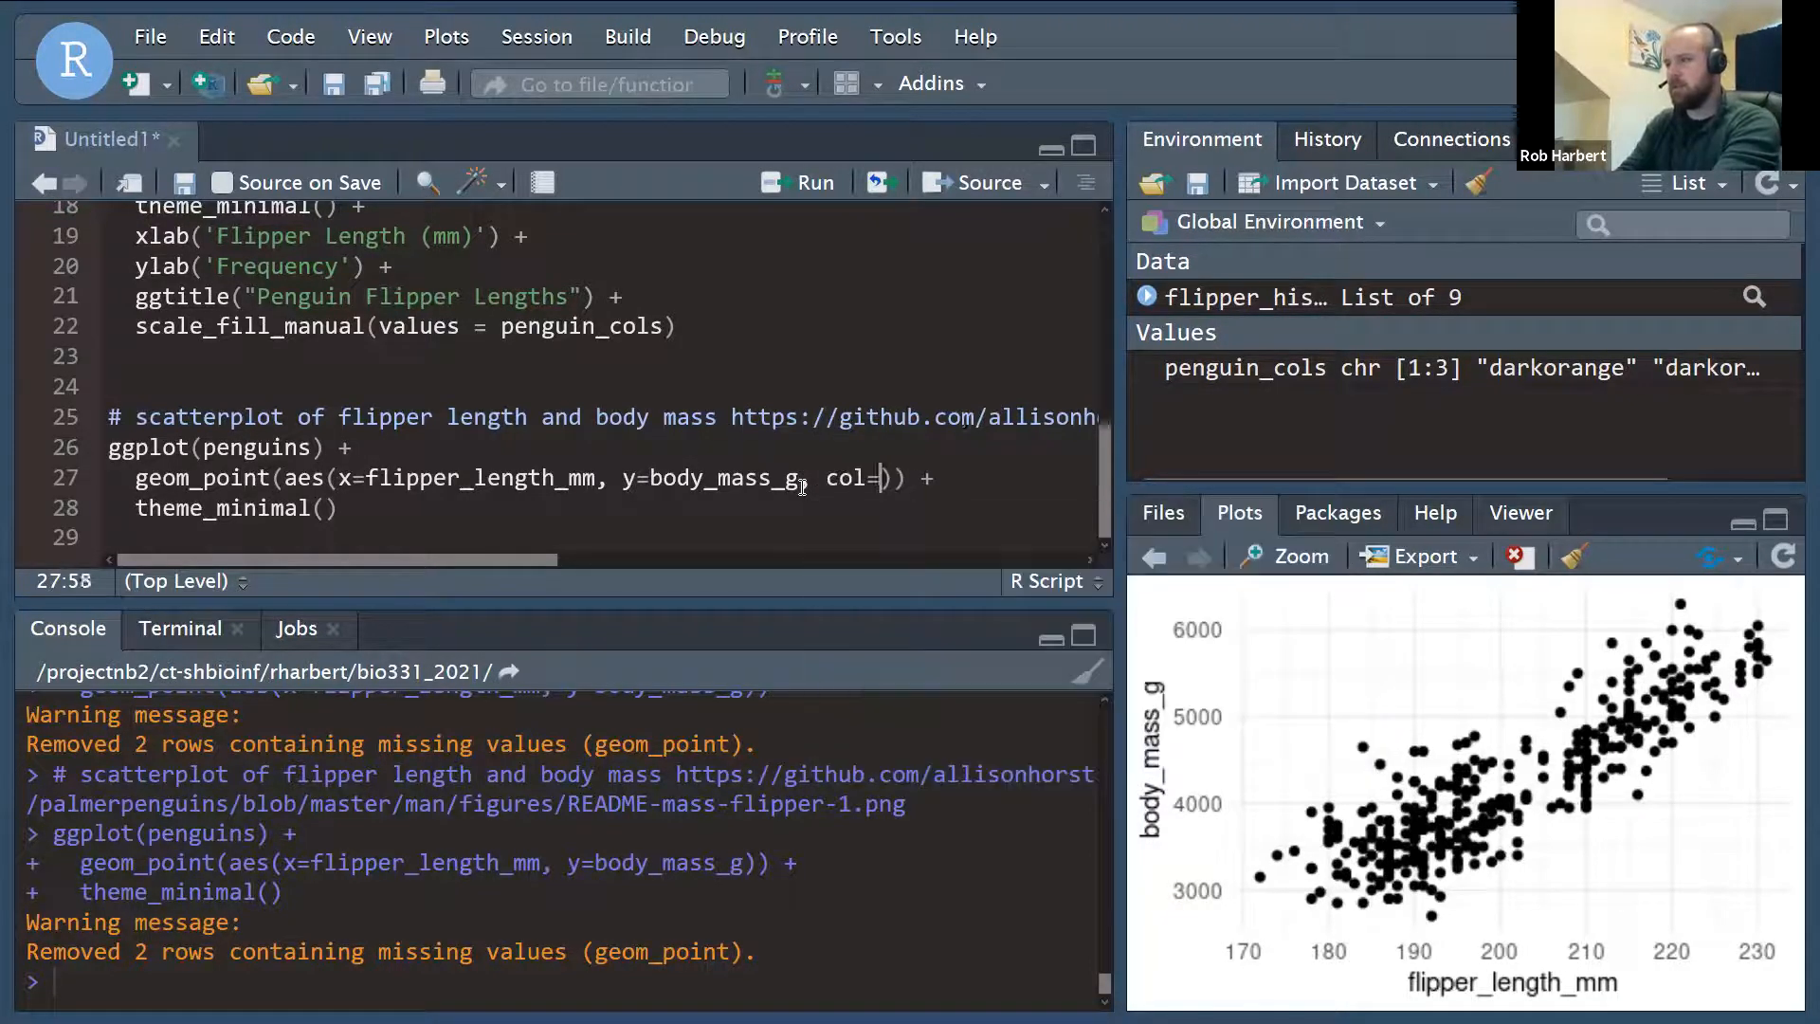
text(species)
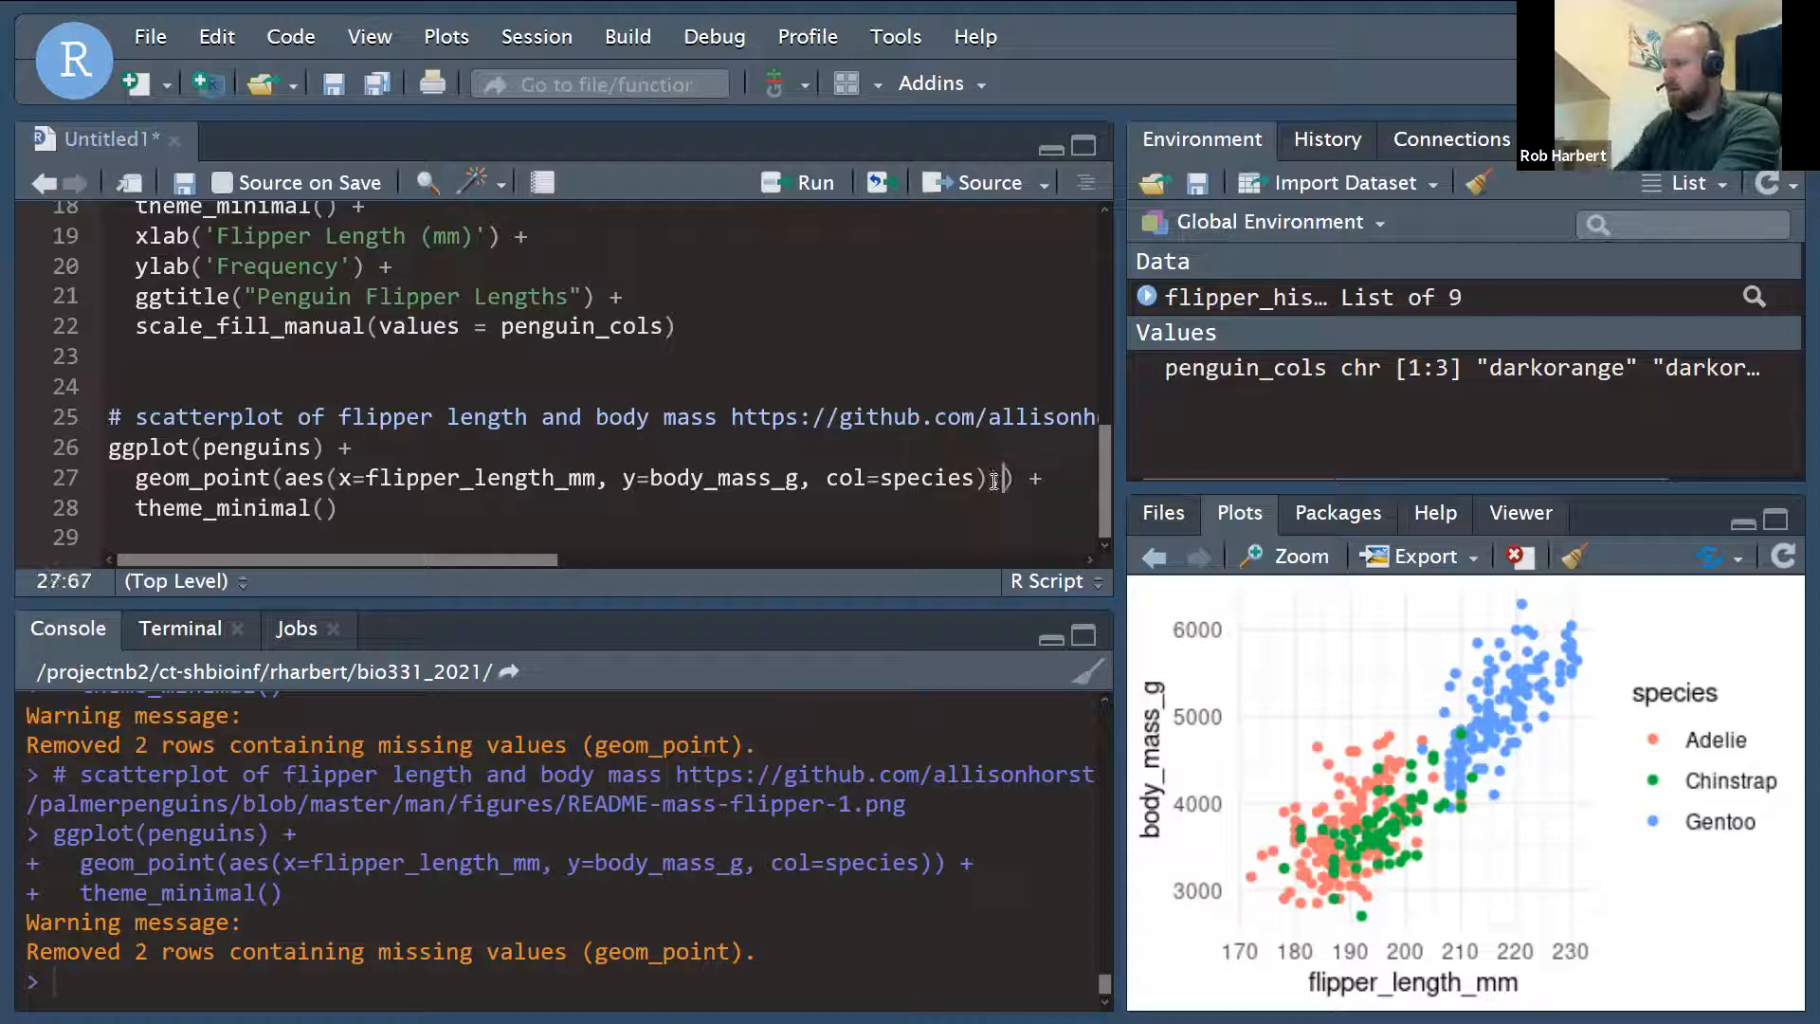
Set point transparency alpha=0.6 and map point shape pch=species, then rerun.
text(alpha)
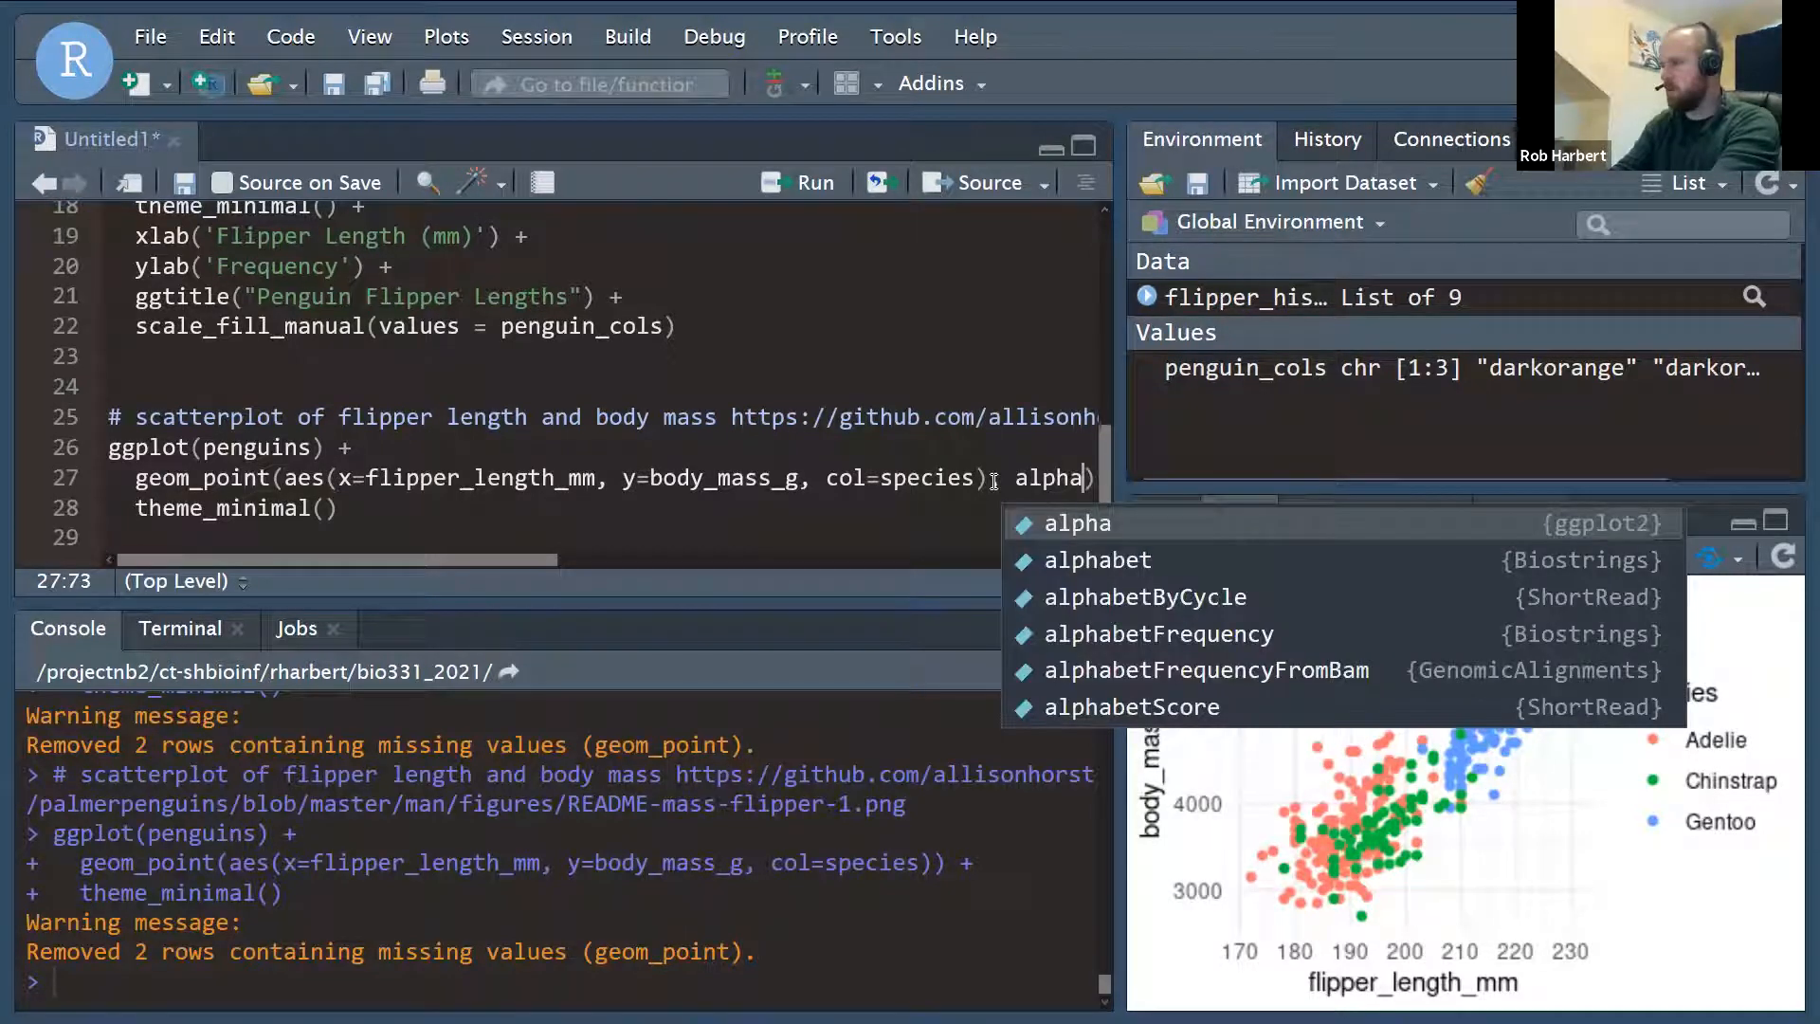
text(=0.6) +)
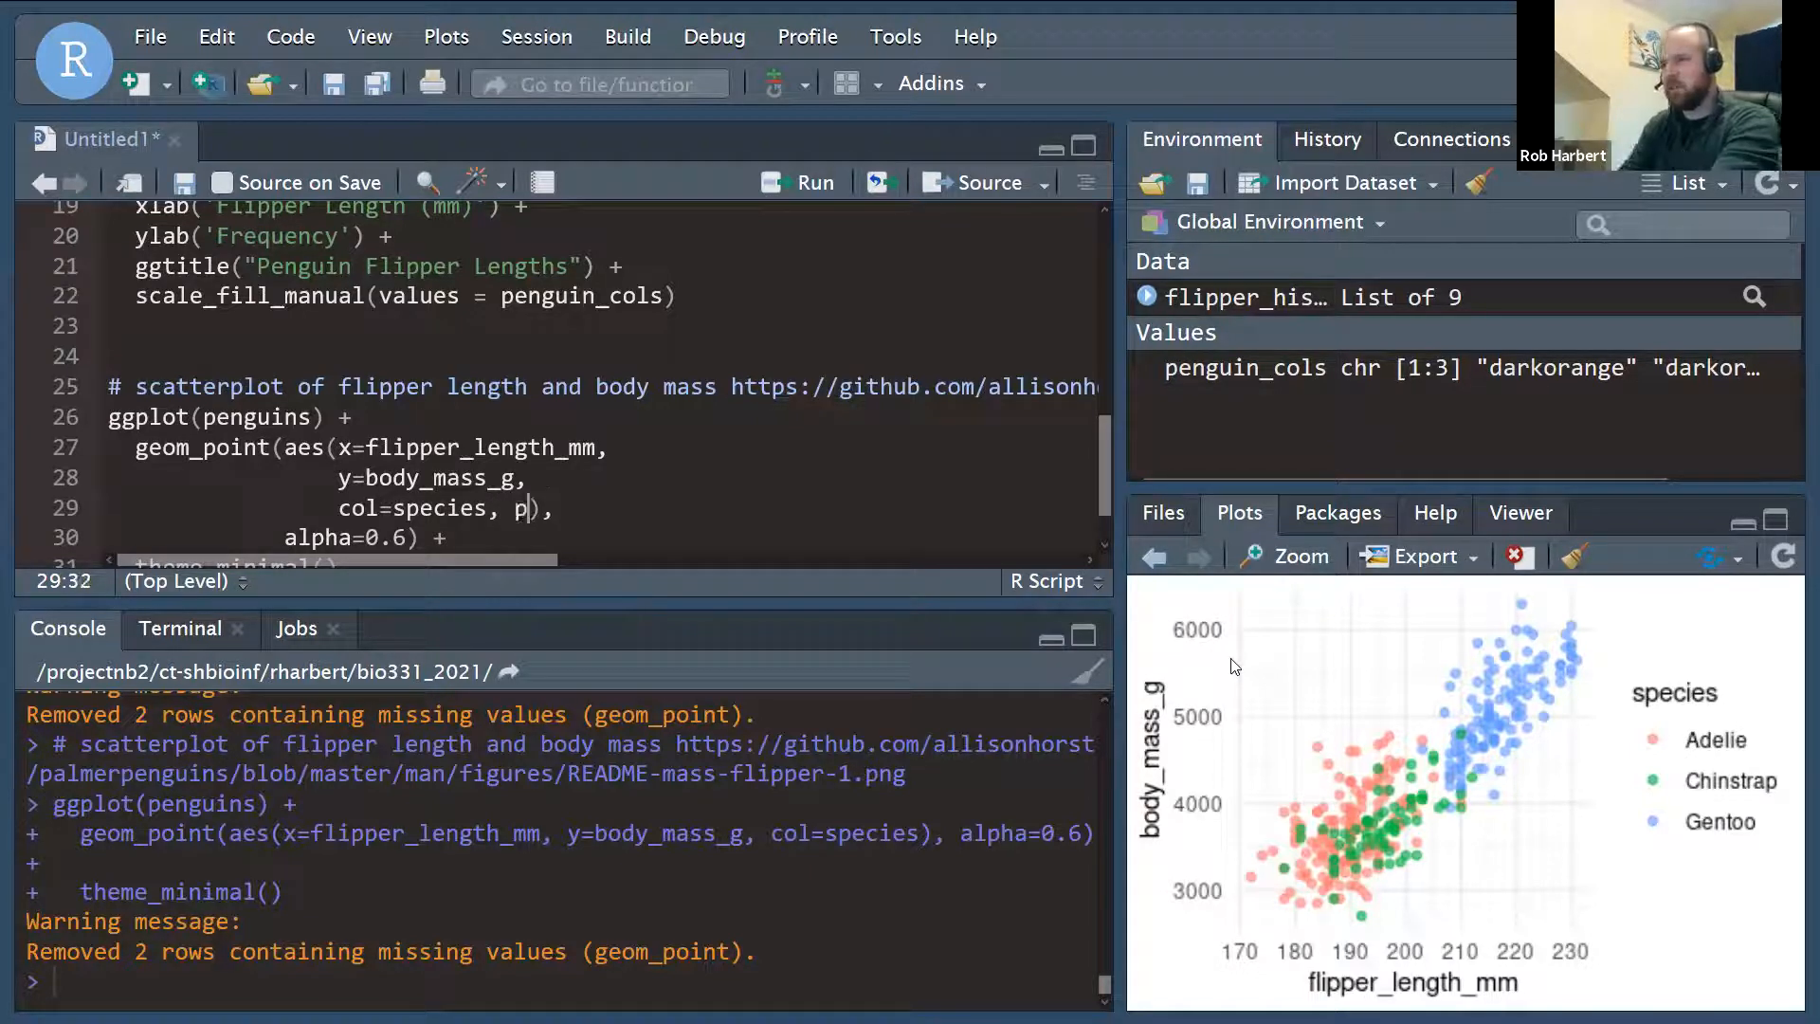
text(ch)
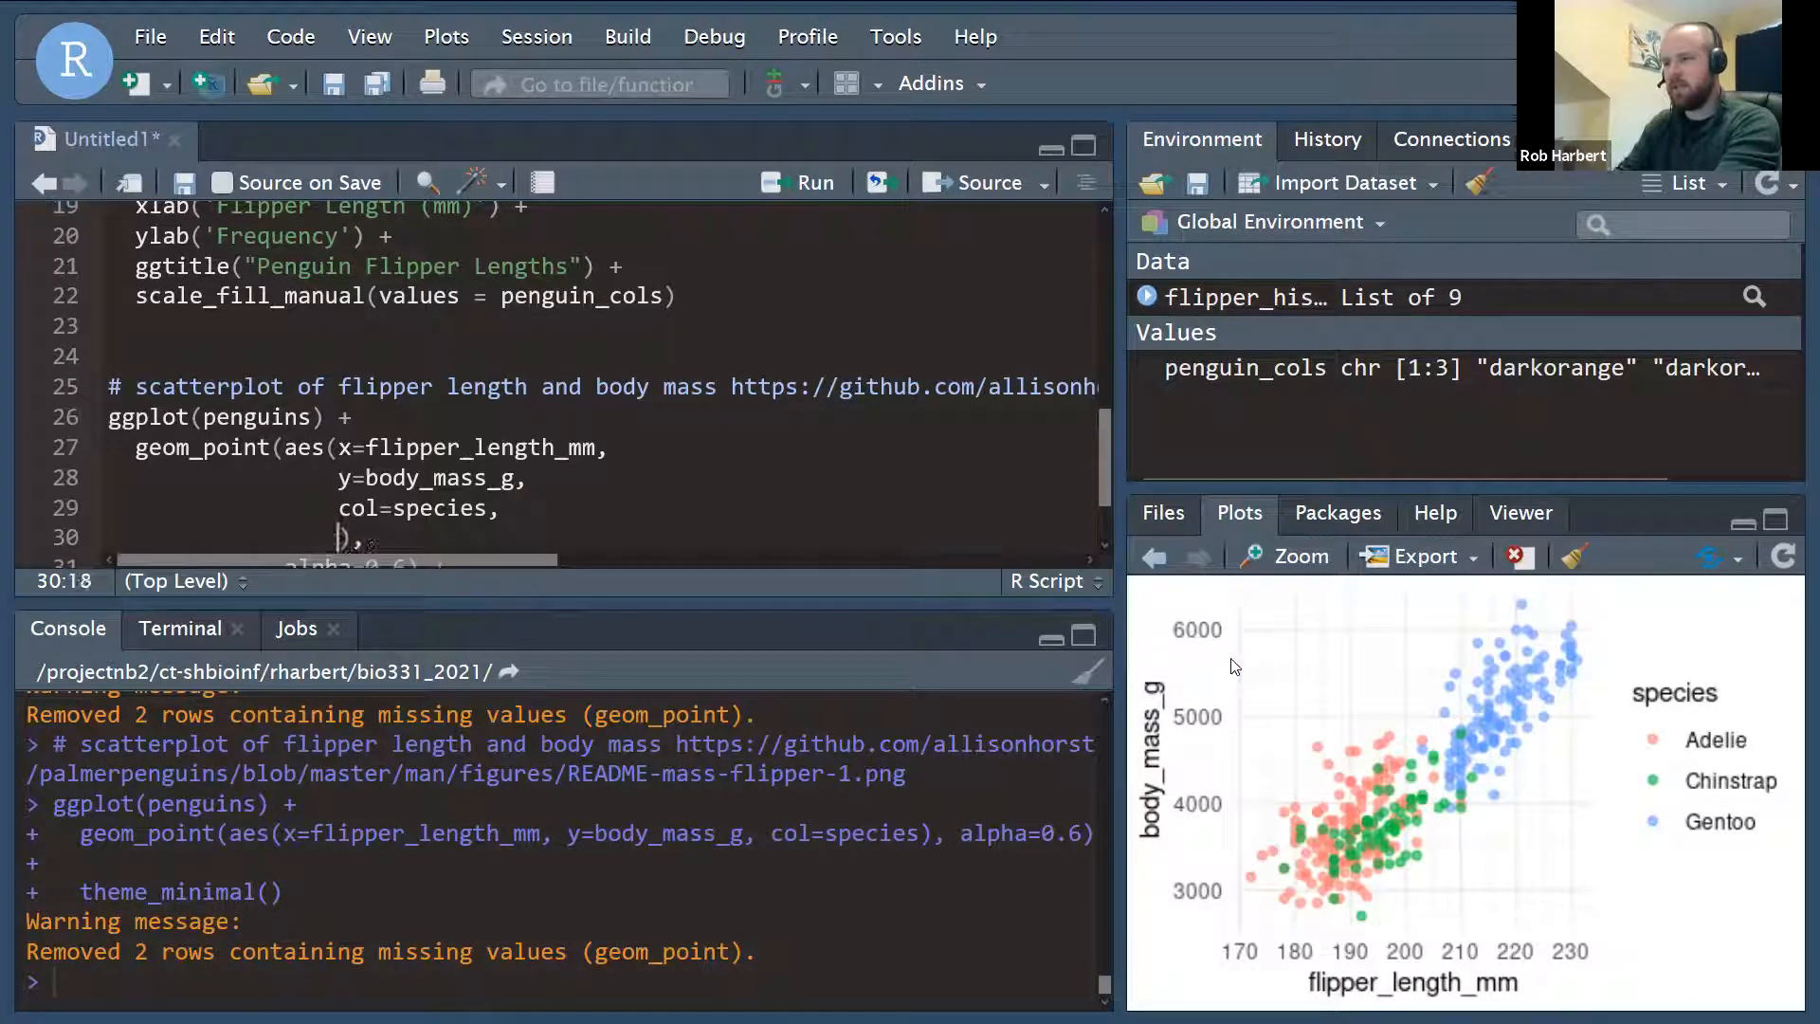
text(pch=s)
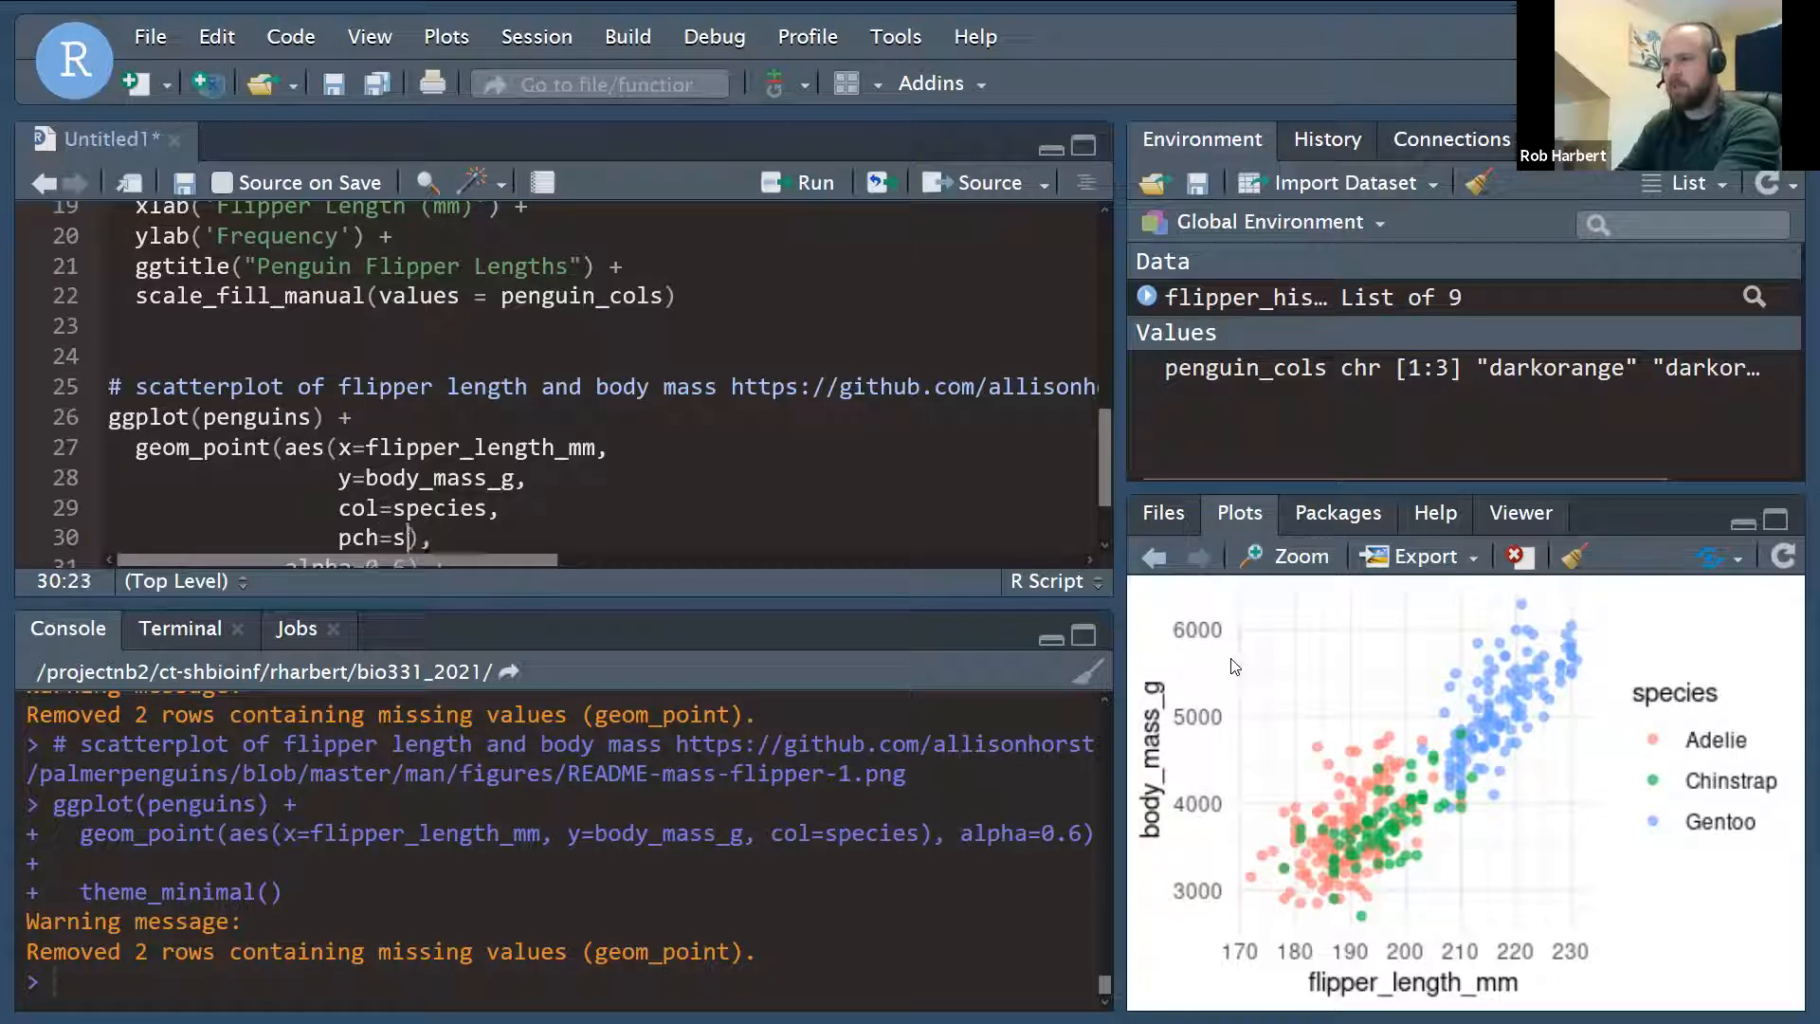
text(pecies)
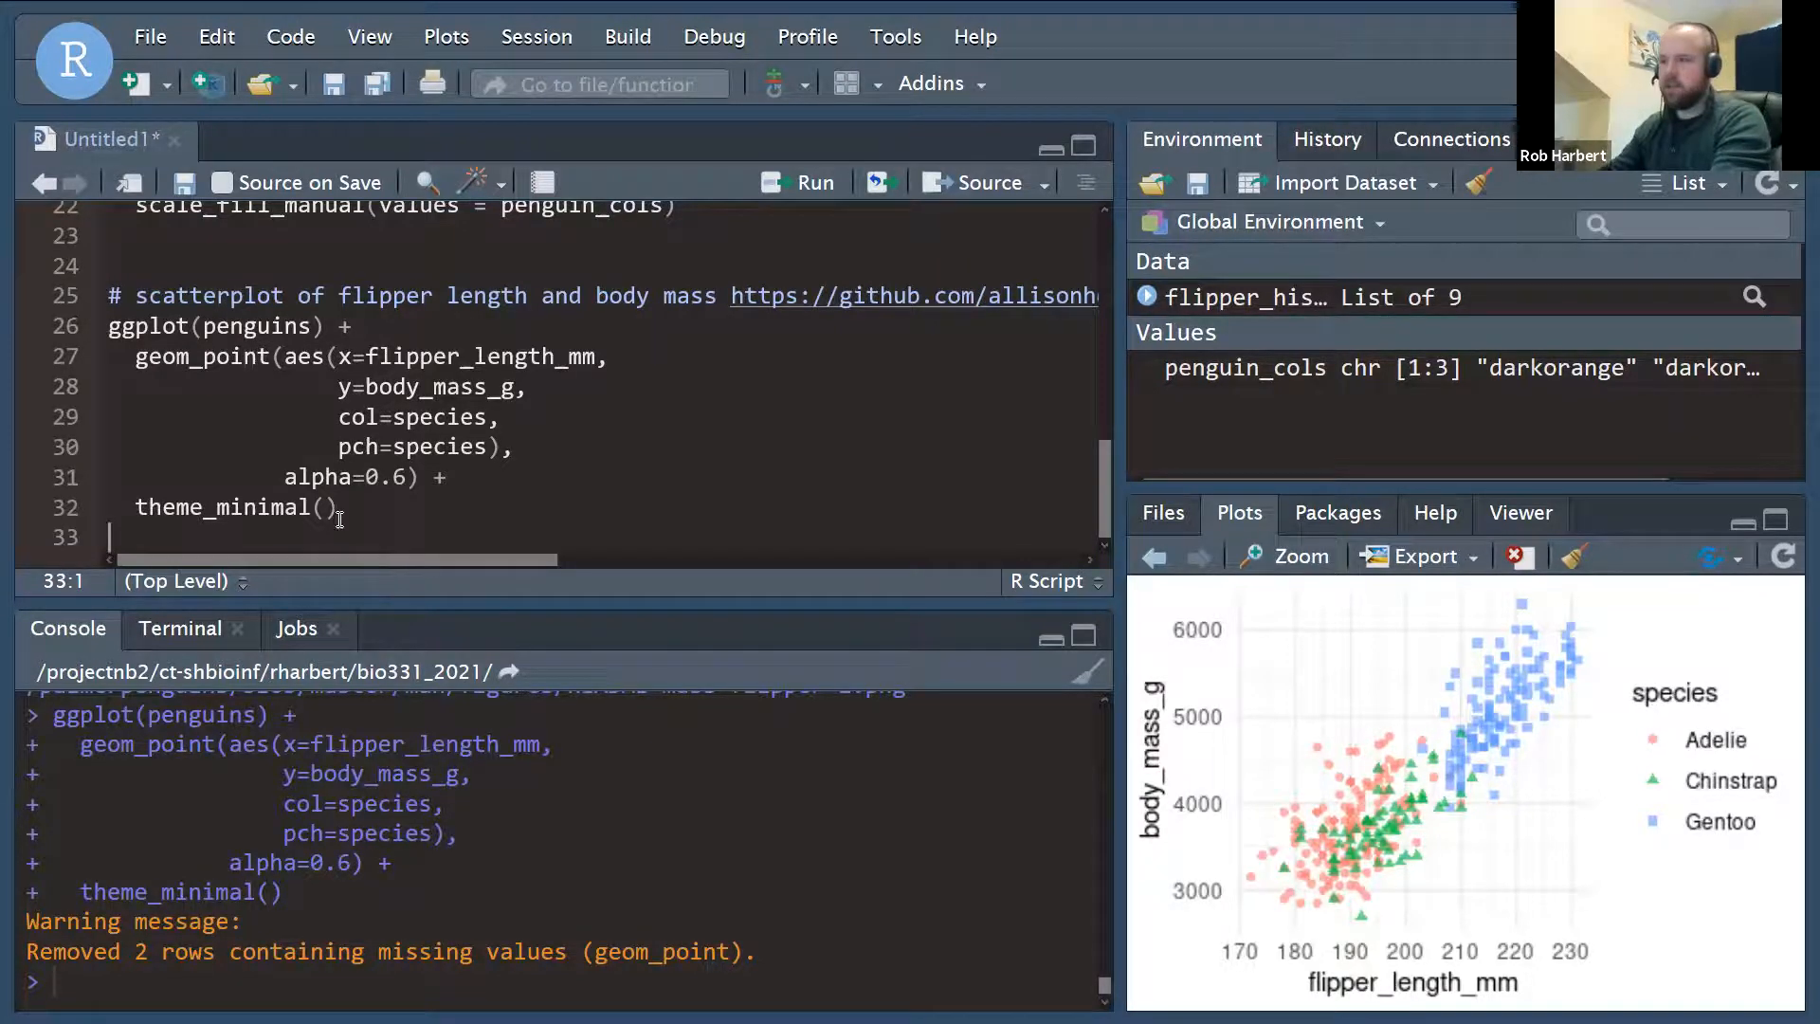
click(345, 508)
text( +)
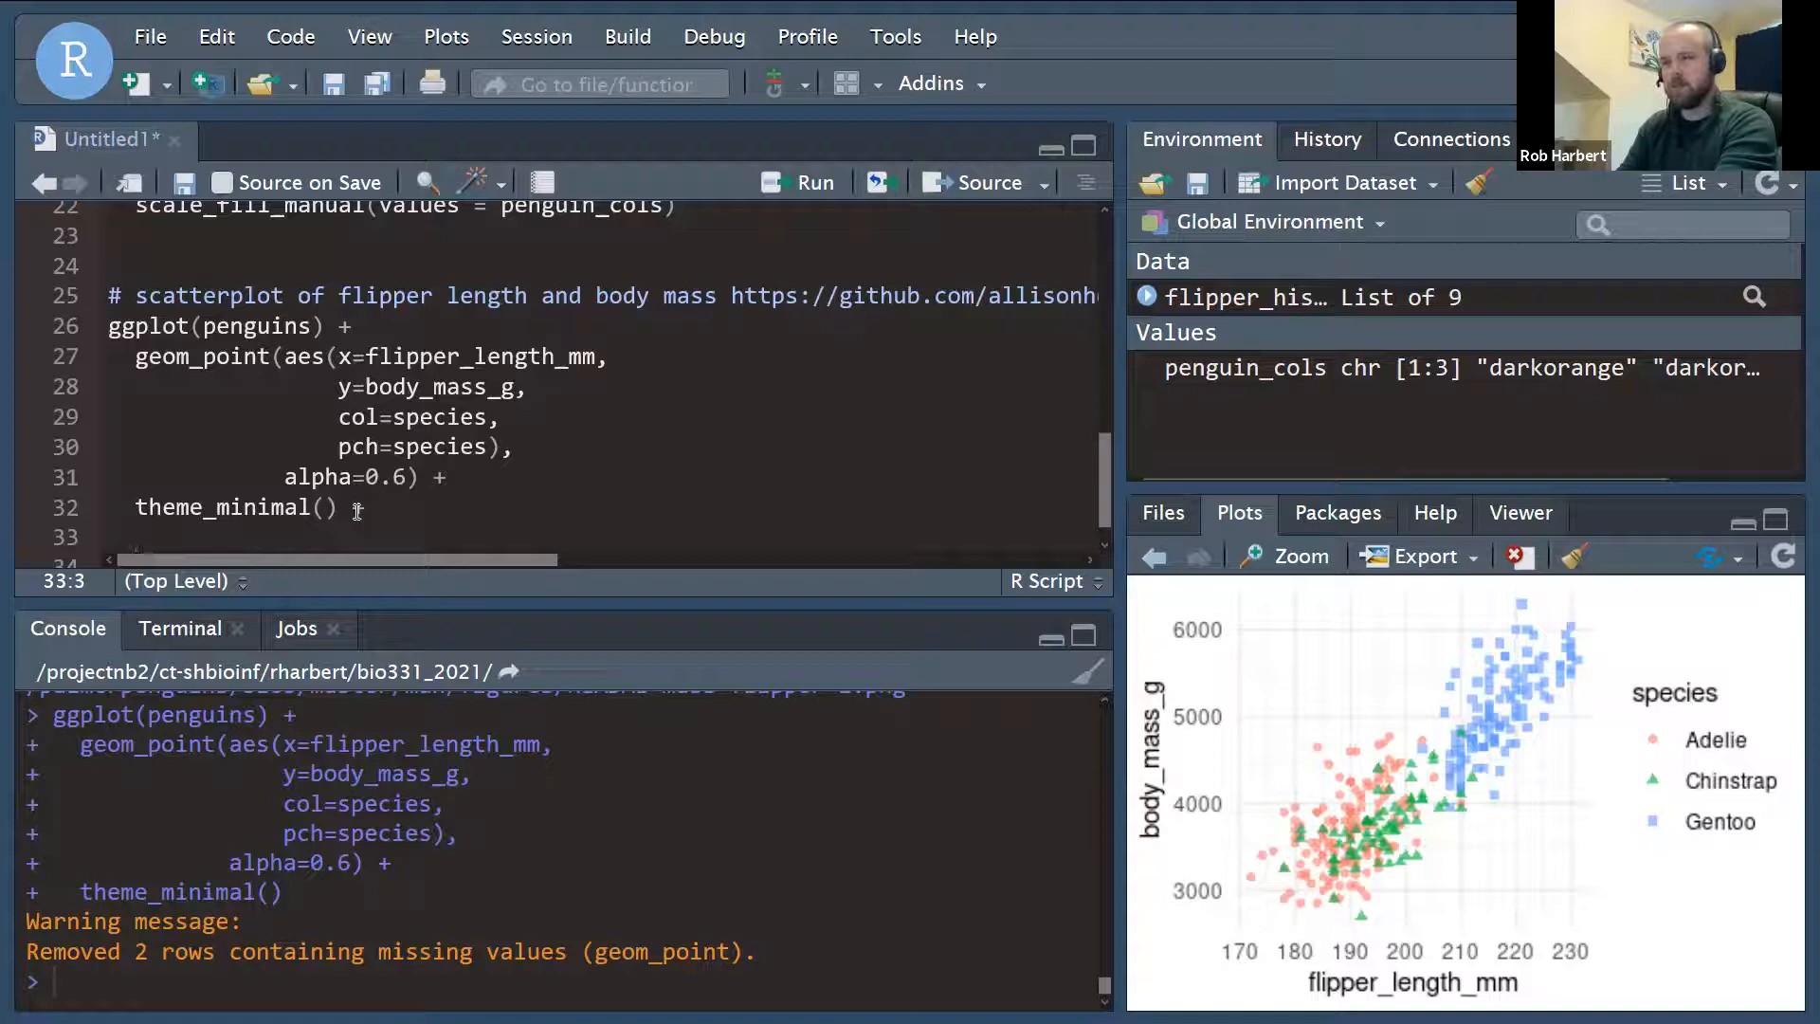
Add scale_color_manual(values=penguin_cols) to apply the custom species palette.
text(scale_c)
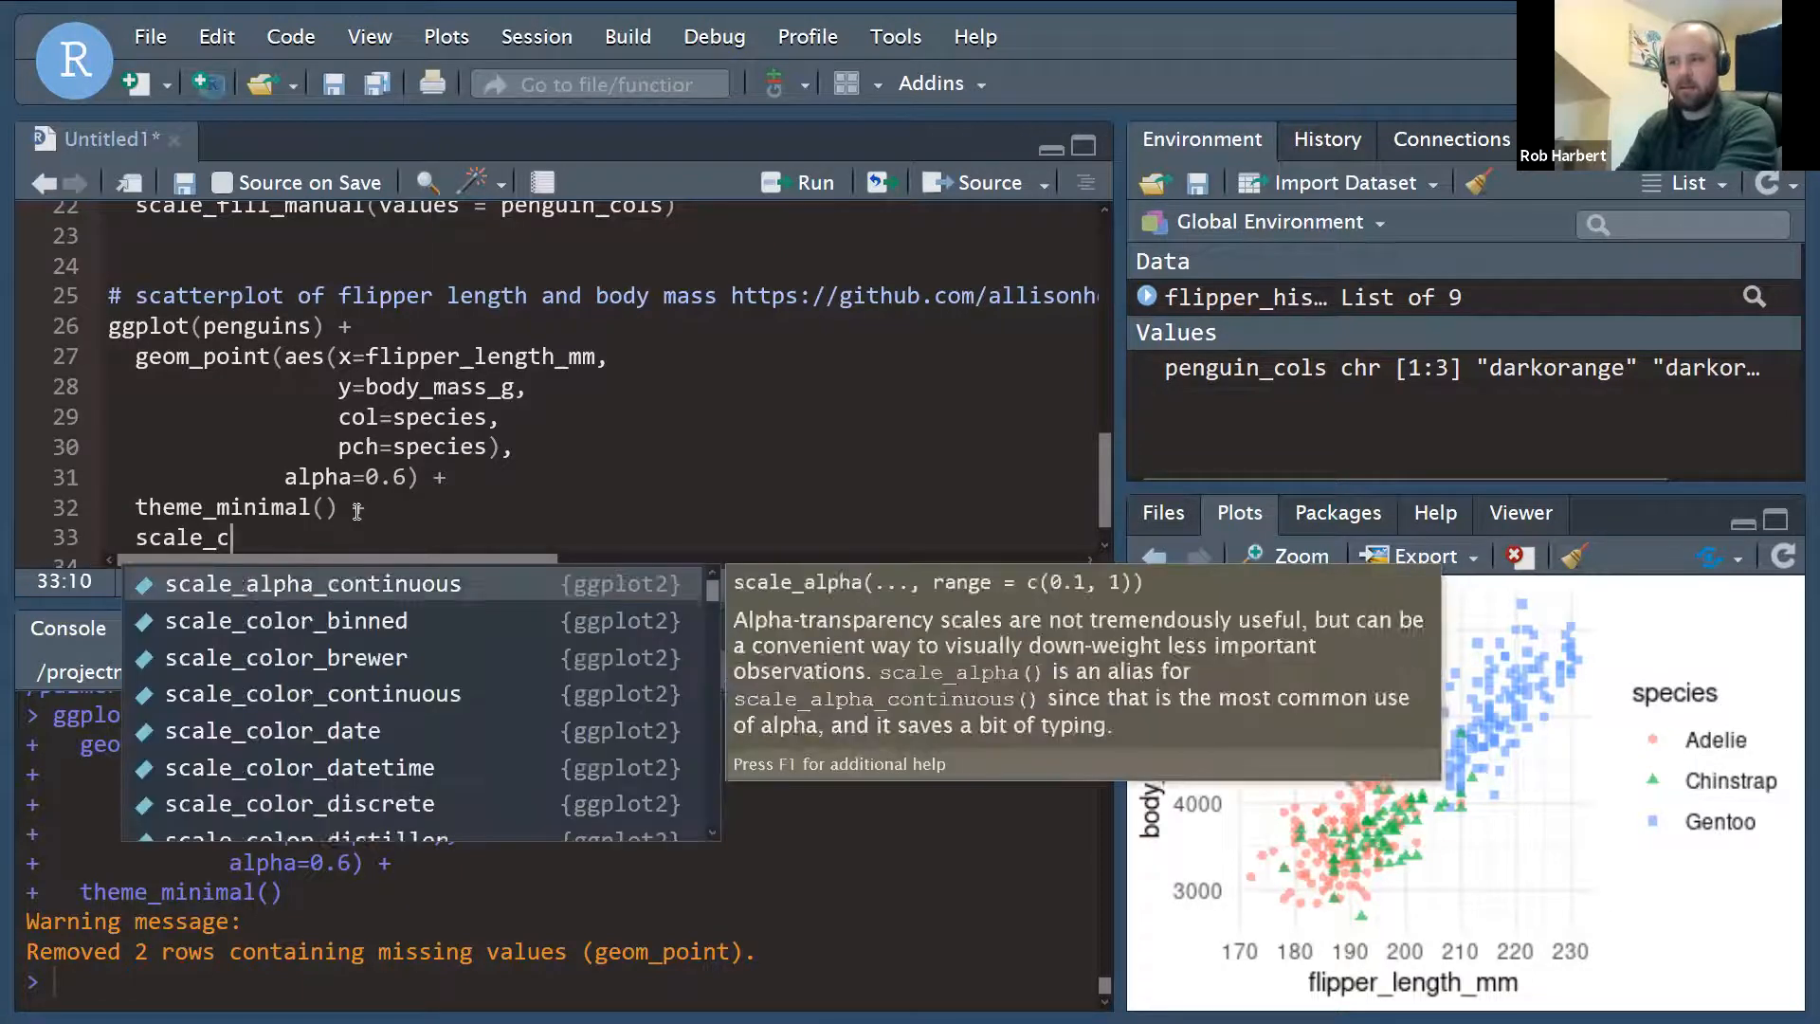
text(olor_manual)
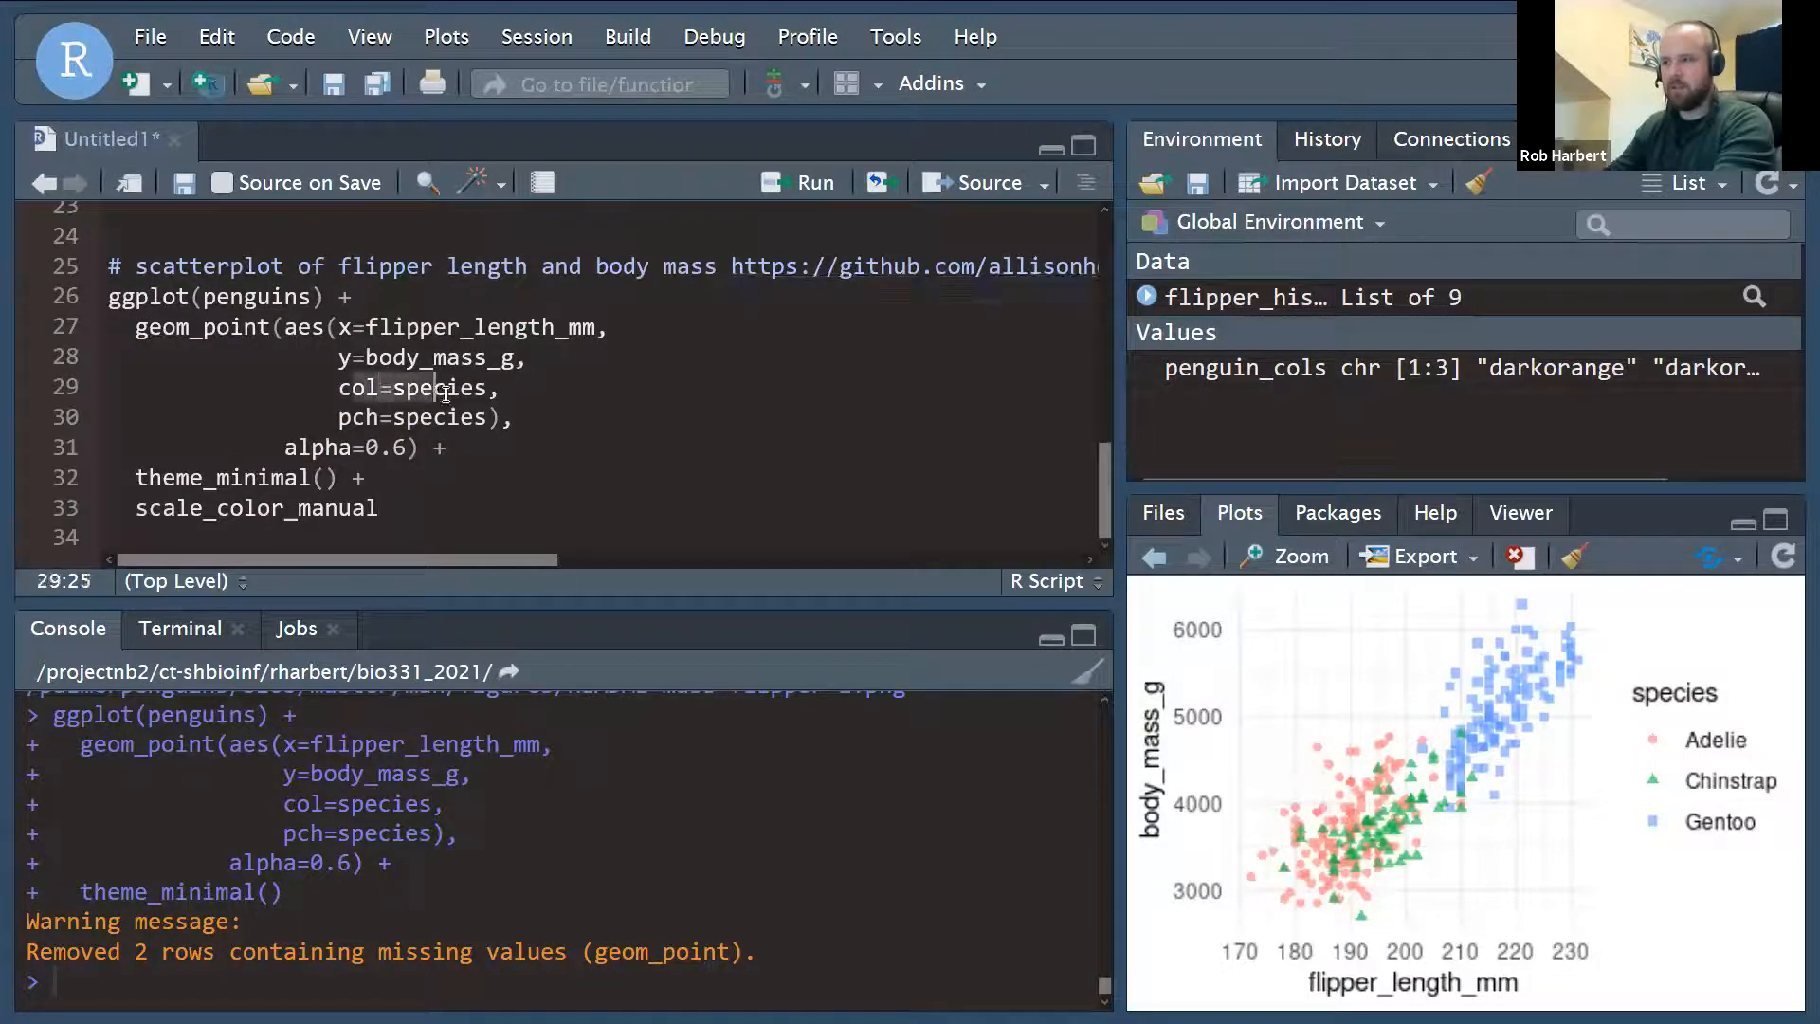
click(383, 508)
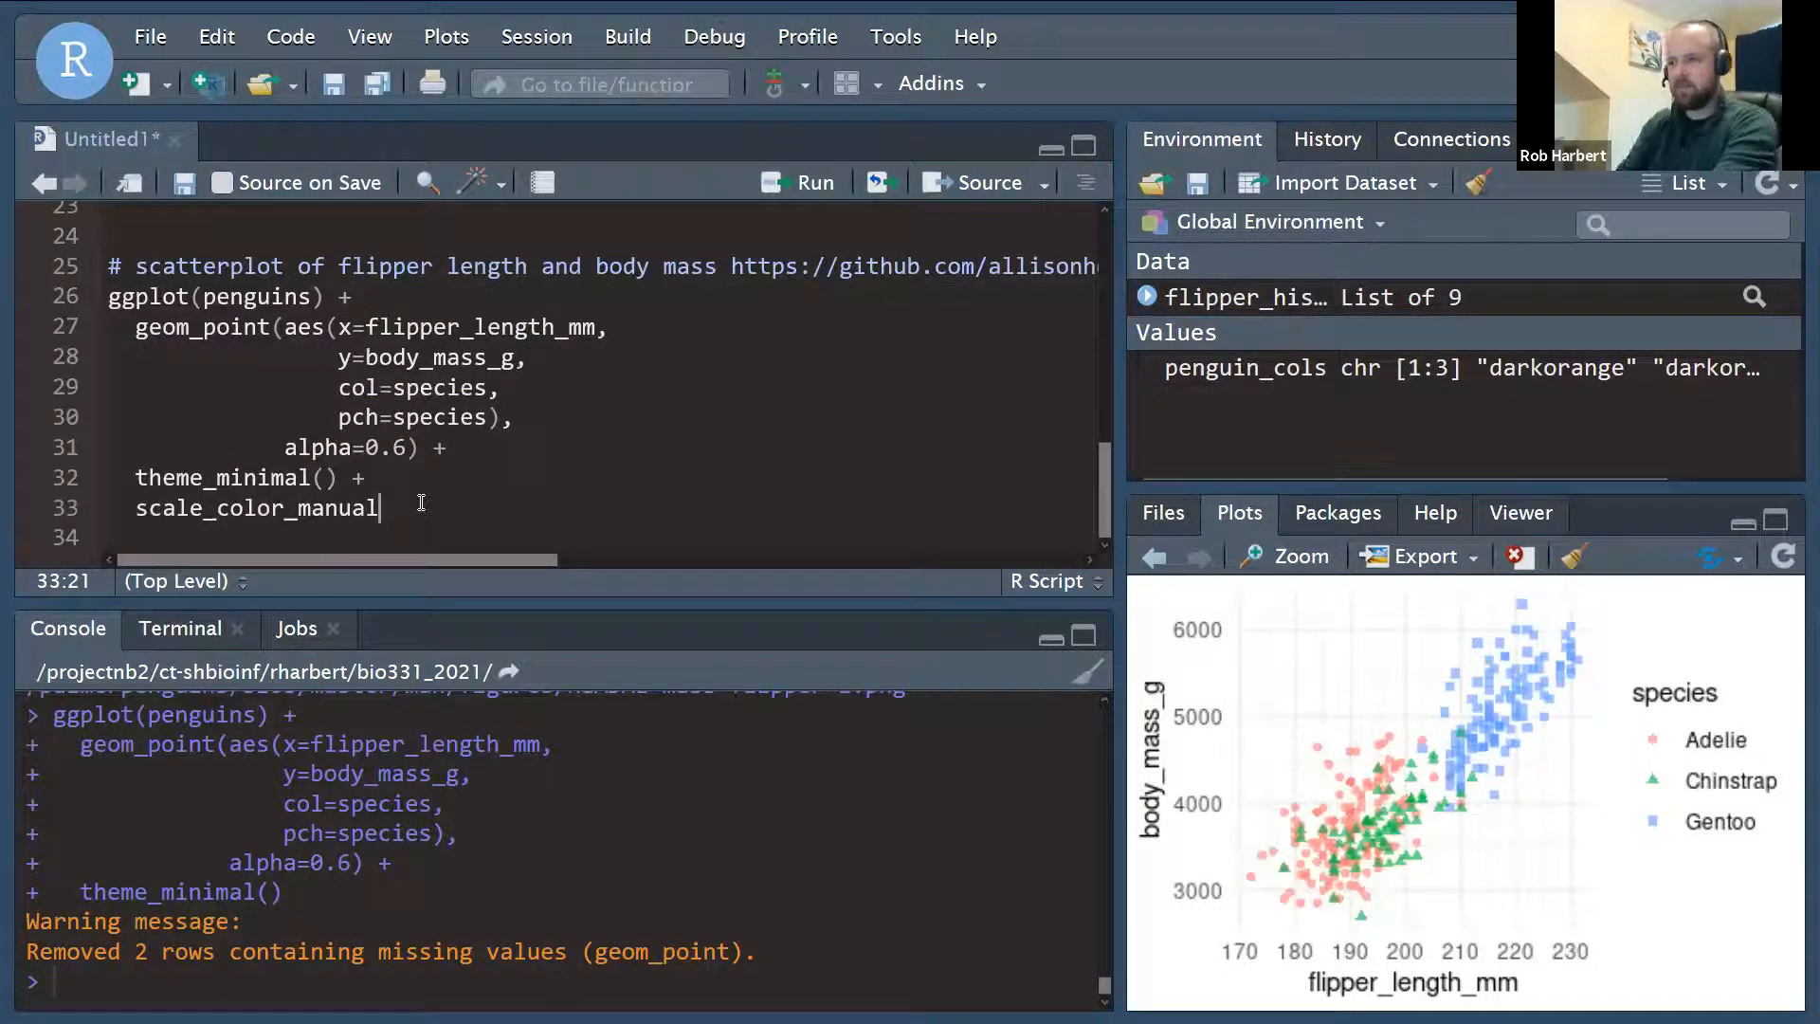
text(()
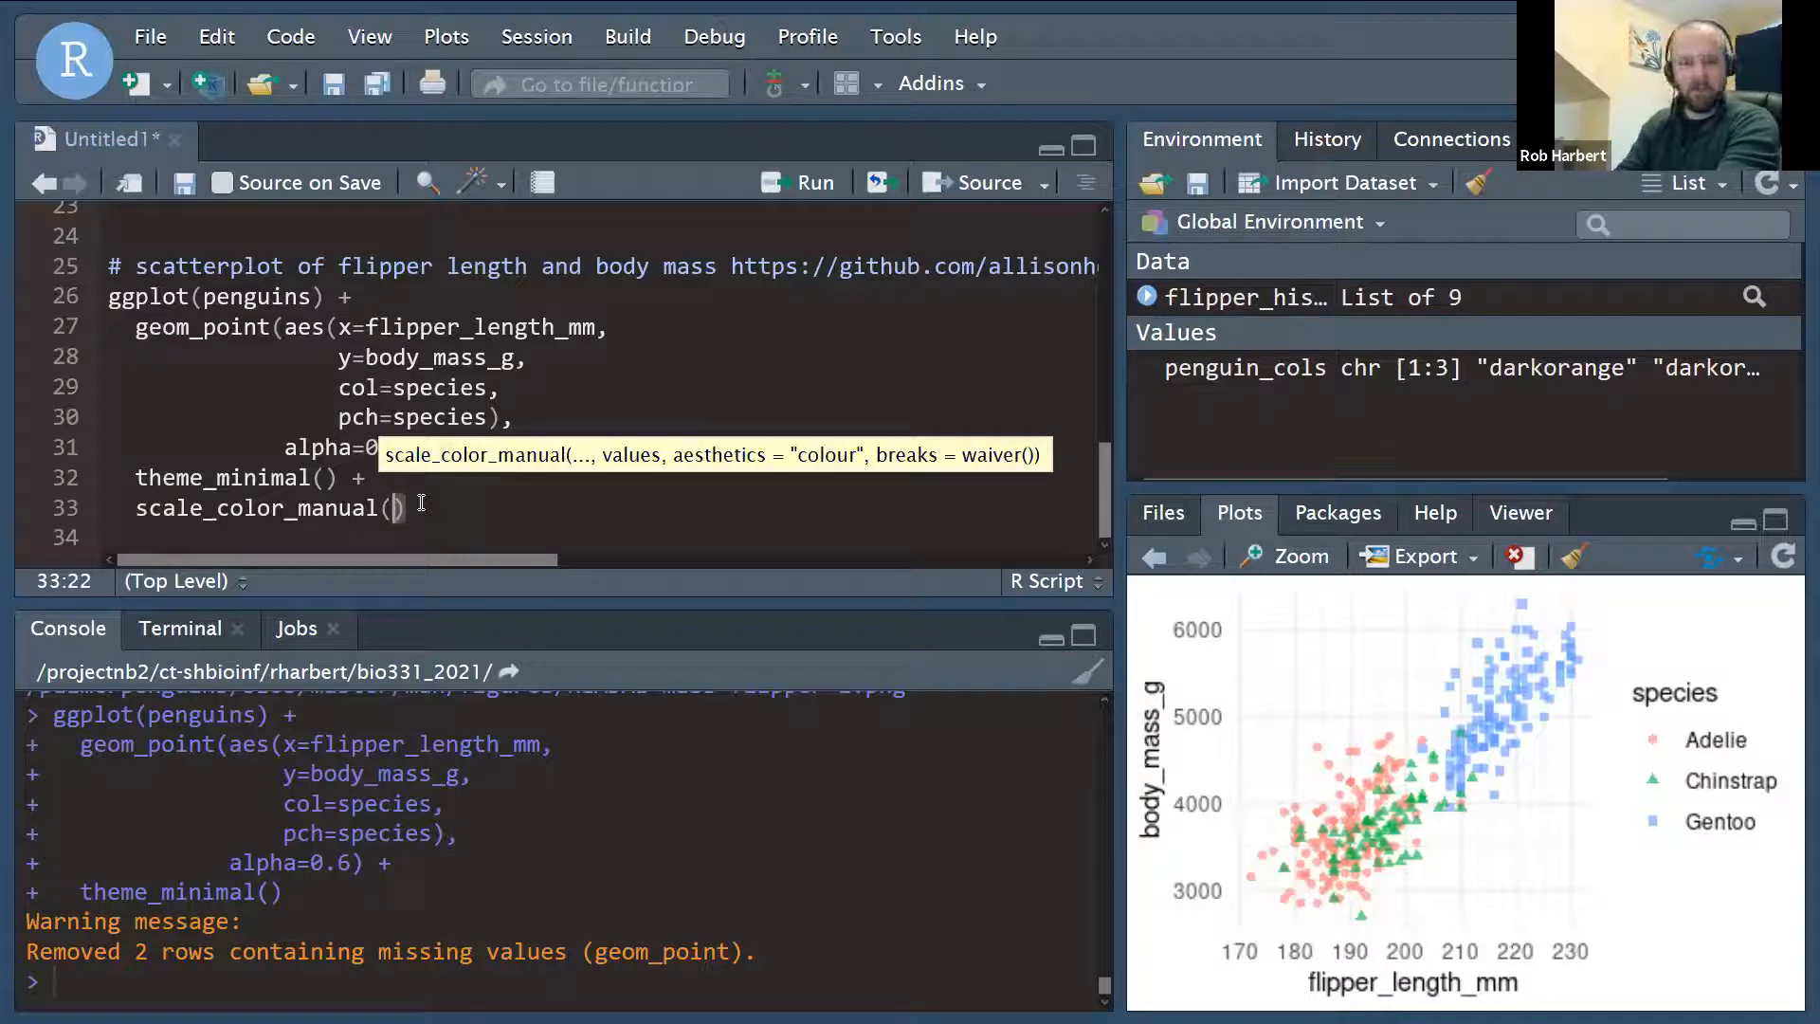
text(values)
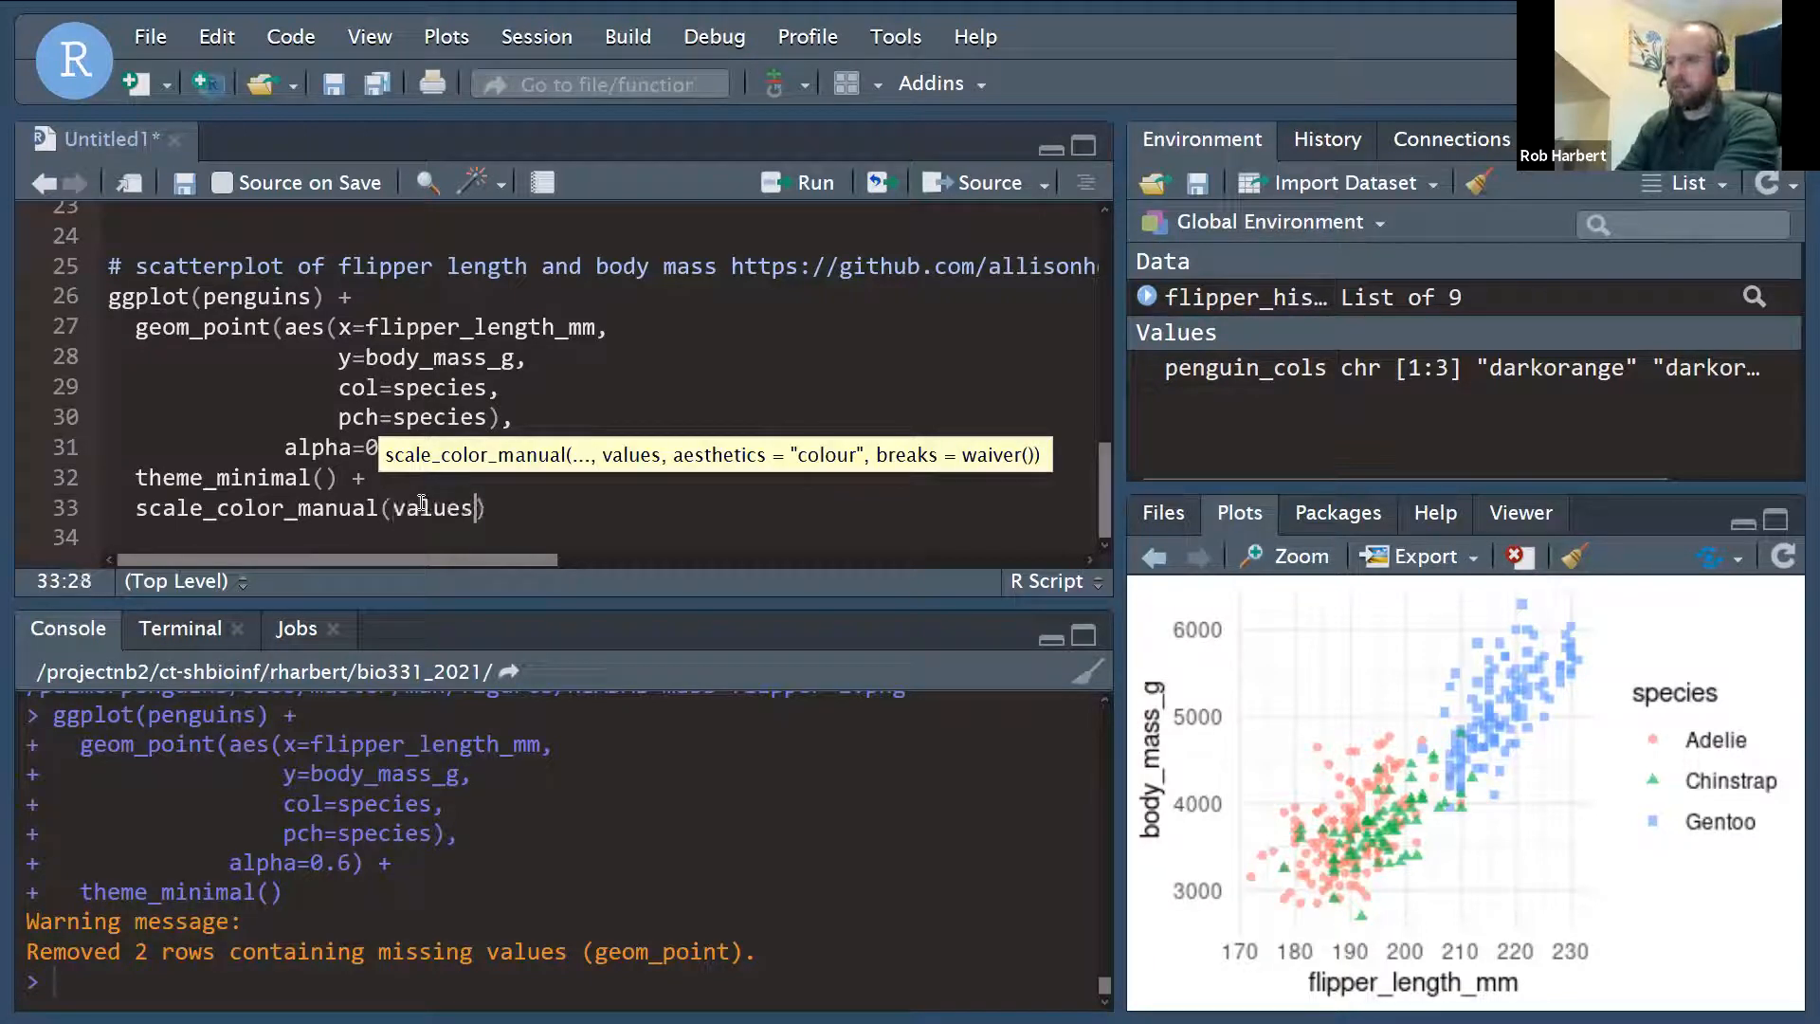
text(=penguin_cols)
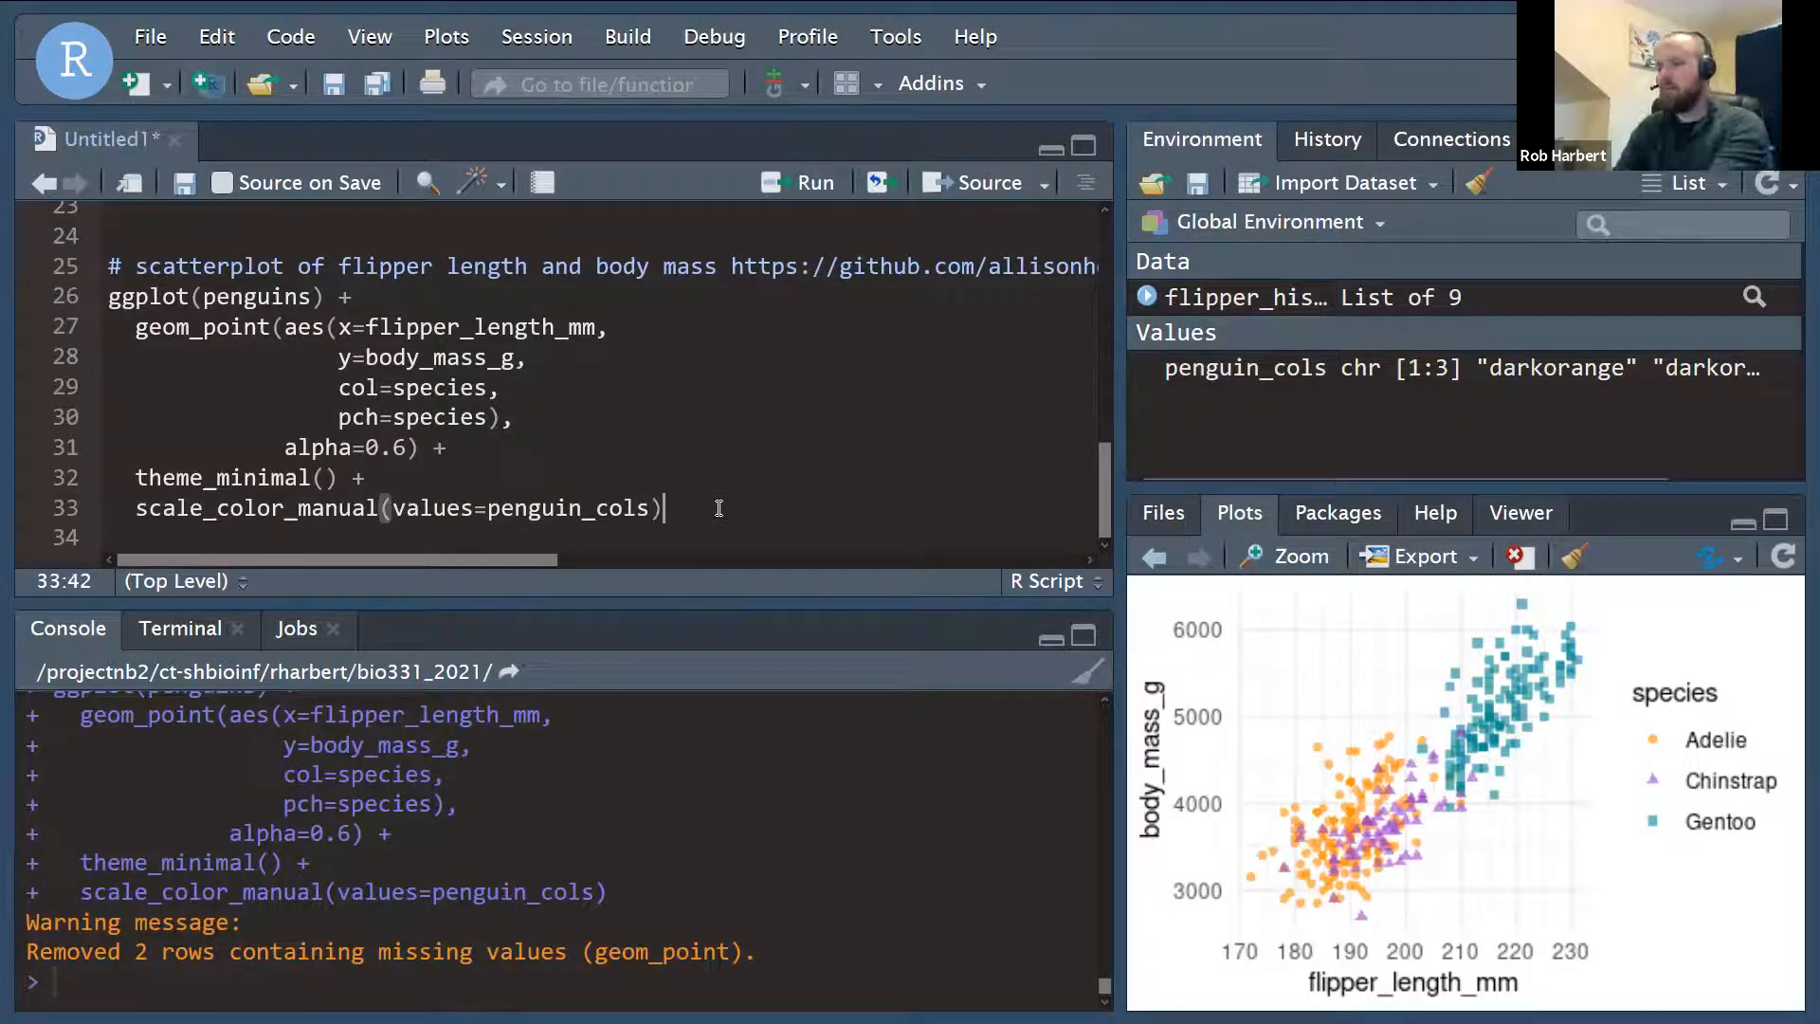
text(+)
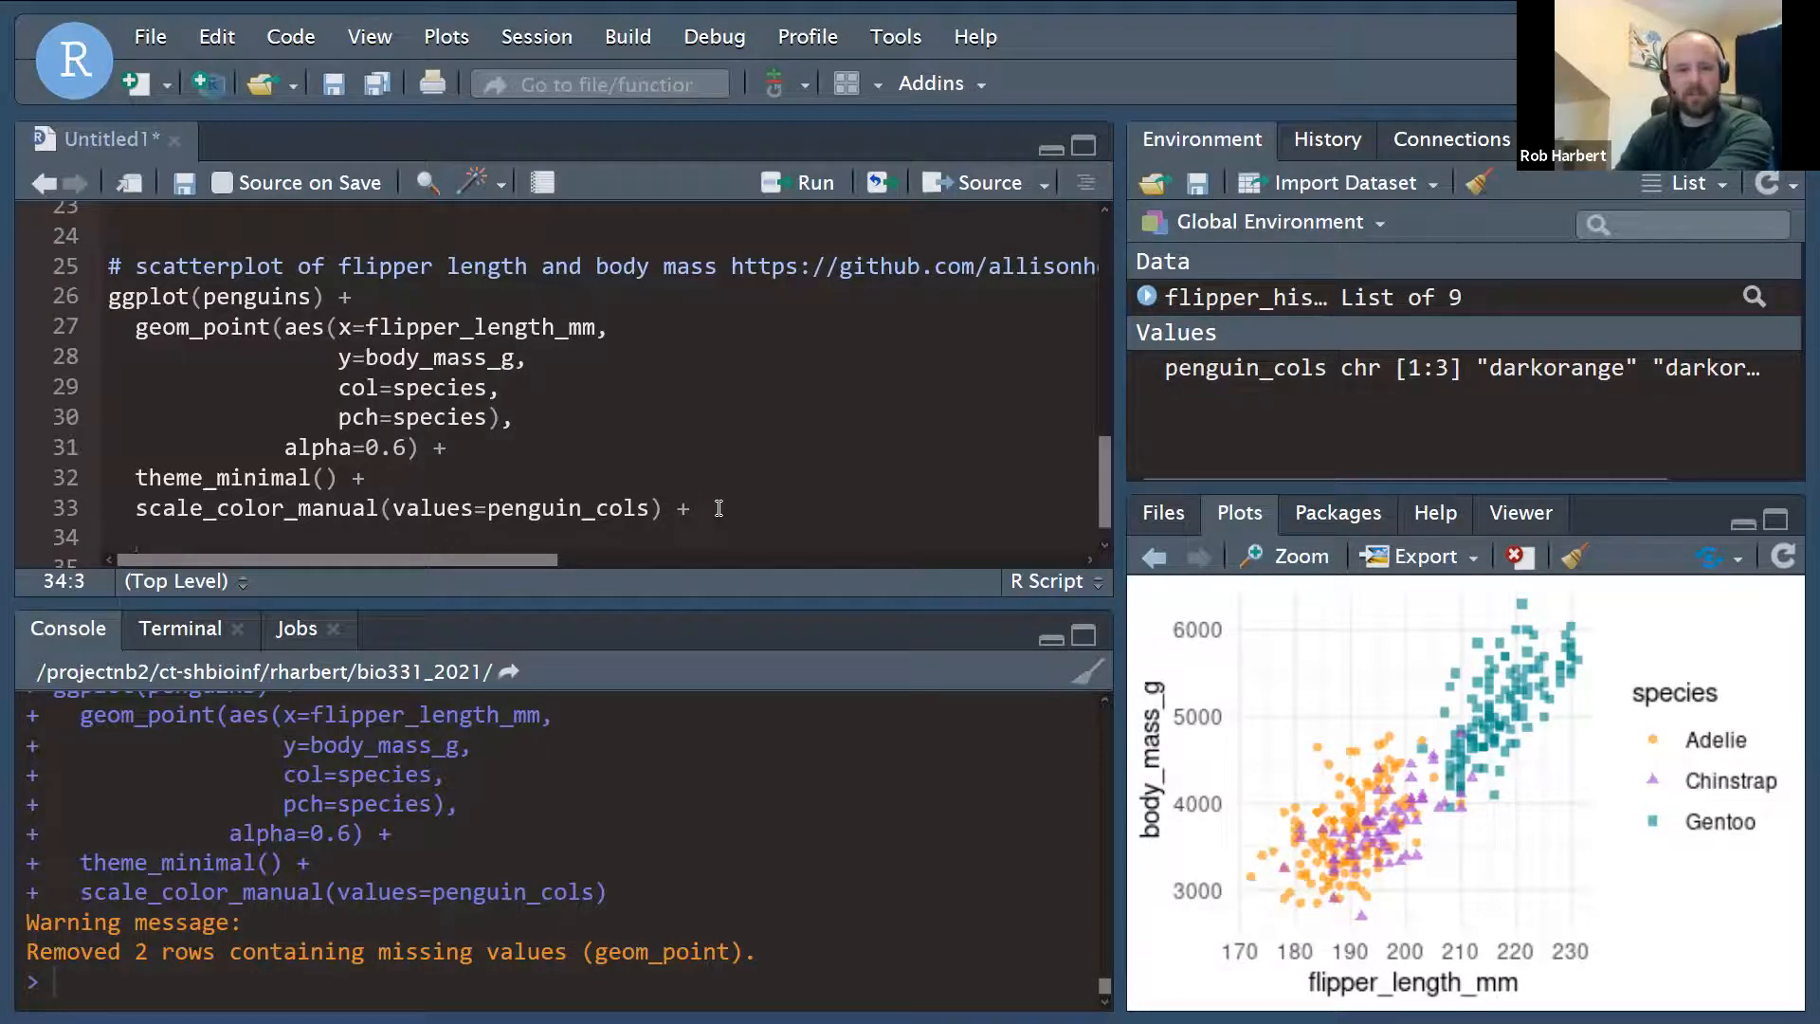
Label the axes Flipper Length (mm) and Body Mass (g) with xlab and ylab.
text(xlab())
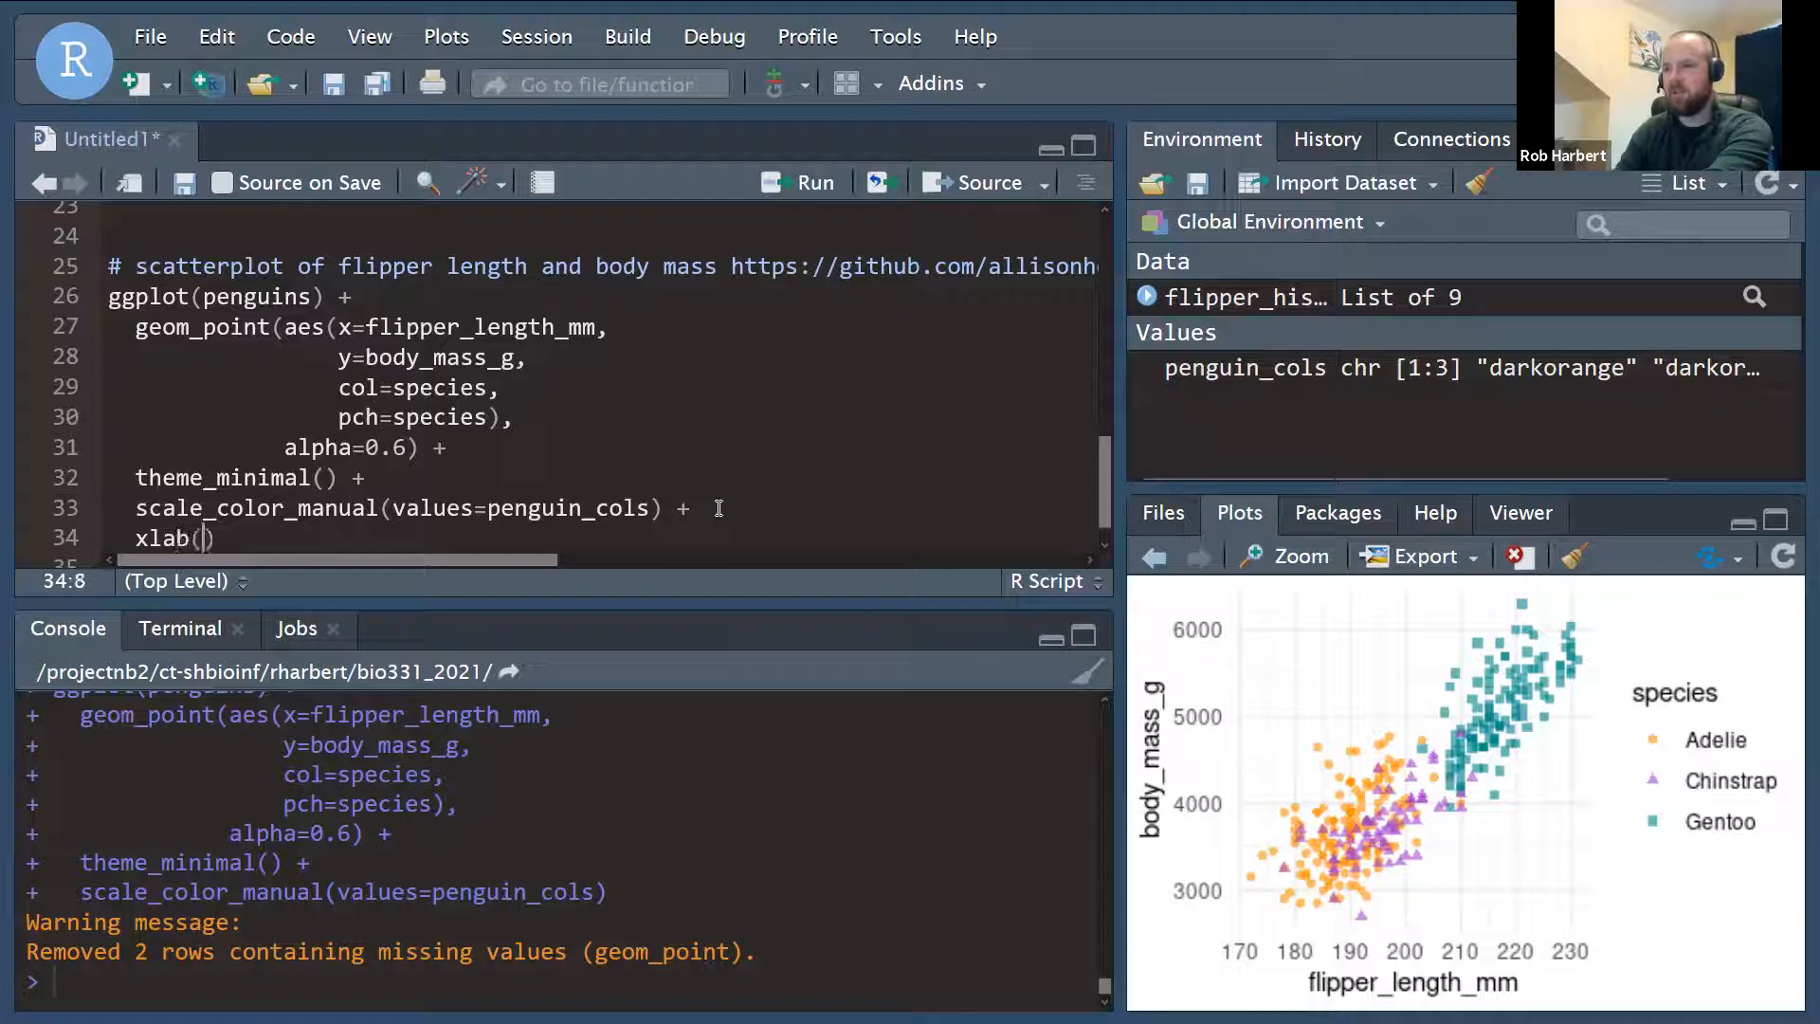
text('Flipper Length (mm)
click(605, 560)
text(y)
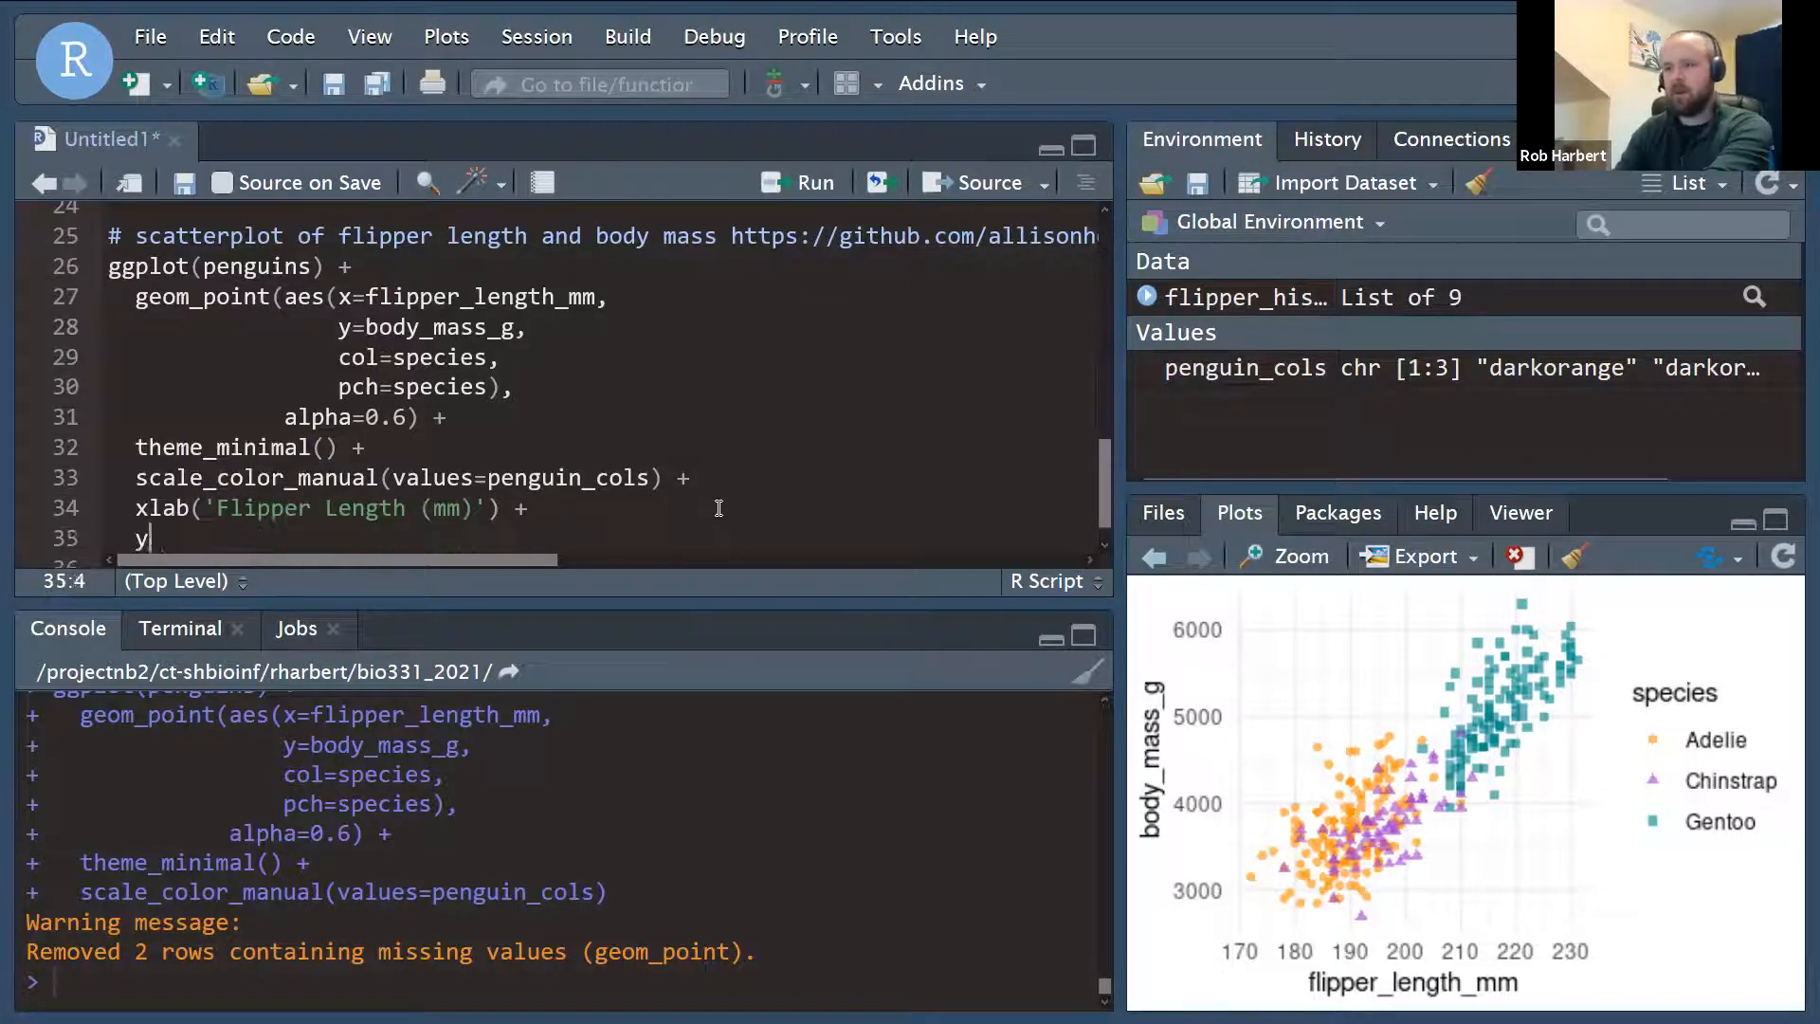
text(lab('Body Mass (g)')
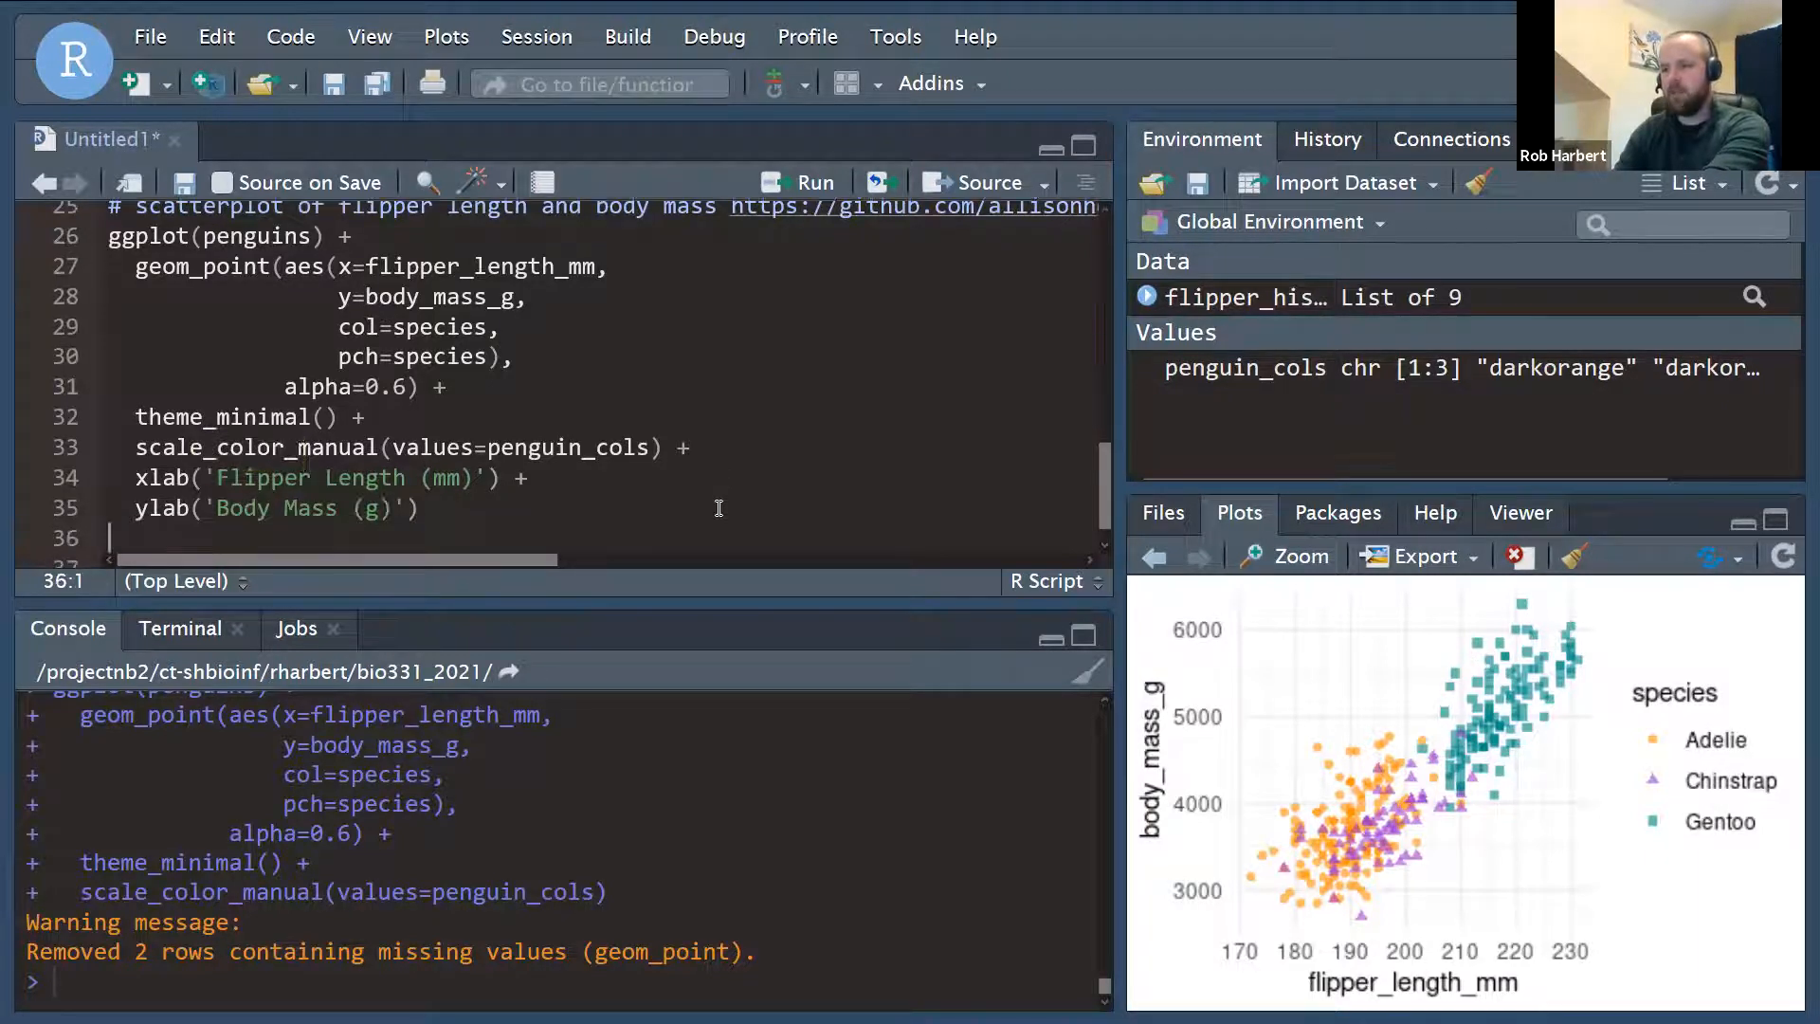
text(+)
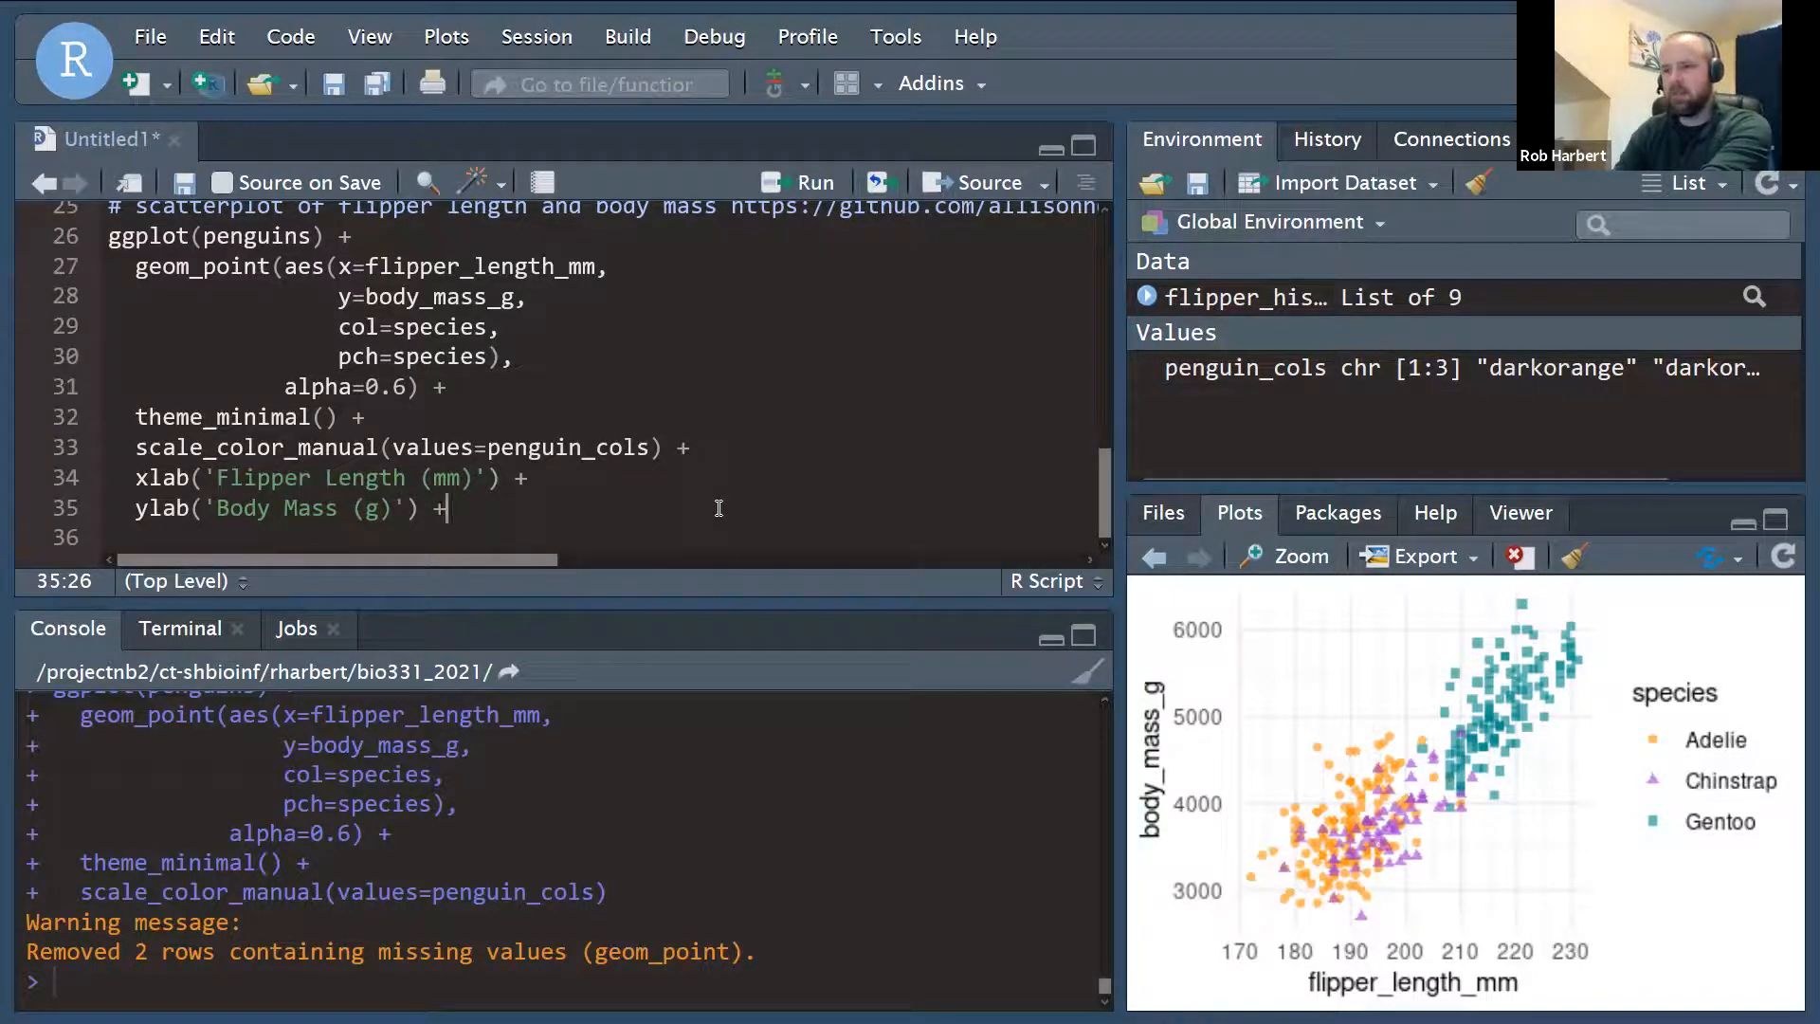
key(enter)
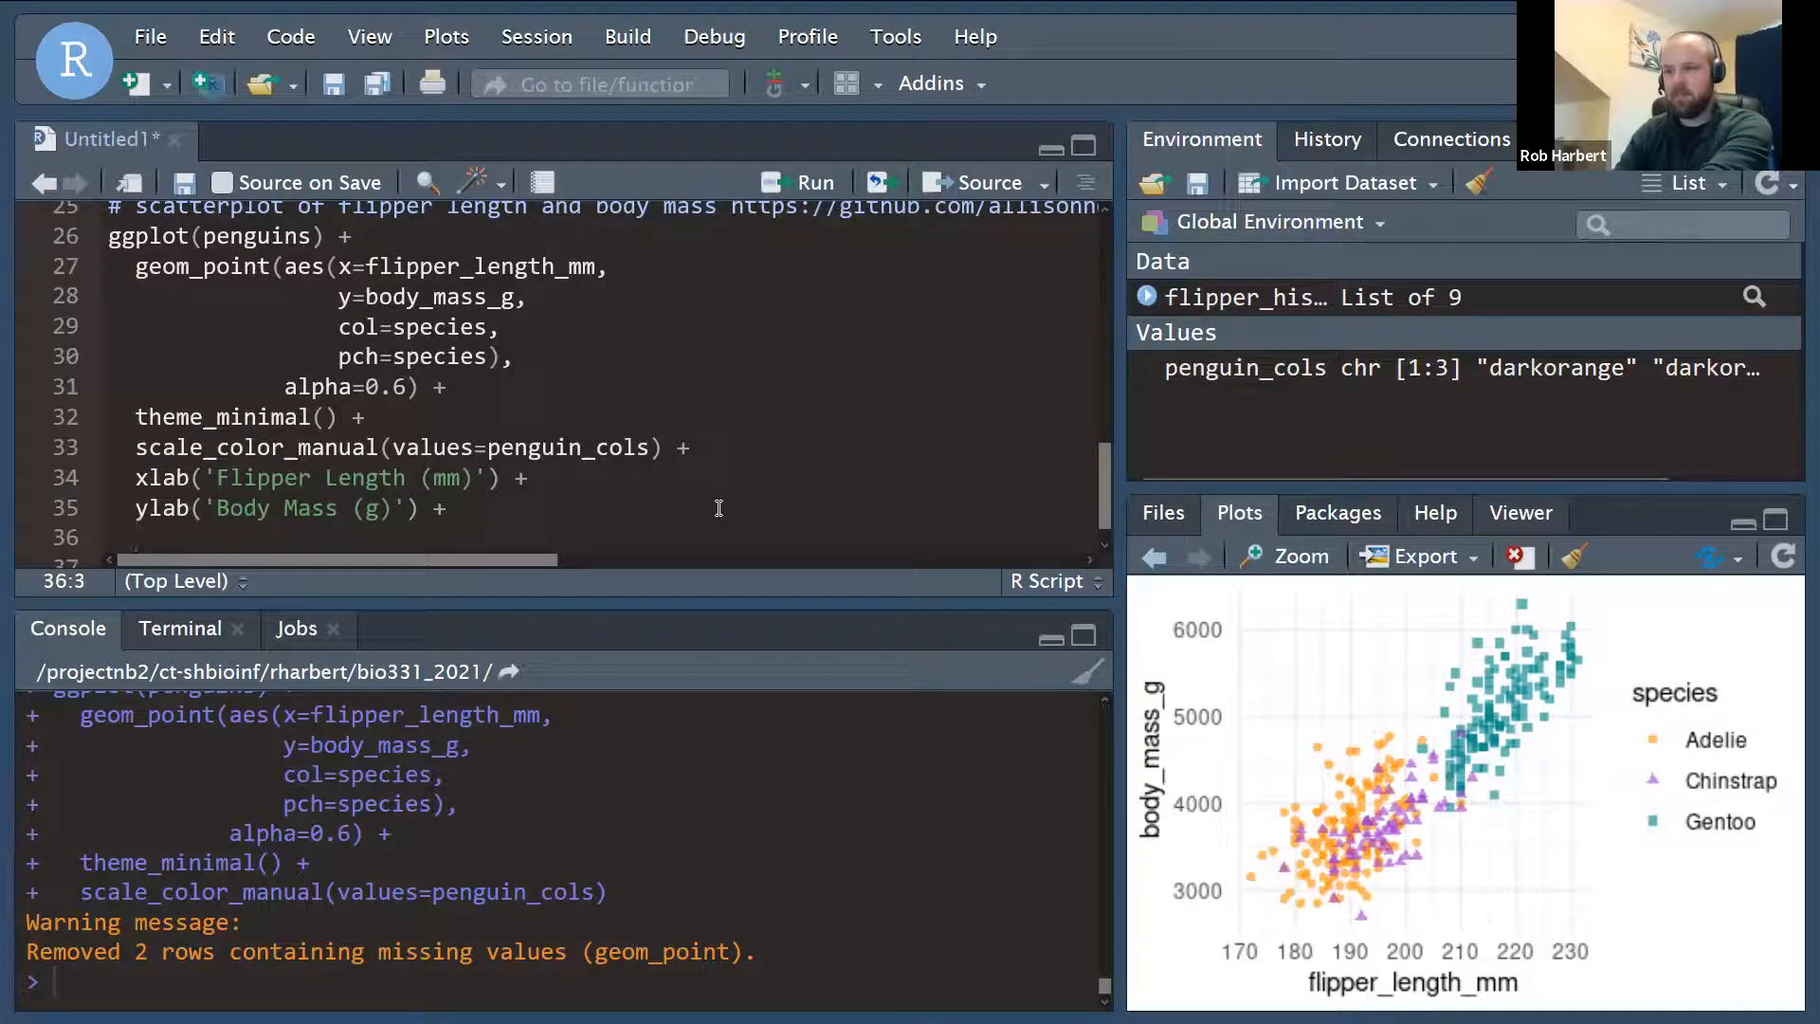
Add ggtitle with label "Penguin Size, Palmer Station LTER" and a species subtitle.
text(ggtil)
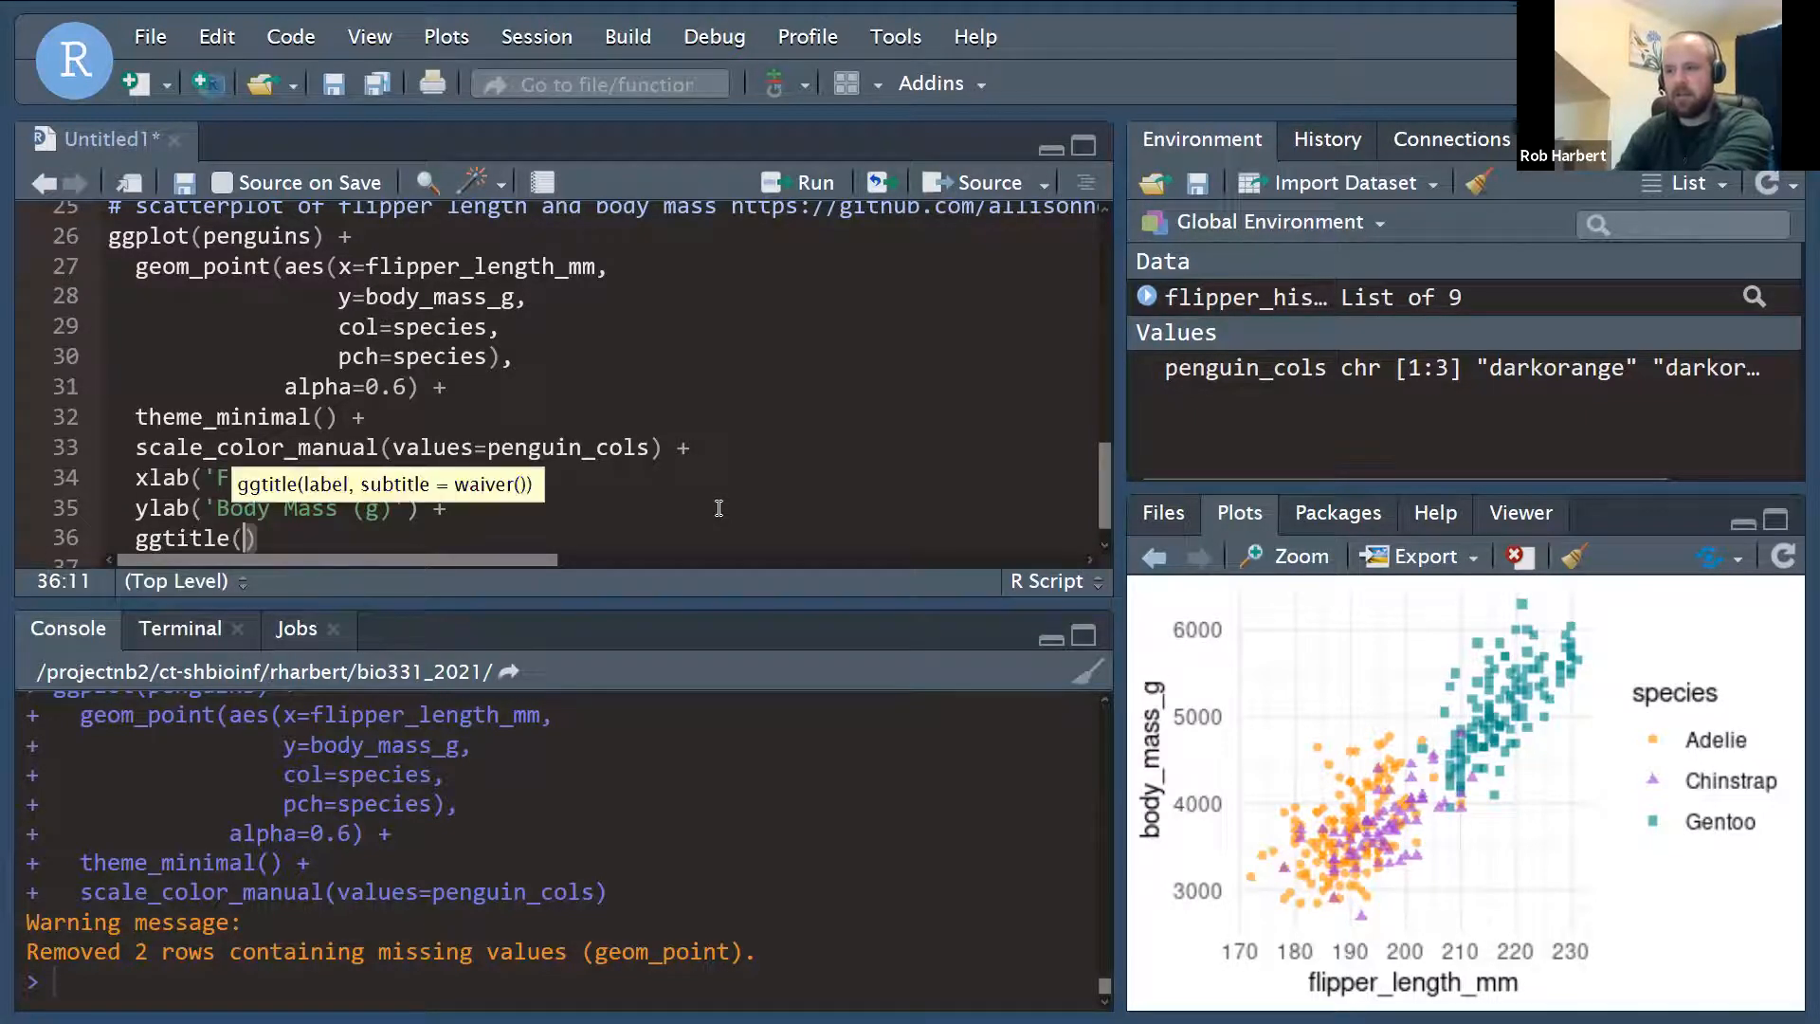
text(")
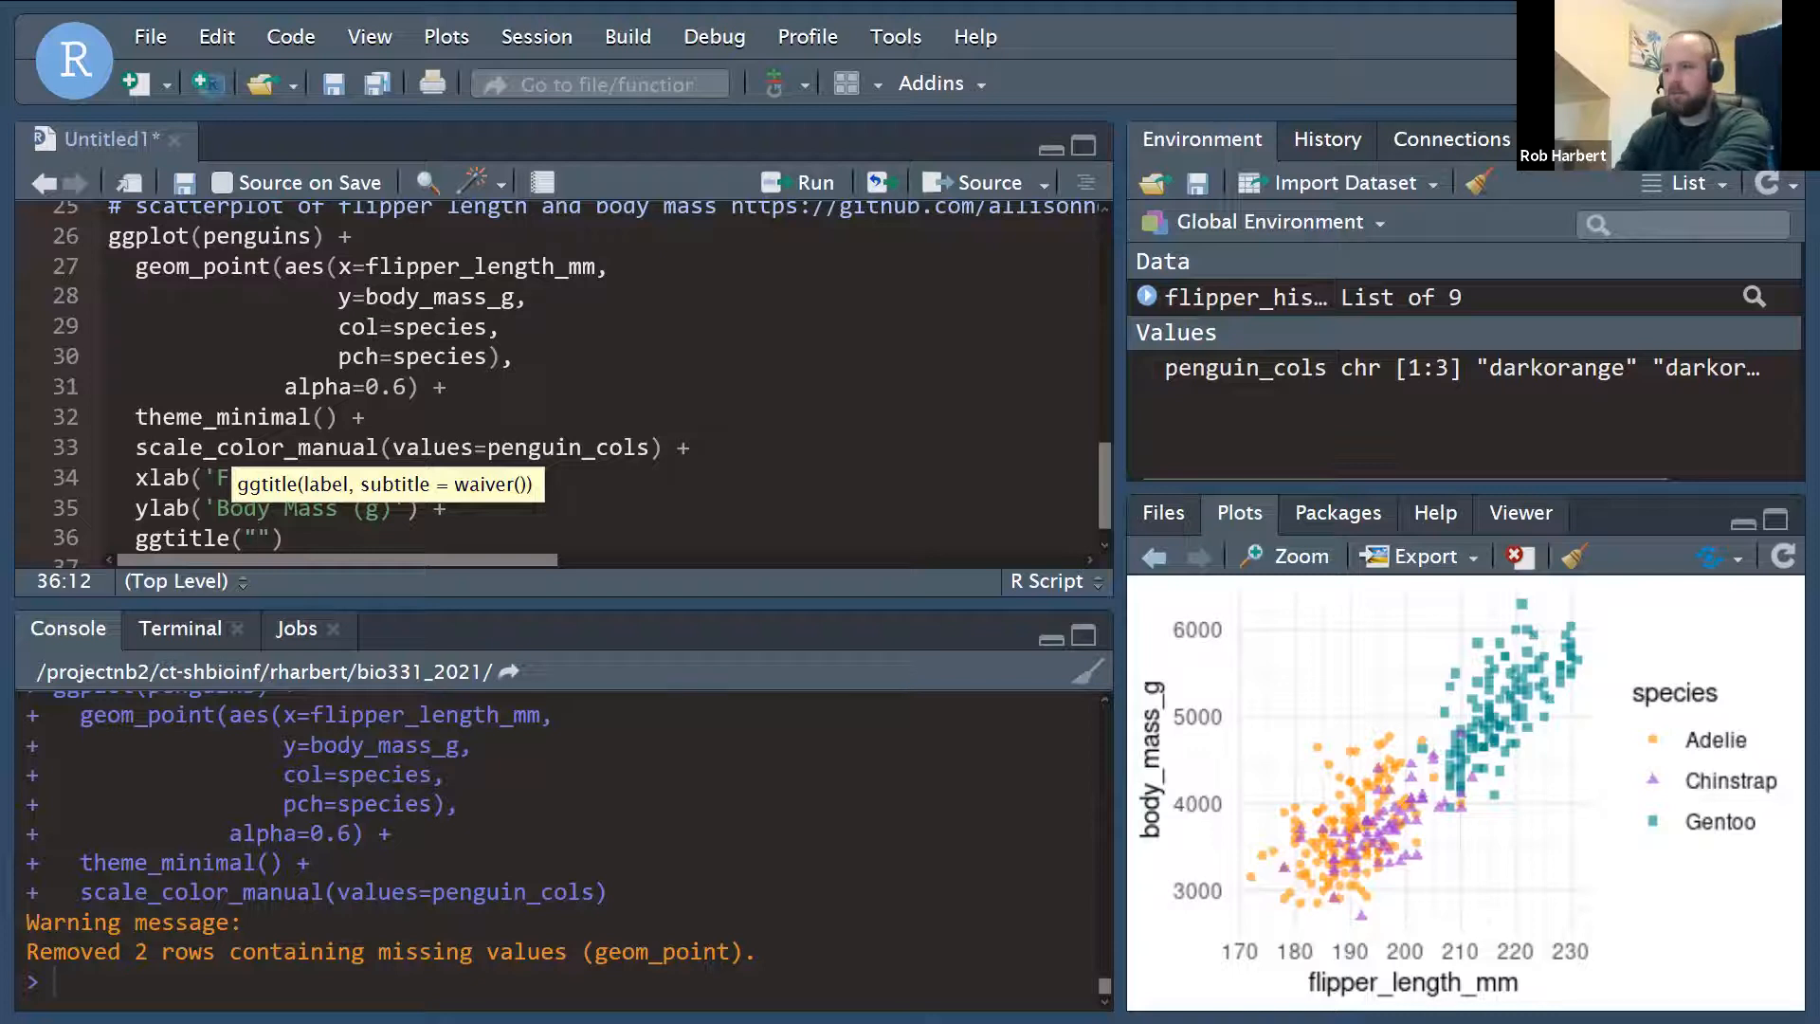
text(label="Pe)
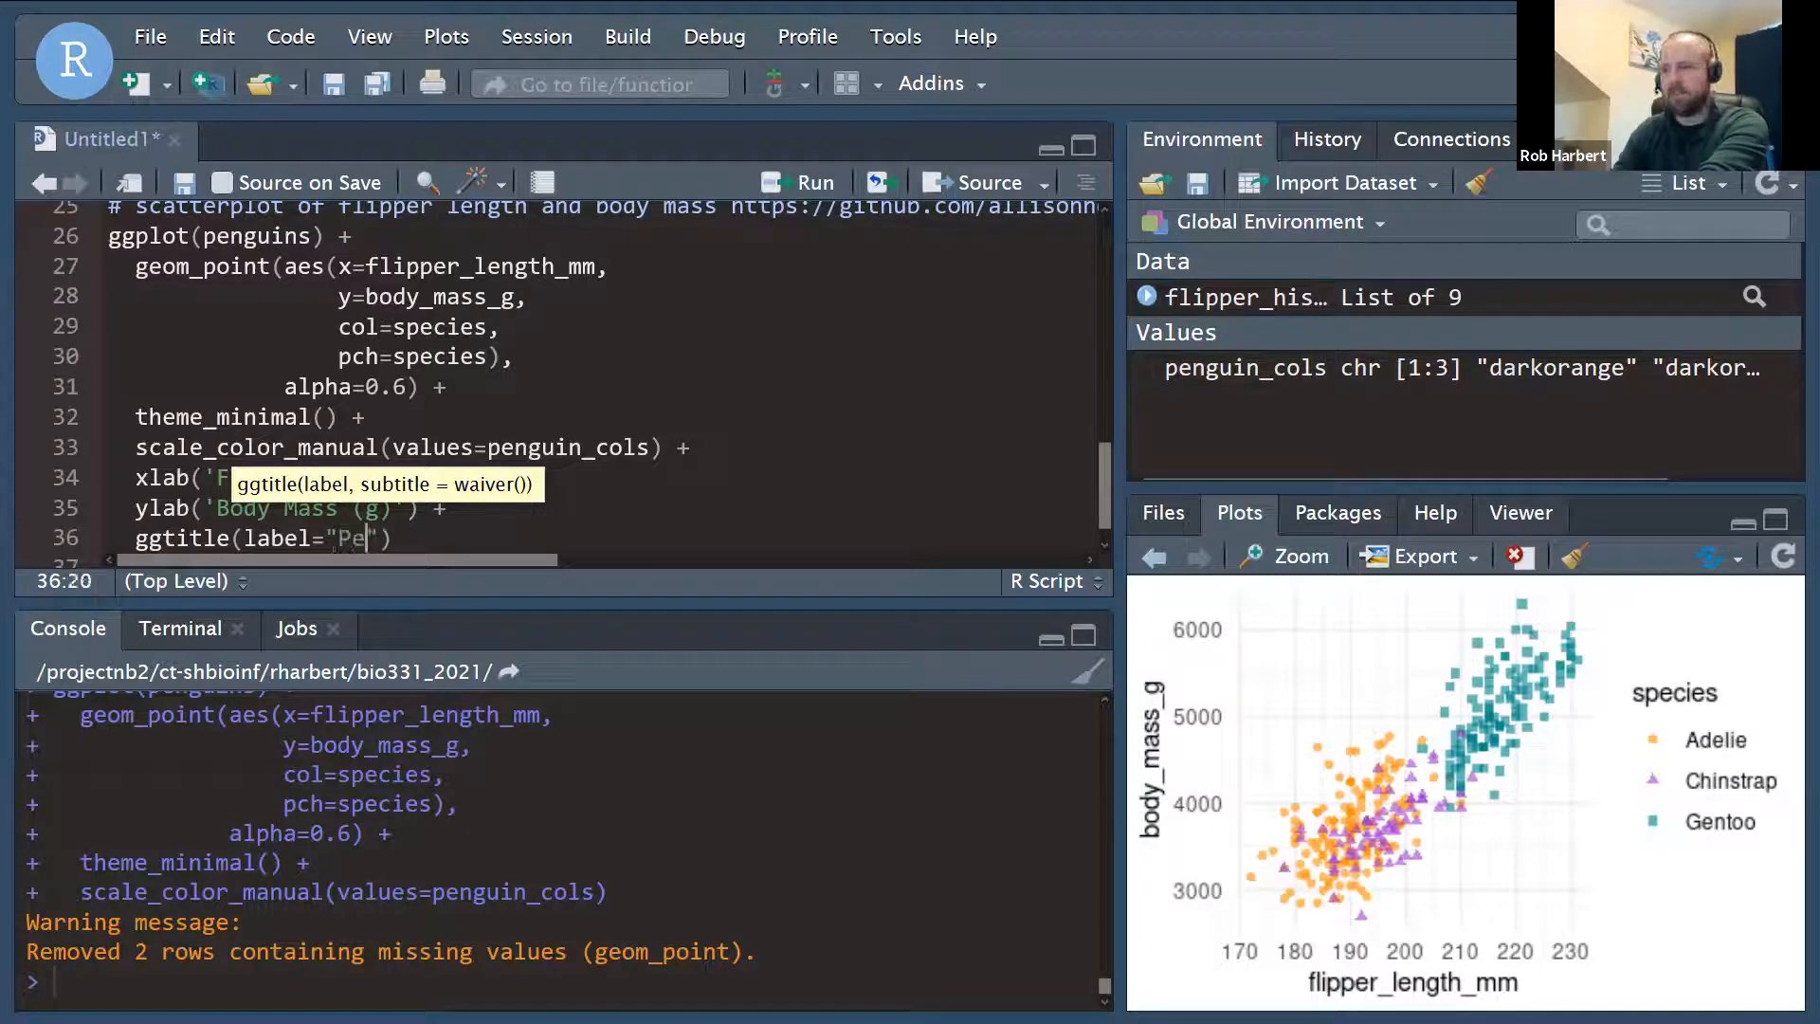
text(nguin Siz)
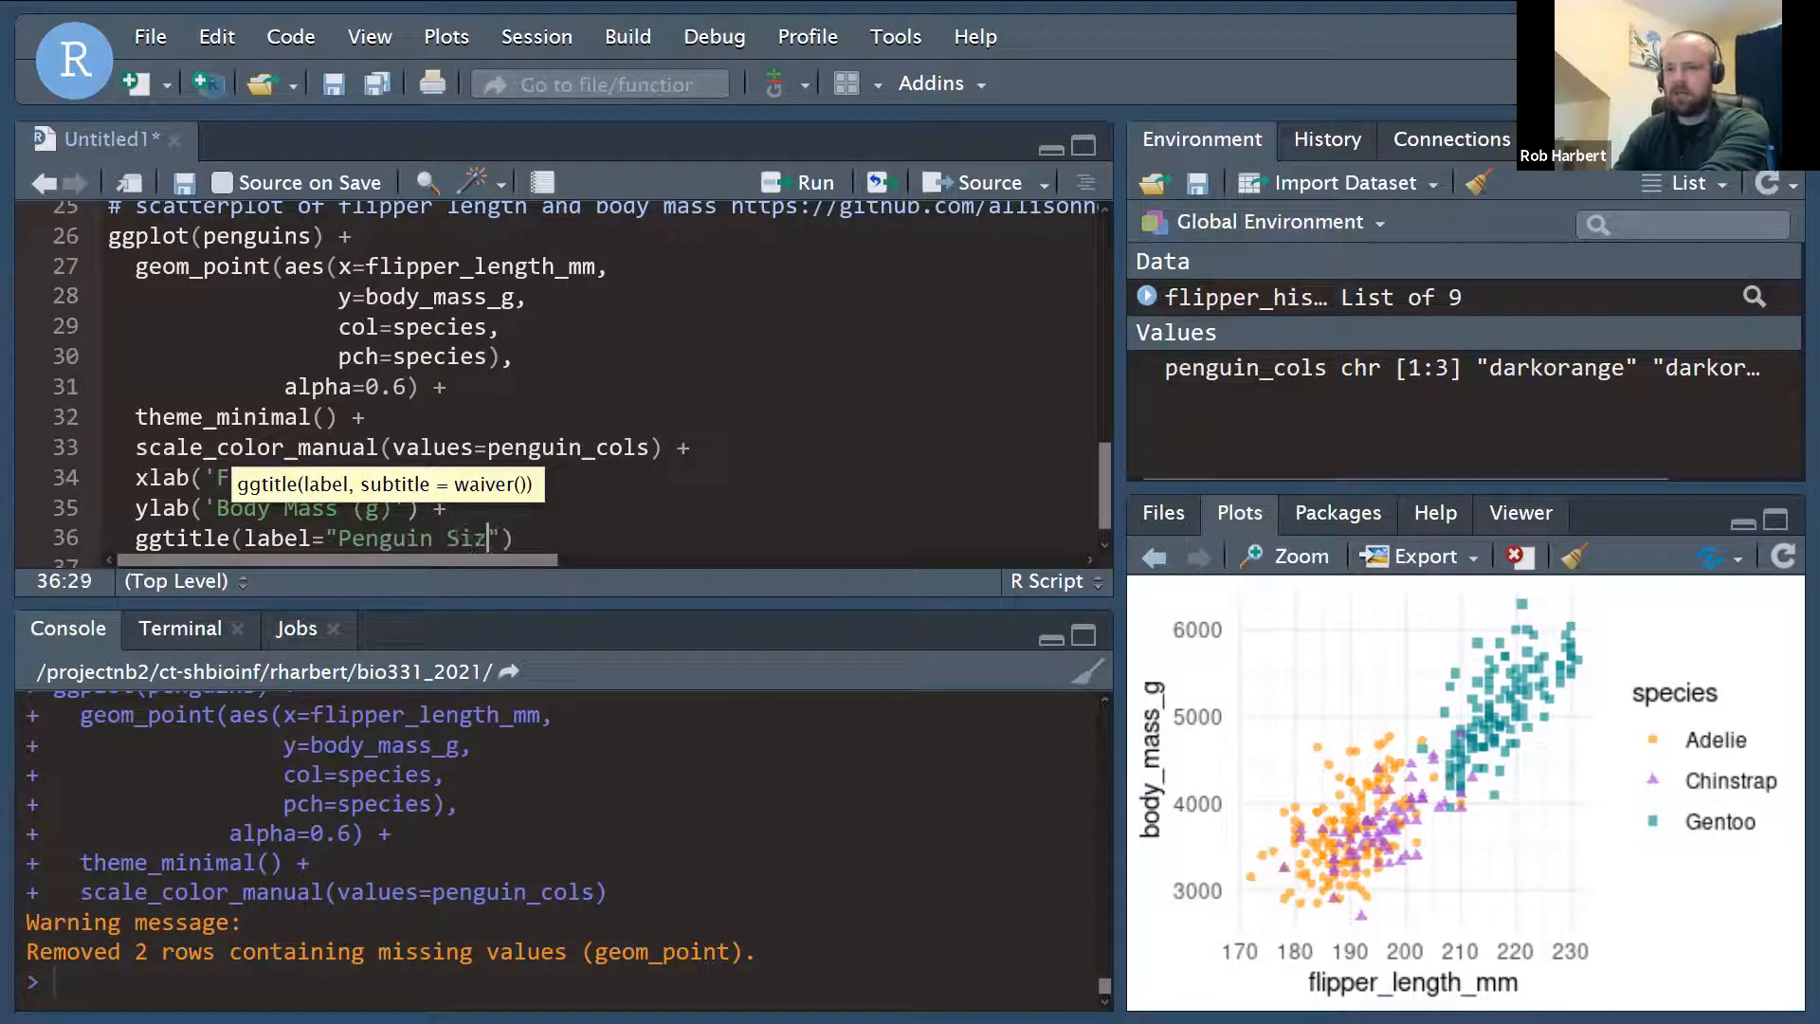
text(, Palmer Station LTER)
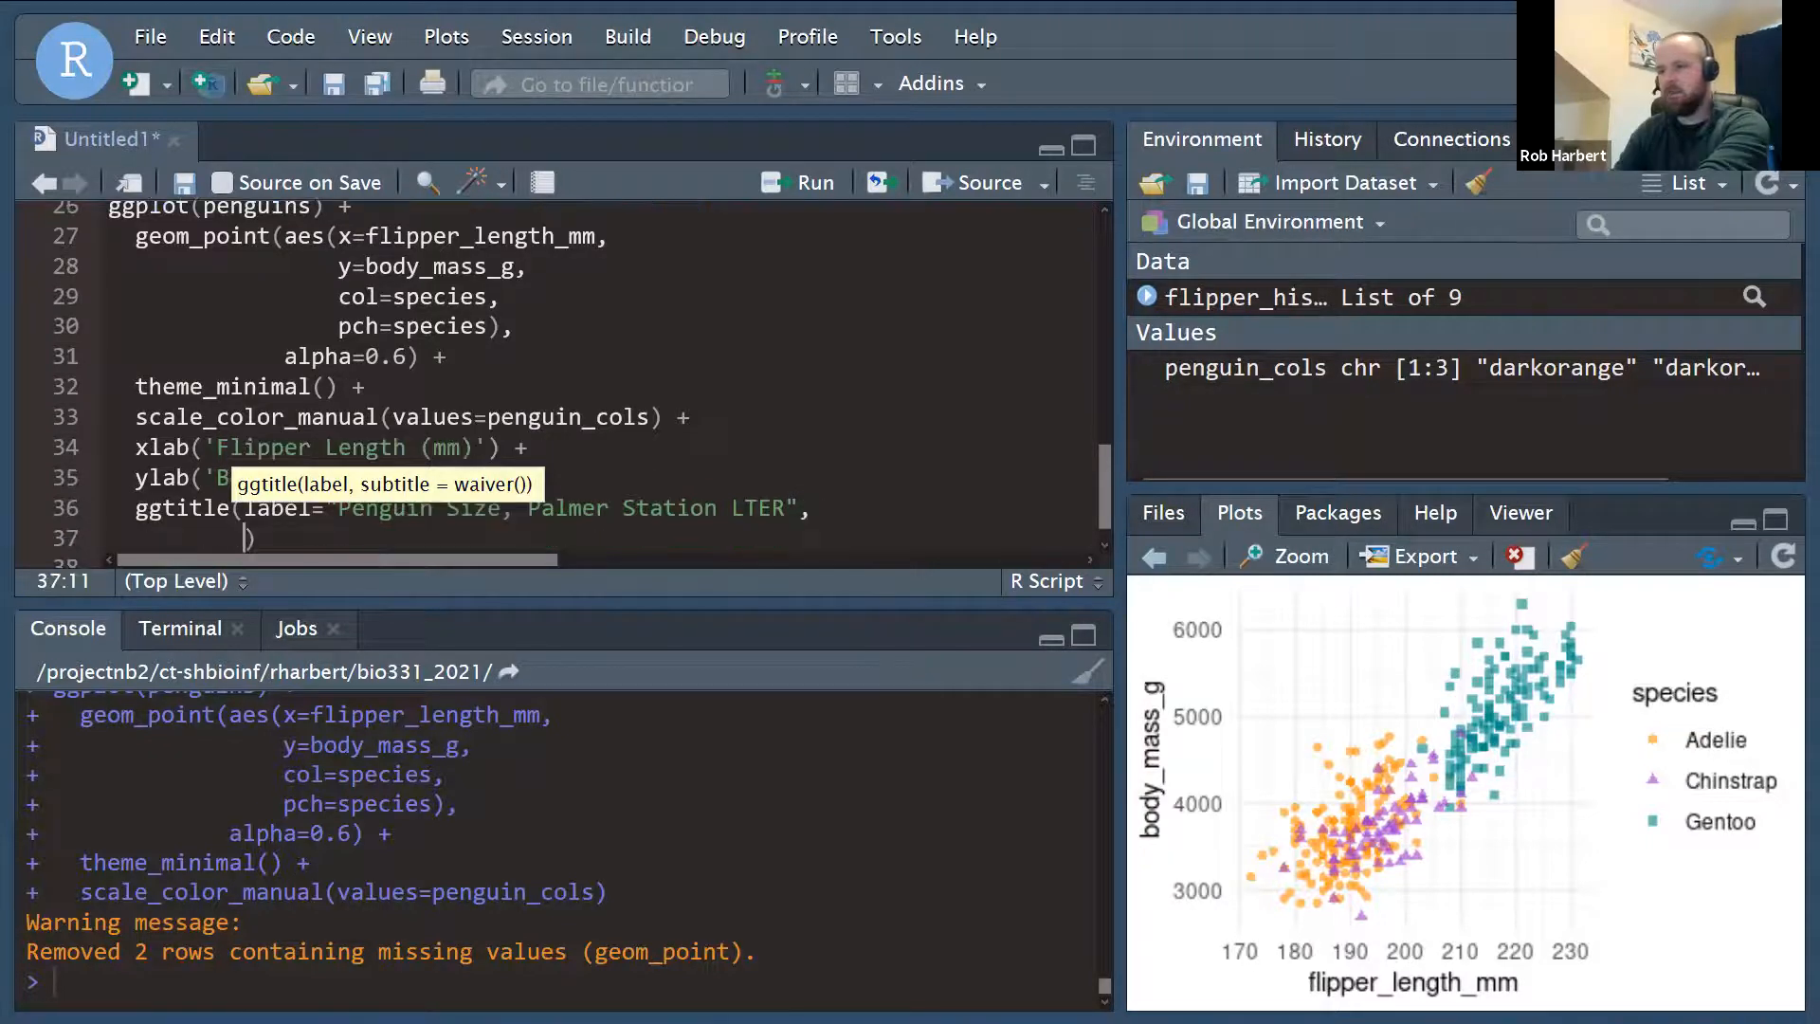
text(subtitle =)
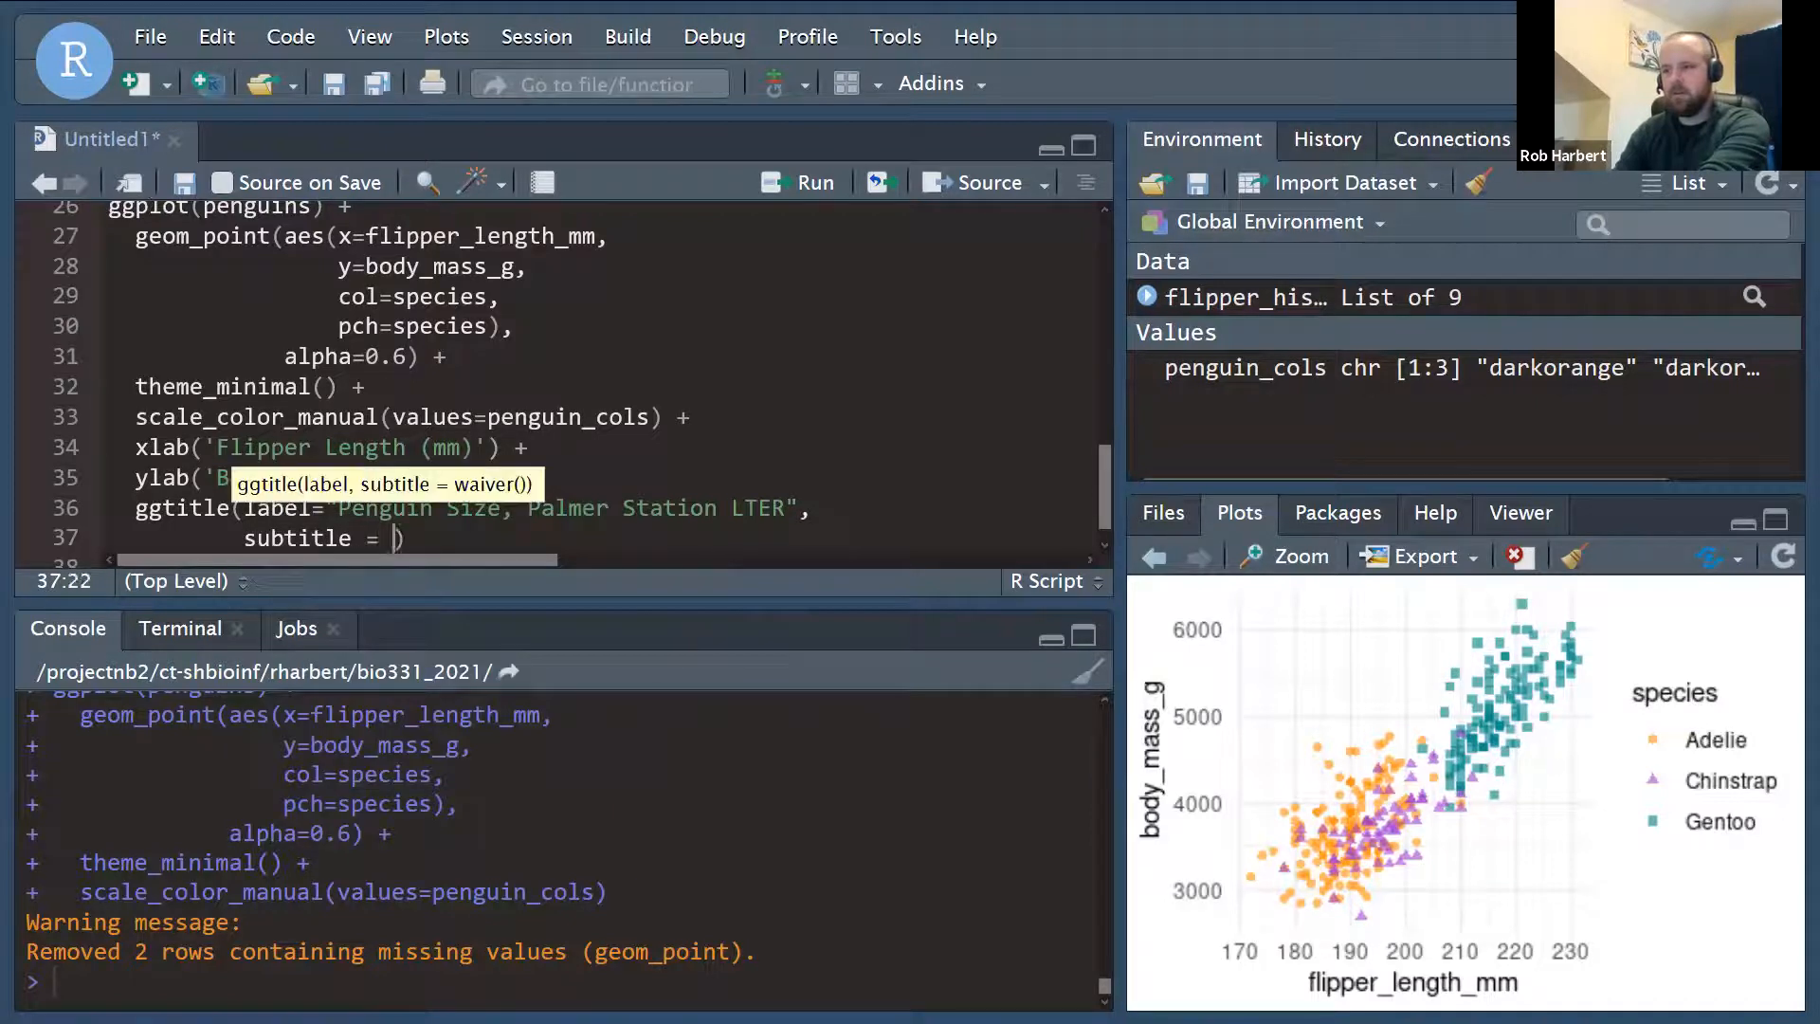
text(Flipper length and ")
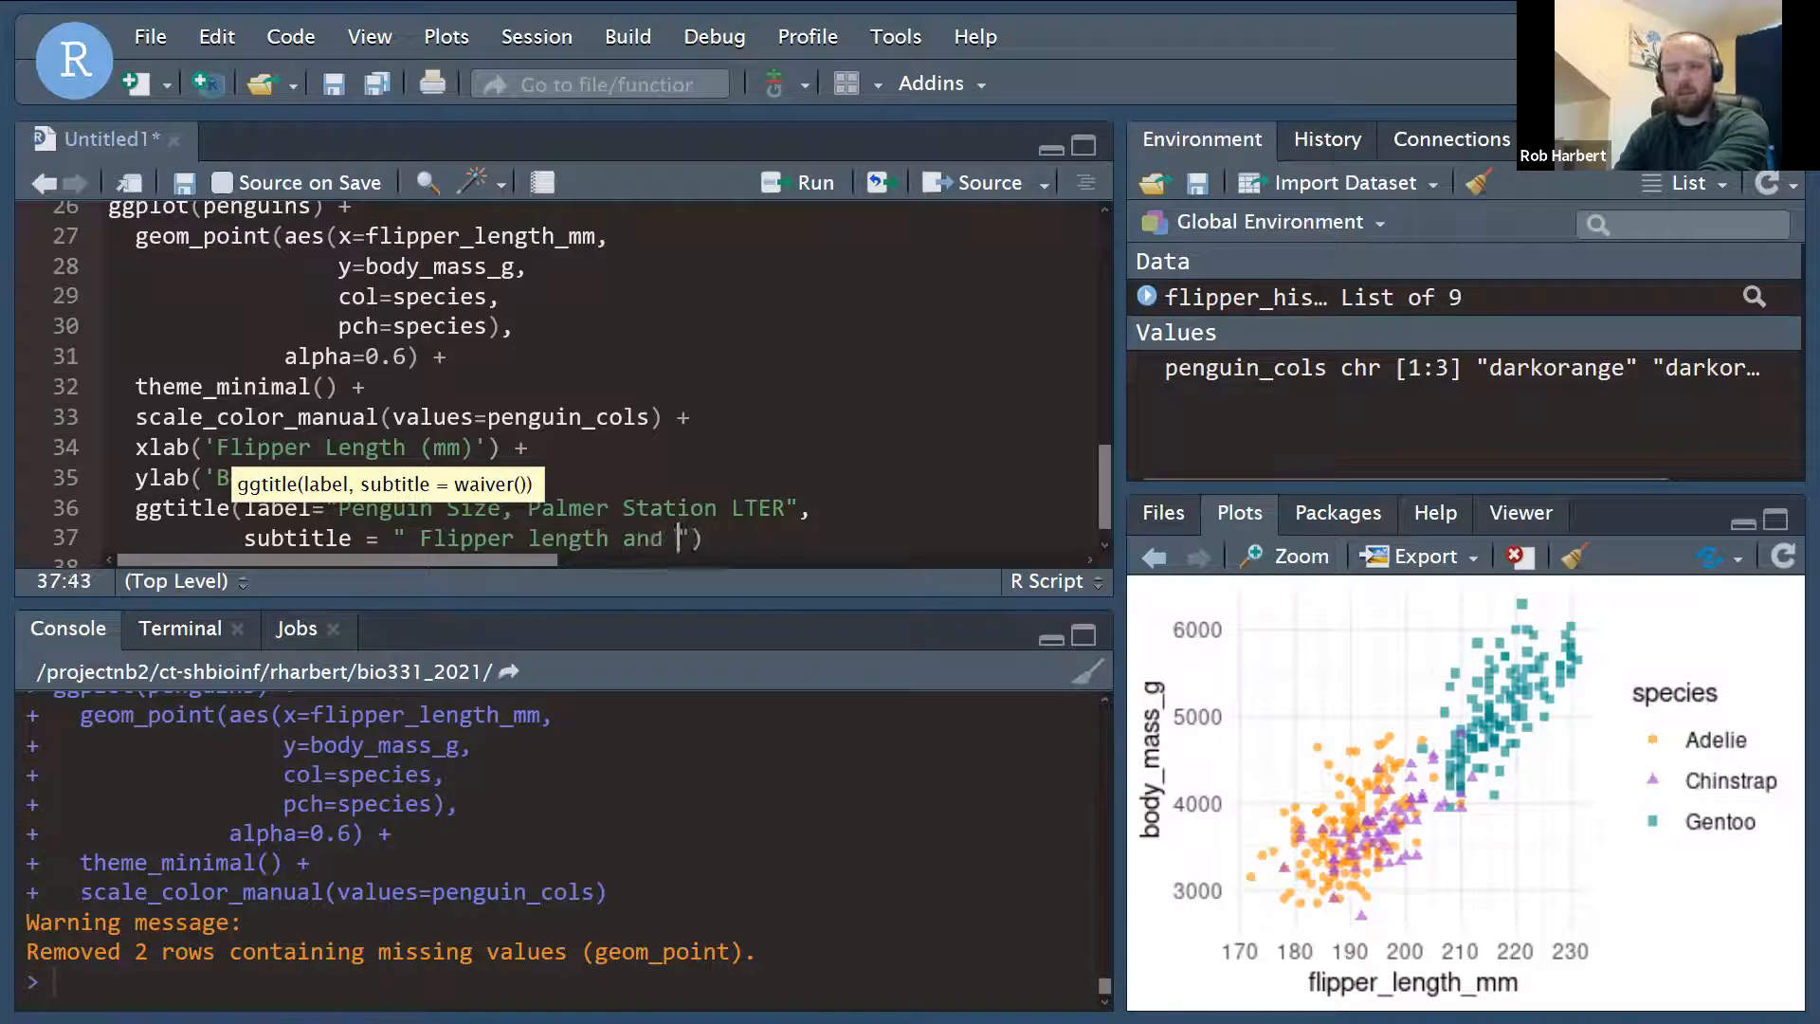
text(body mass for)
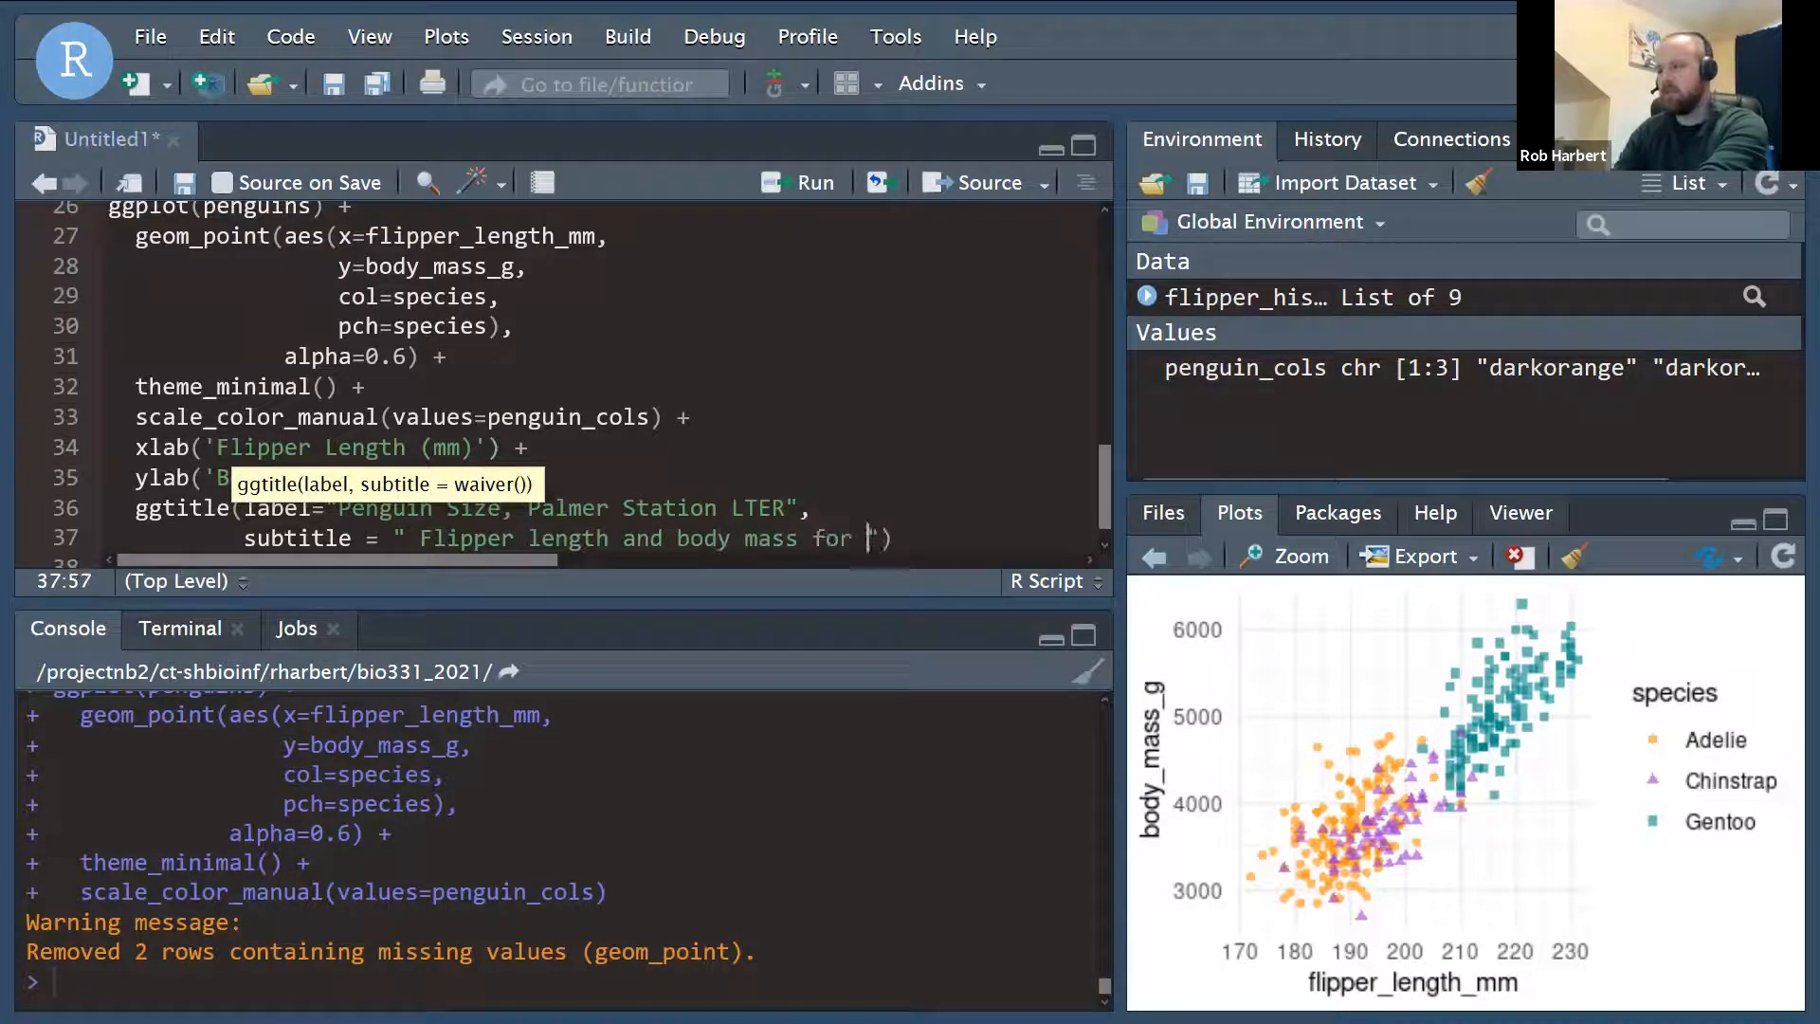
text(Adelie)
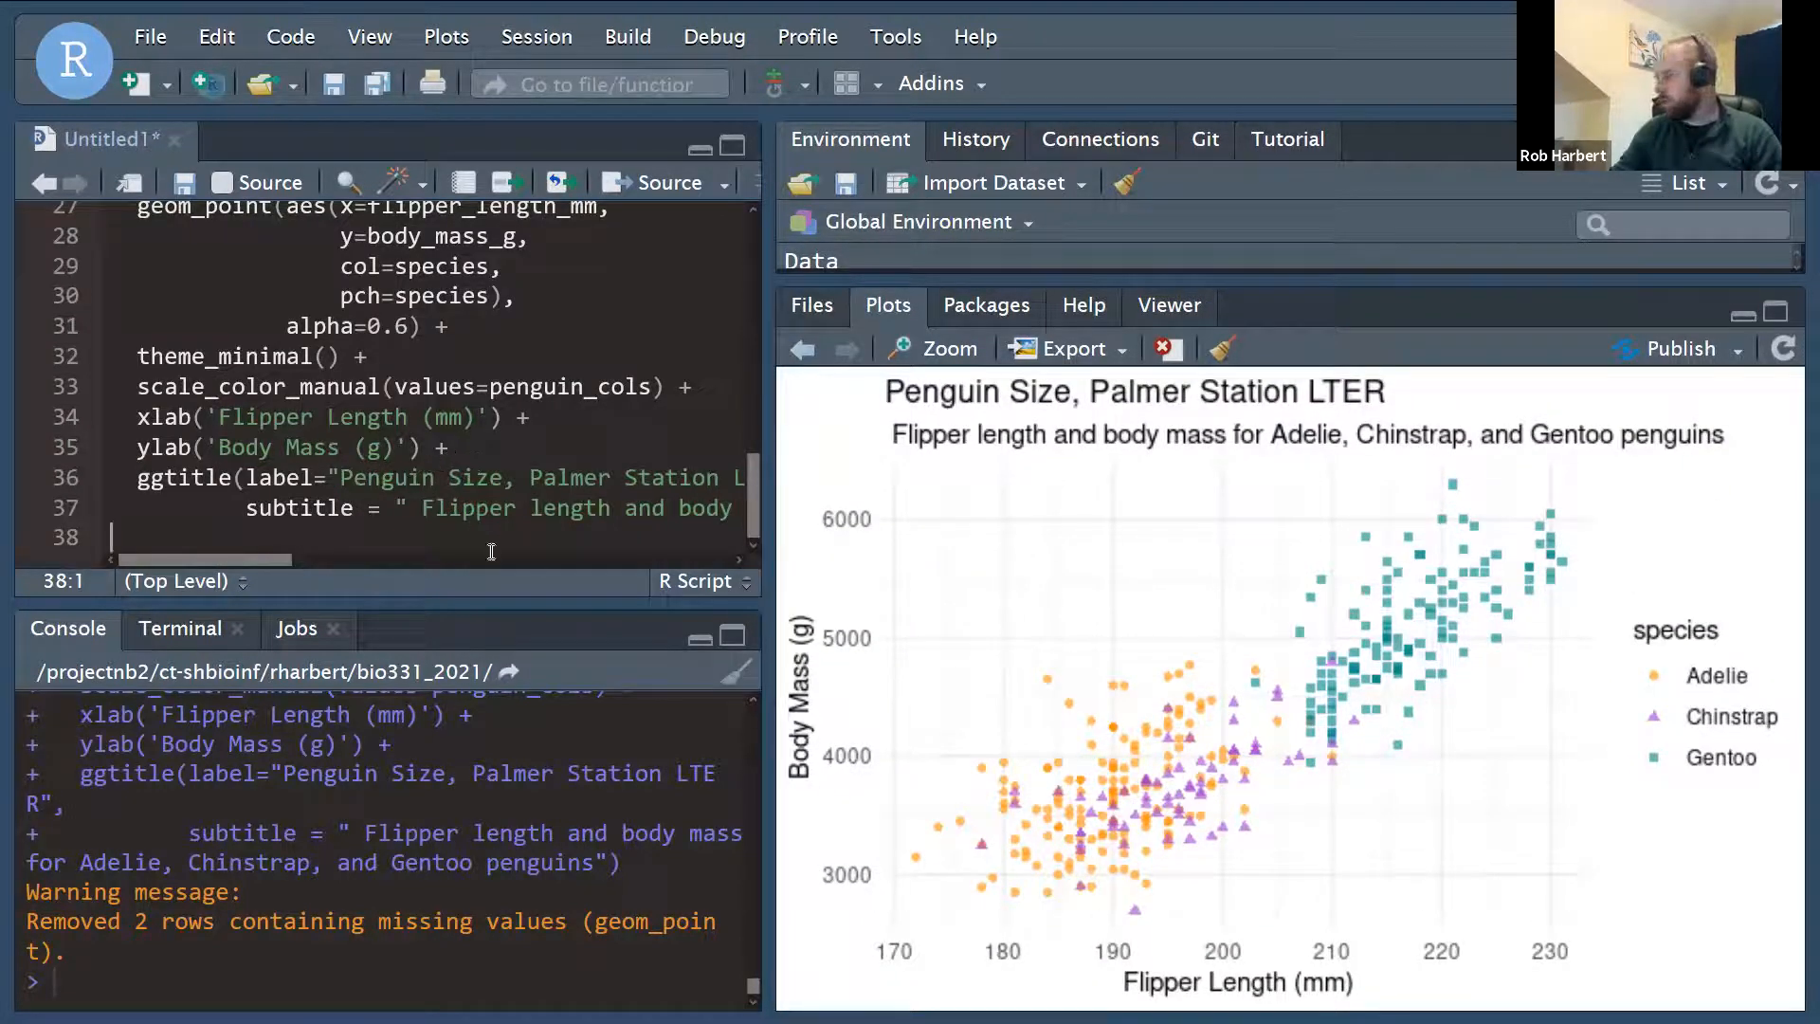
mouse_move(1088, 508)
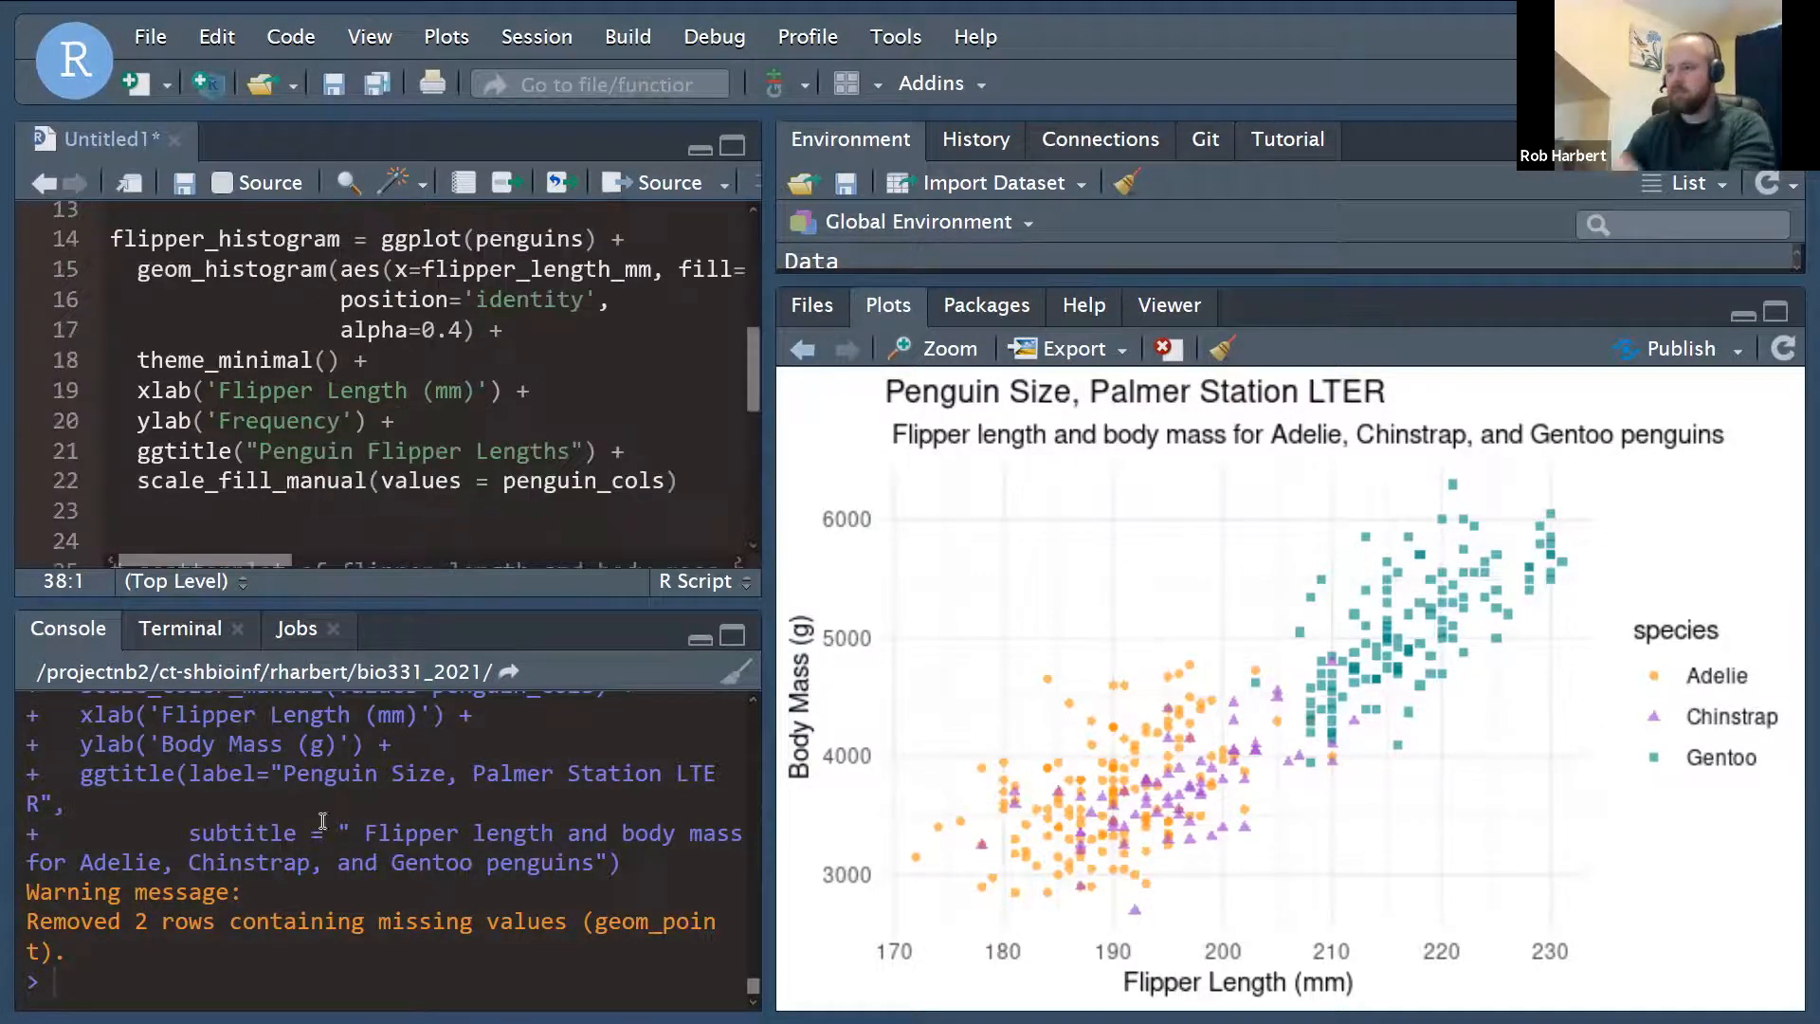
Display the flipper length histogram from the console.
text(flipper_histogram)
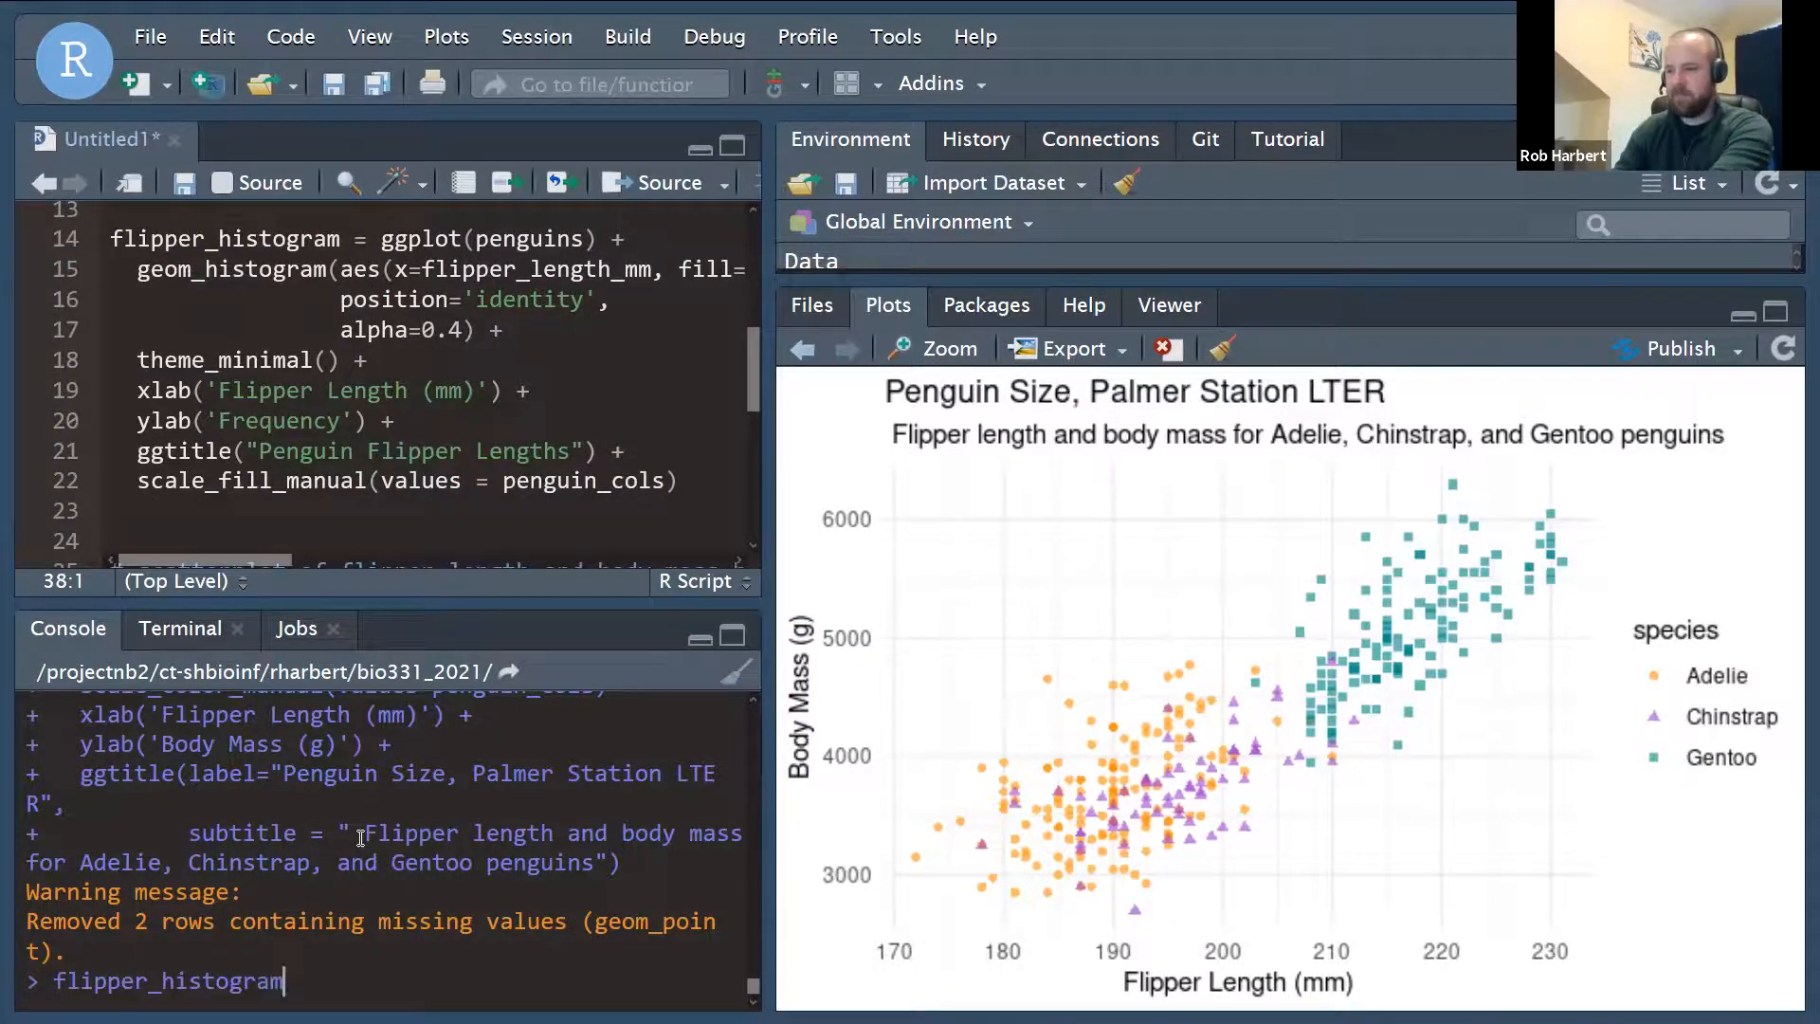
key(enter)
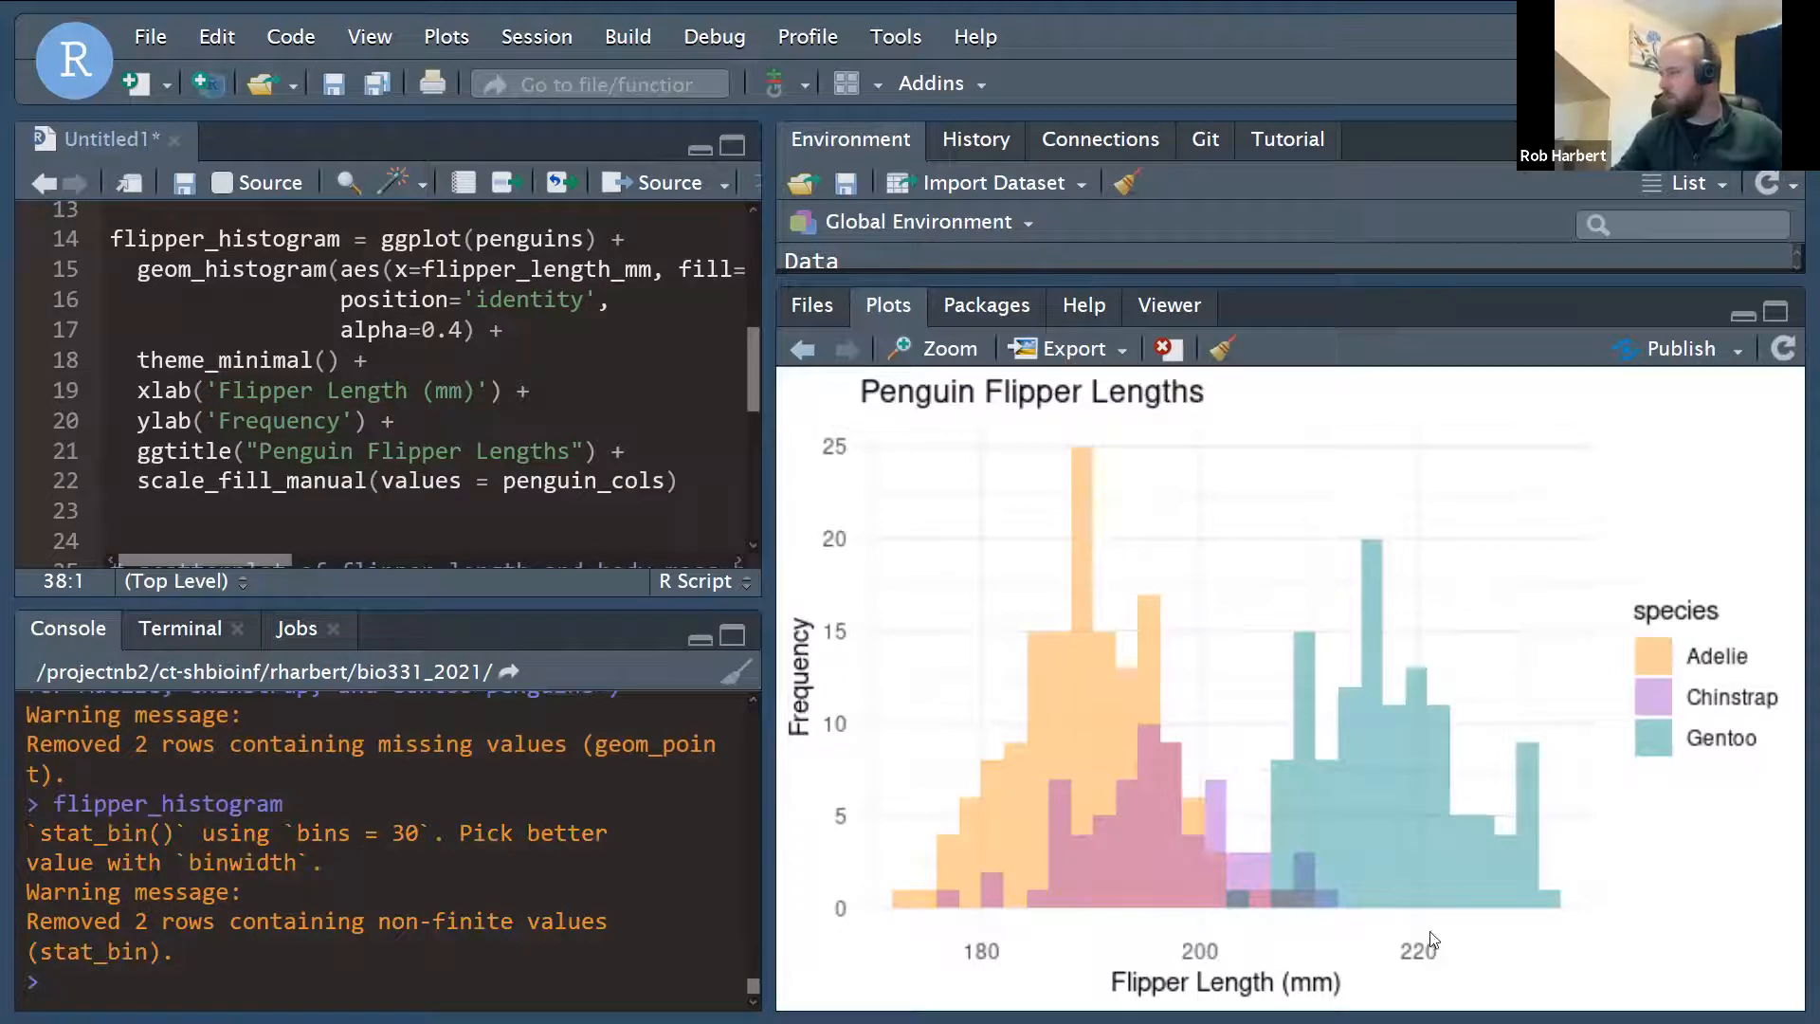
mouse_move(1693, 684)
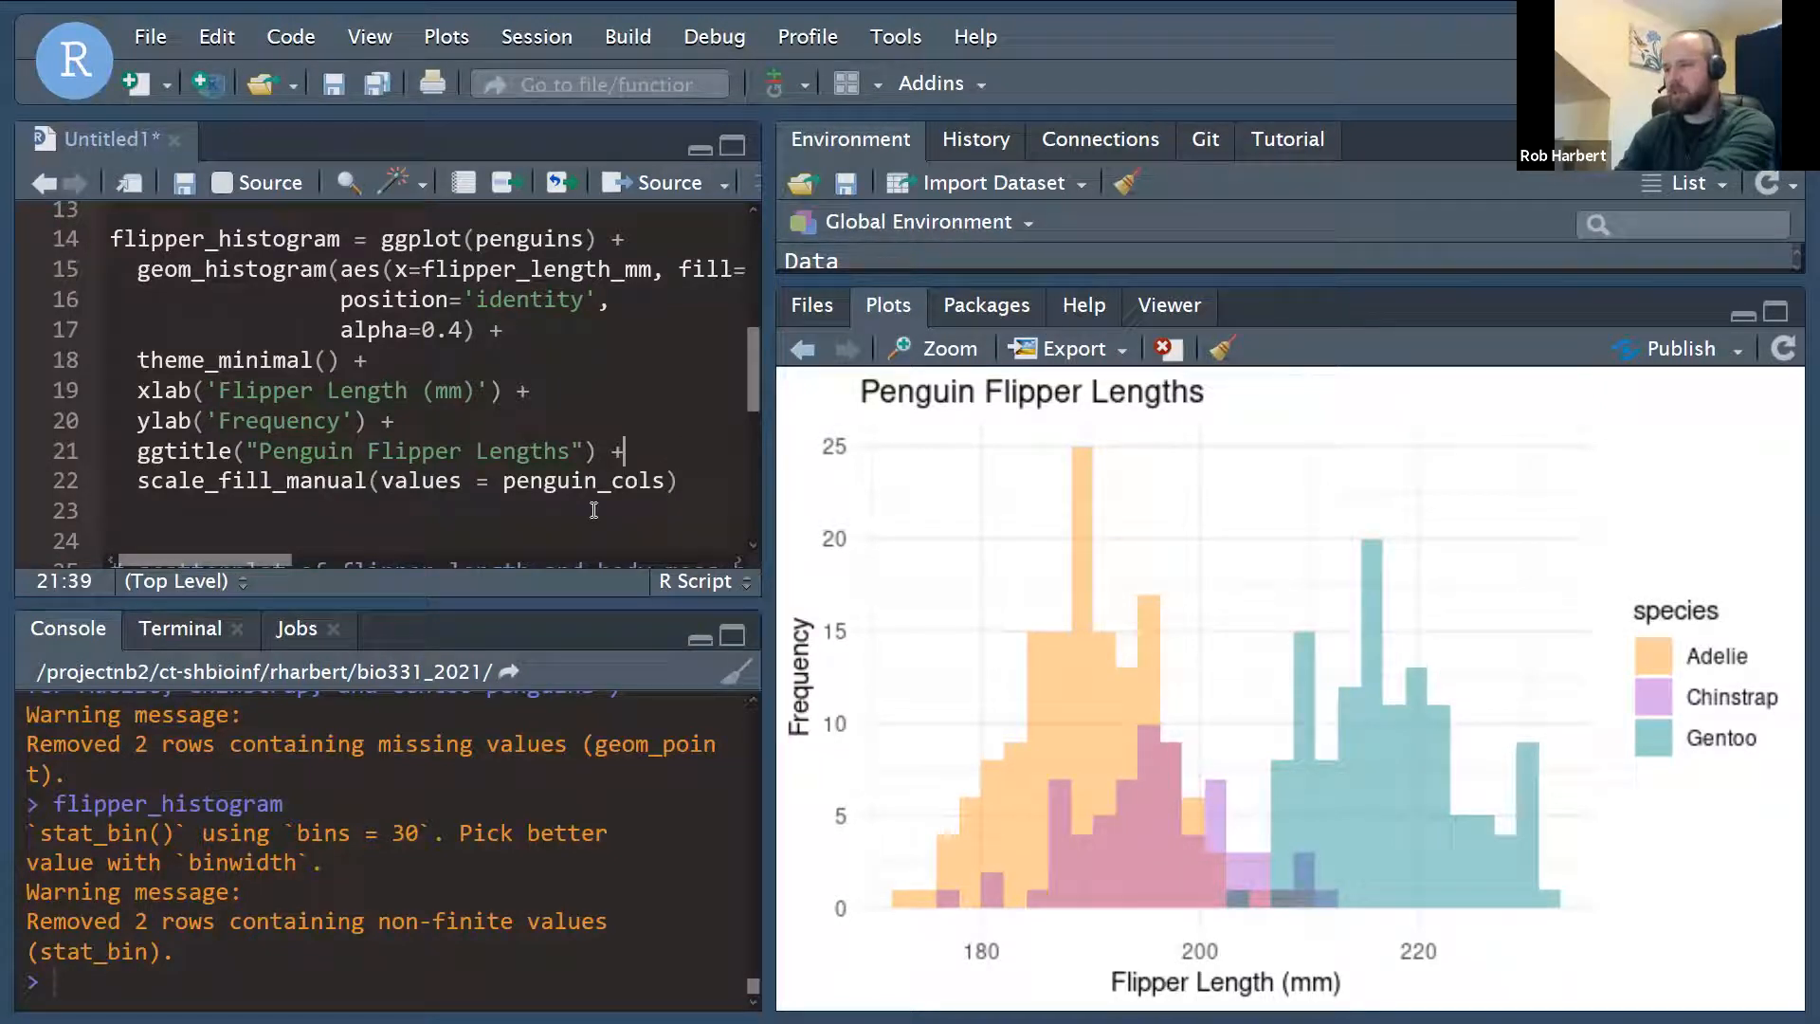
Start a theme(legend.position = c(...)) layer for the scatterplot legend.
text(theme)
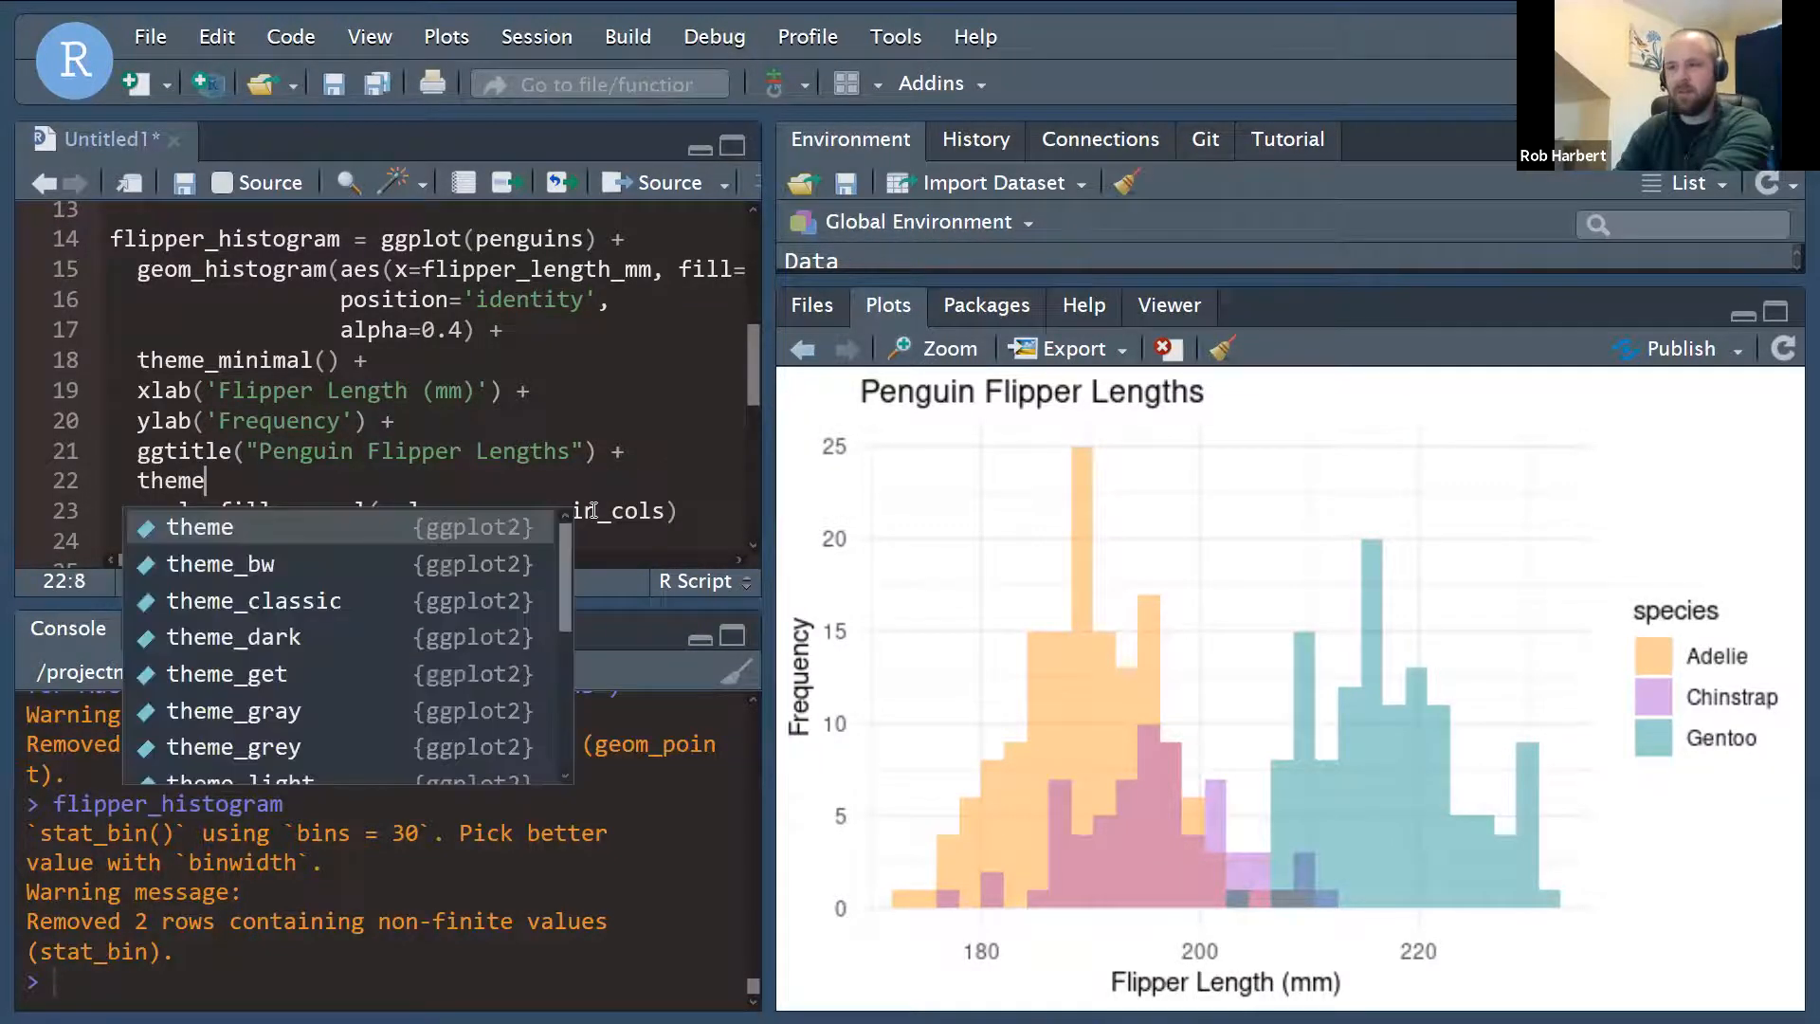
text((legn)
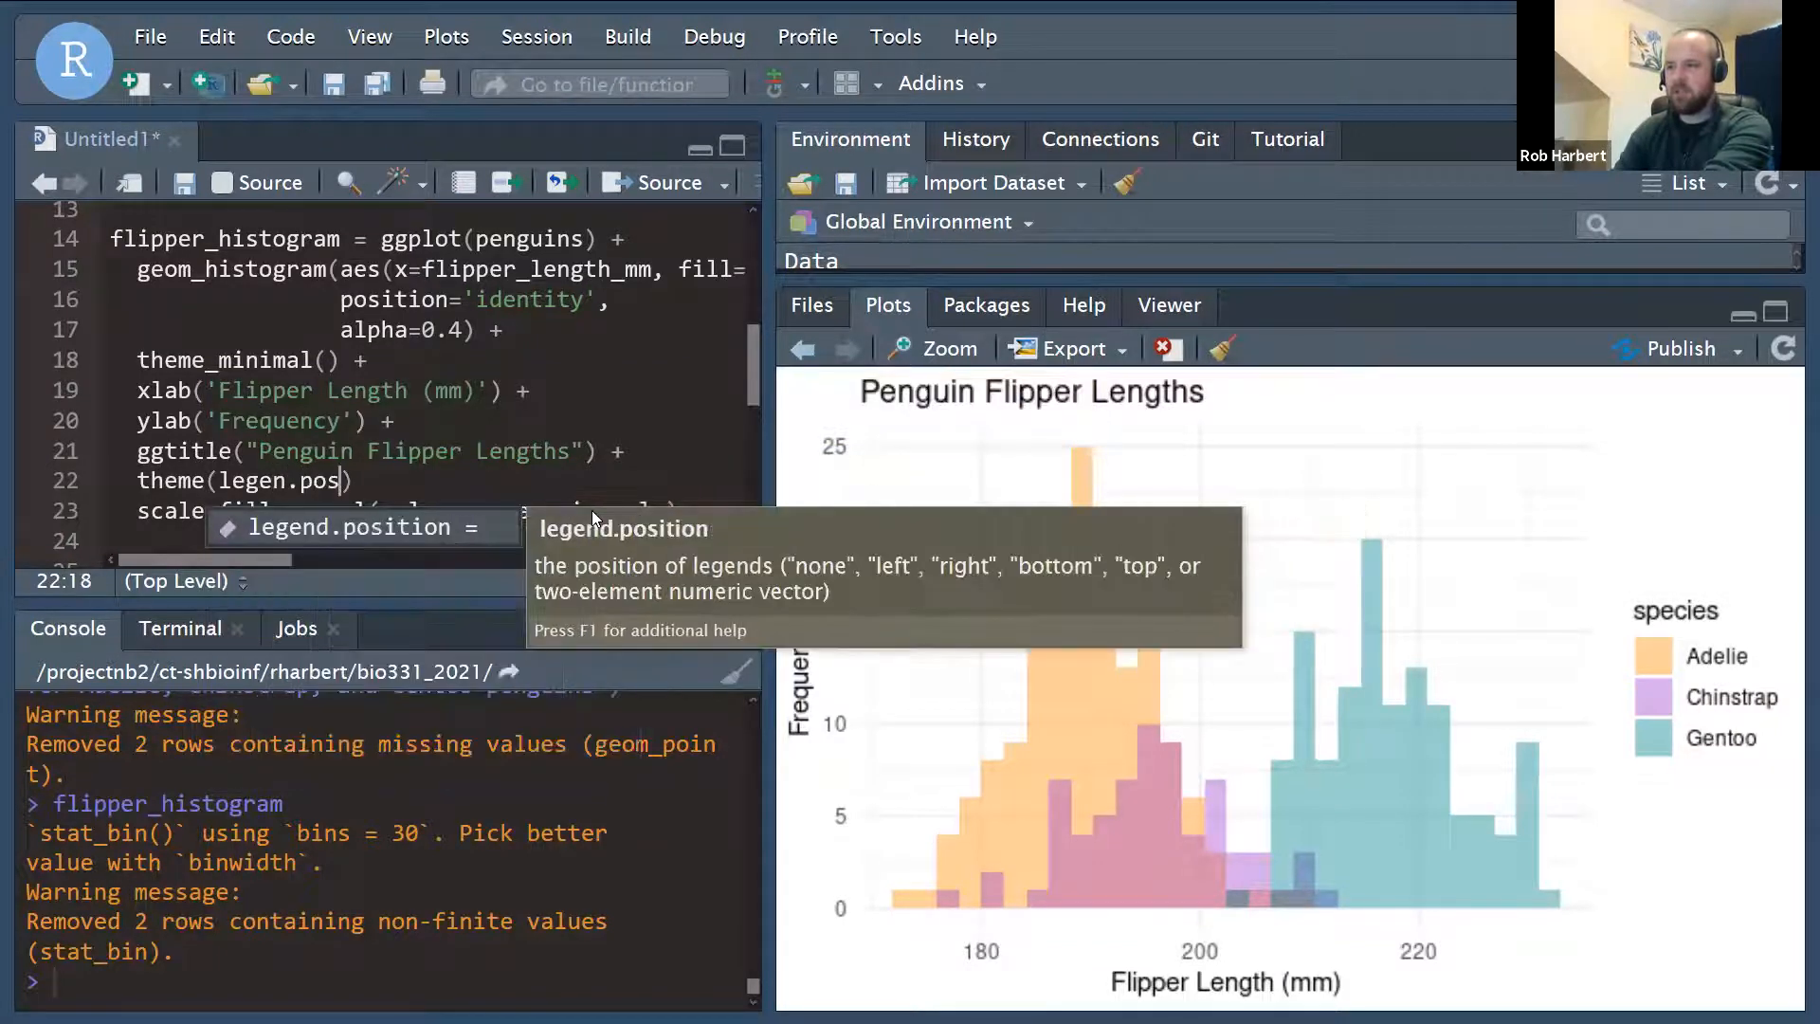
text(=)
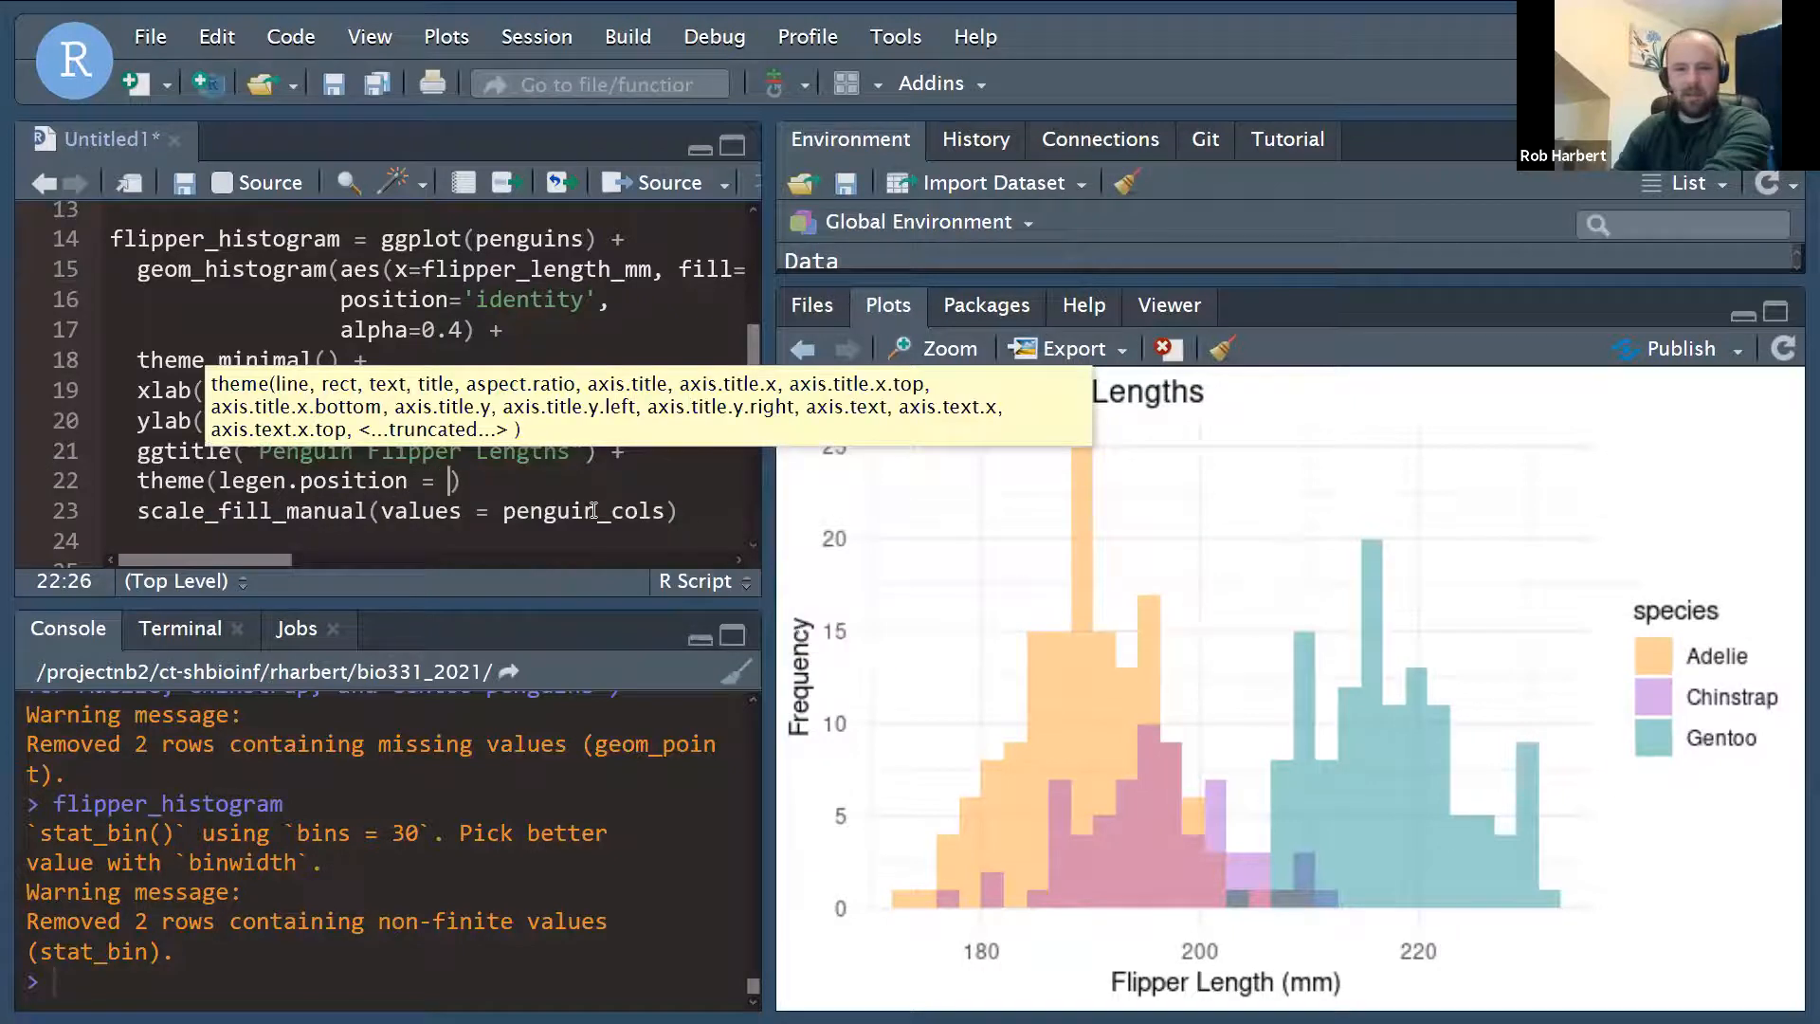
text(c)
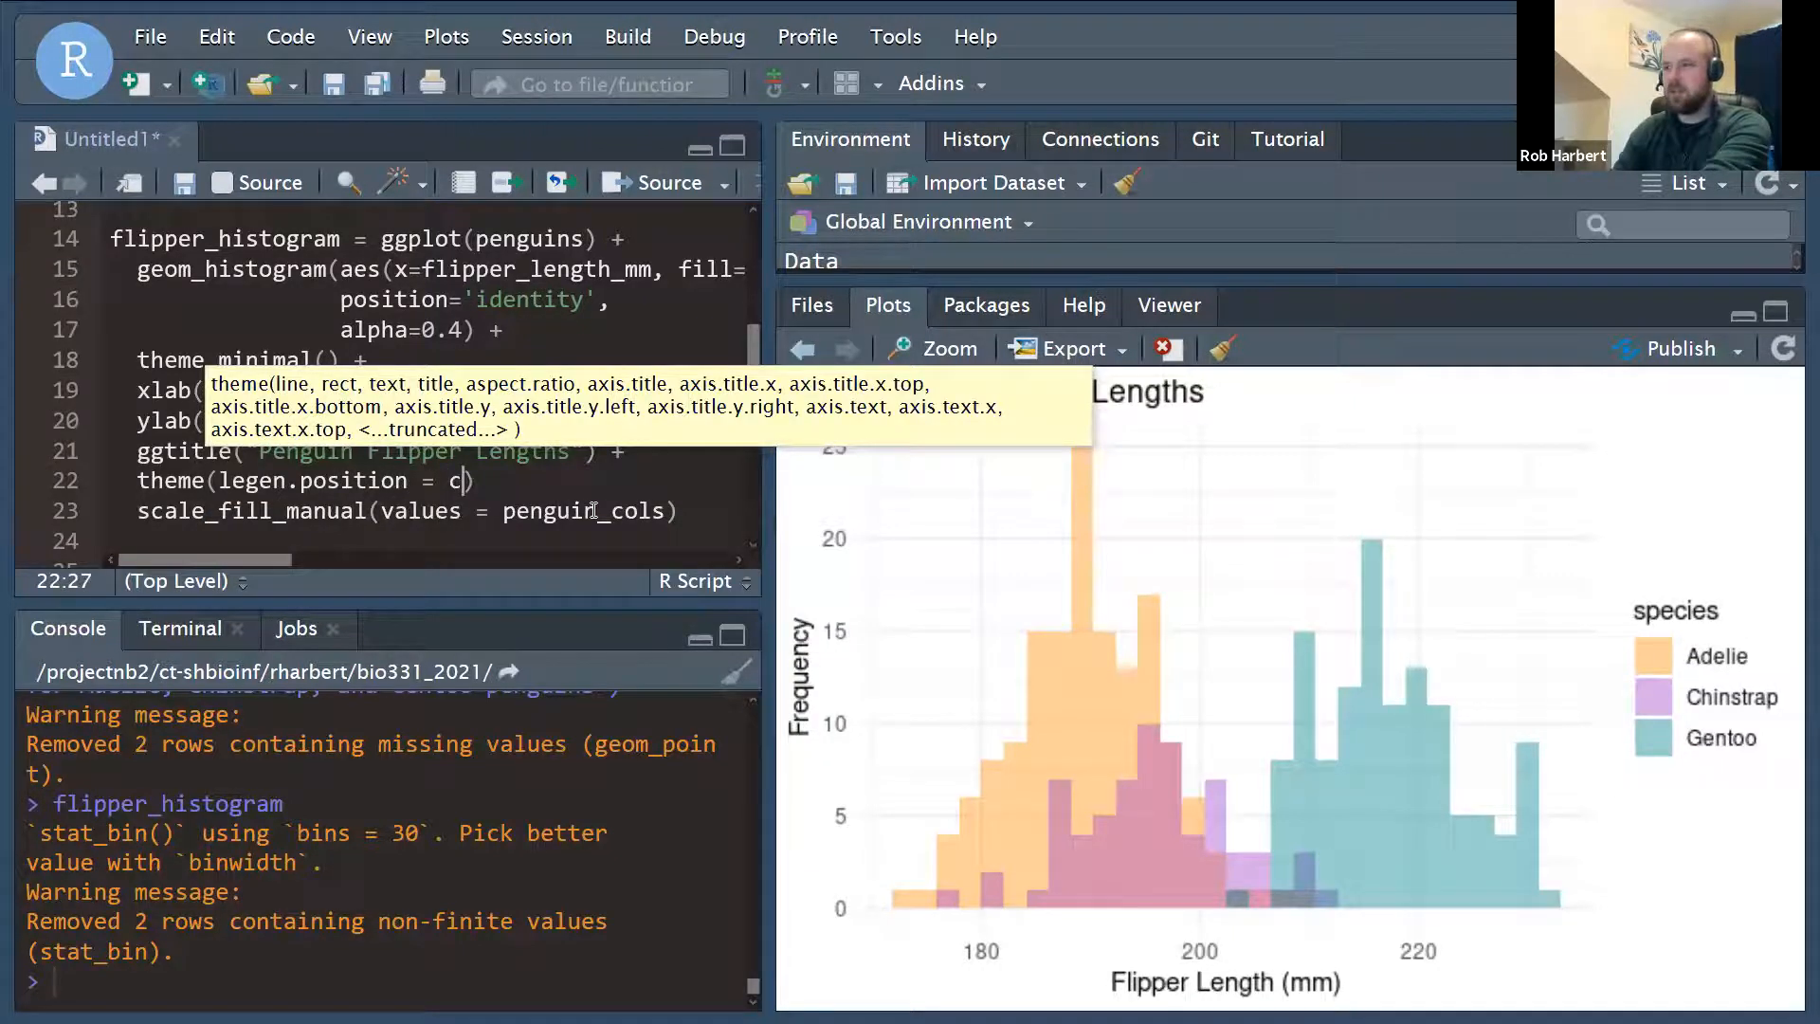
text(()
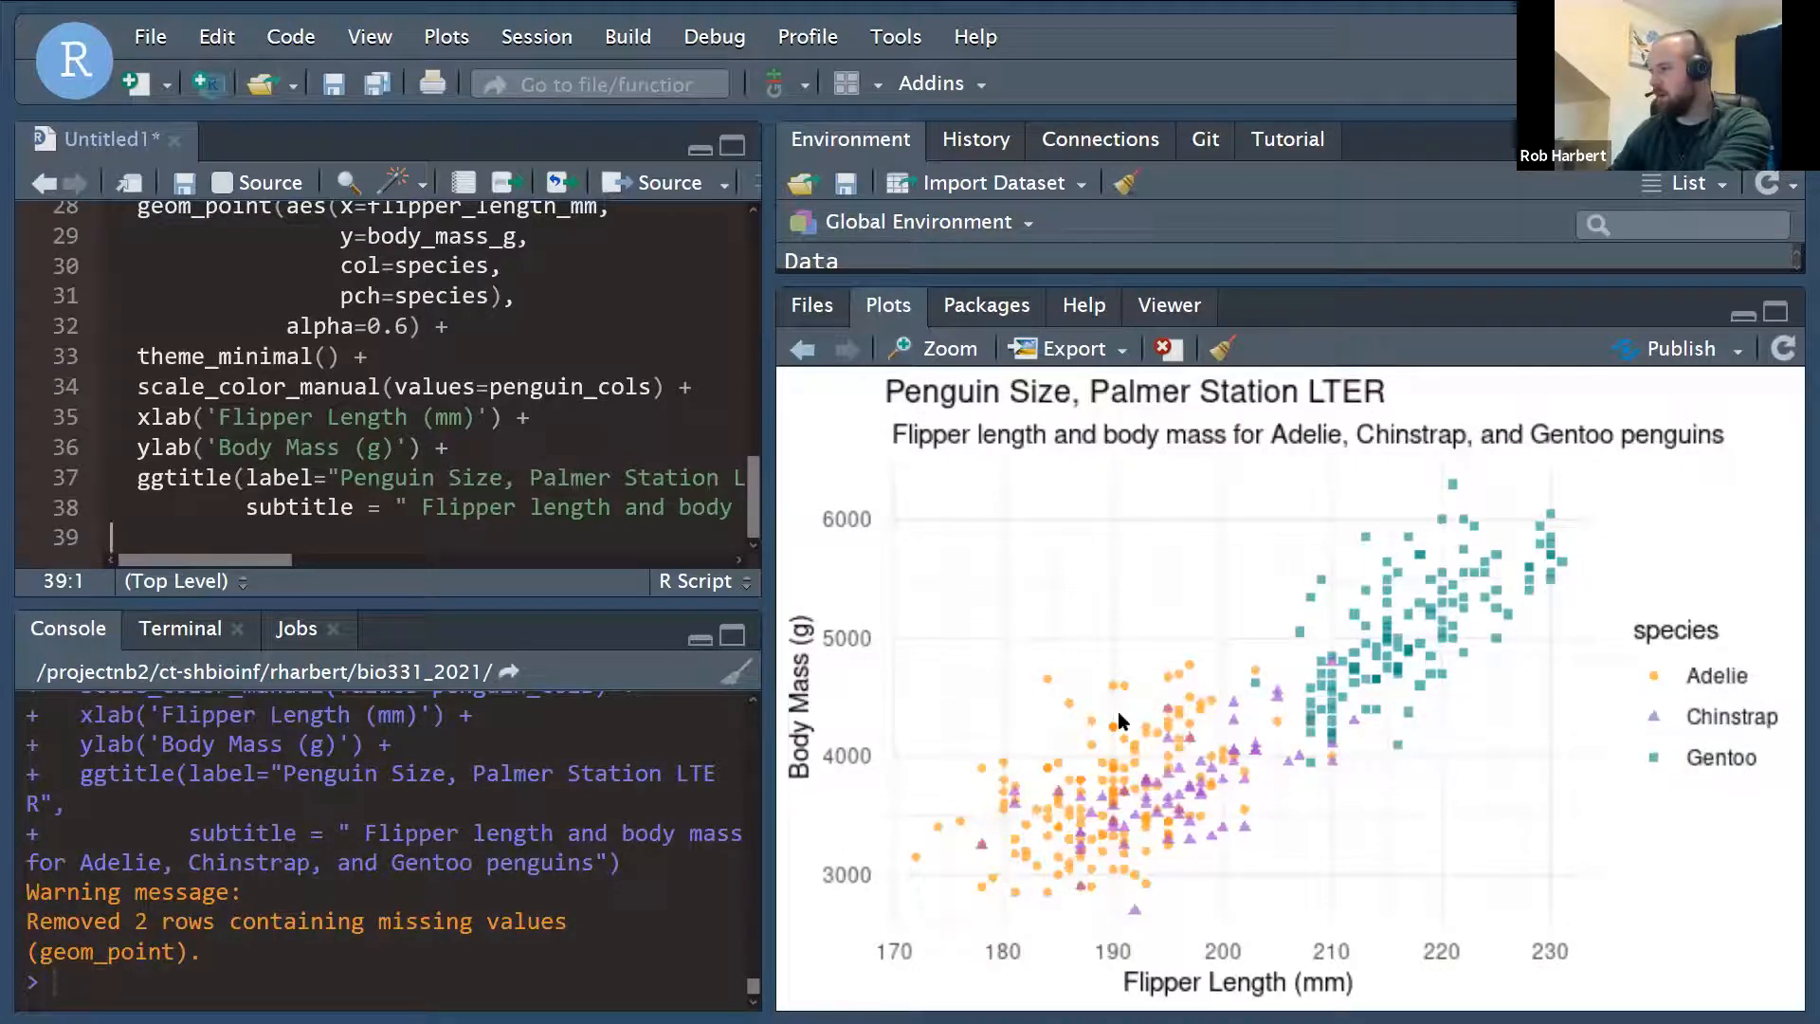
mouse_move(968, 495)
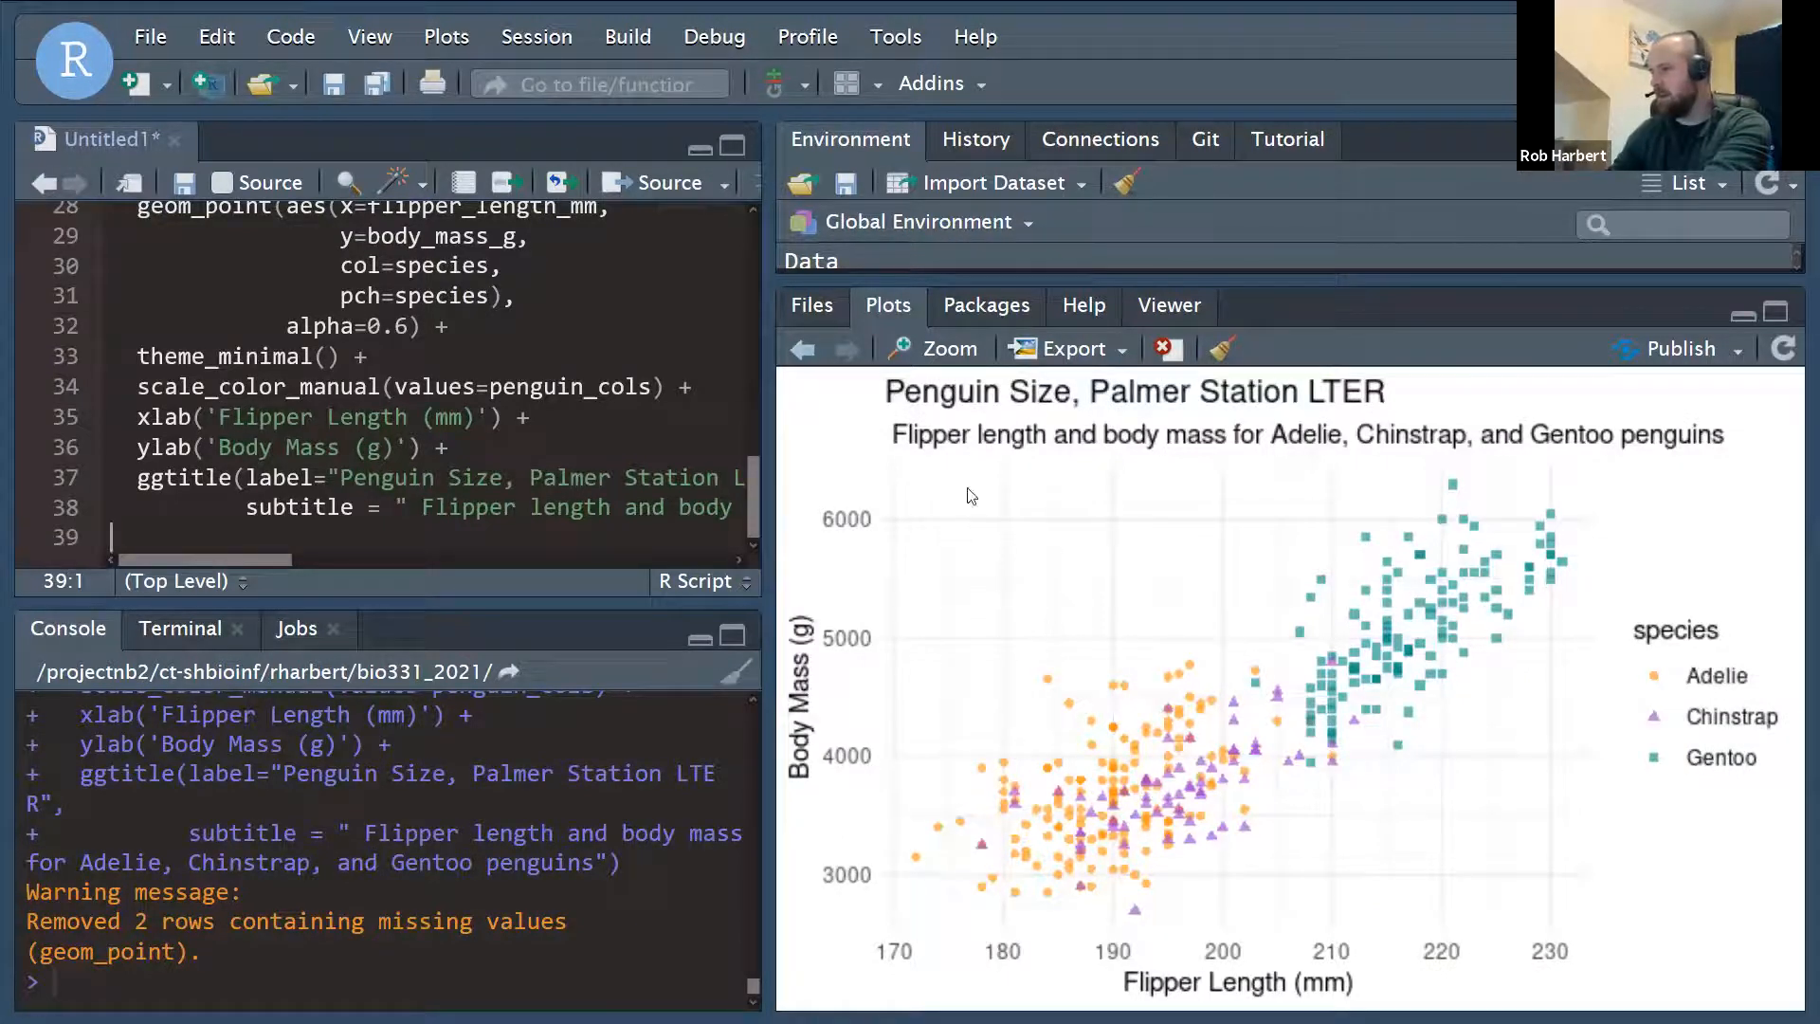
Add theme(legend.position = c(0.2, 0.8)) to move the legend inside the plot.
click(516, 453)
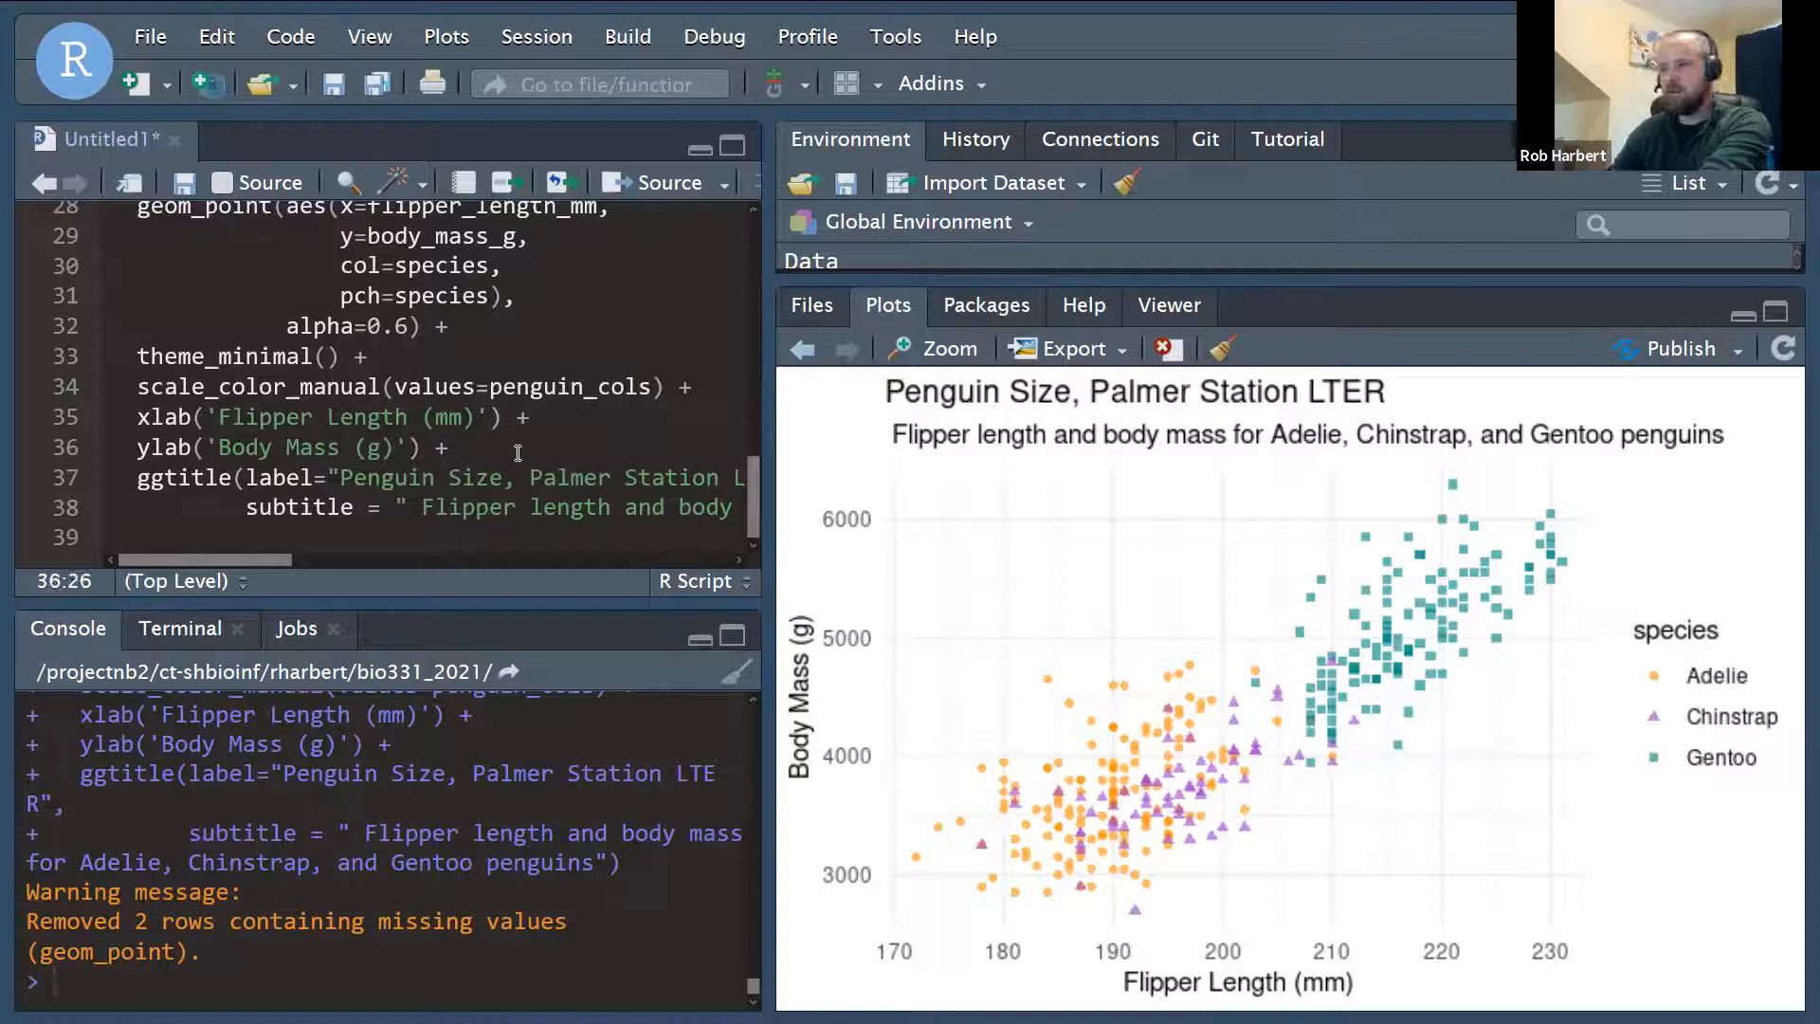
text(them)
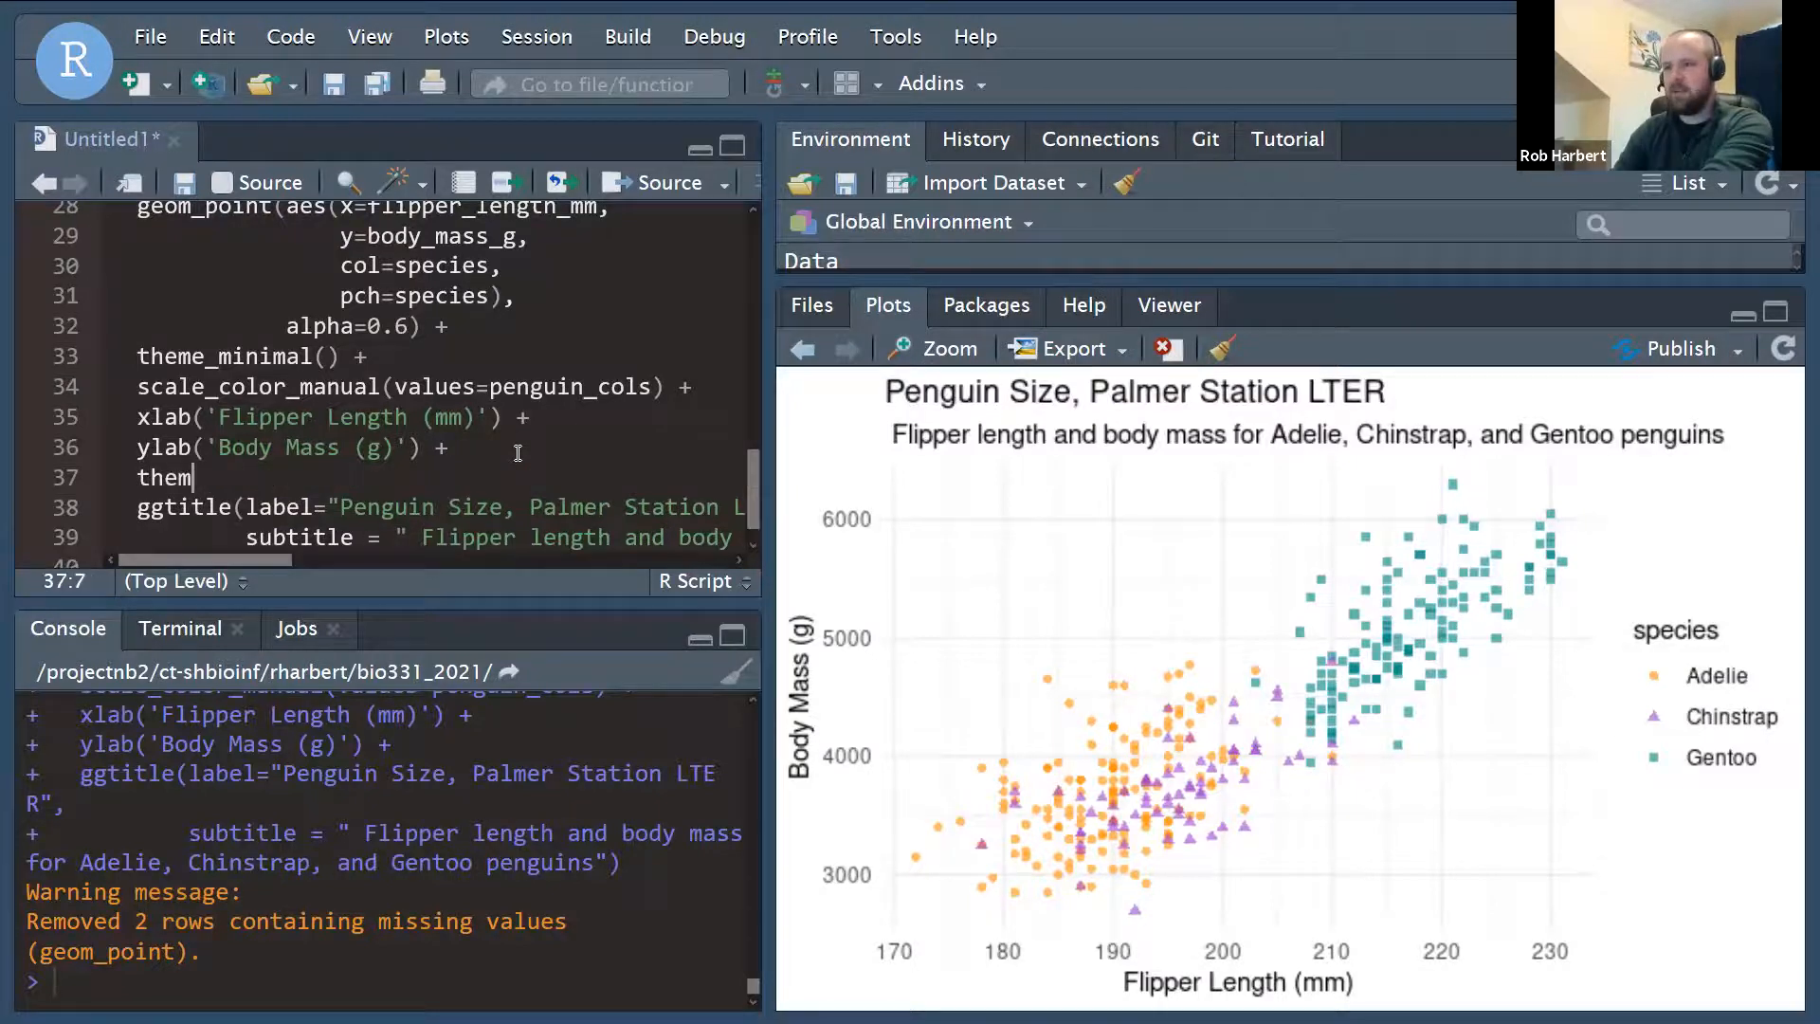
text(e(legend.position =)
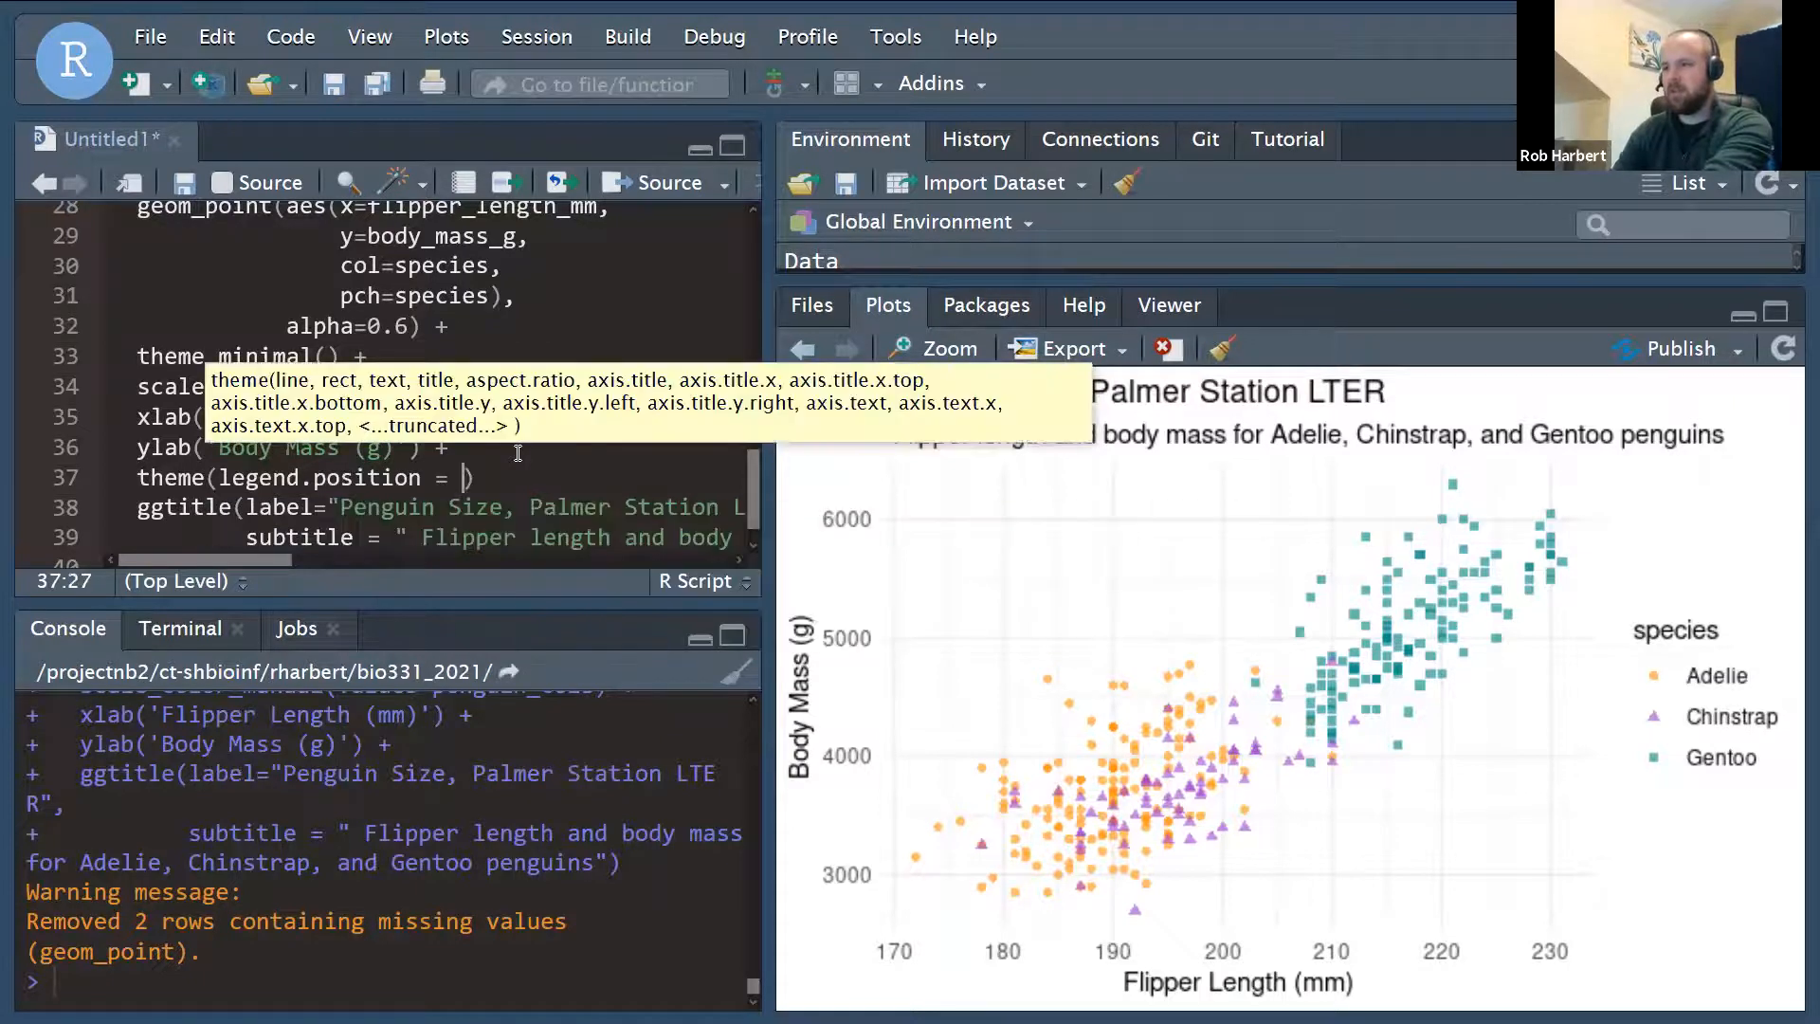
text(c(0)
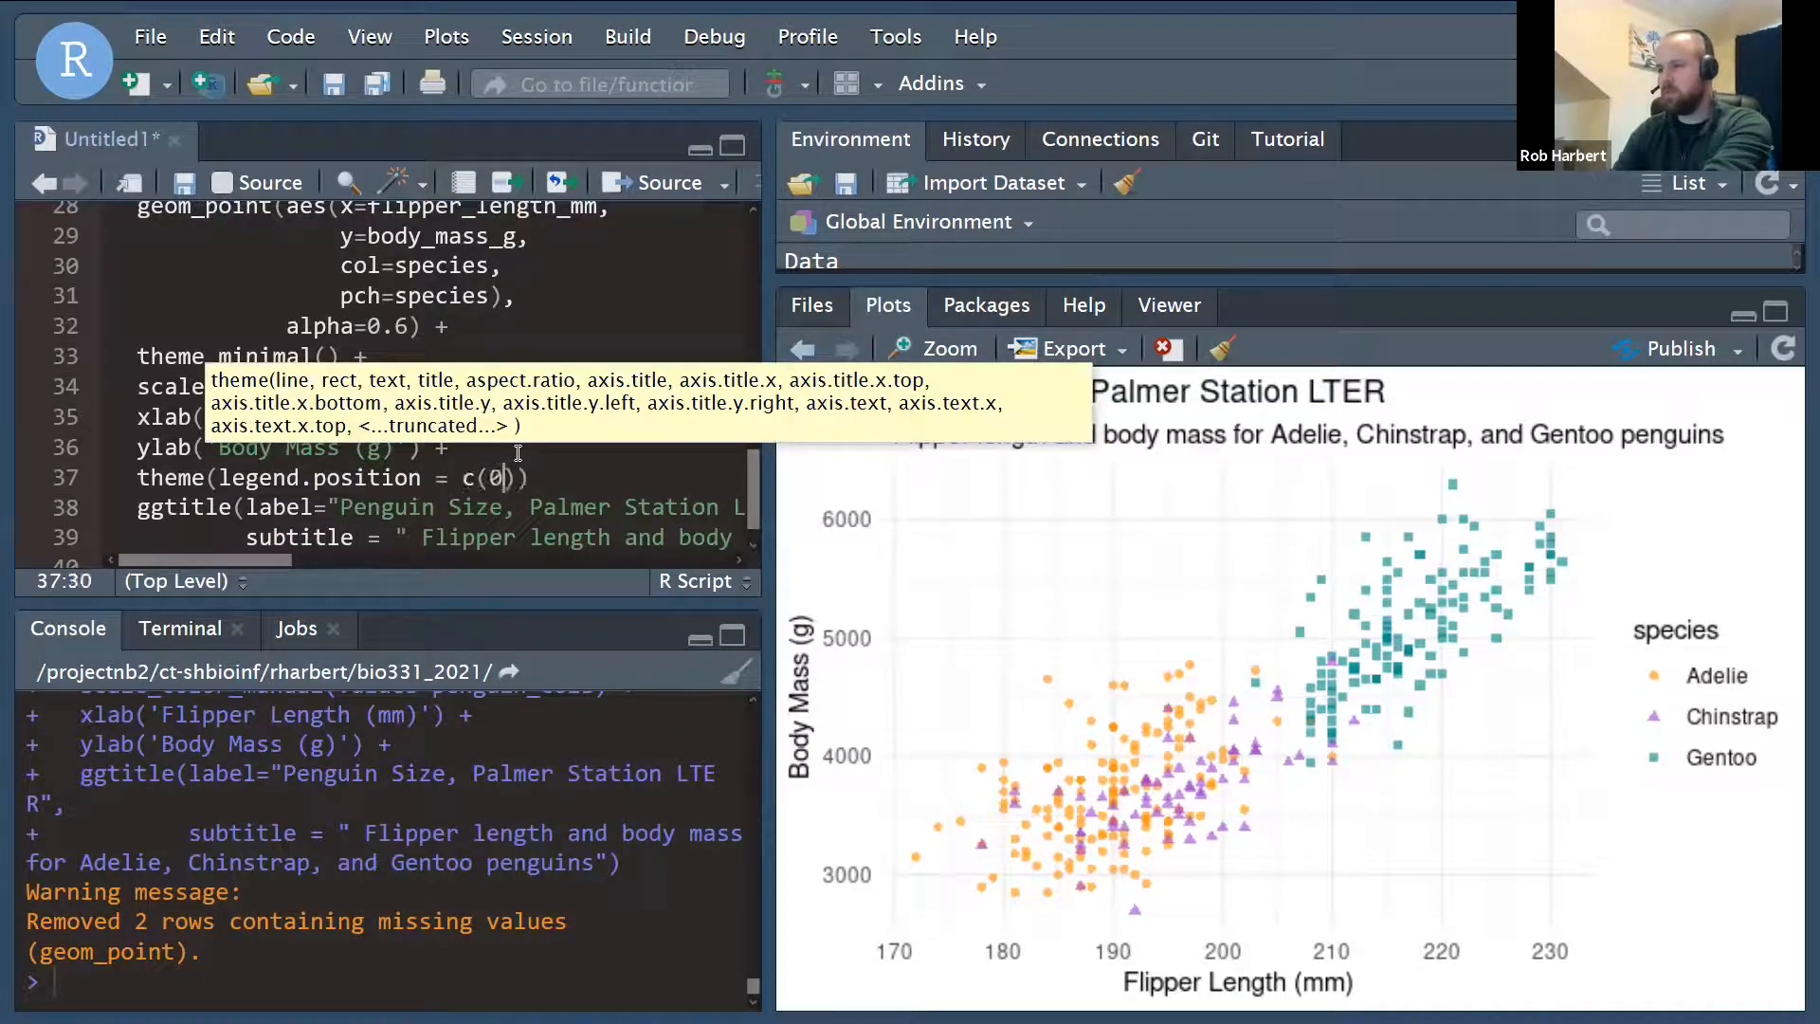
text(.2, 0)
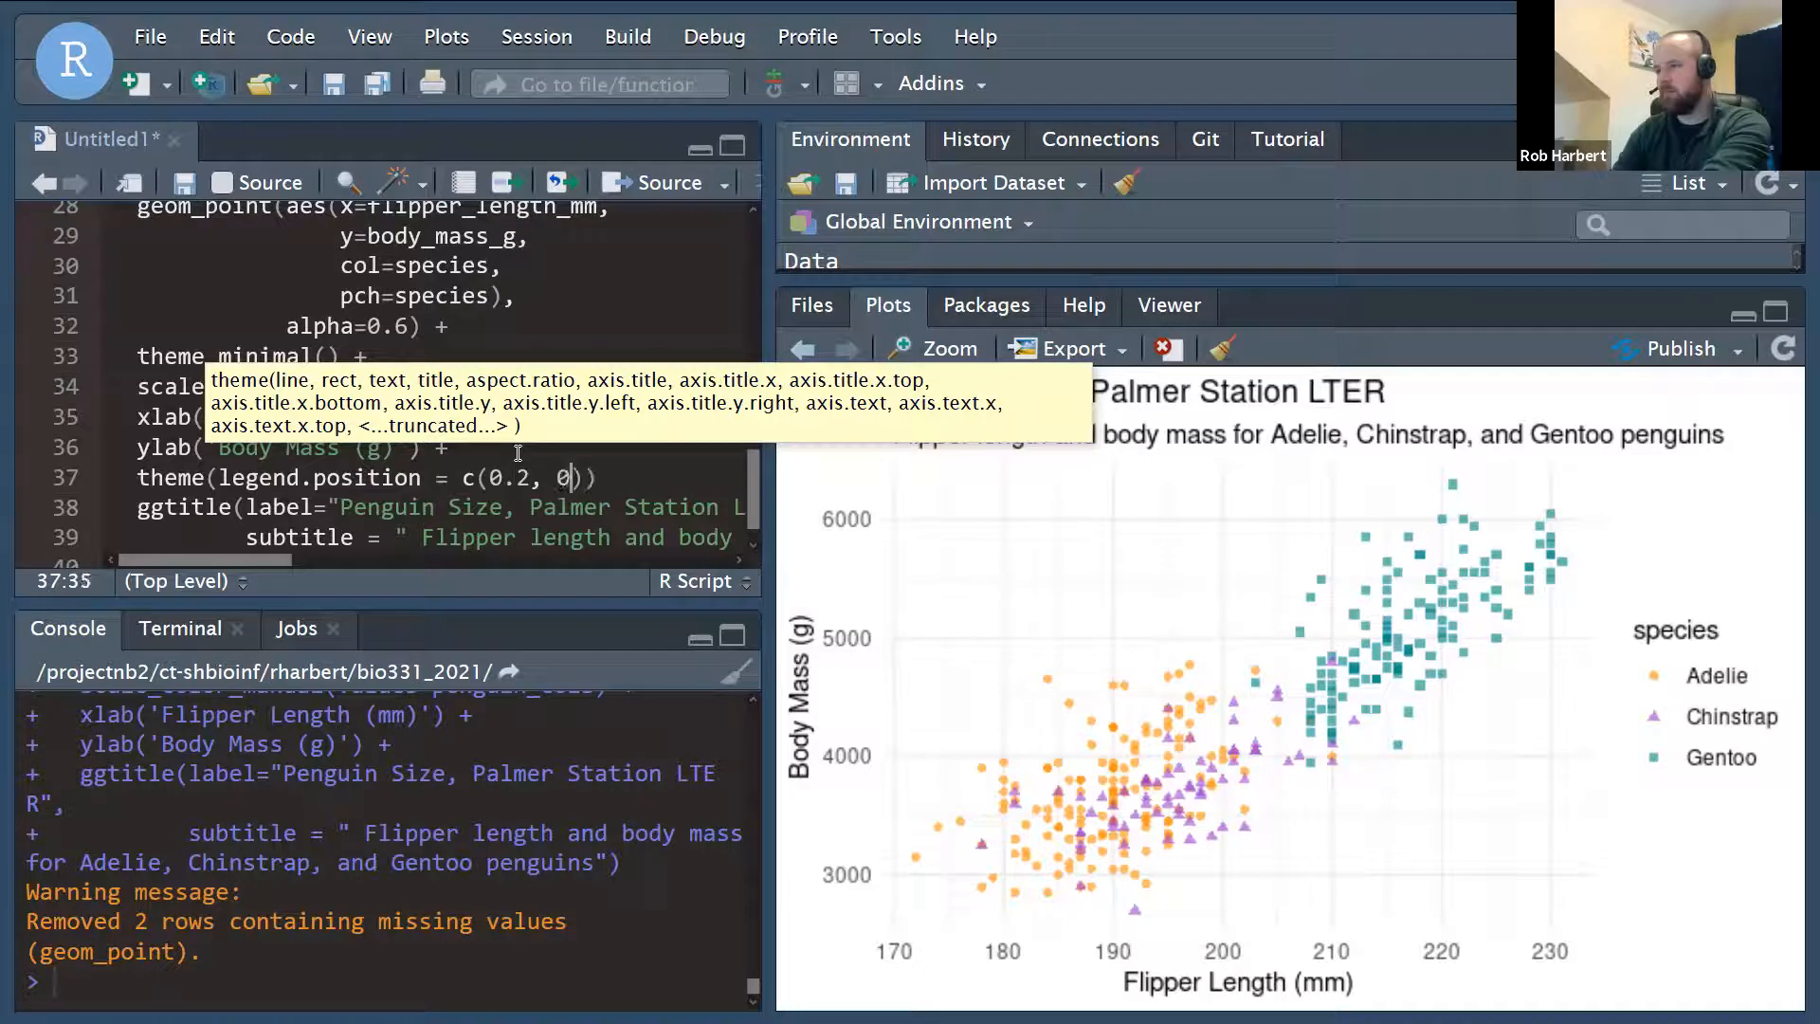
text(.8)
text(# put t)
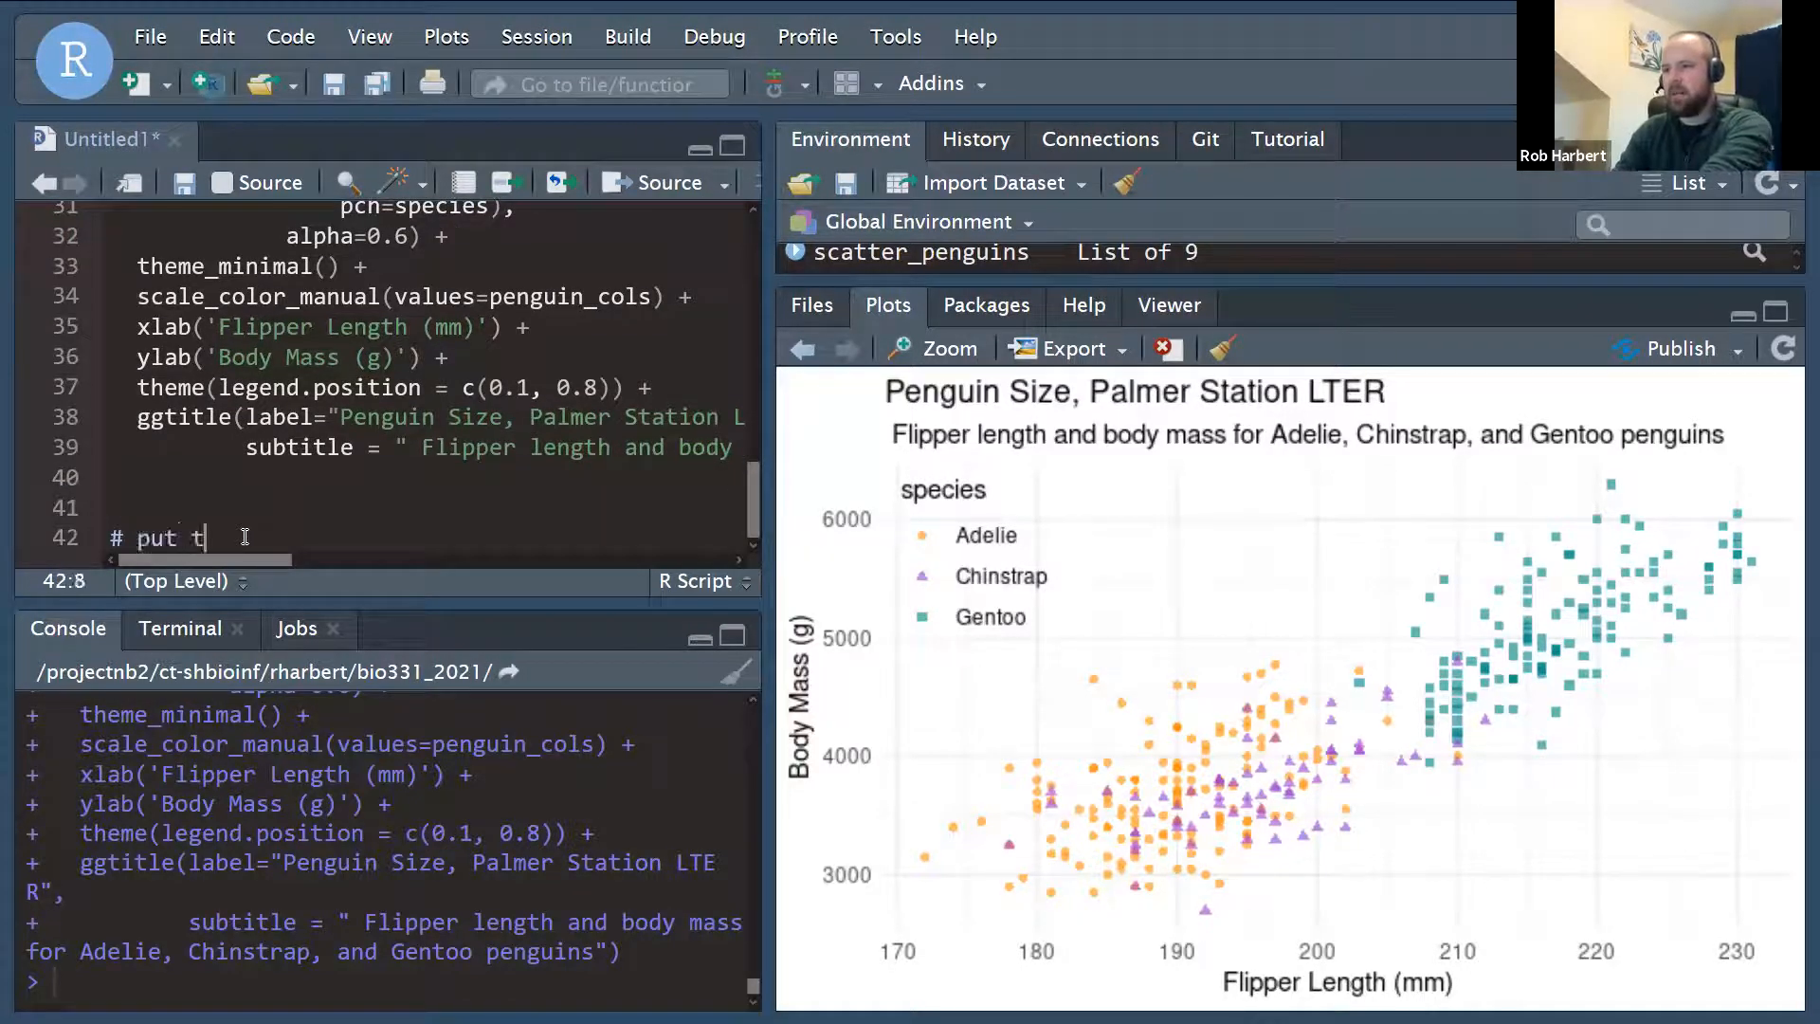
Add the comment '# put together with patchwork'.
text(ogether with p)
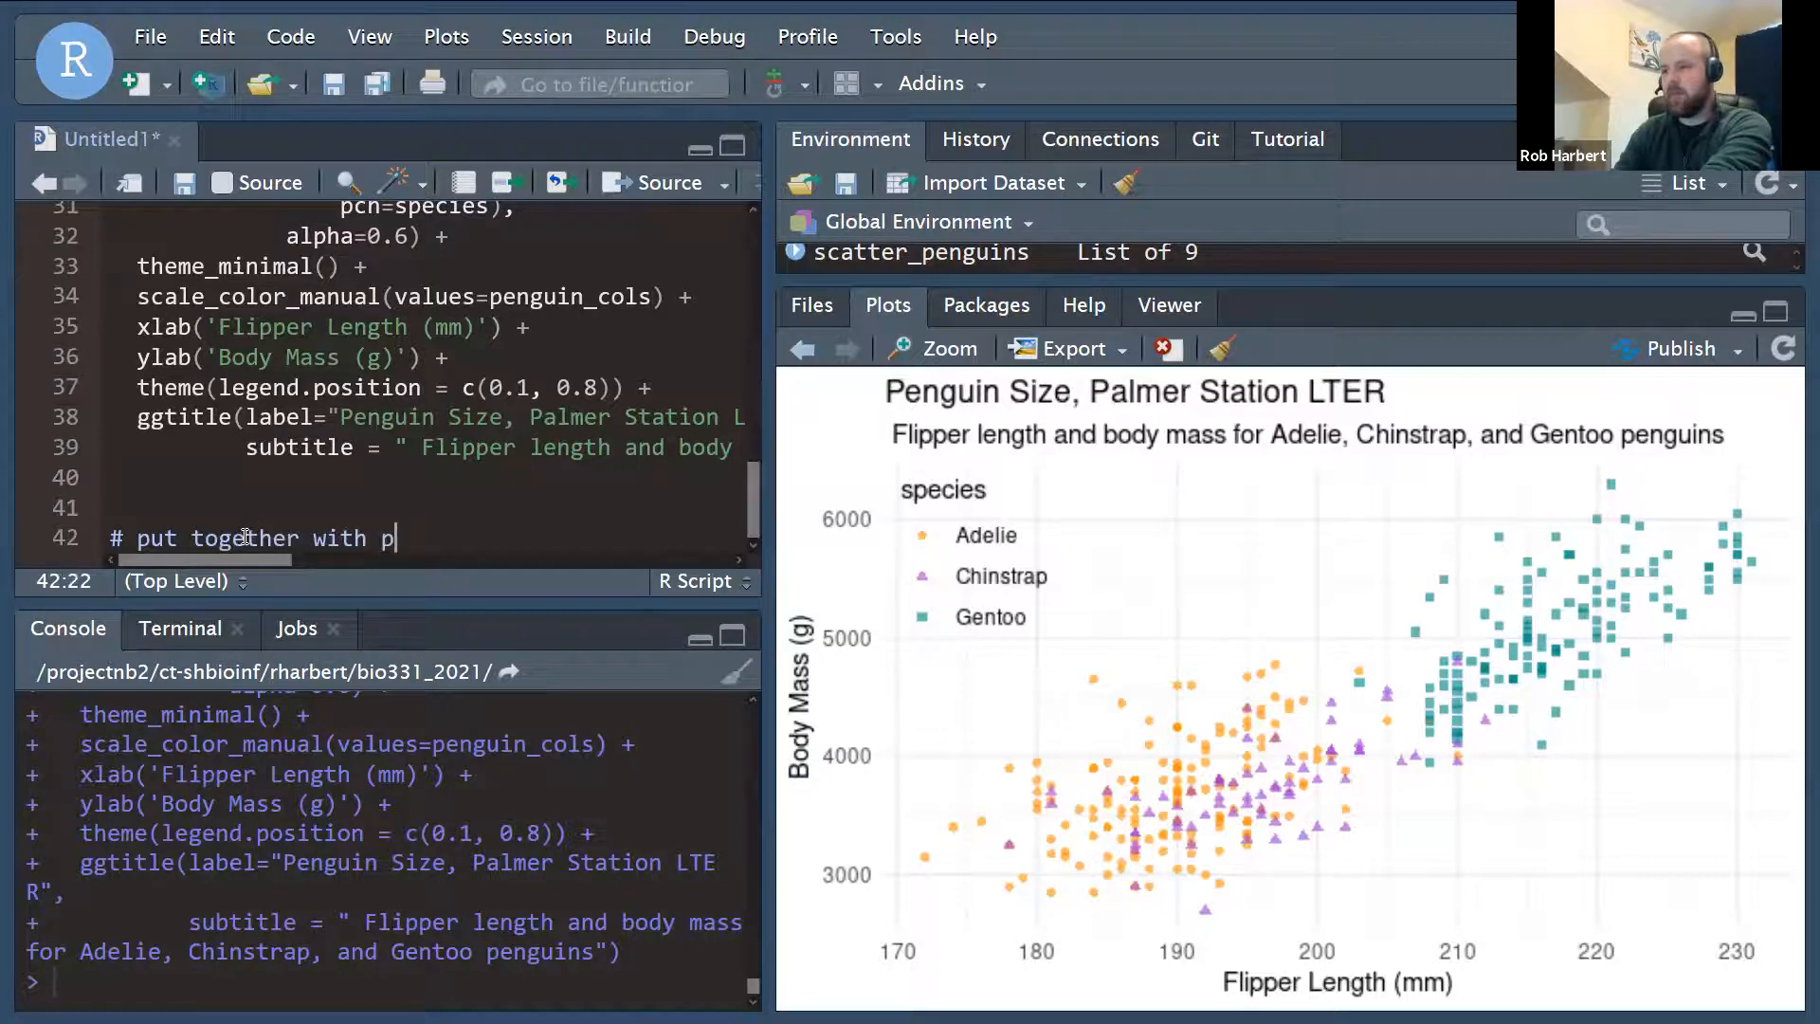
text(atchwork)
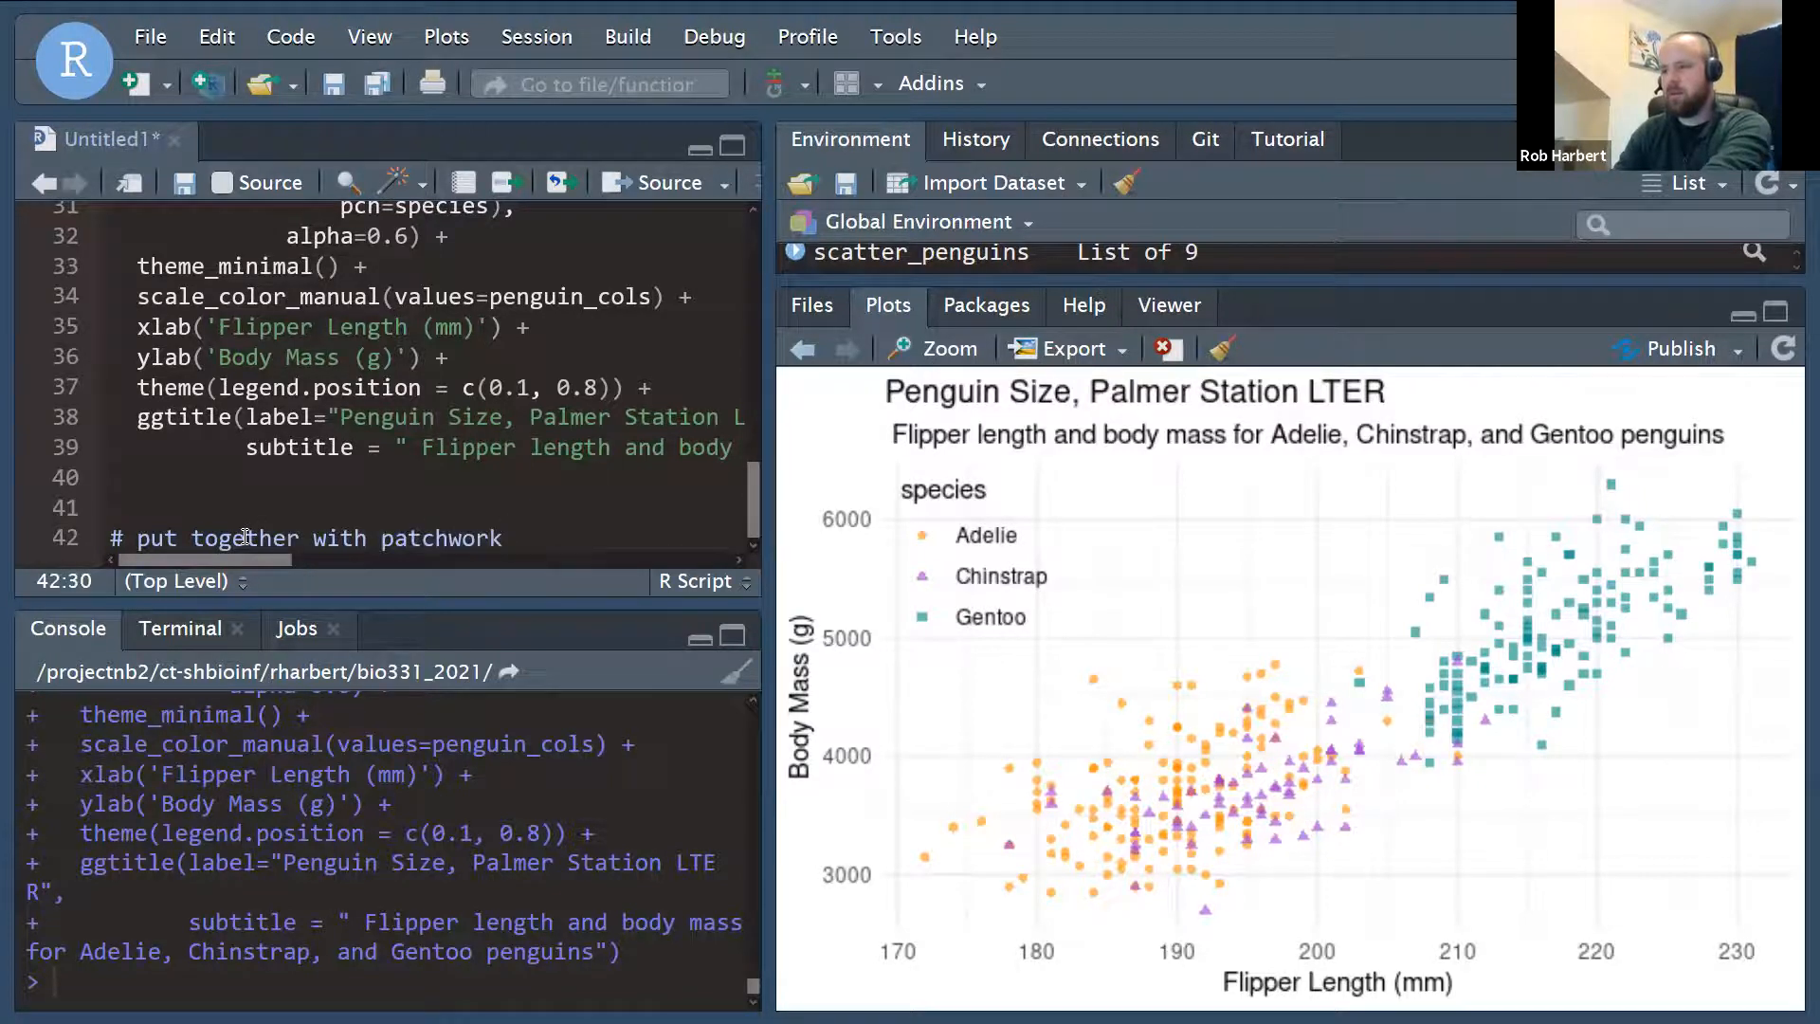
key(enter)
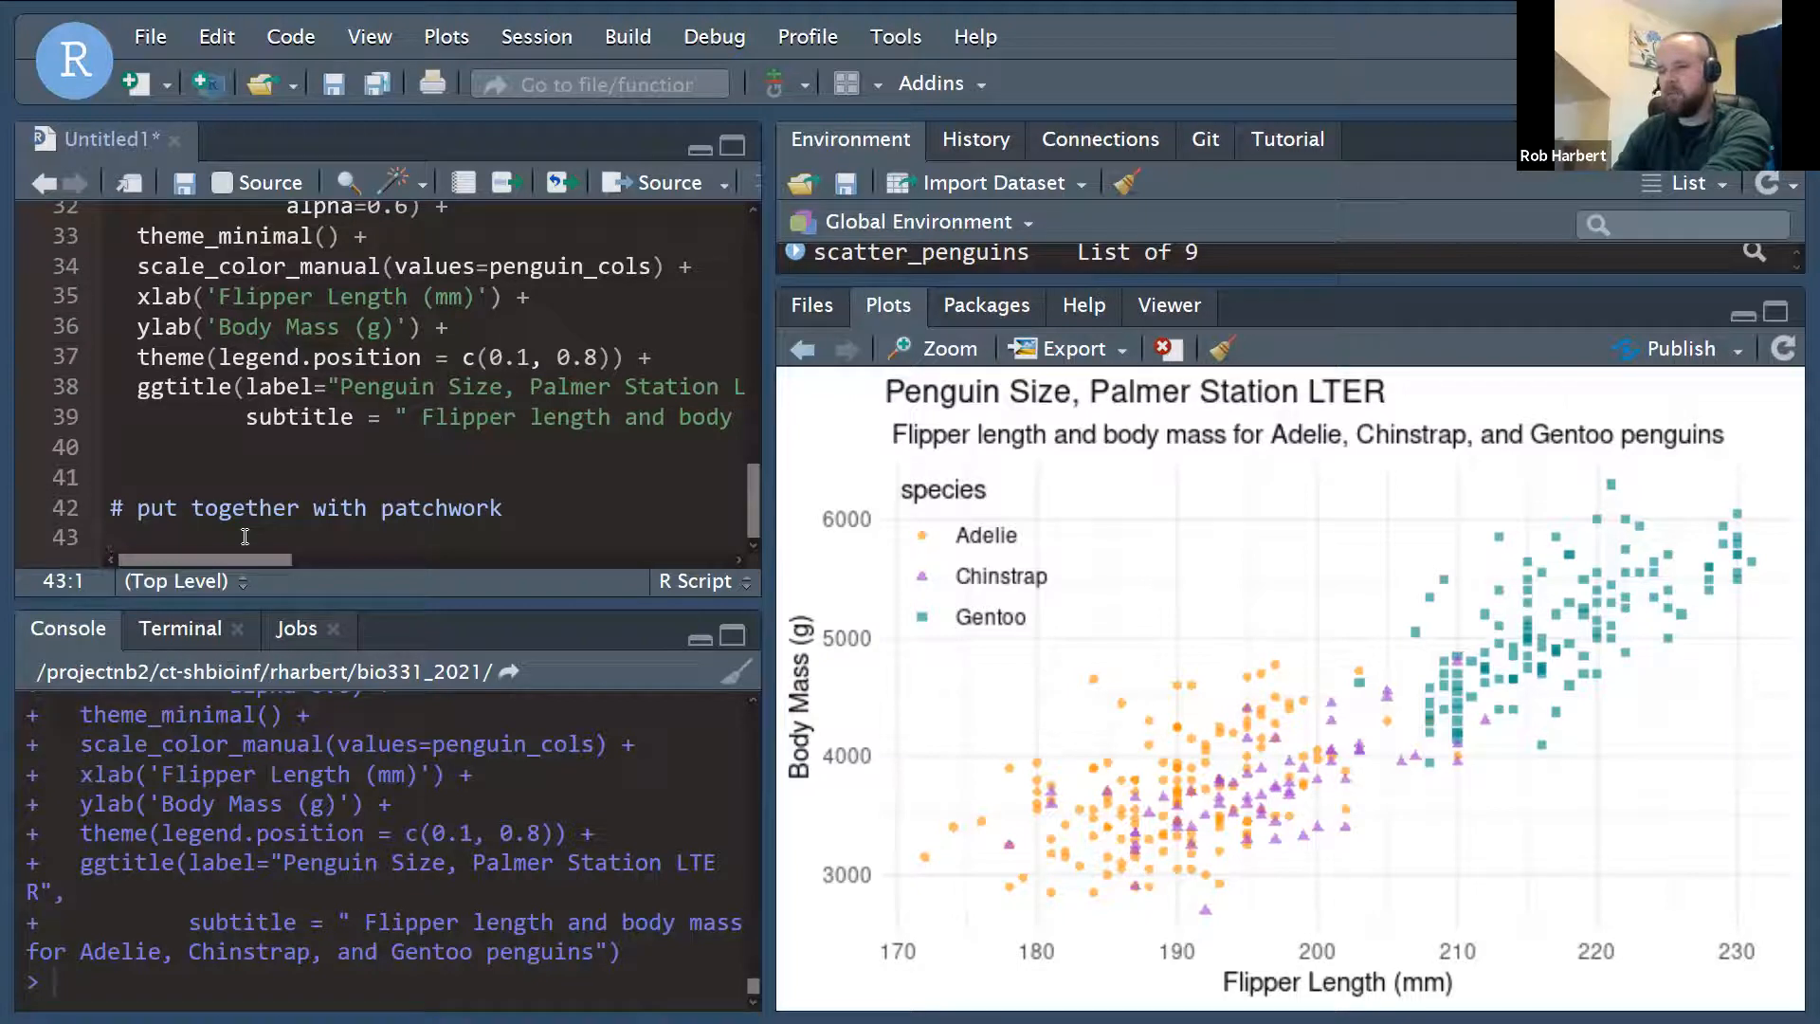
Write and run scatter_penguins / flipper_histogram to stack the two plots.
text(scatter_)
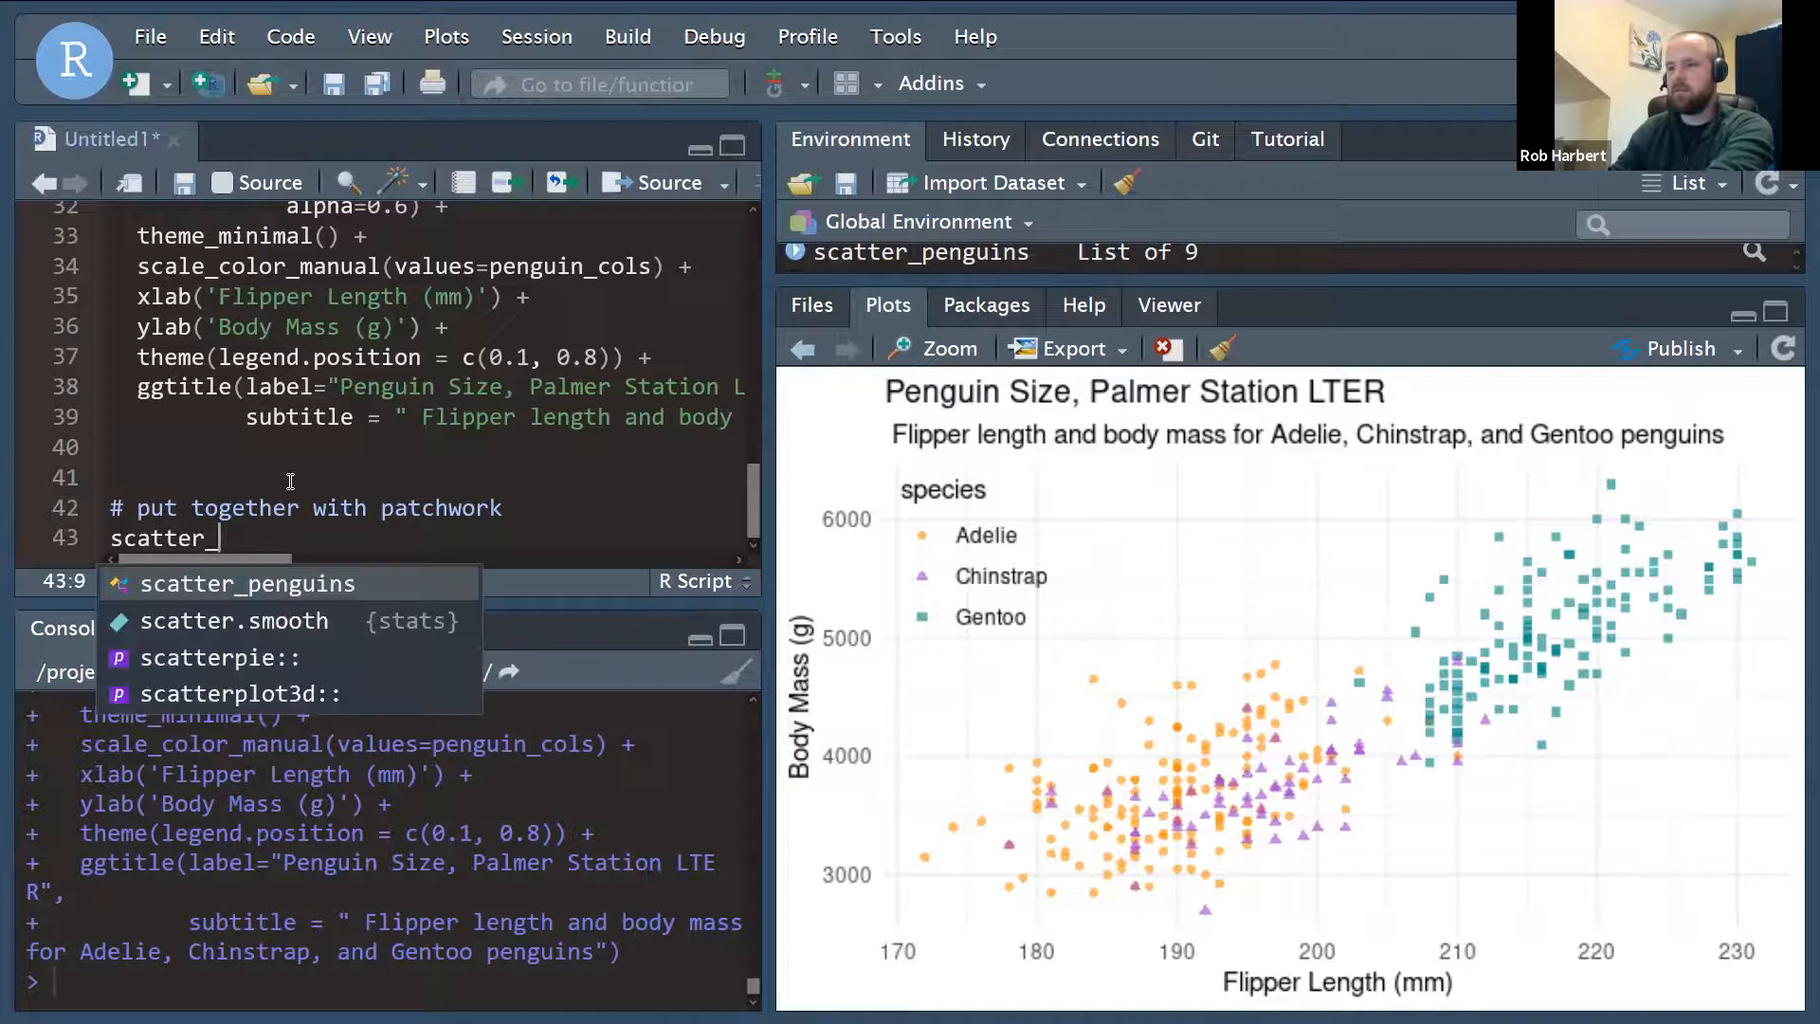
key(Tab)
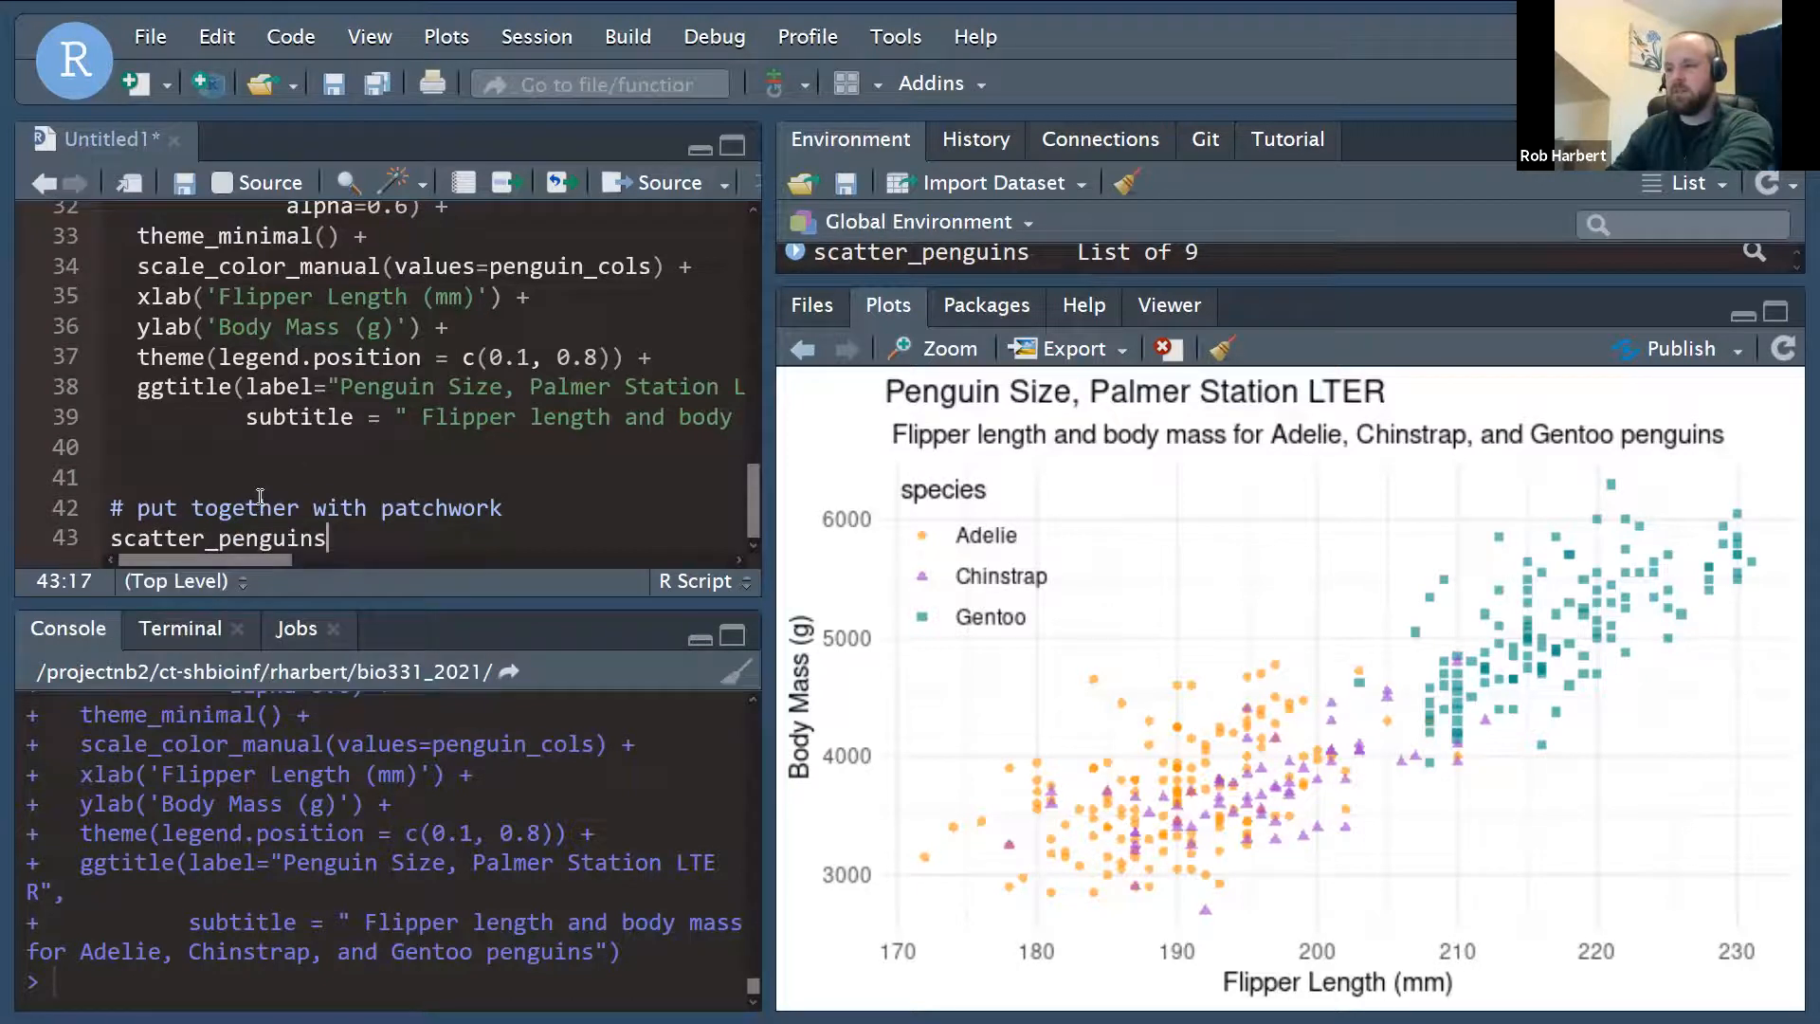
text(/ h)
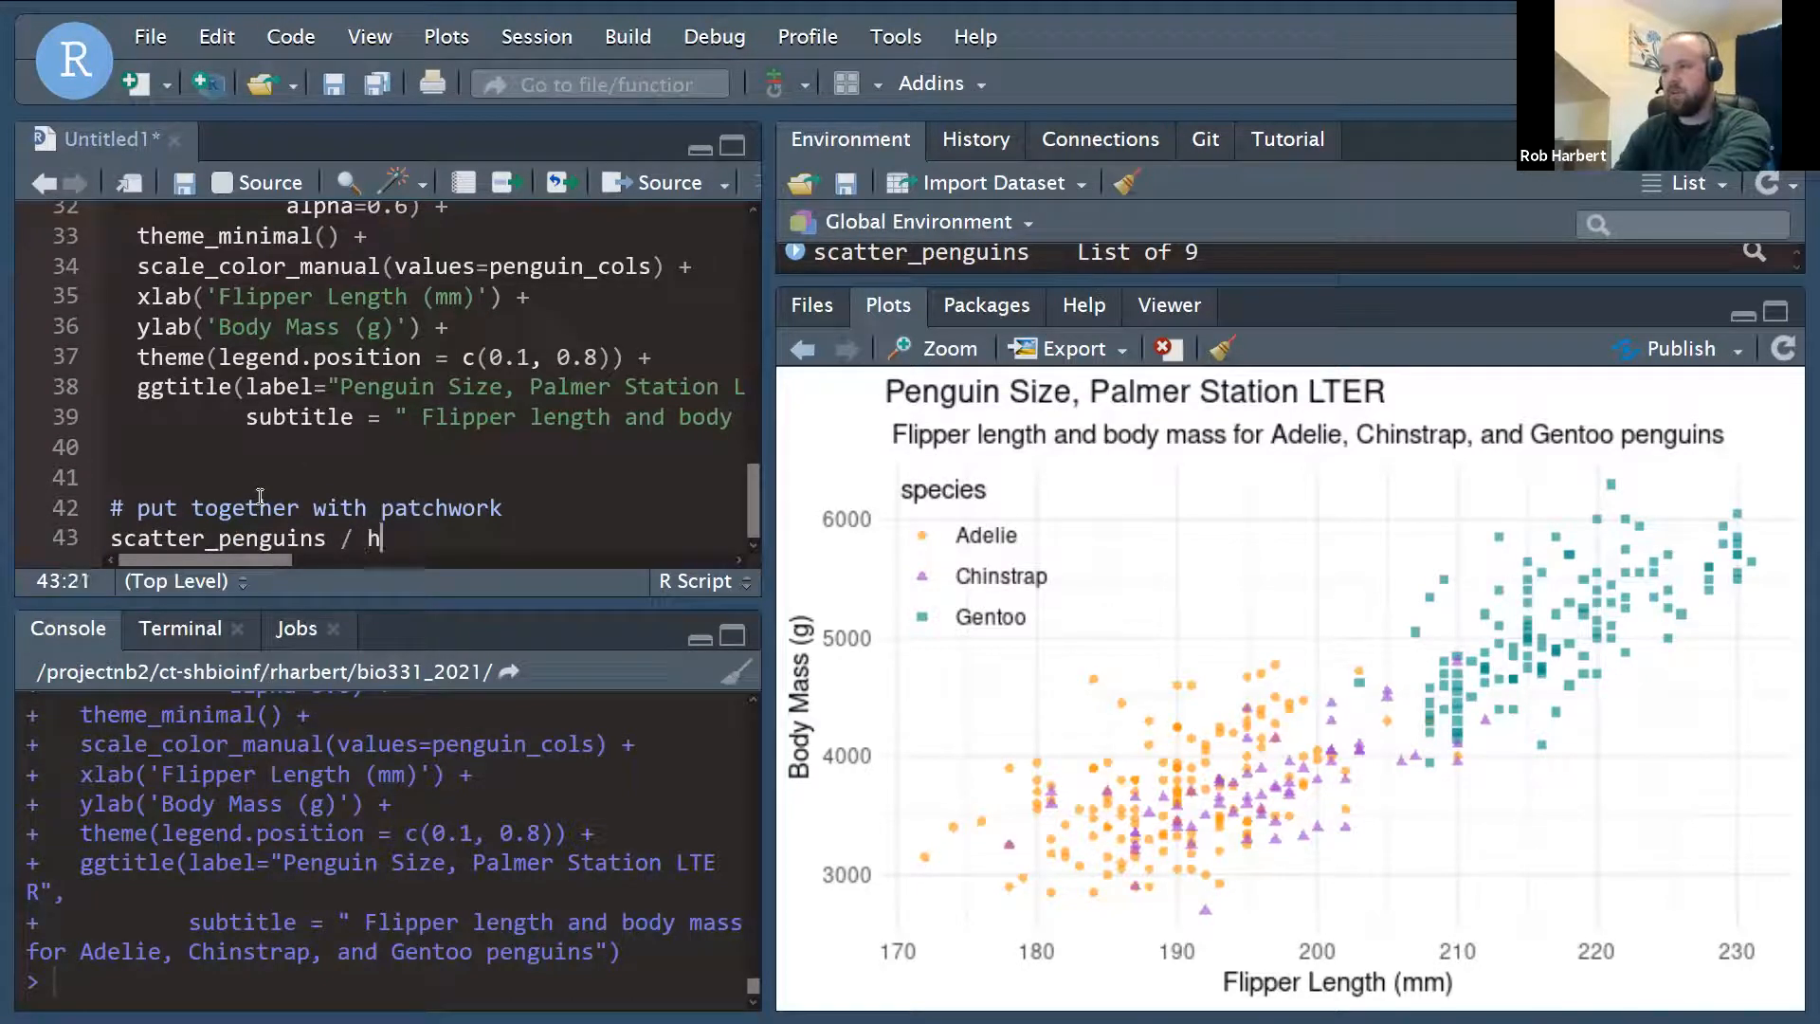
text(lippe)
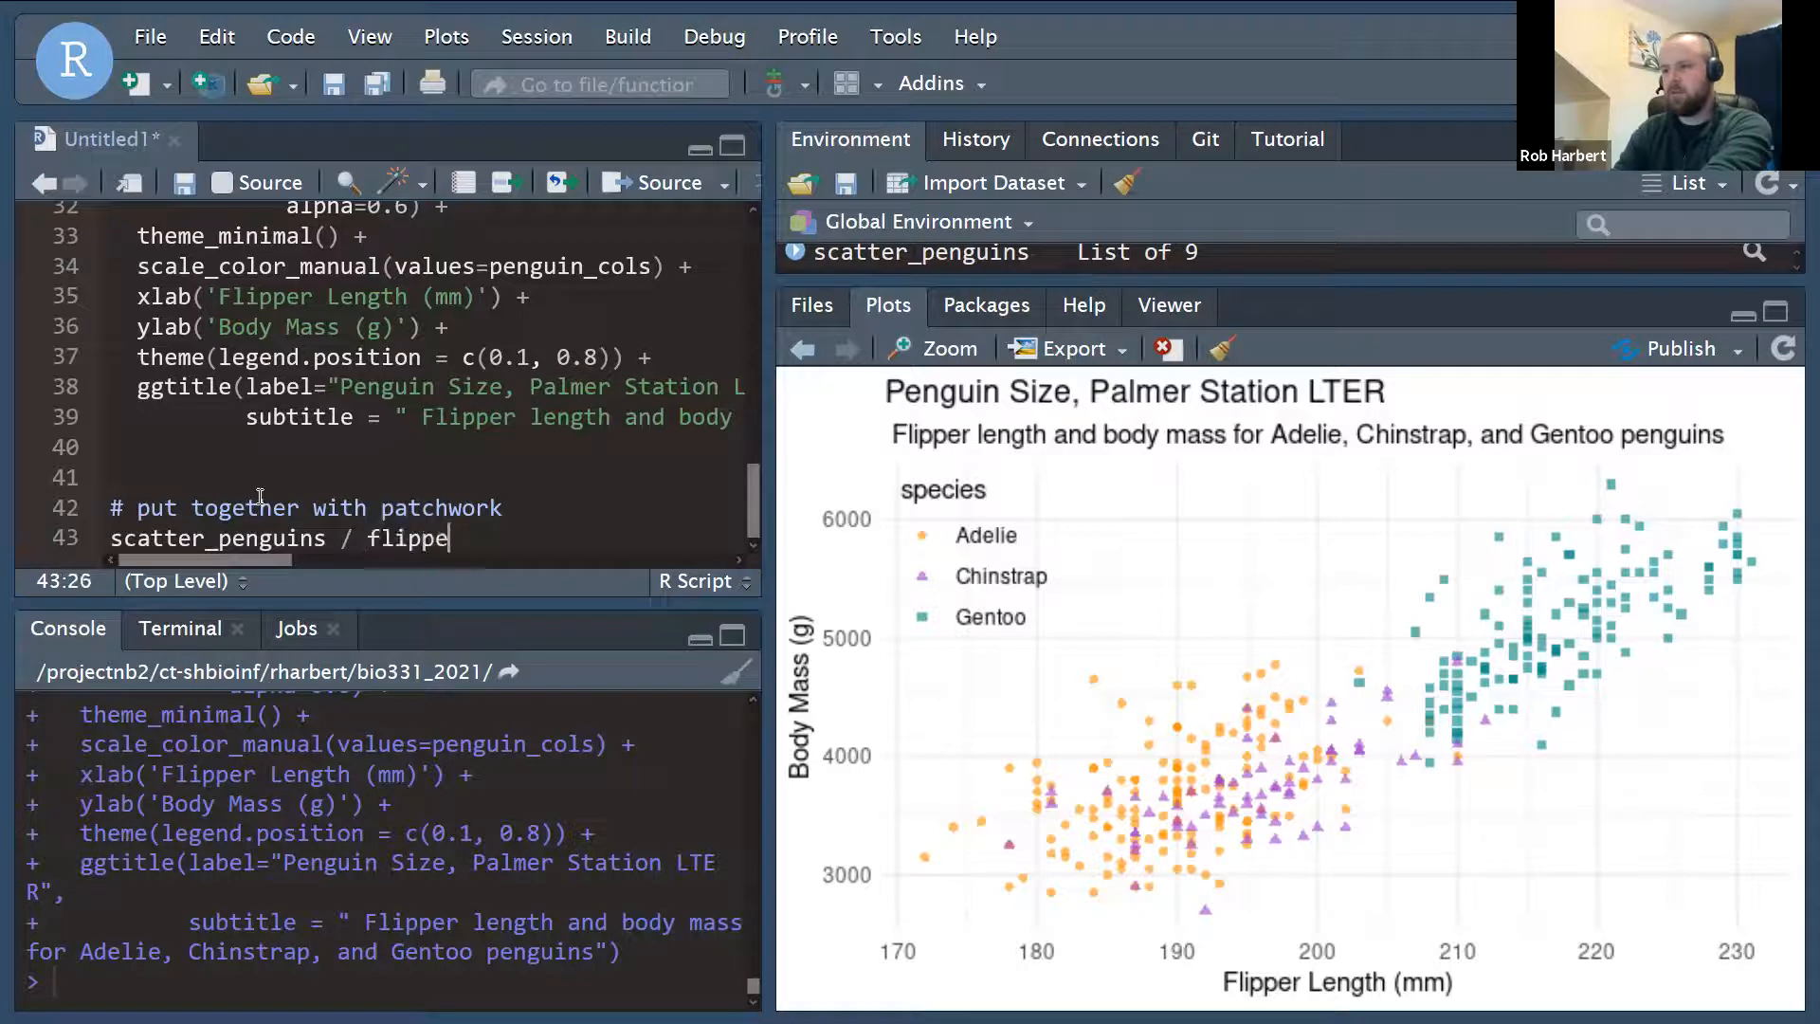
text(r_histogram)
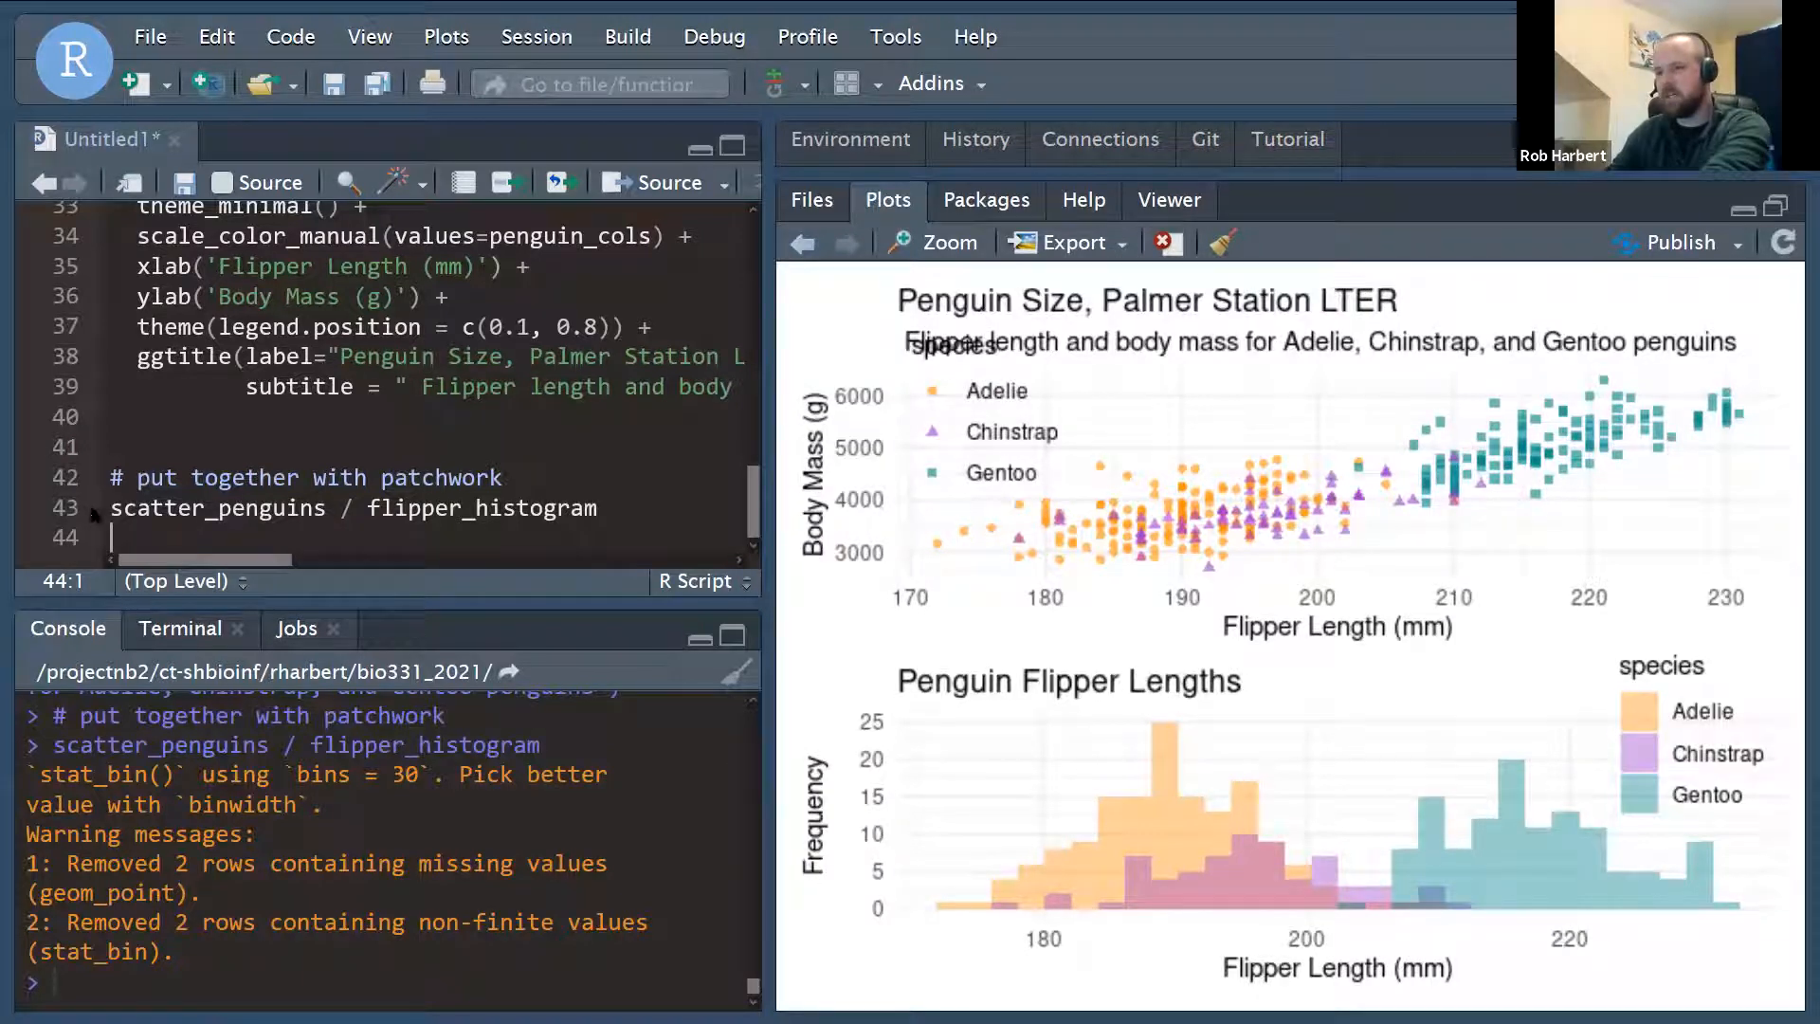
click(111, 508)
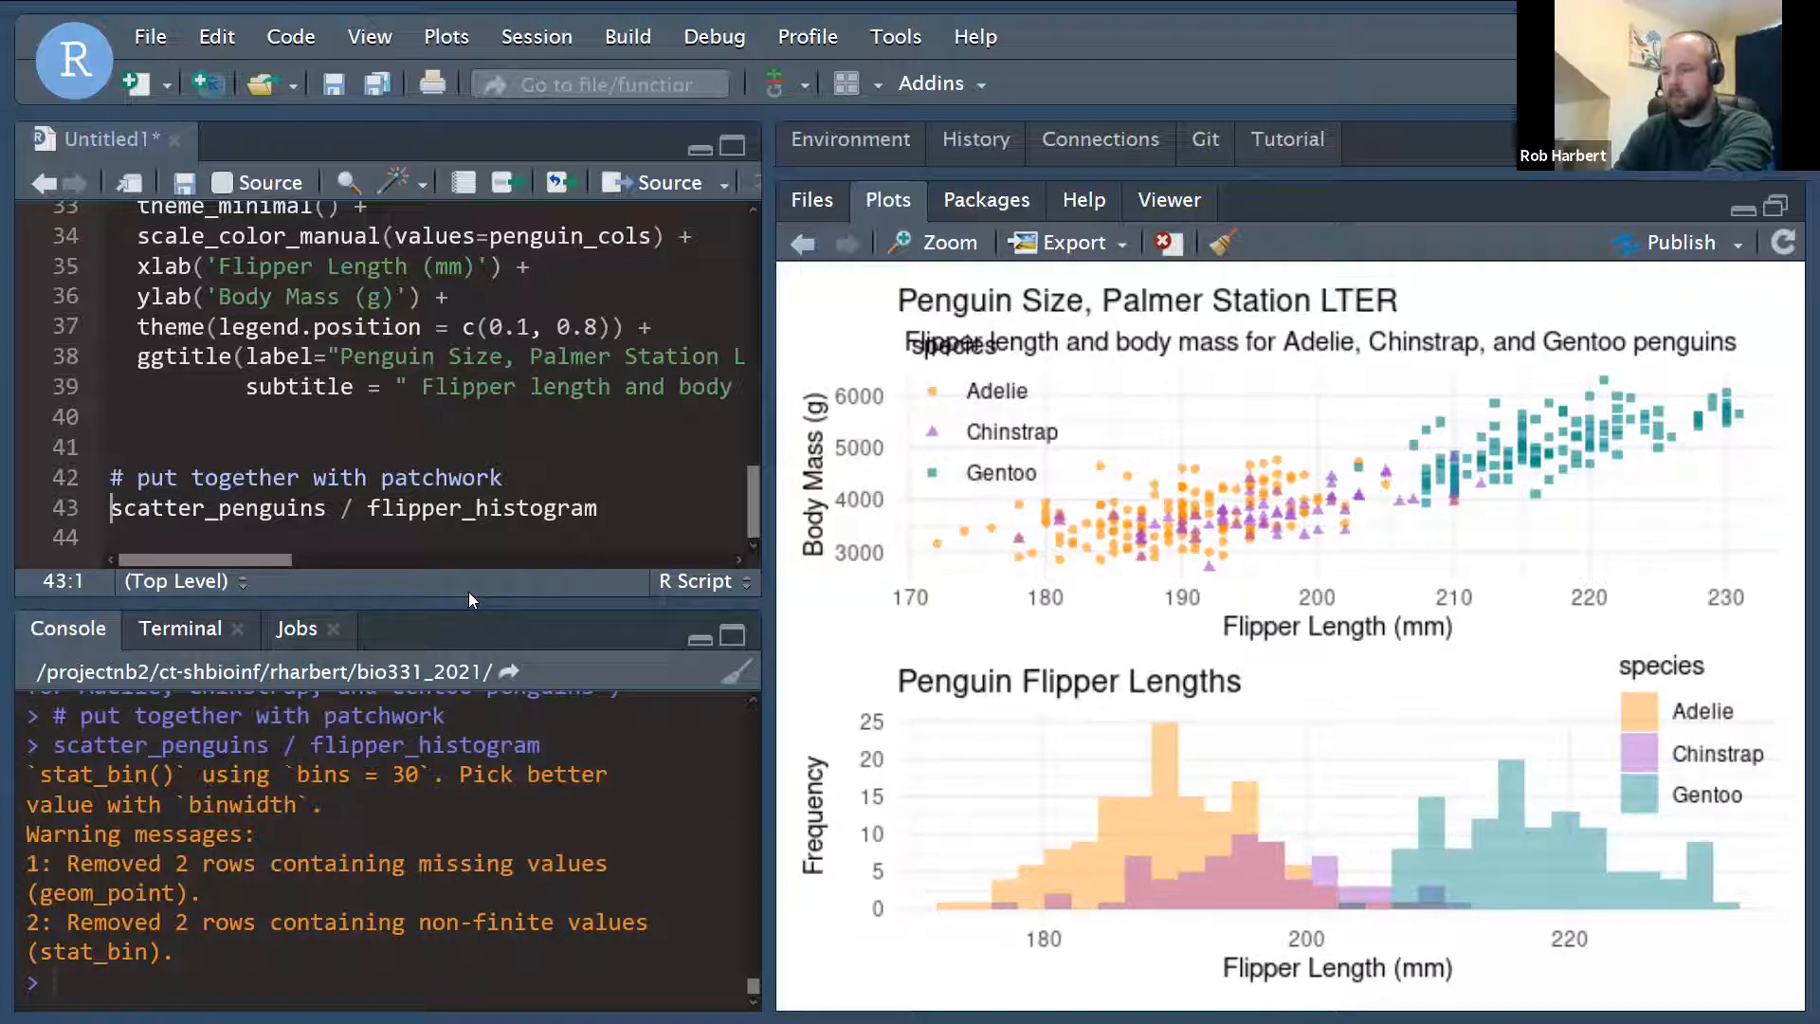
Assign finalplot and save it with ggsave as penguinplots.png, then view the image.
text(finalplot =)
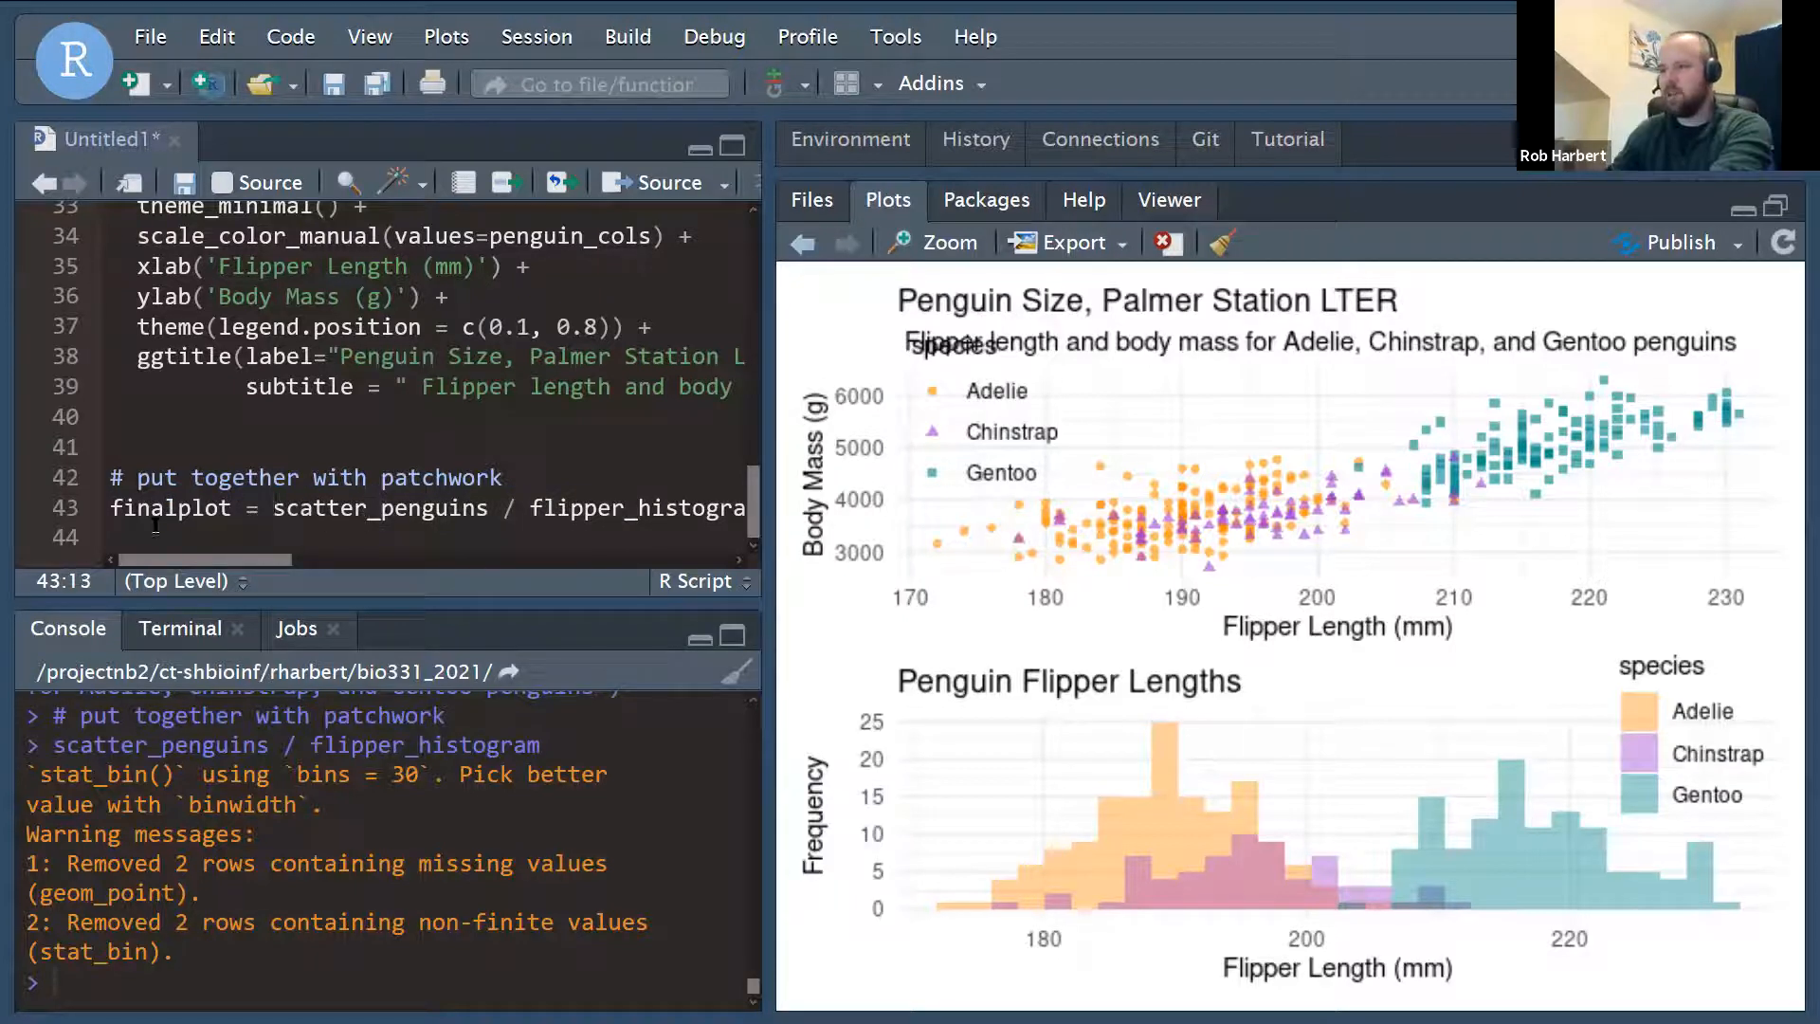
click(110, 536)
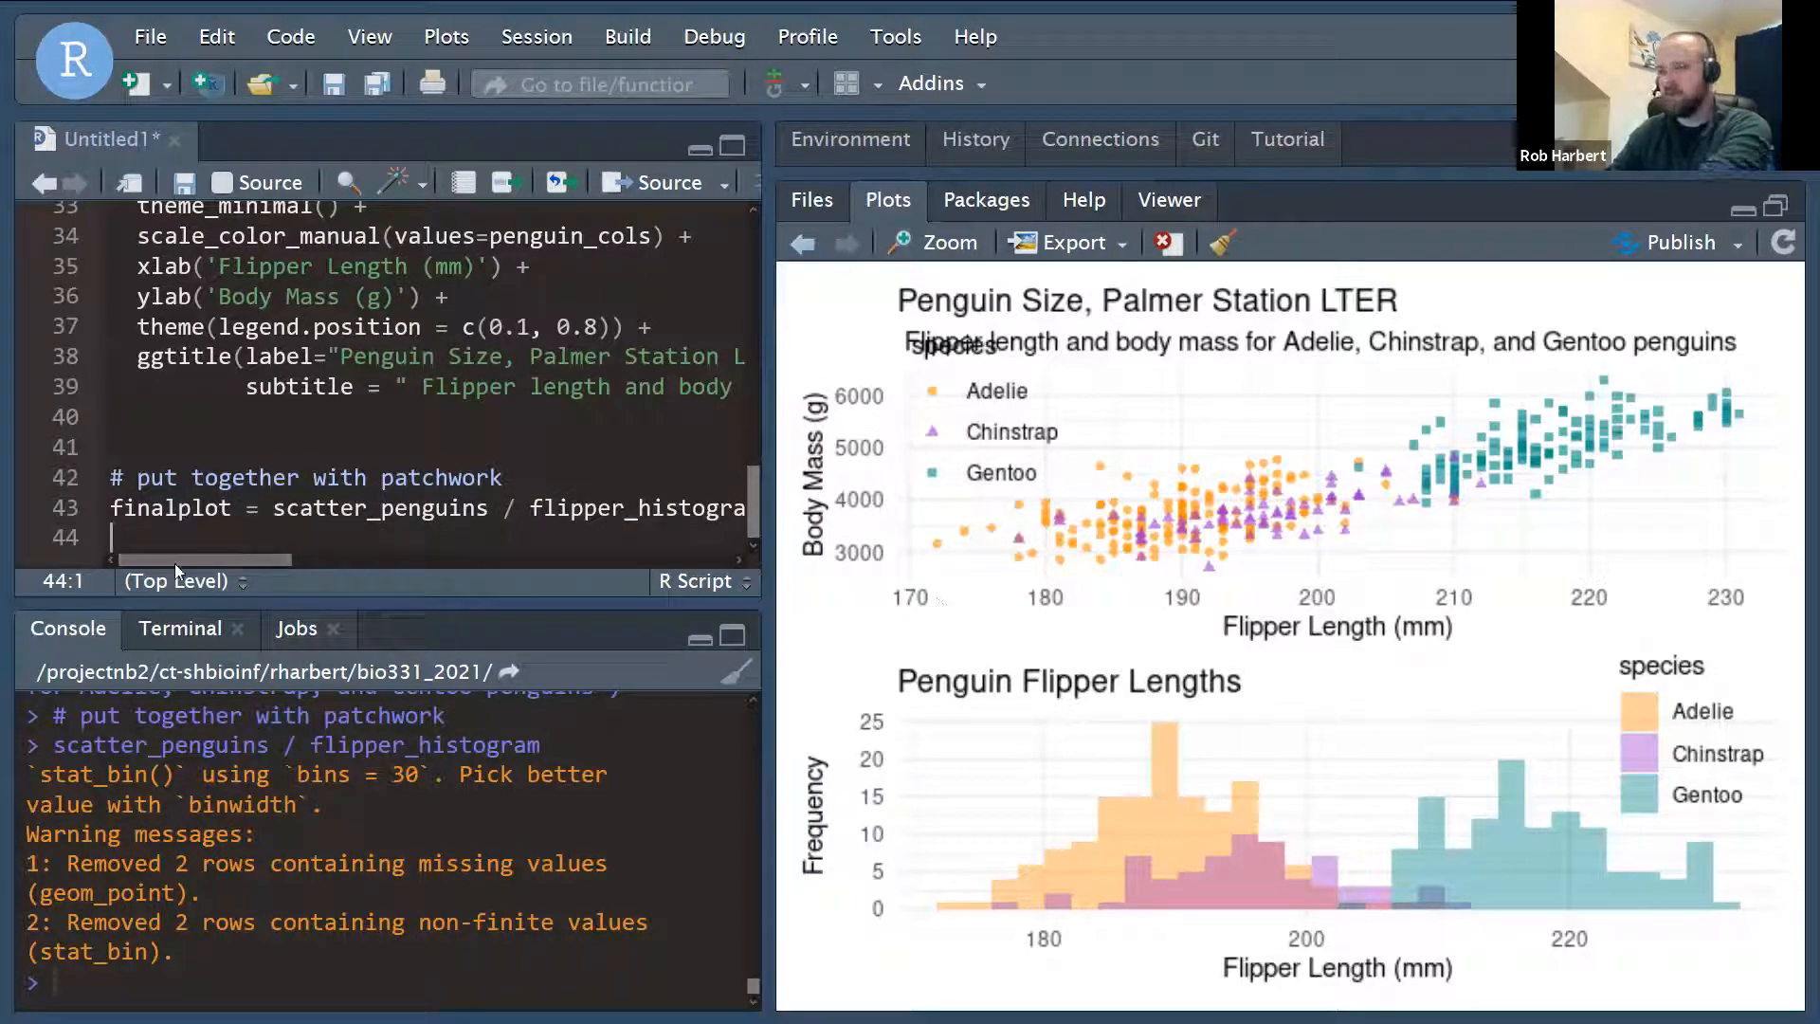
text(ggsave(fina)
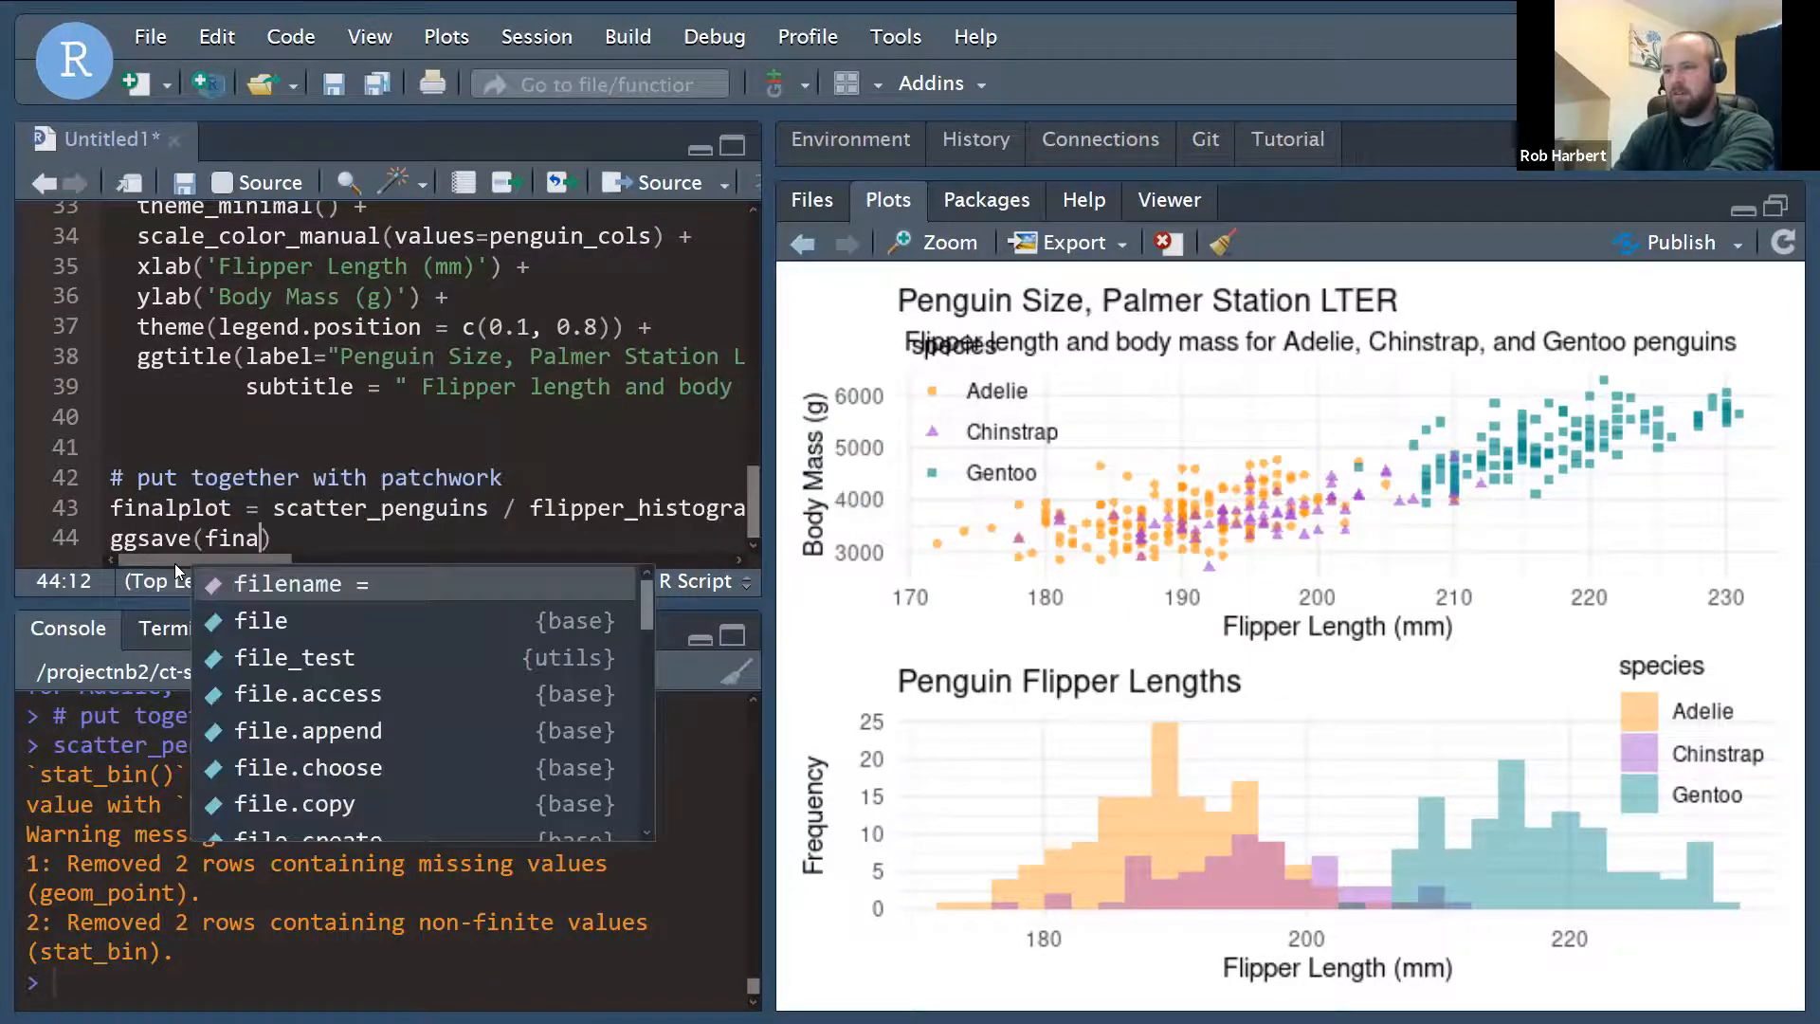
text(plot=f)
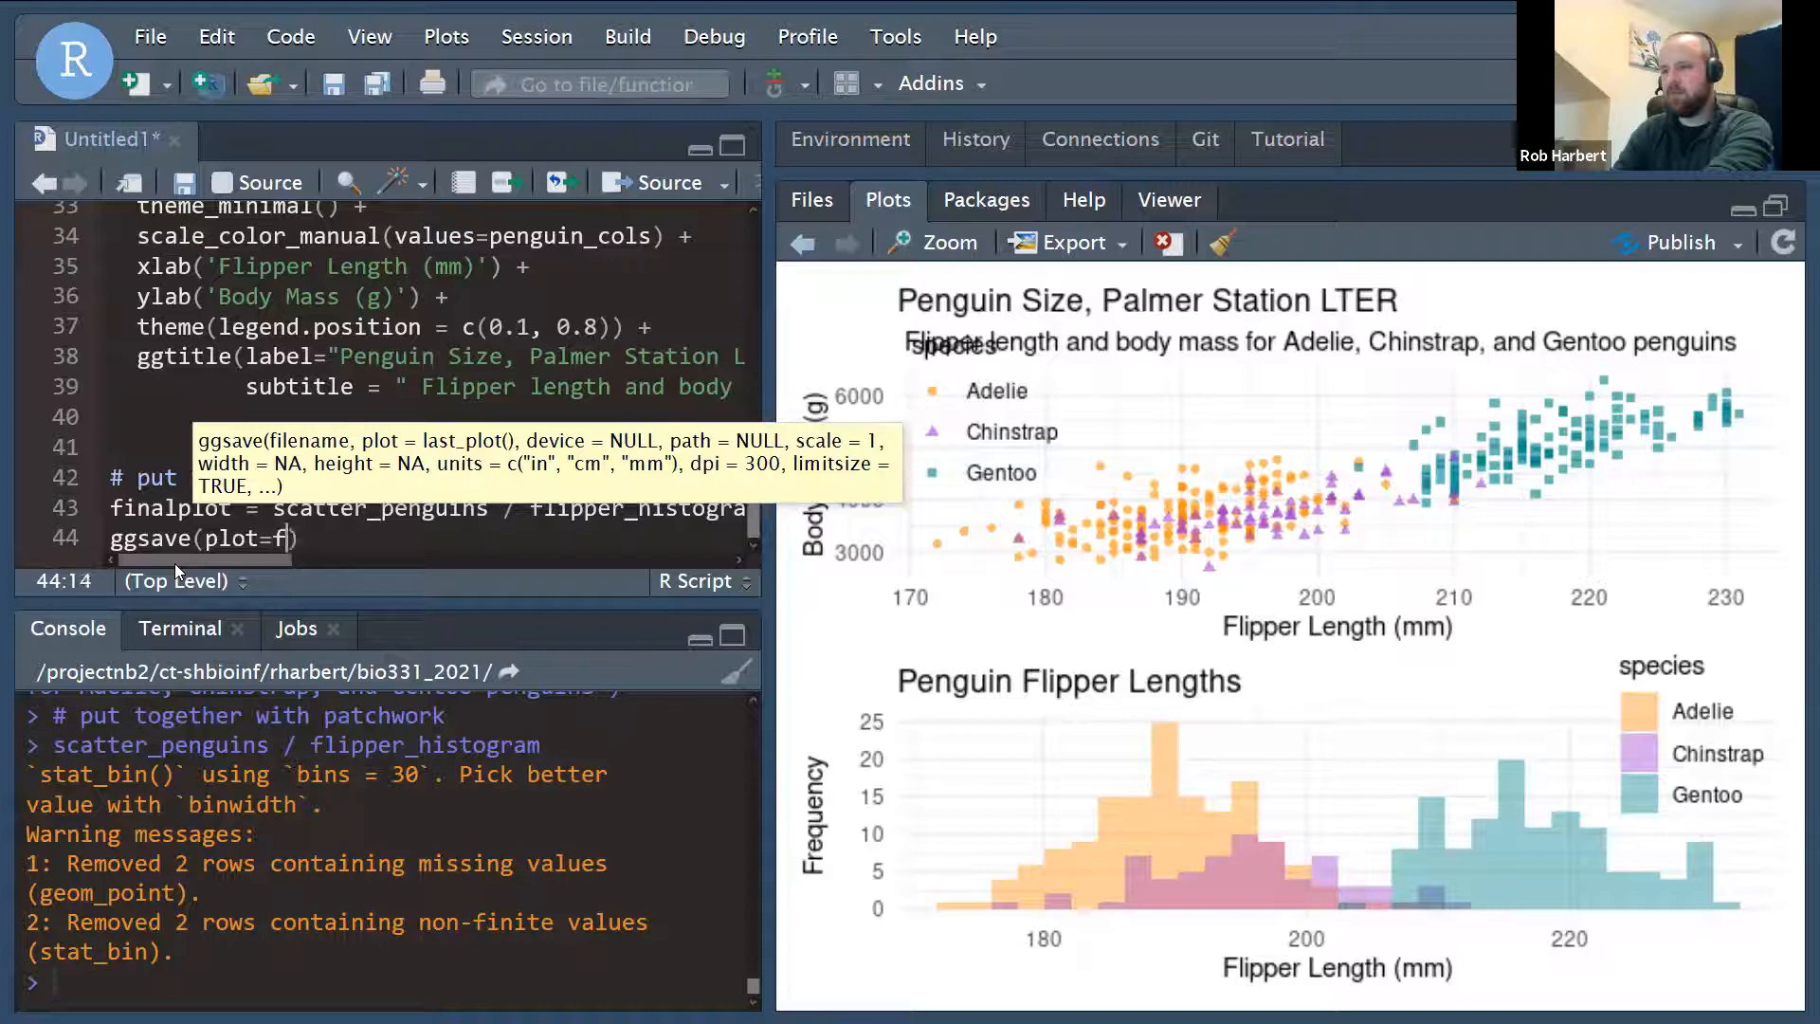
text(inalplot, filename='penguinplots.png)
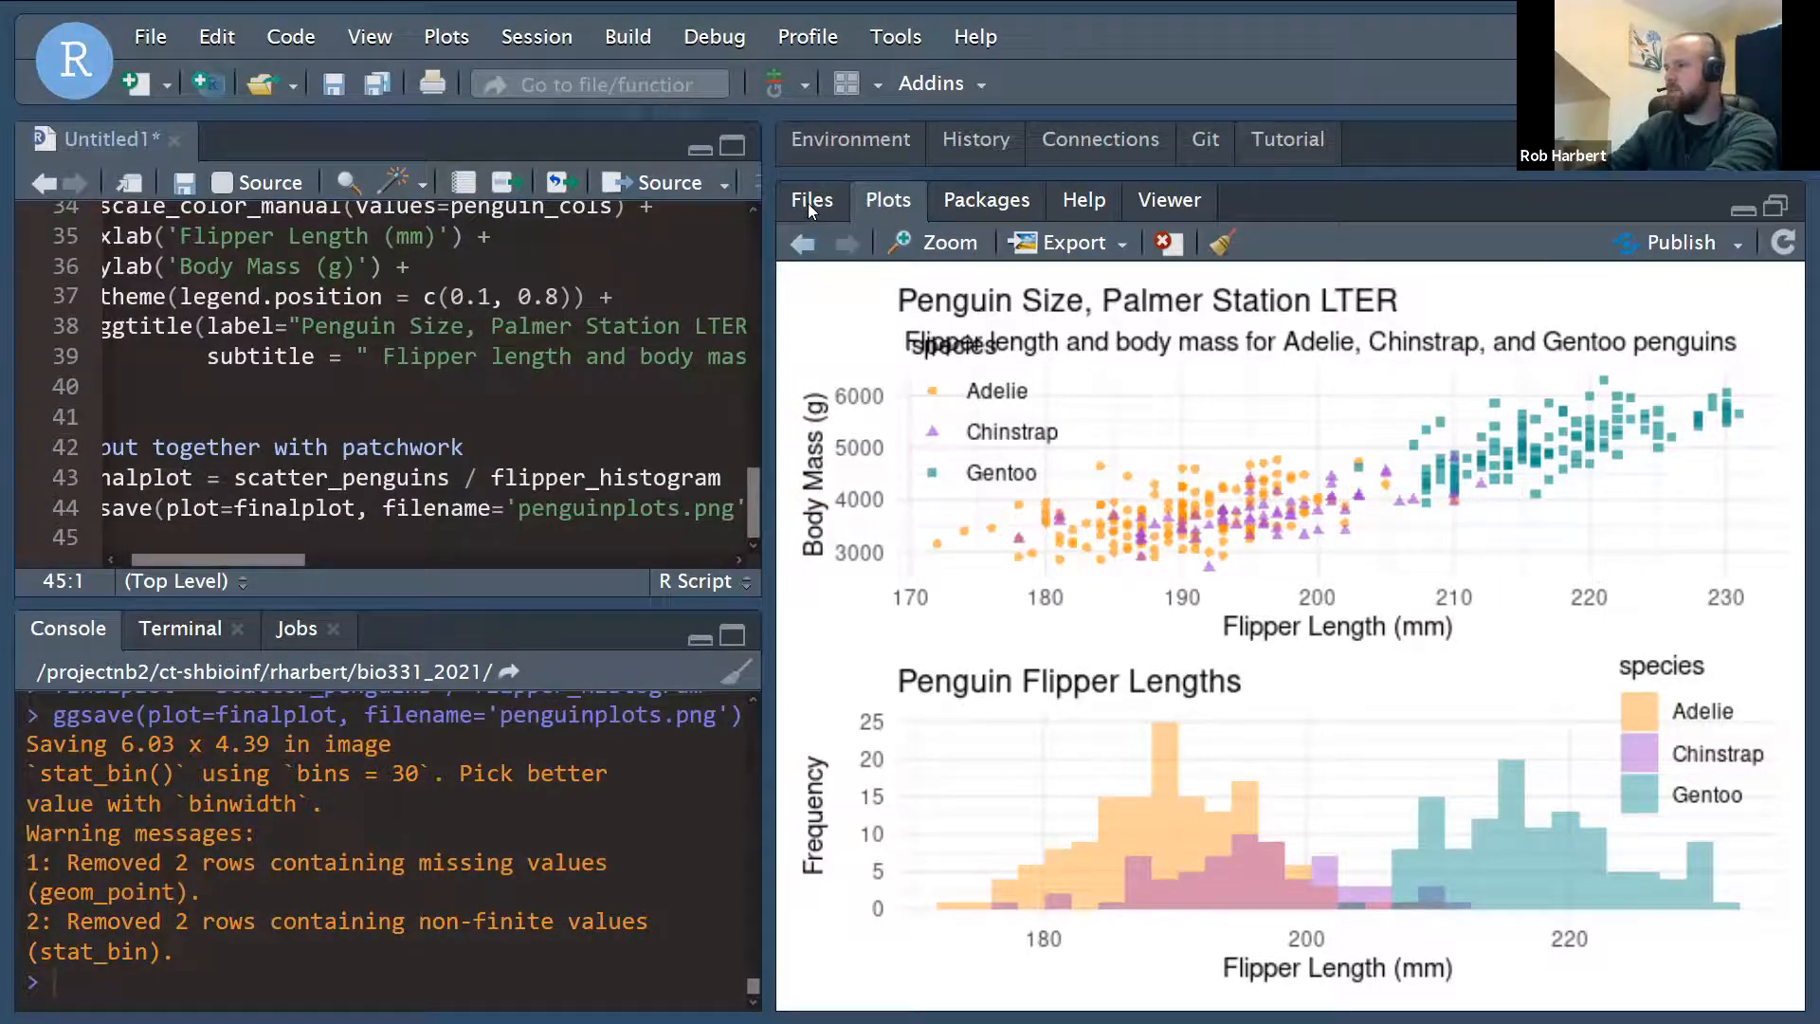
click(812, 199)
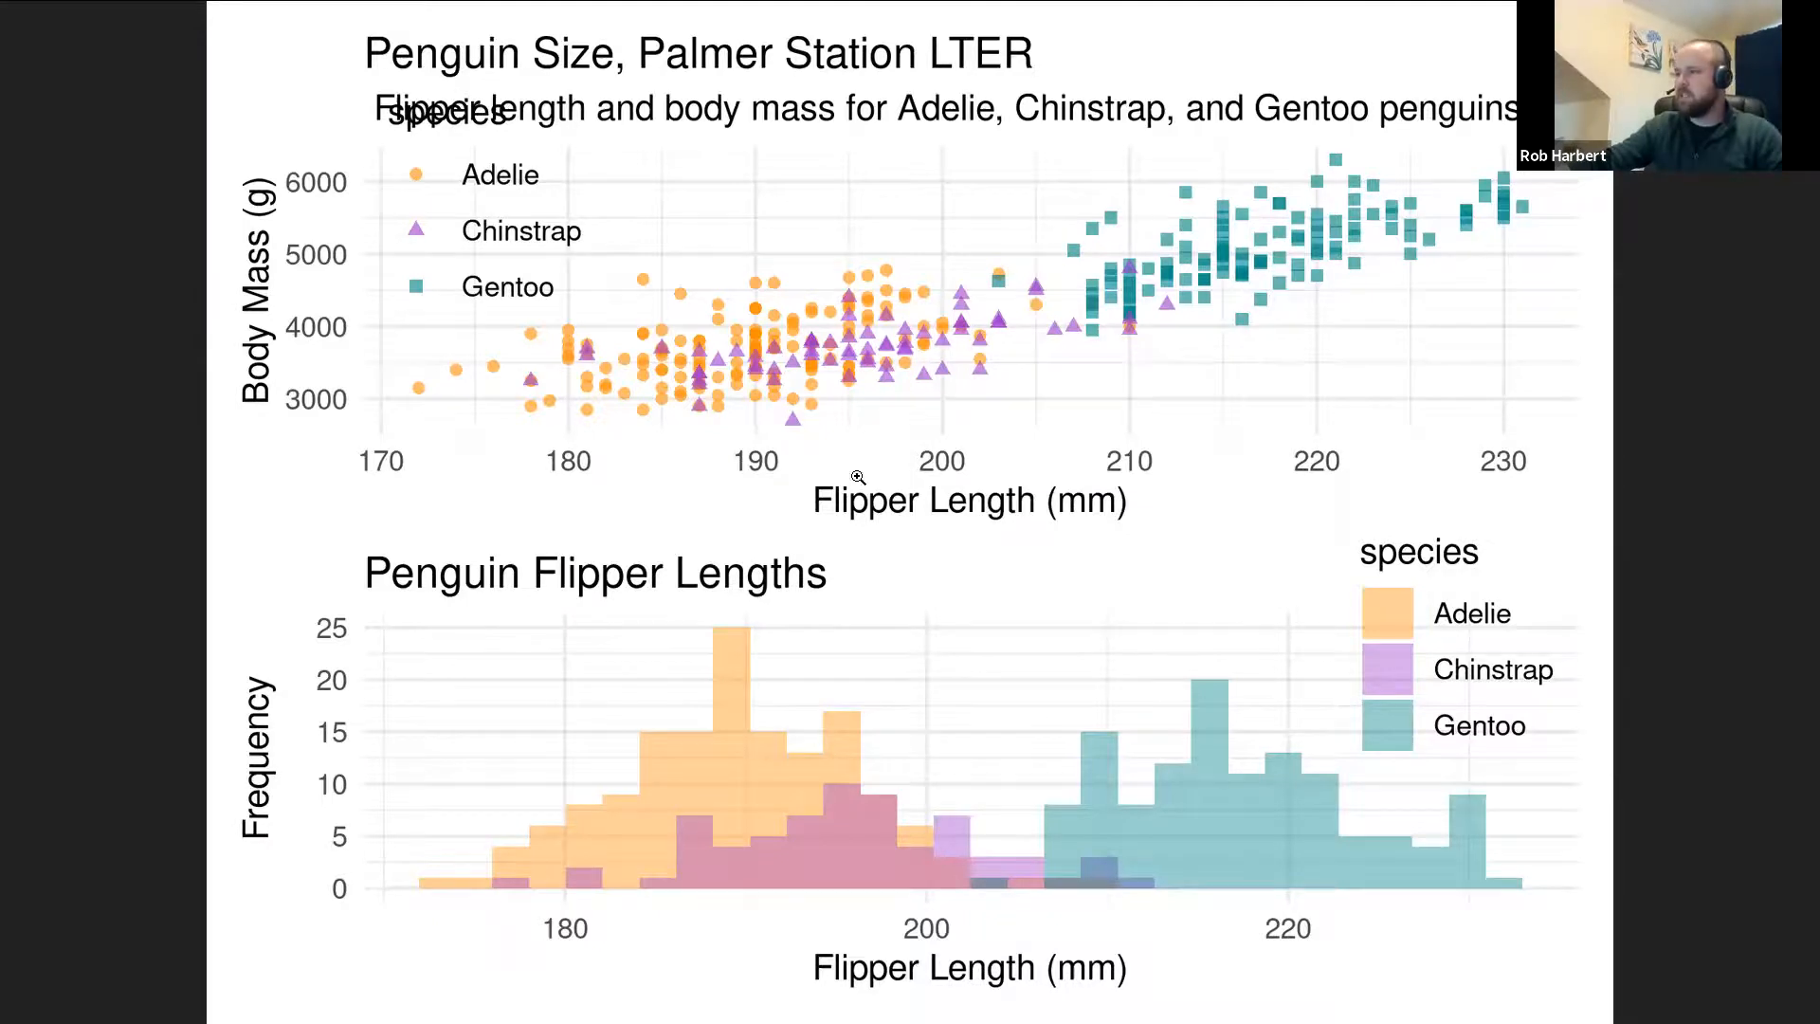
mouse_move(1198, 673)
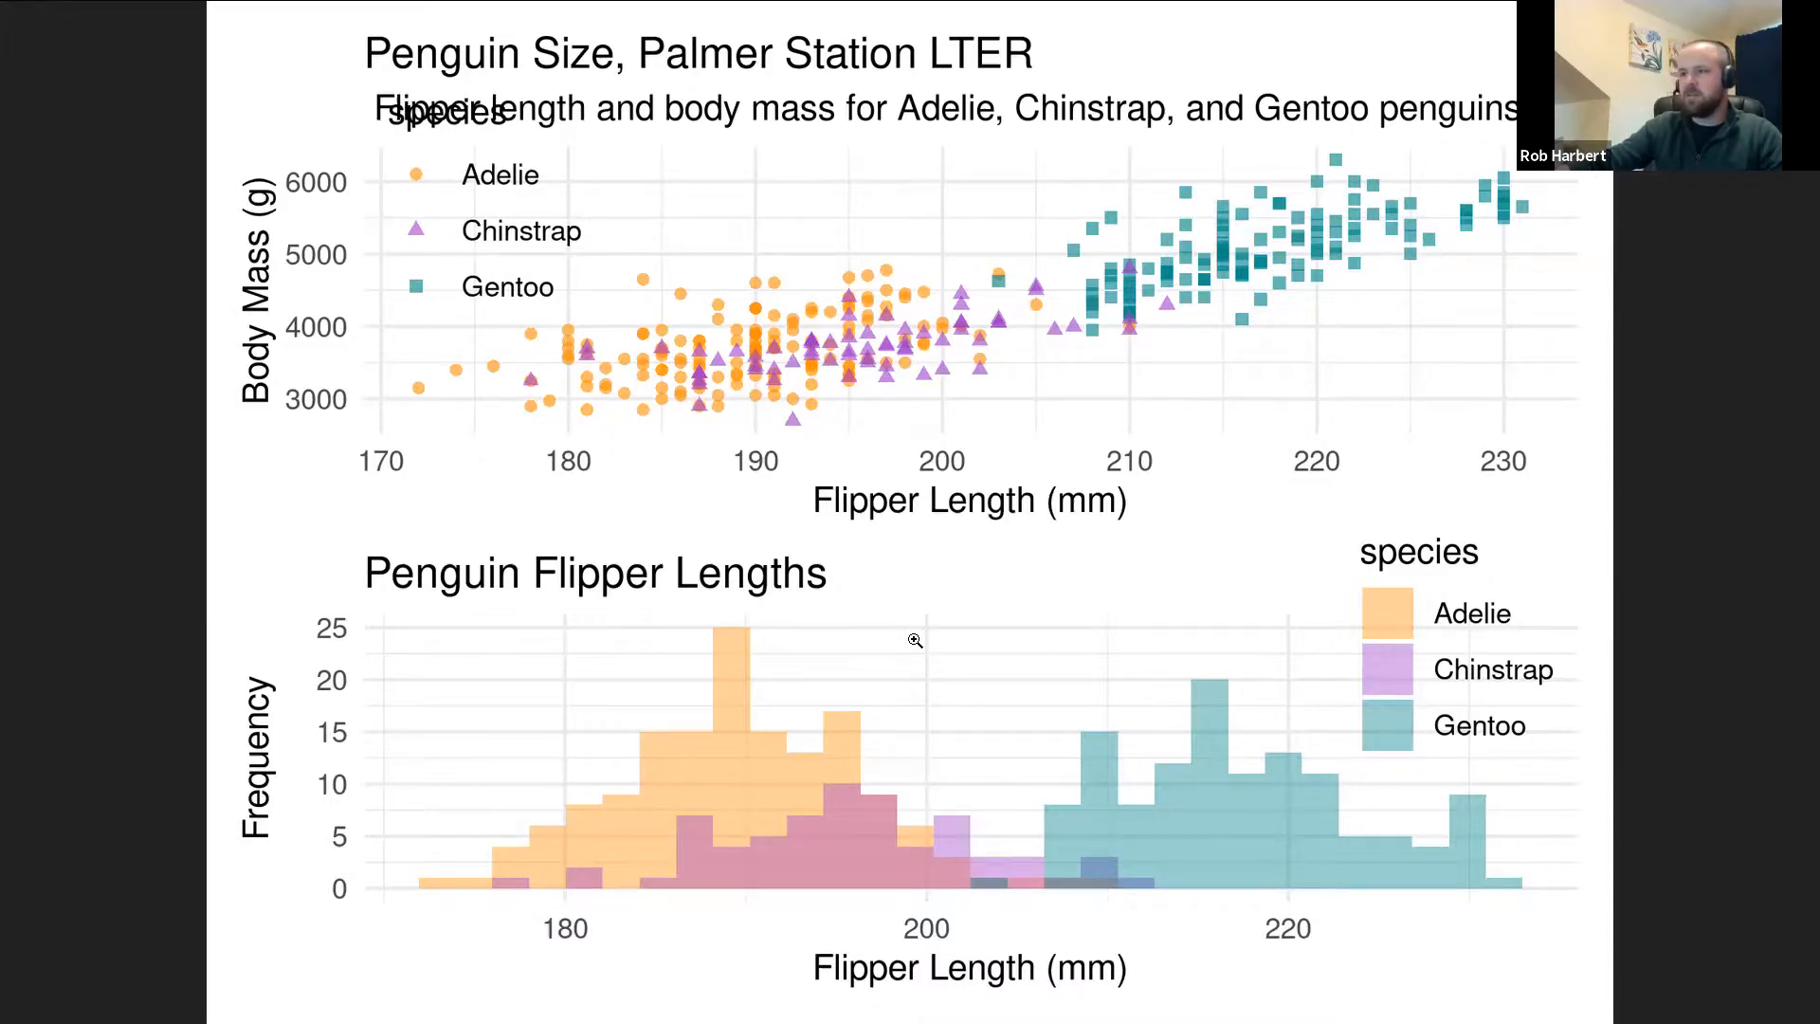
mouse_move(1052, 197)
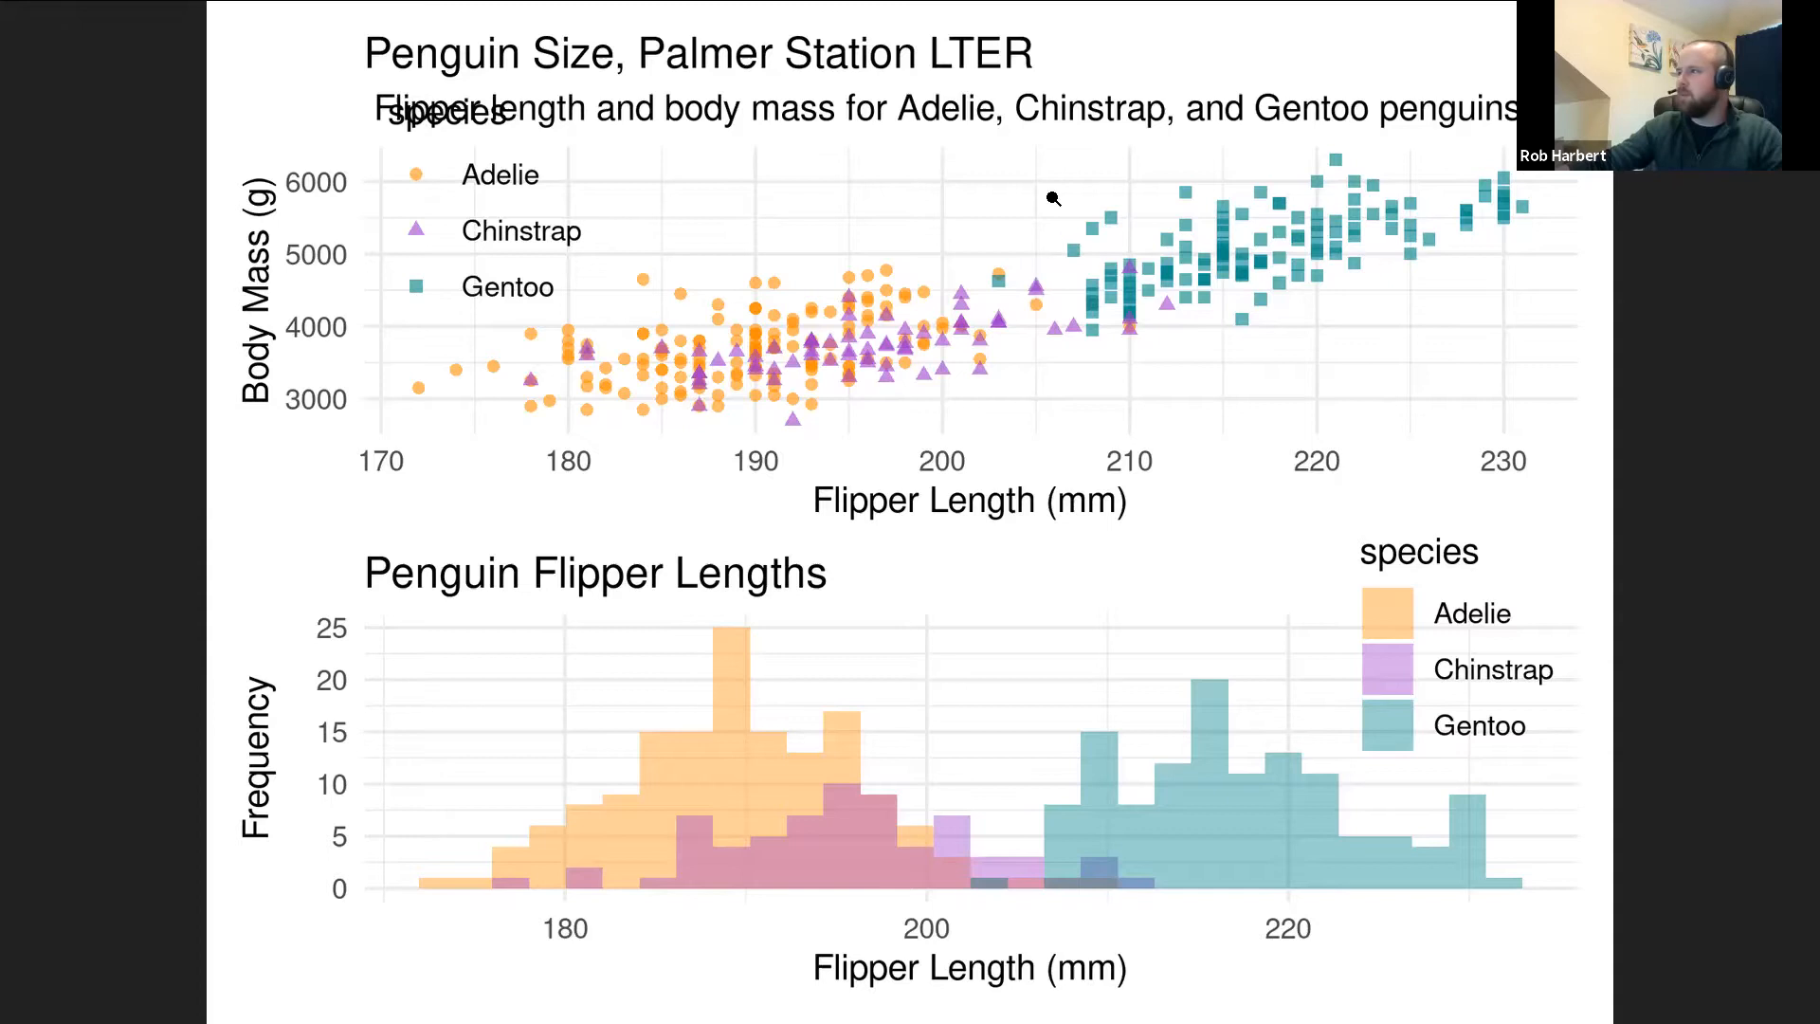